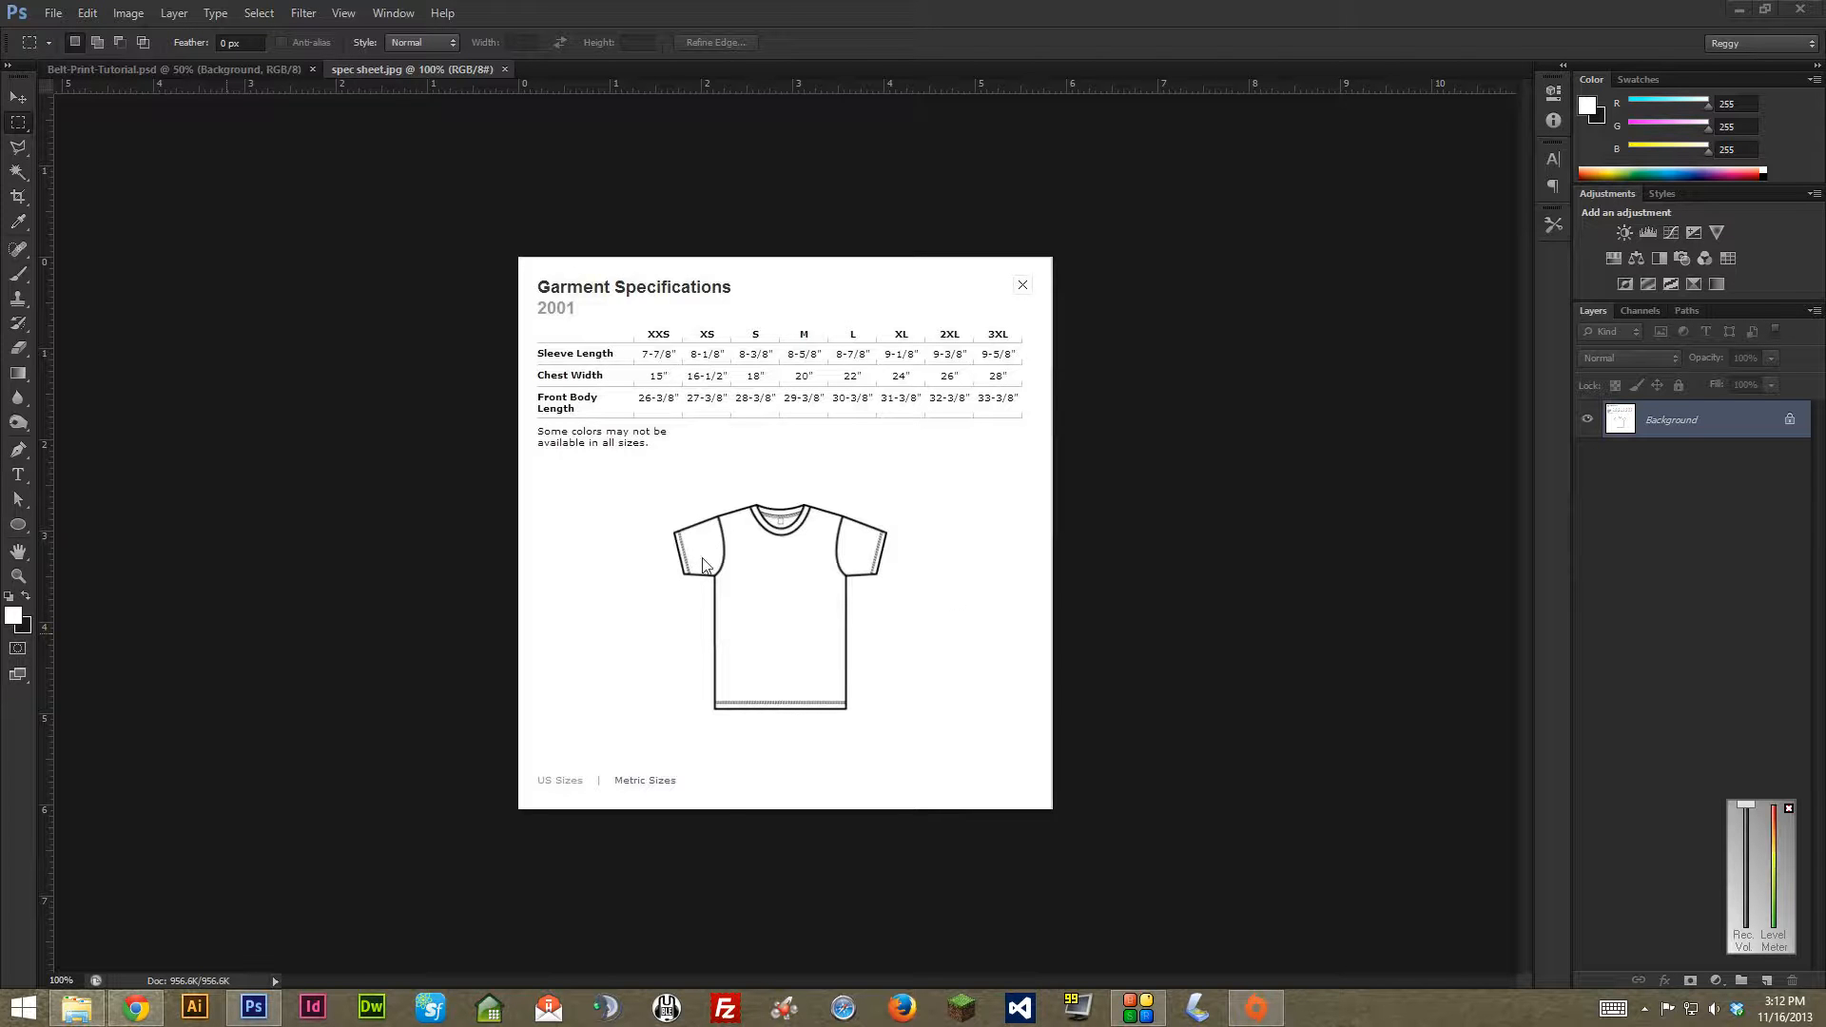
mouse_move(901, 591)
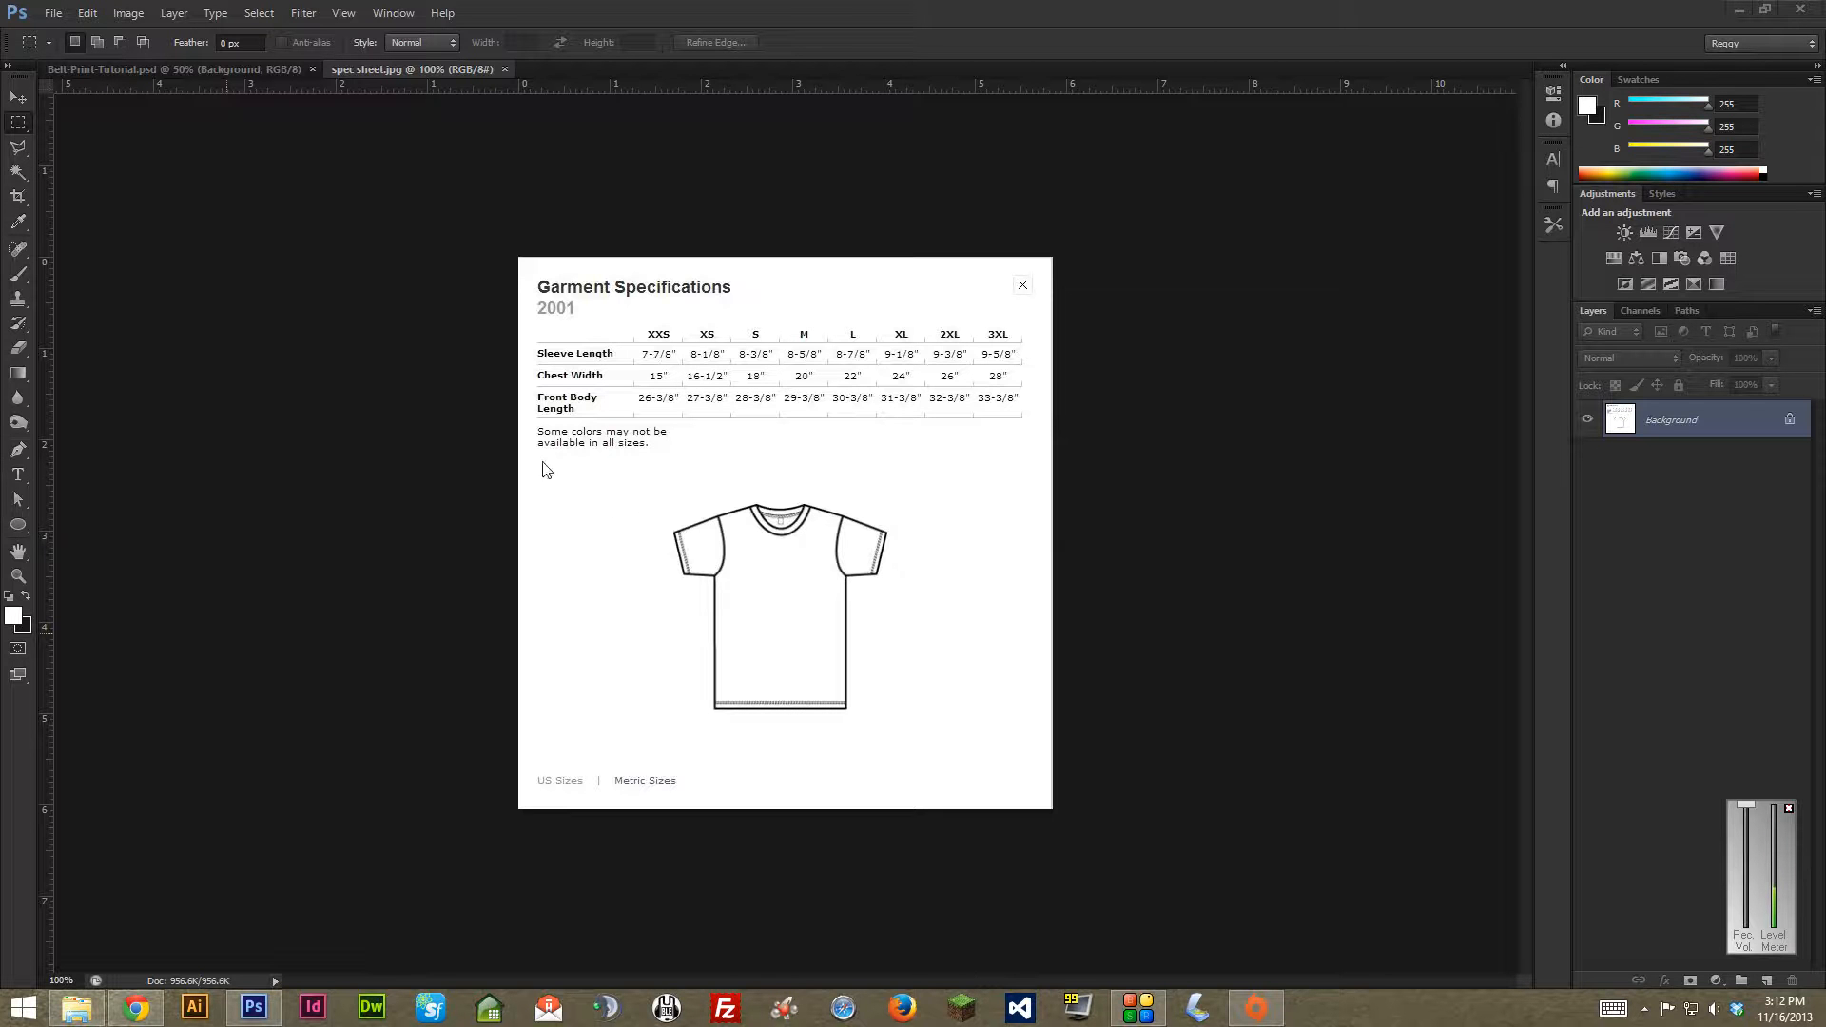
mouse_move(358, 370)
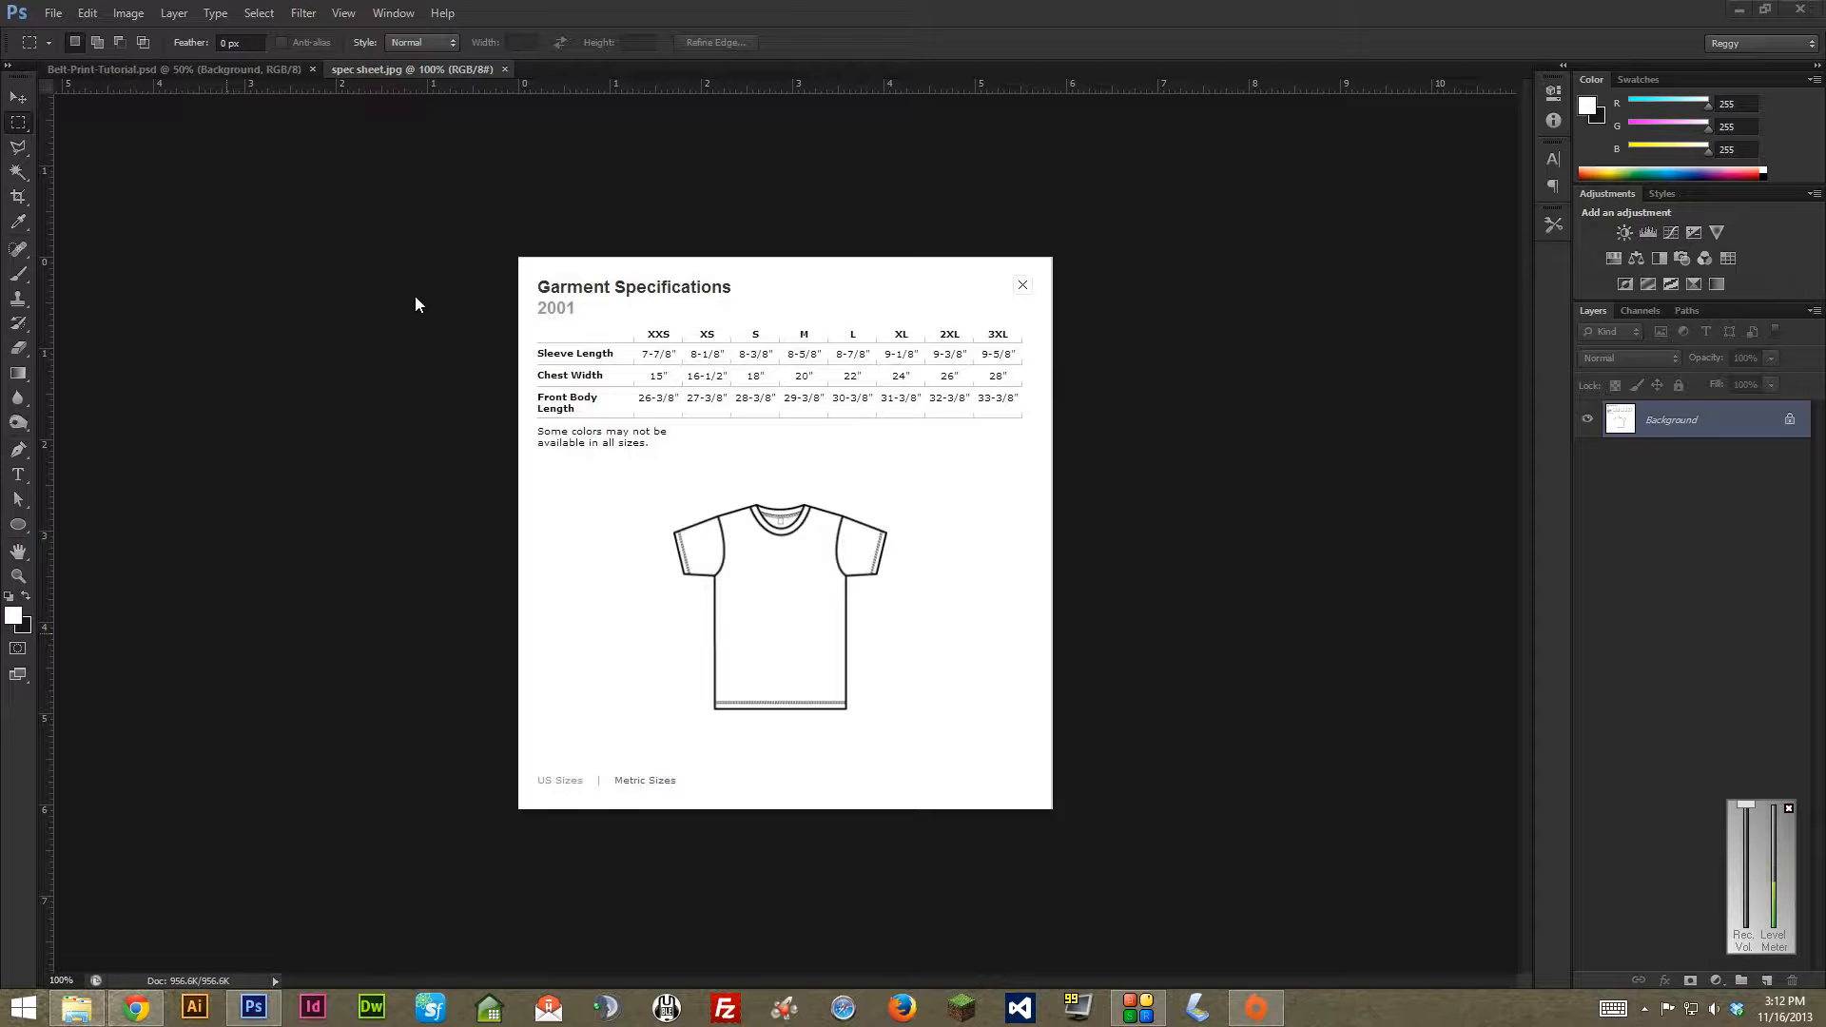
mouse_move(746, 260)
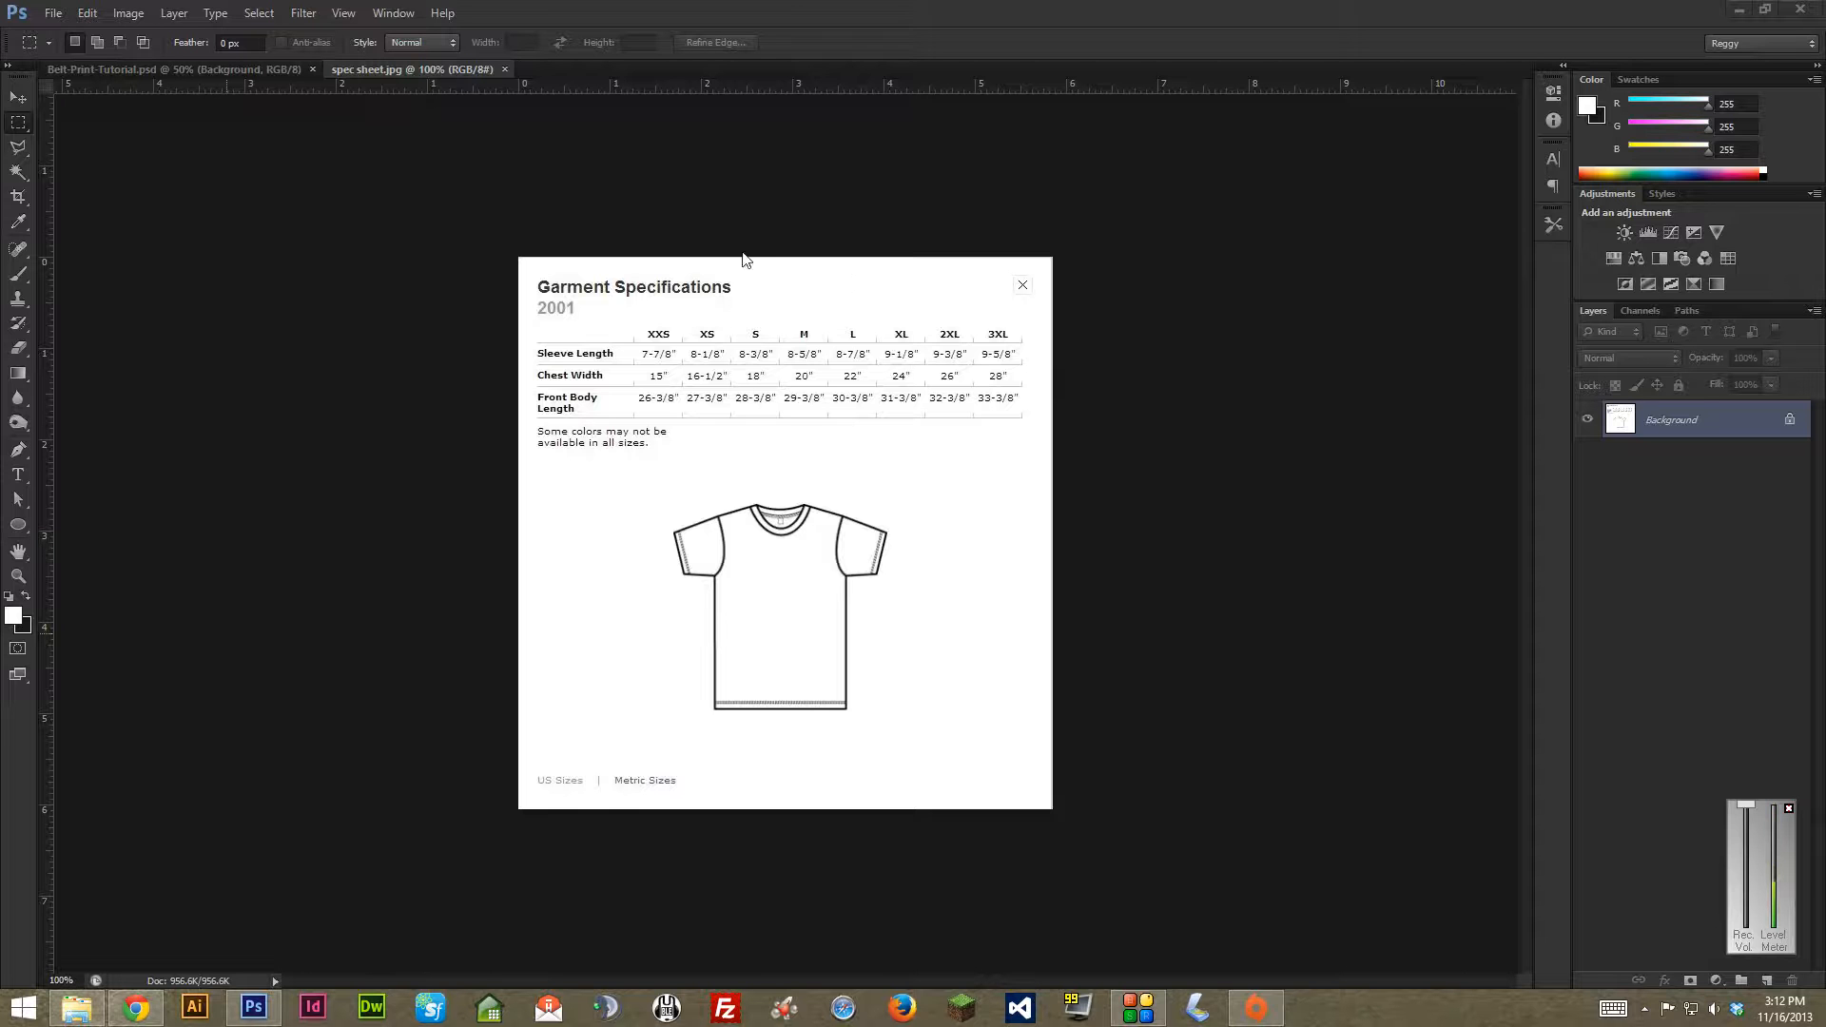
mouse_move(722, 255)
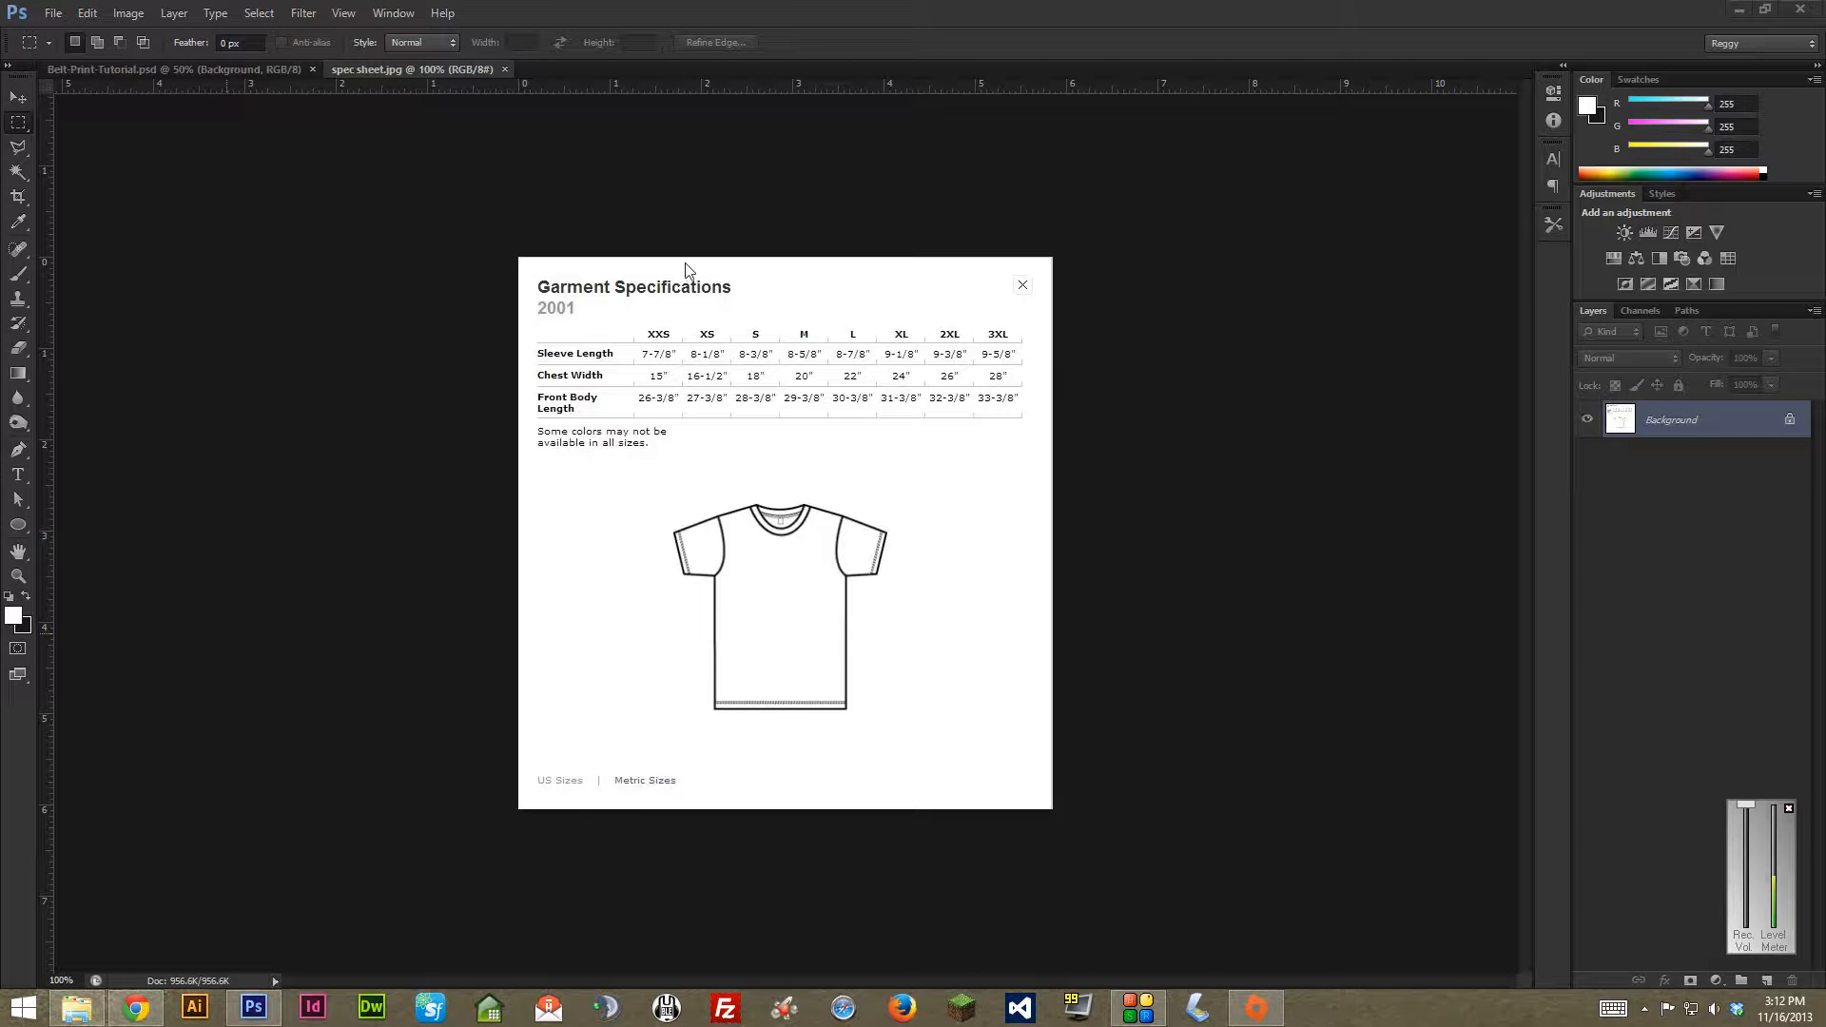
mouse_move(582, 385)
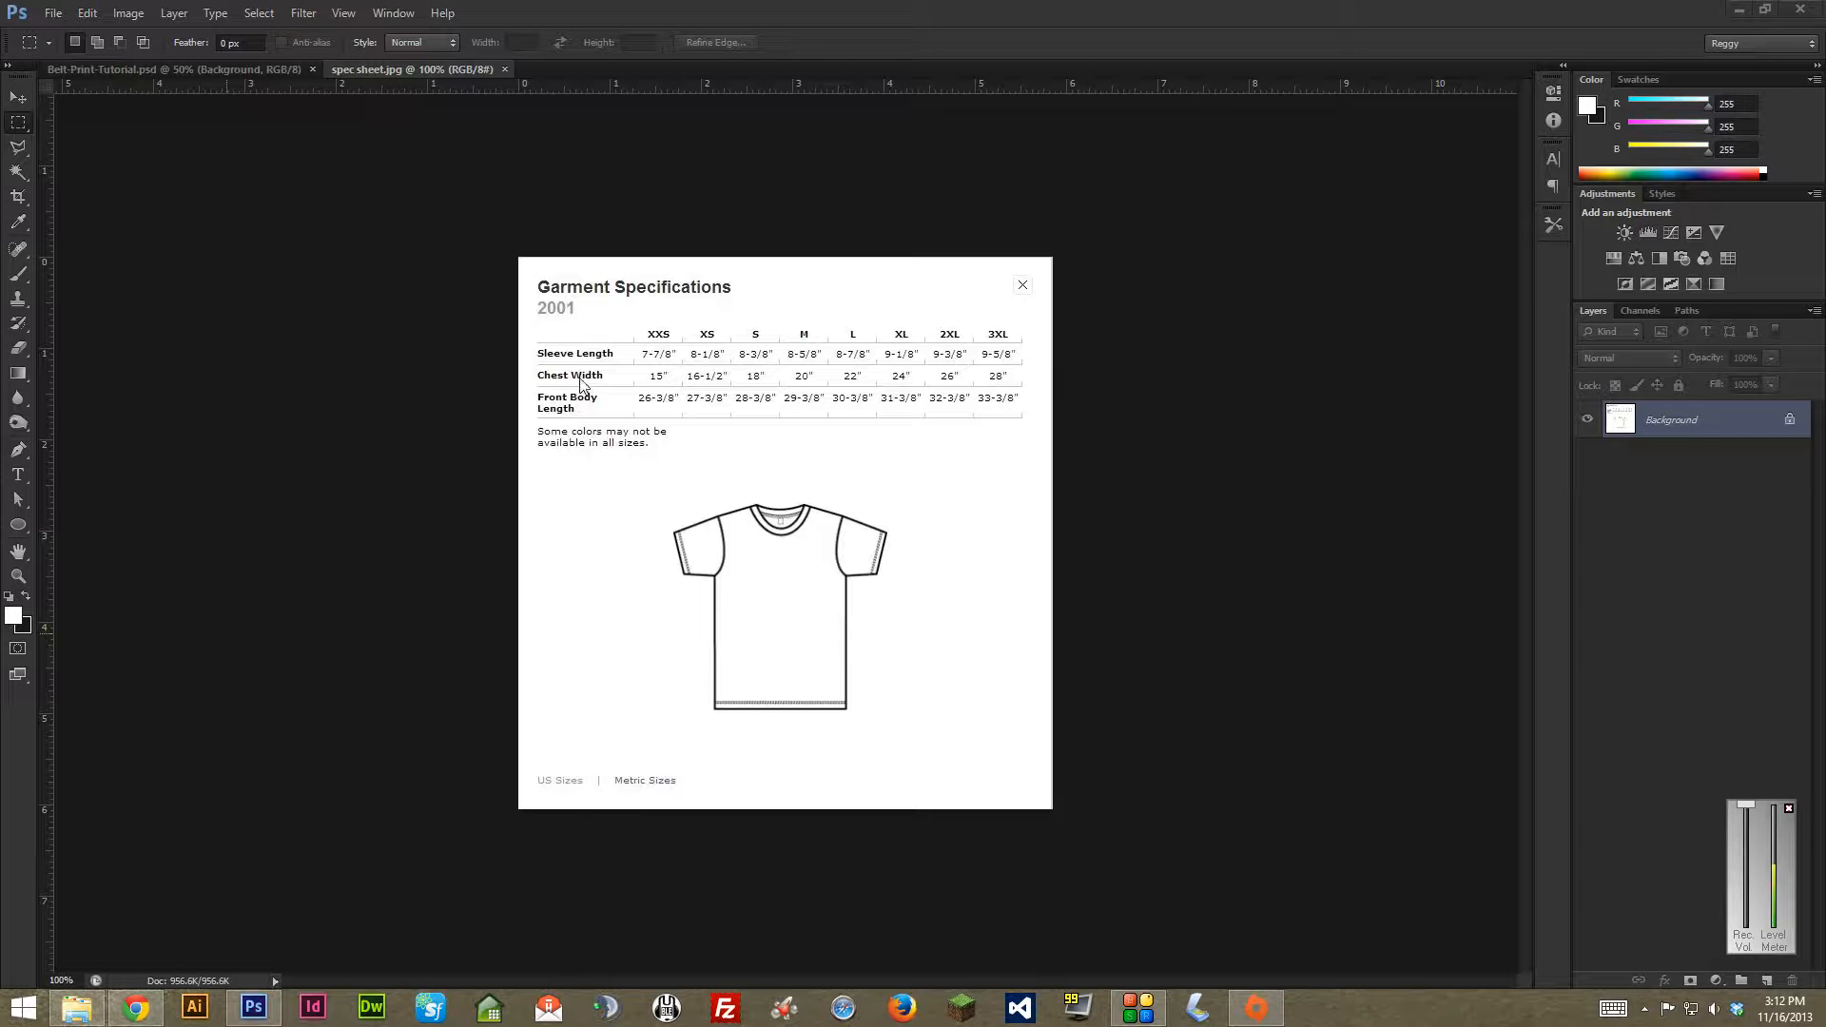
mouse_move(754, 384)
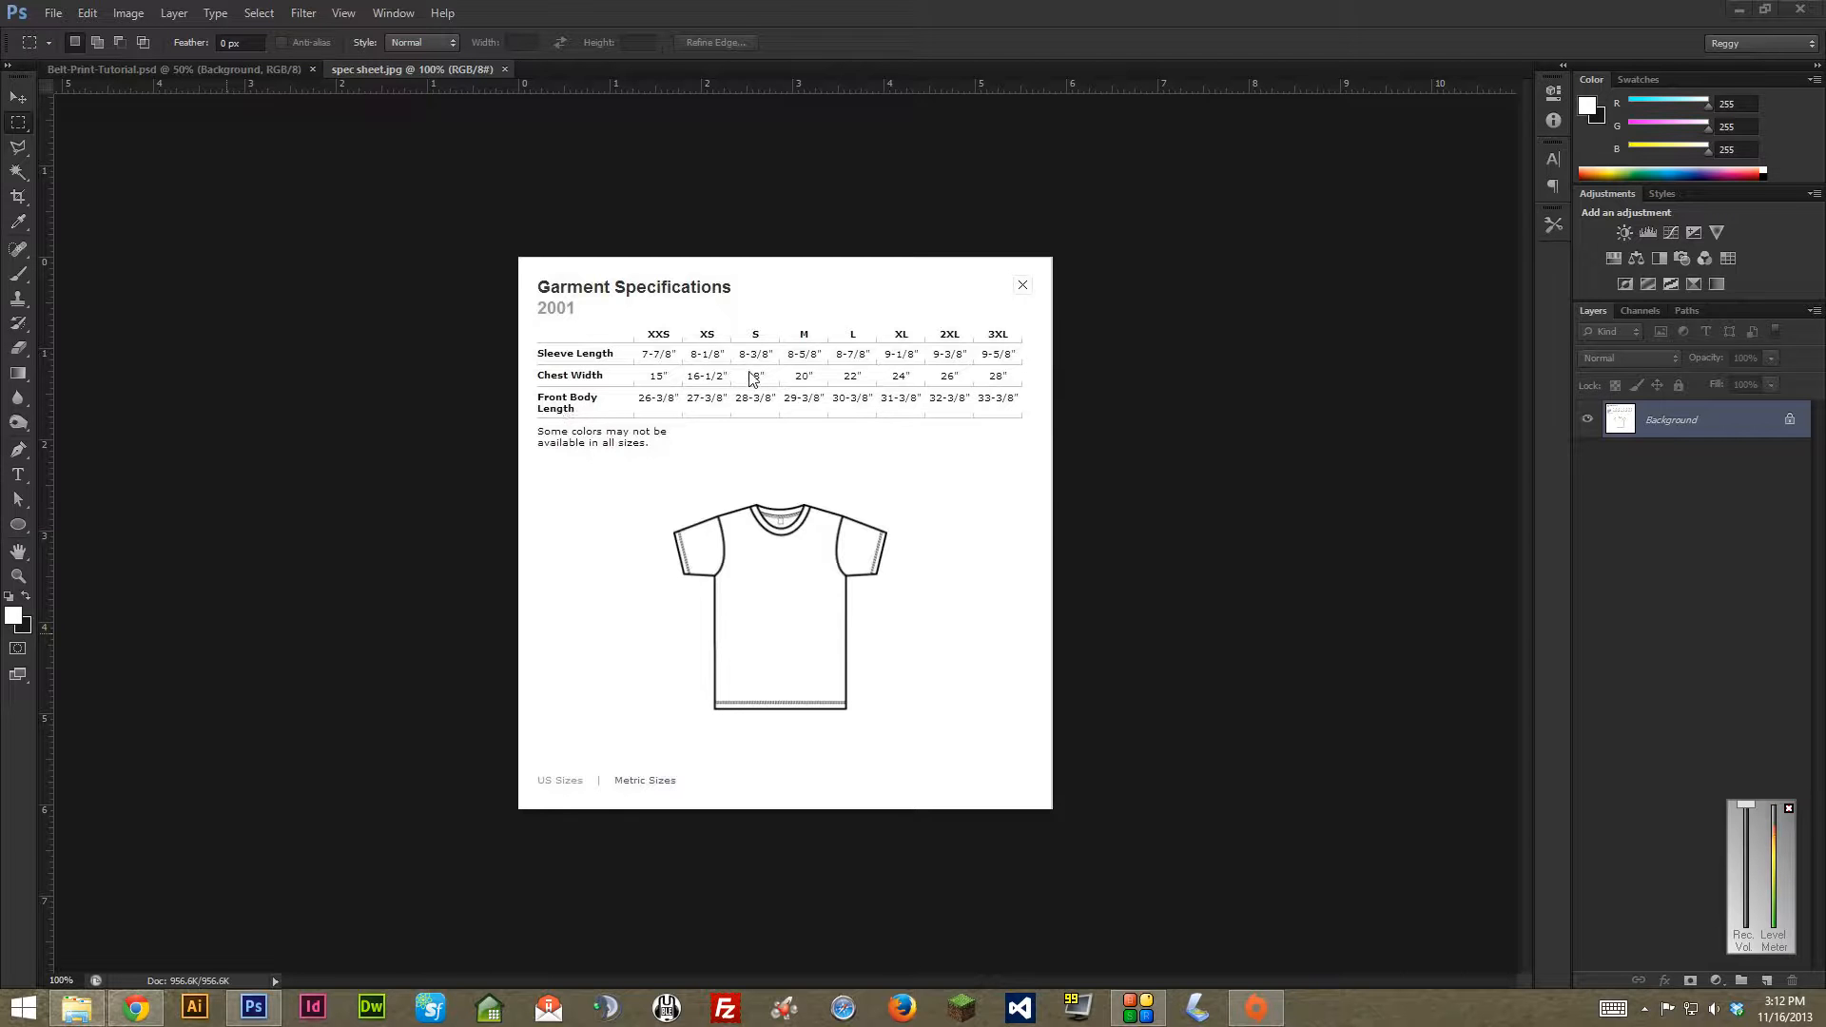
mouse_move(595, 416)
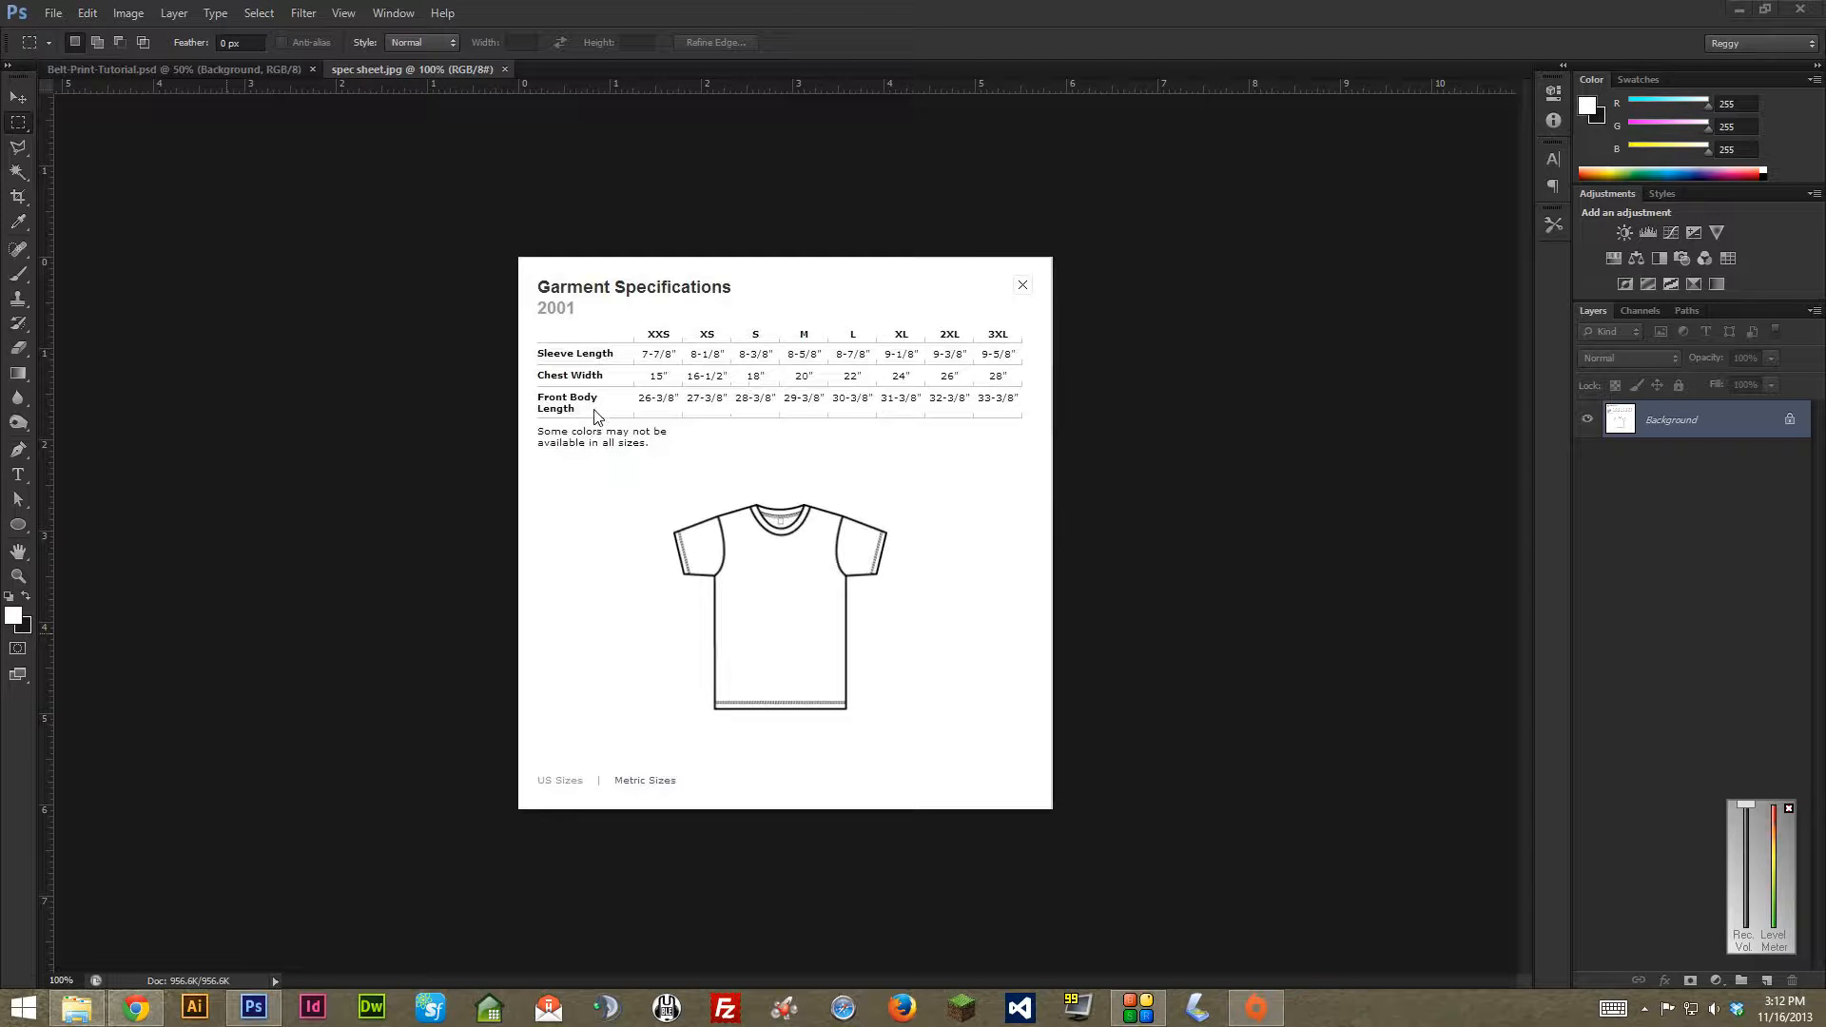
mouse_move(772, 524)
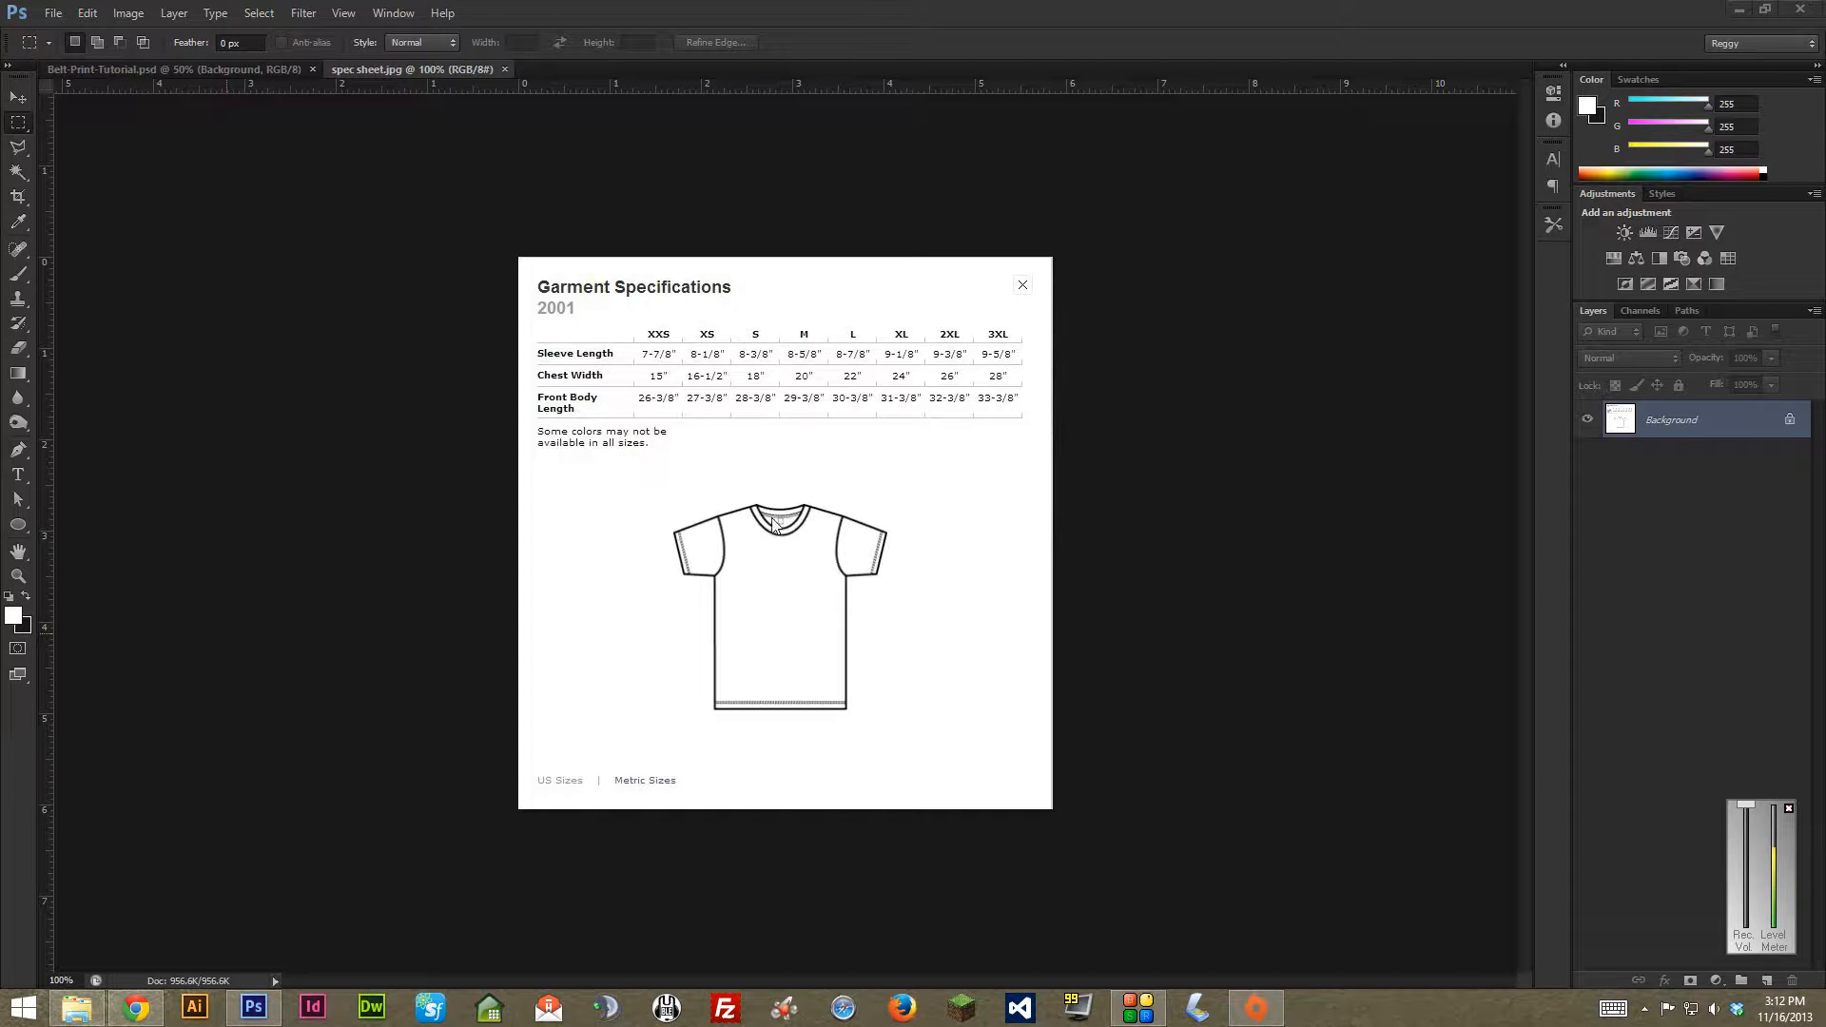
mouse_move(779, 546)
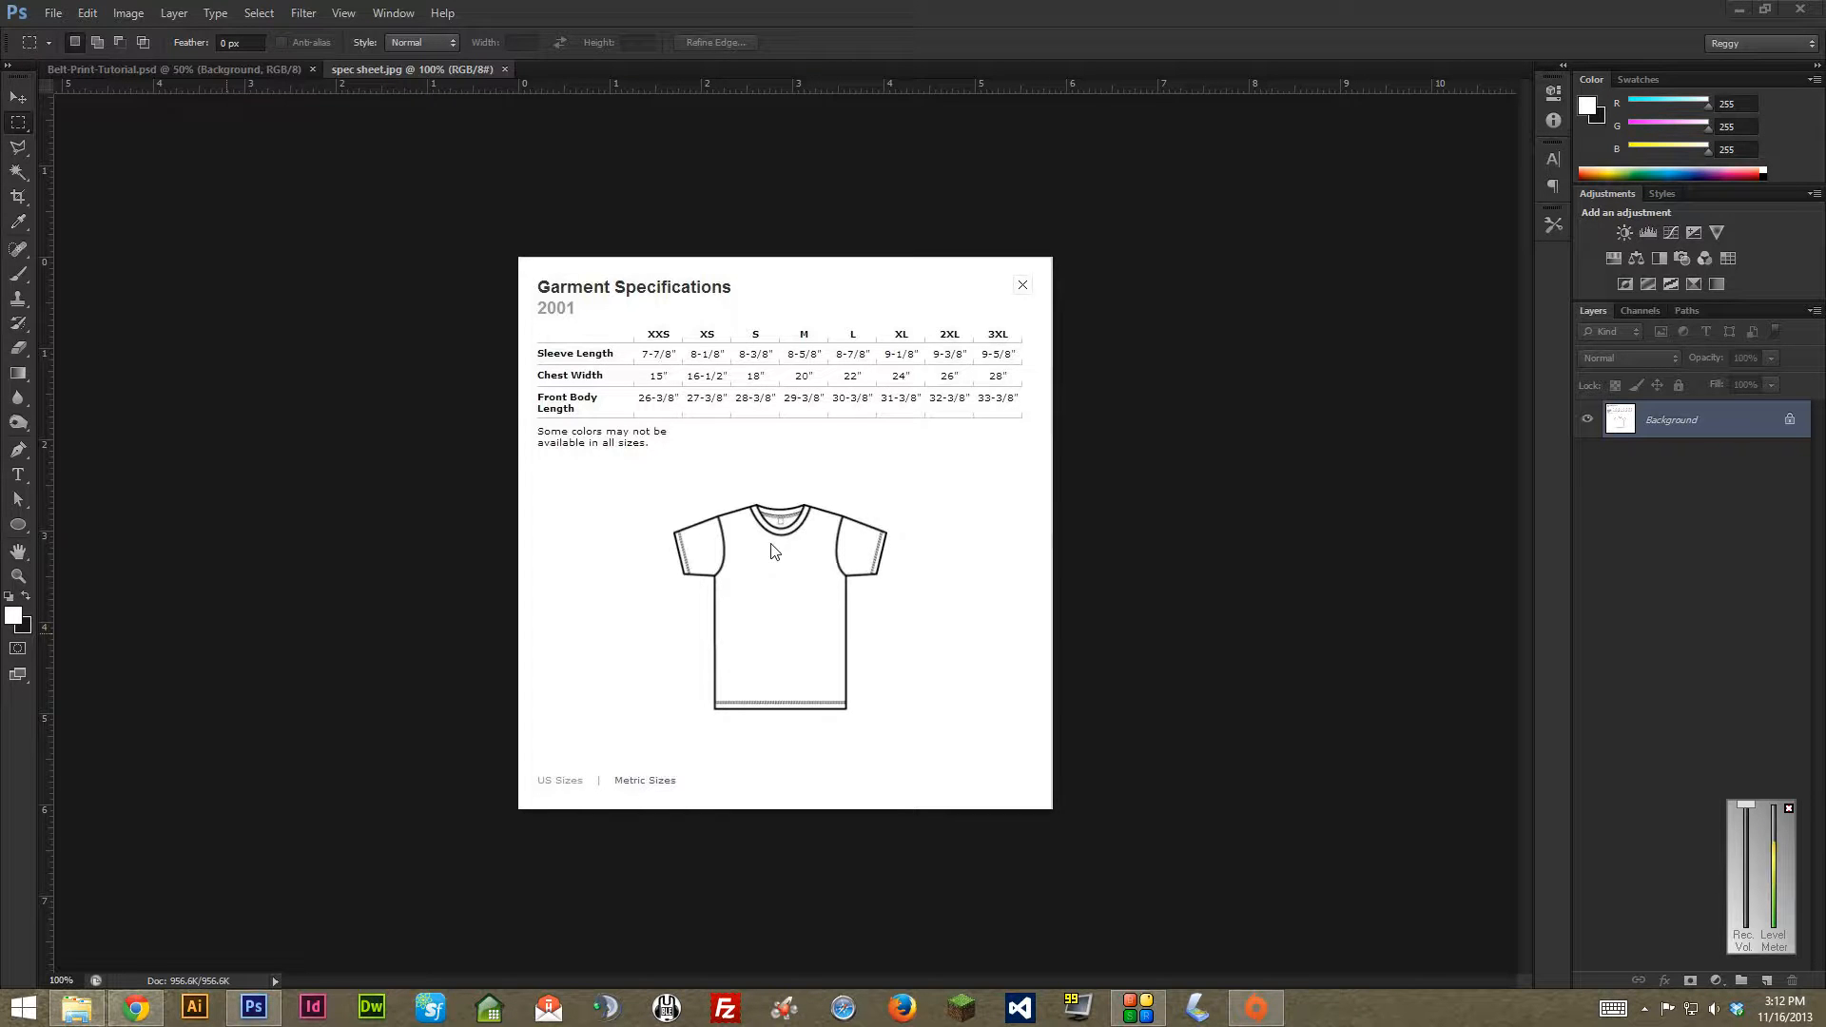
mouse_move(778, 454)
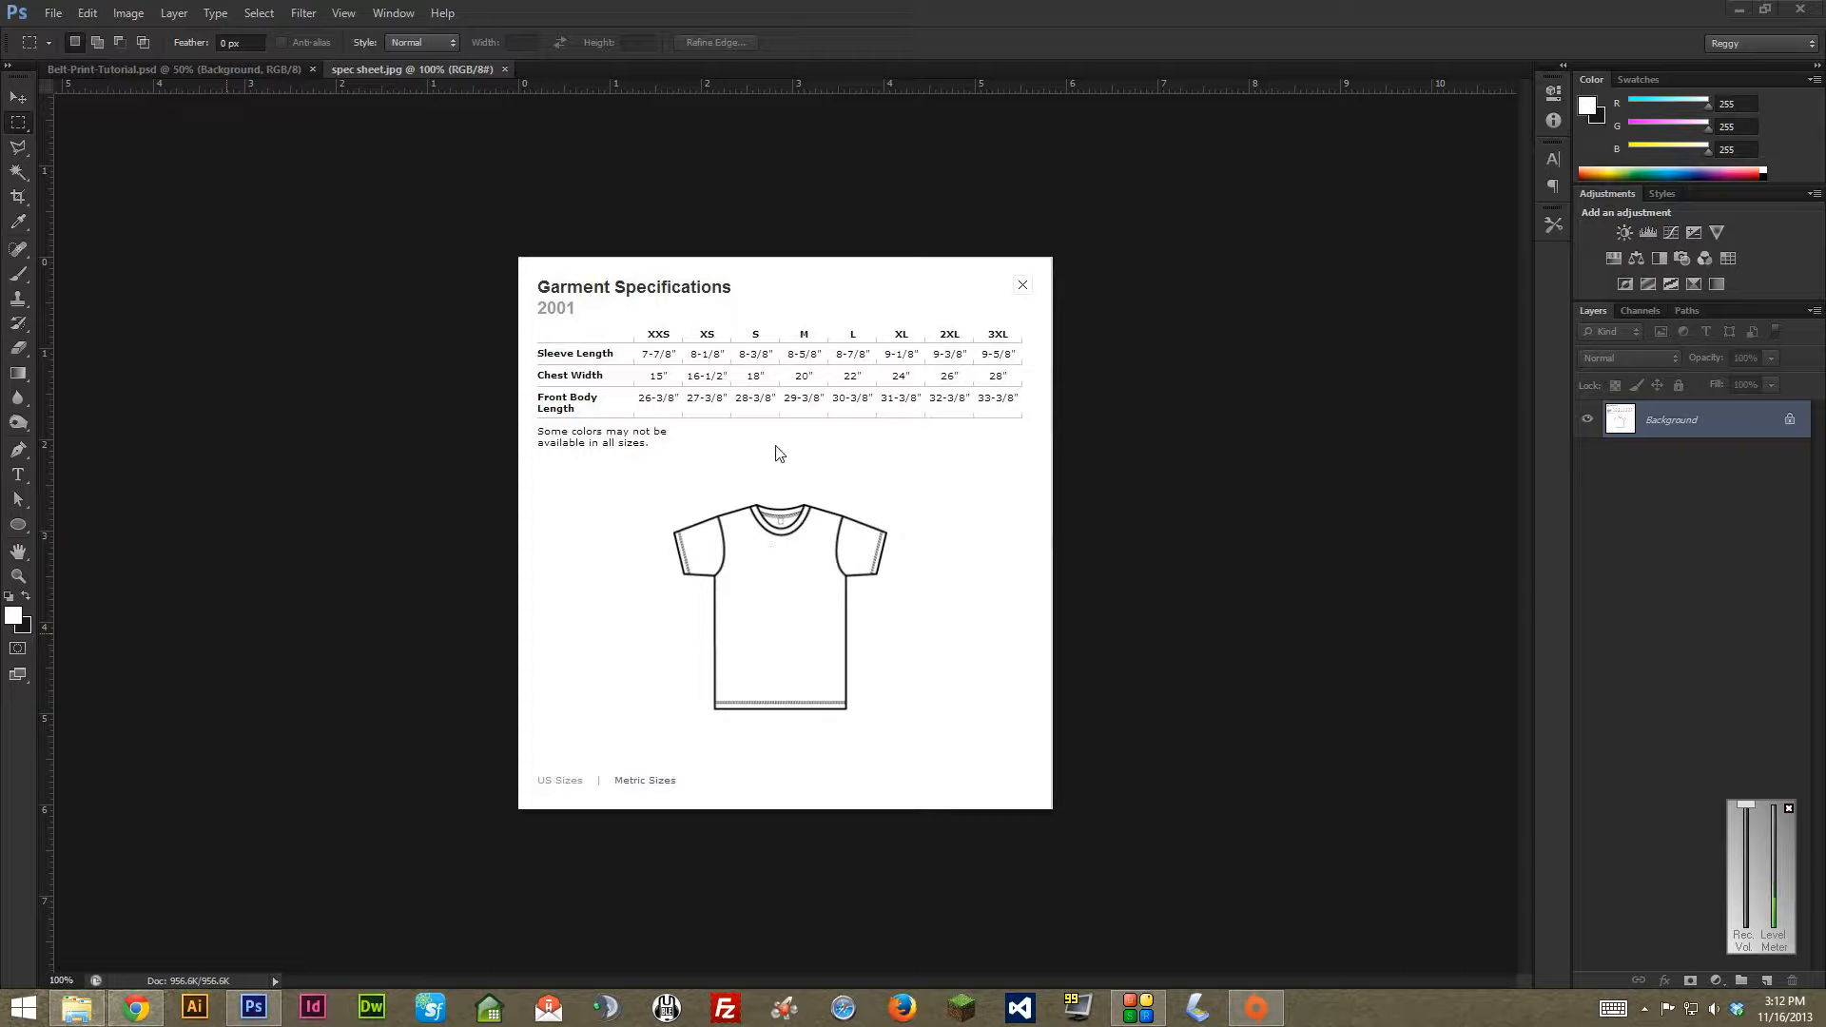
mouse_move(741, 447)
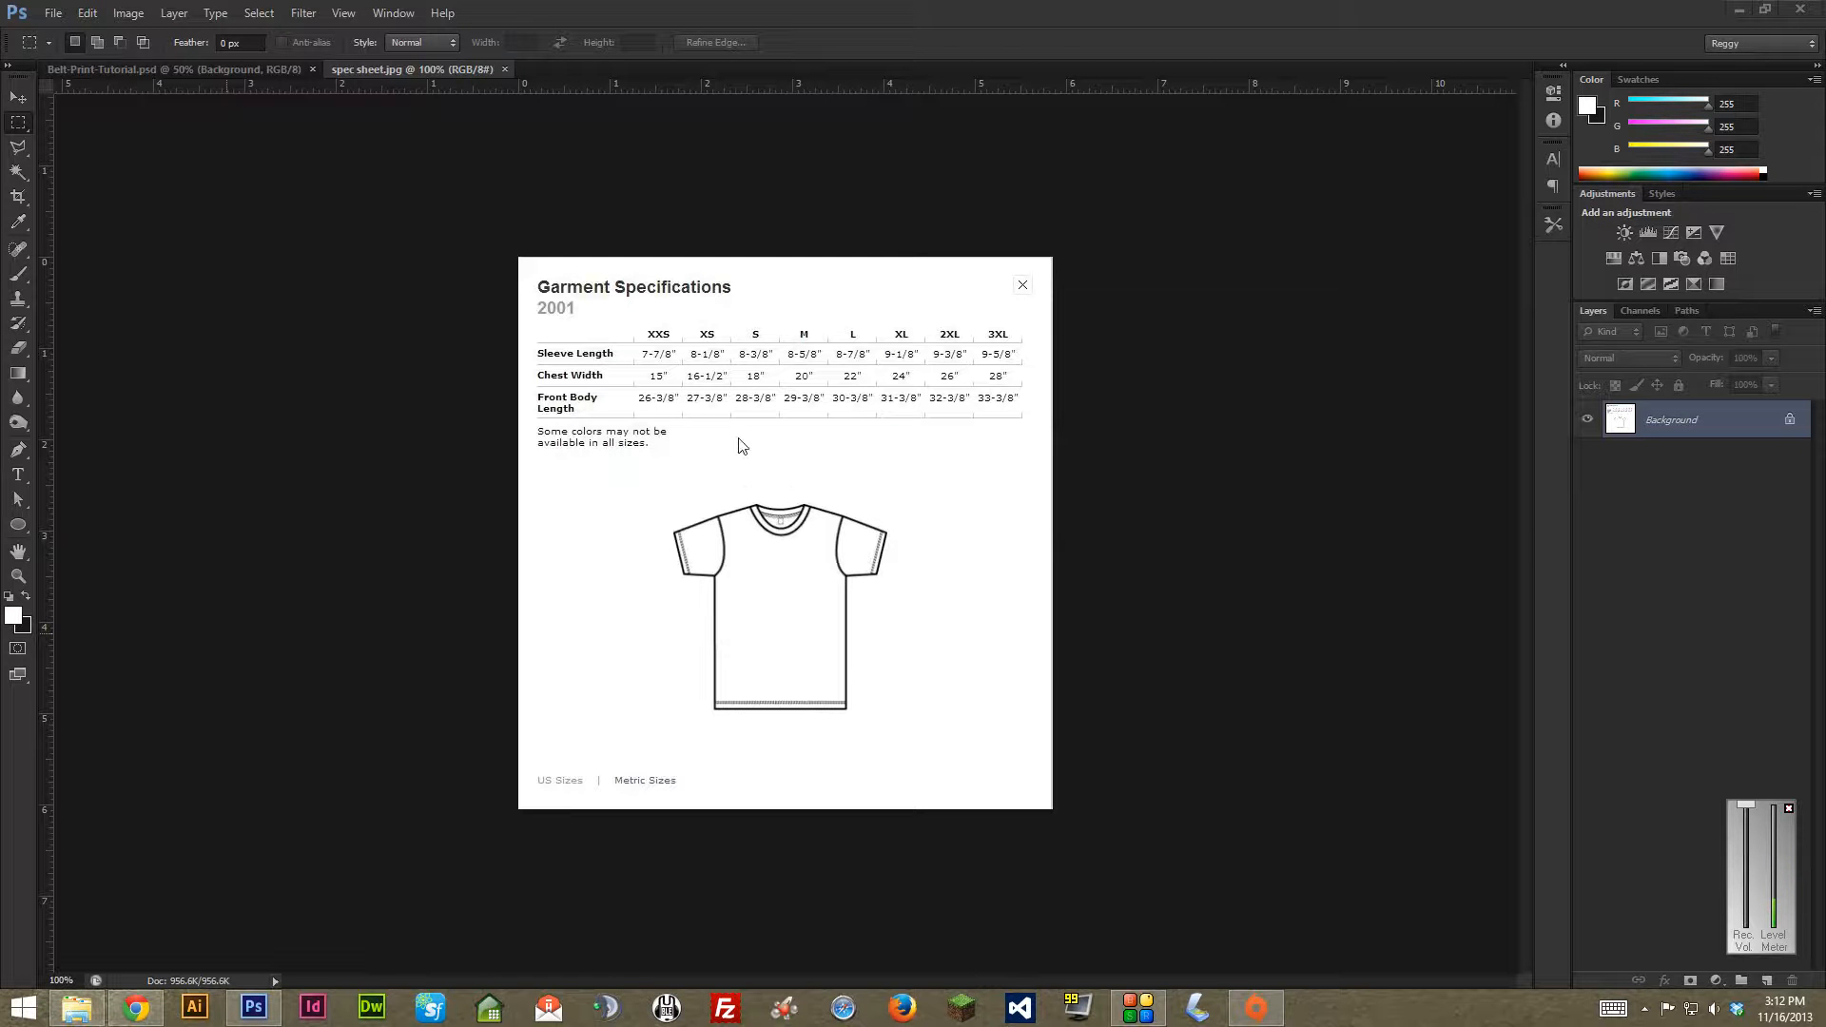
mouse_move(754, 445)
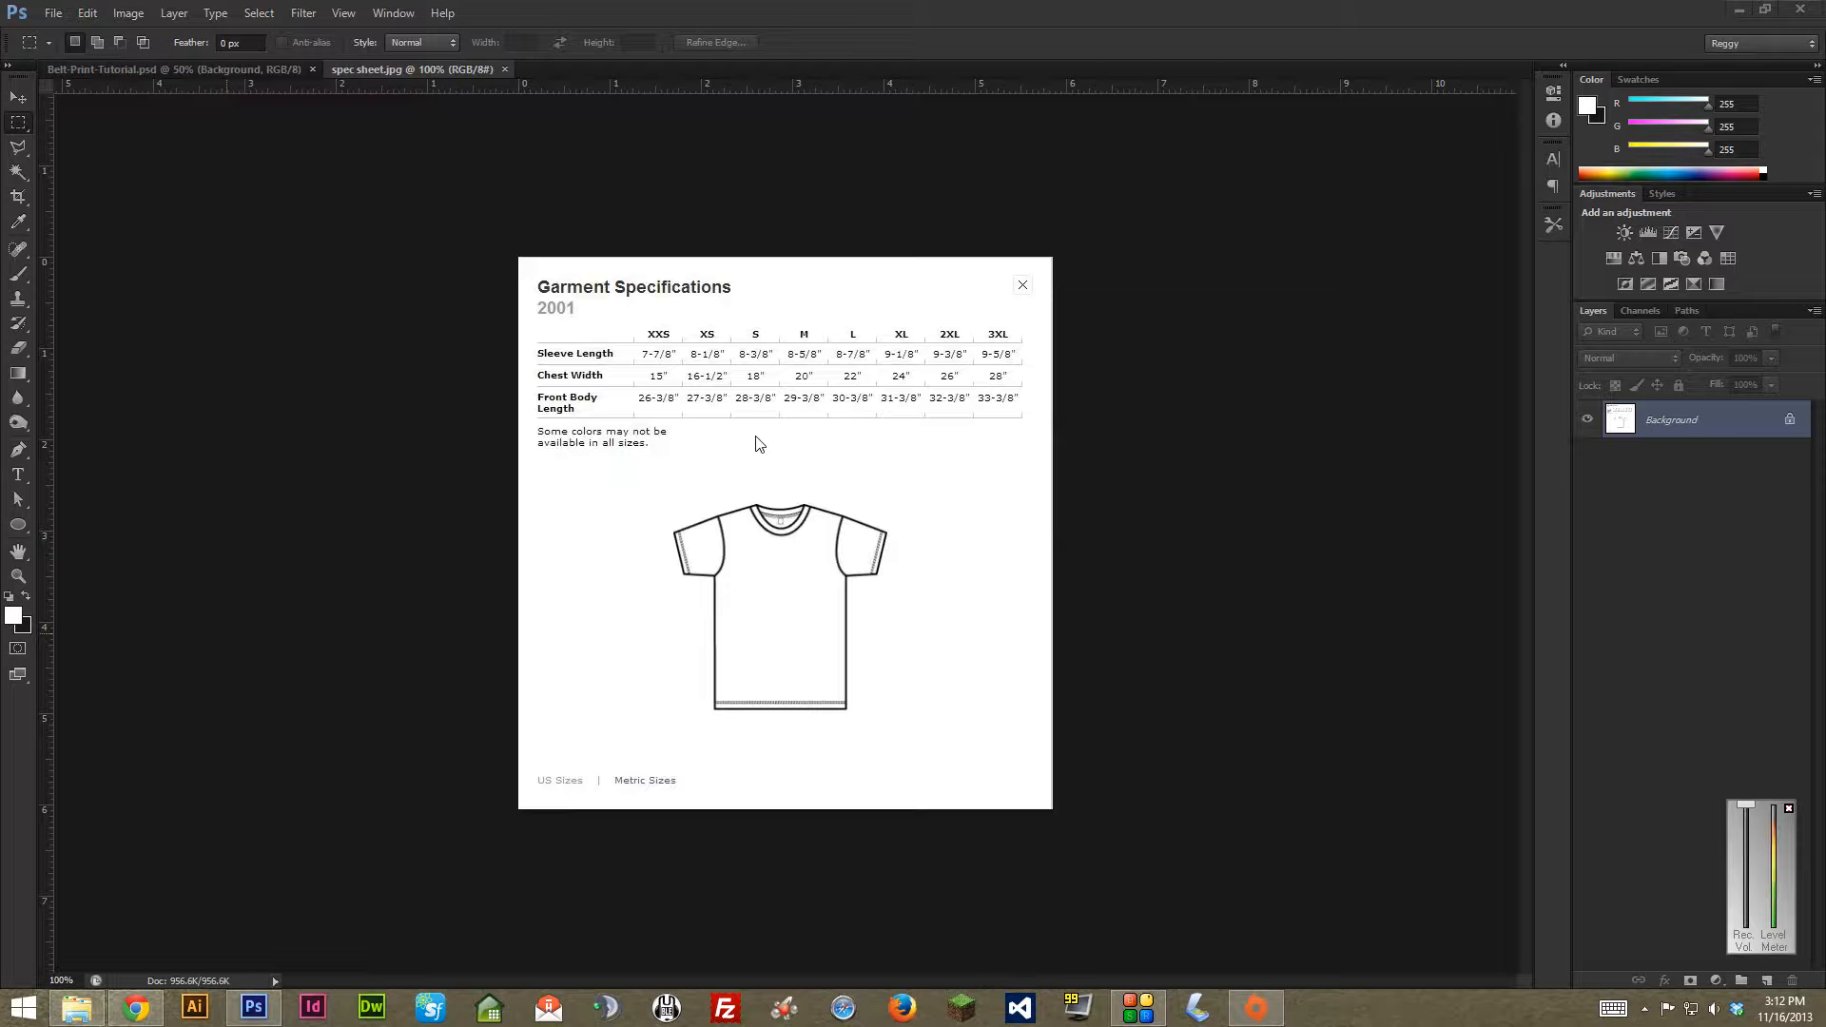
mouse_move(743, 451)
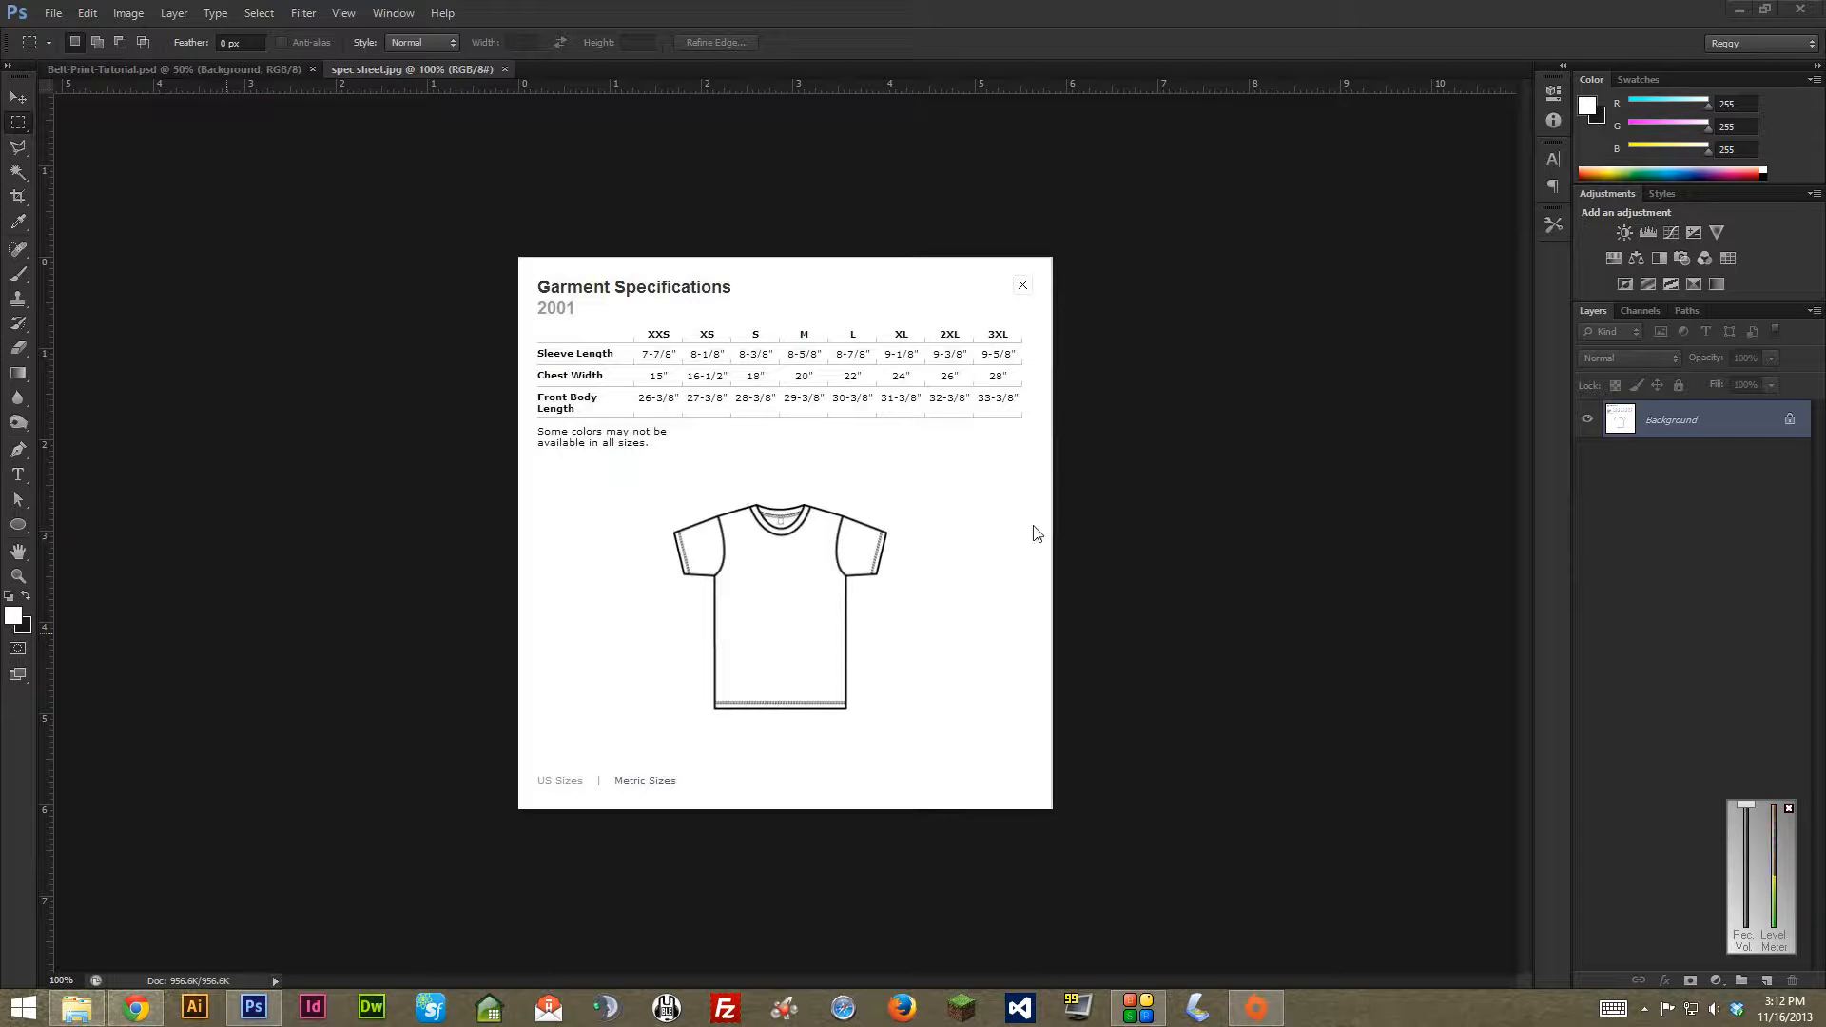
mouse_move(1023, 517)
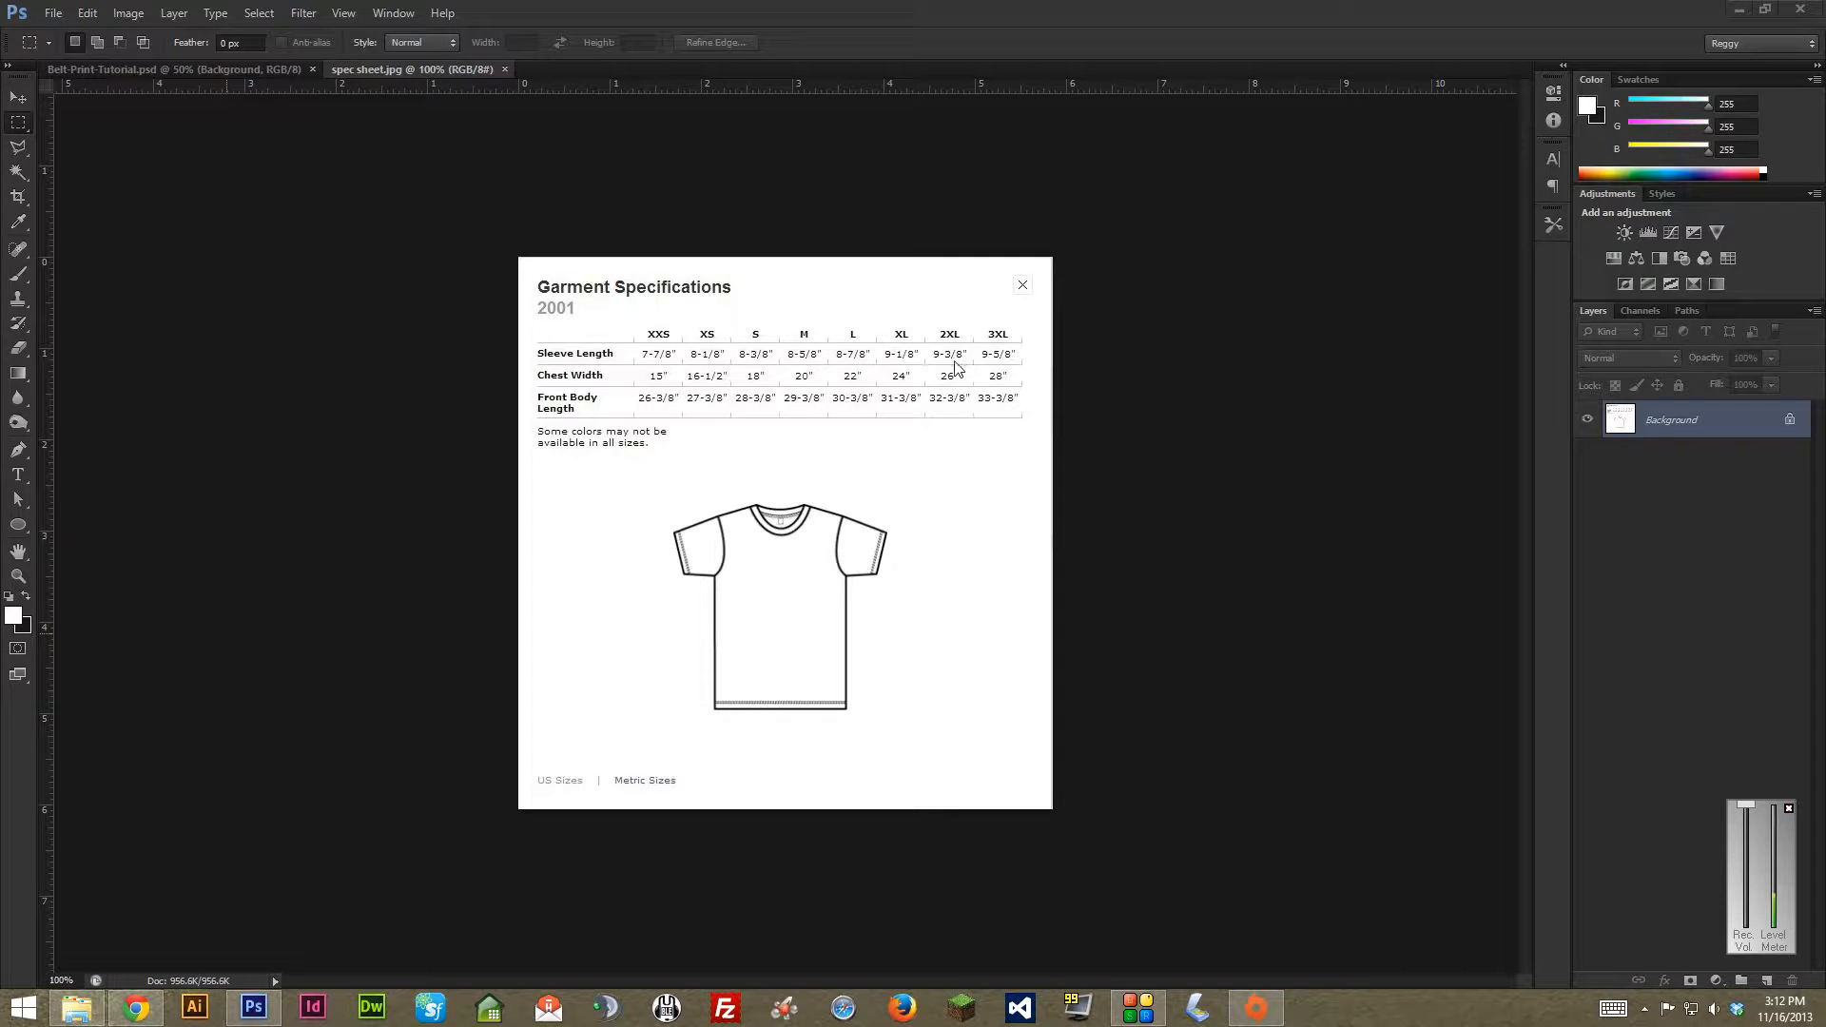
mouse_move(592, 385)
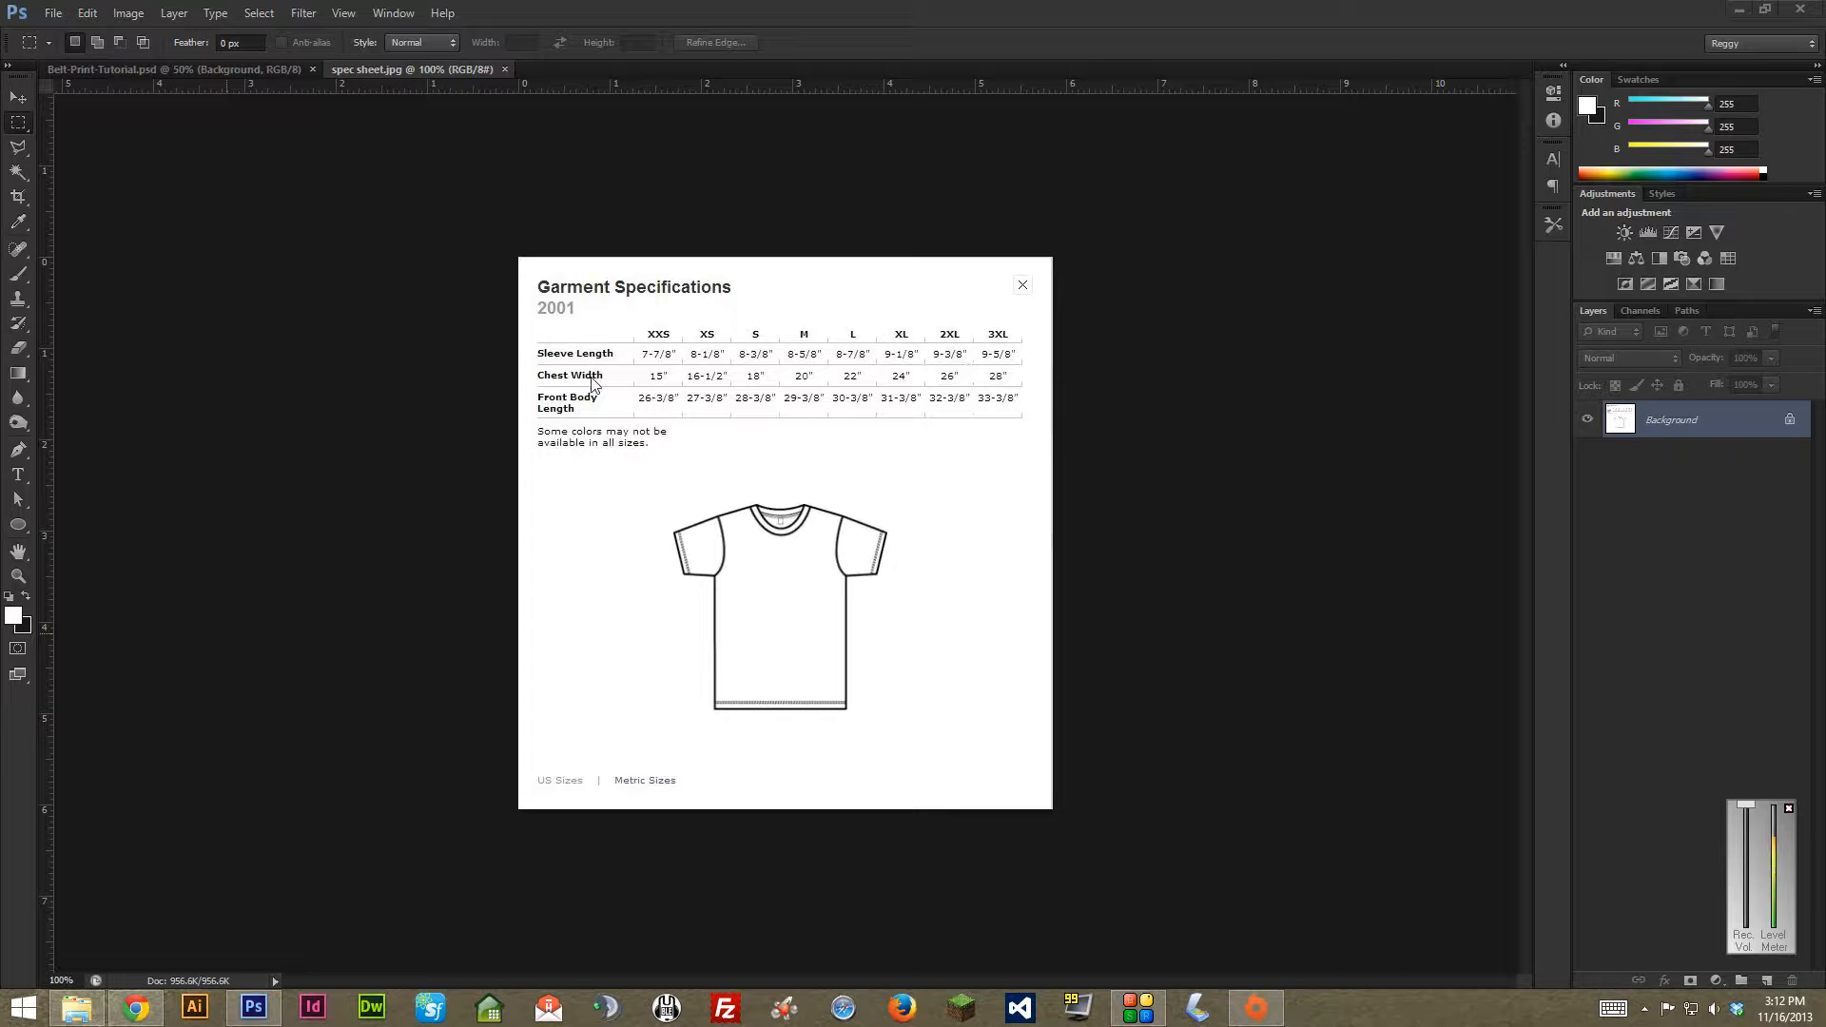
mouse_move(590, 415)
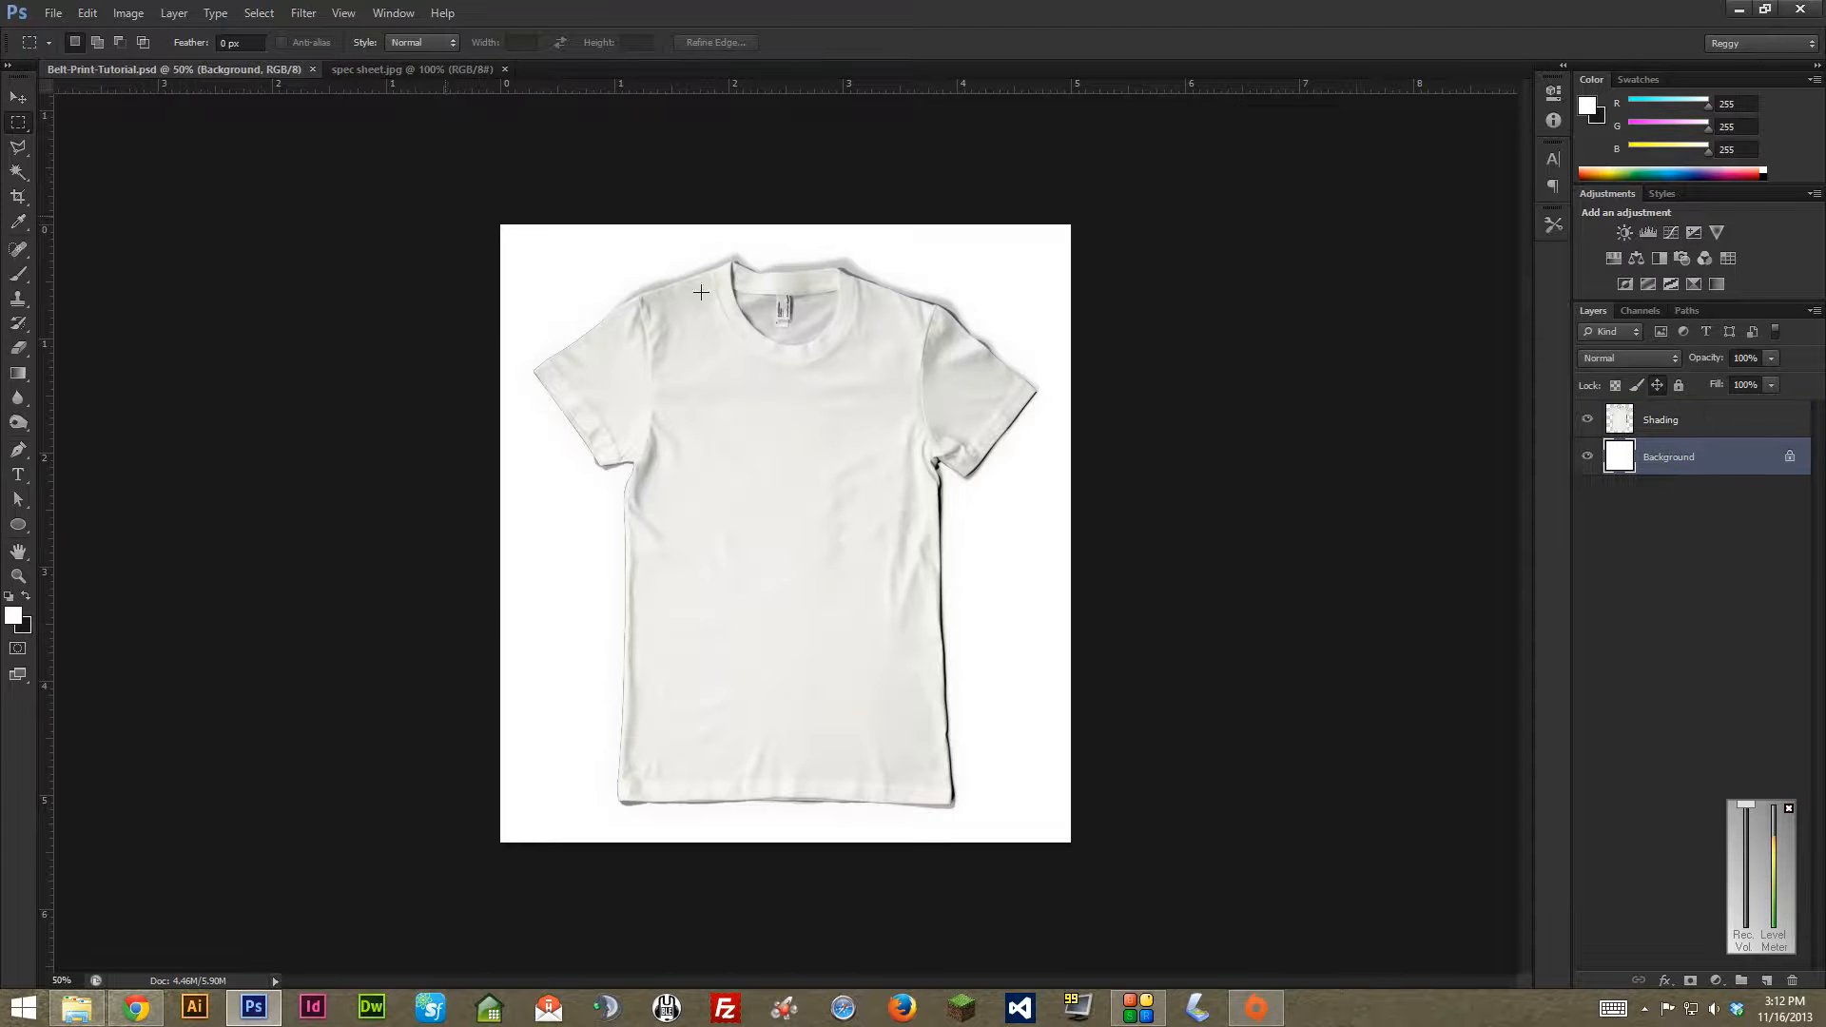
- Hide the mockup's Shading layer, then show it again to compare
click(1587, 420)
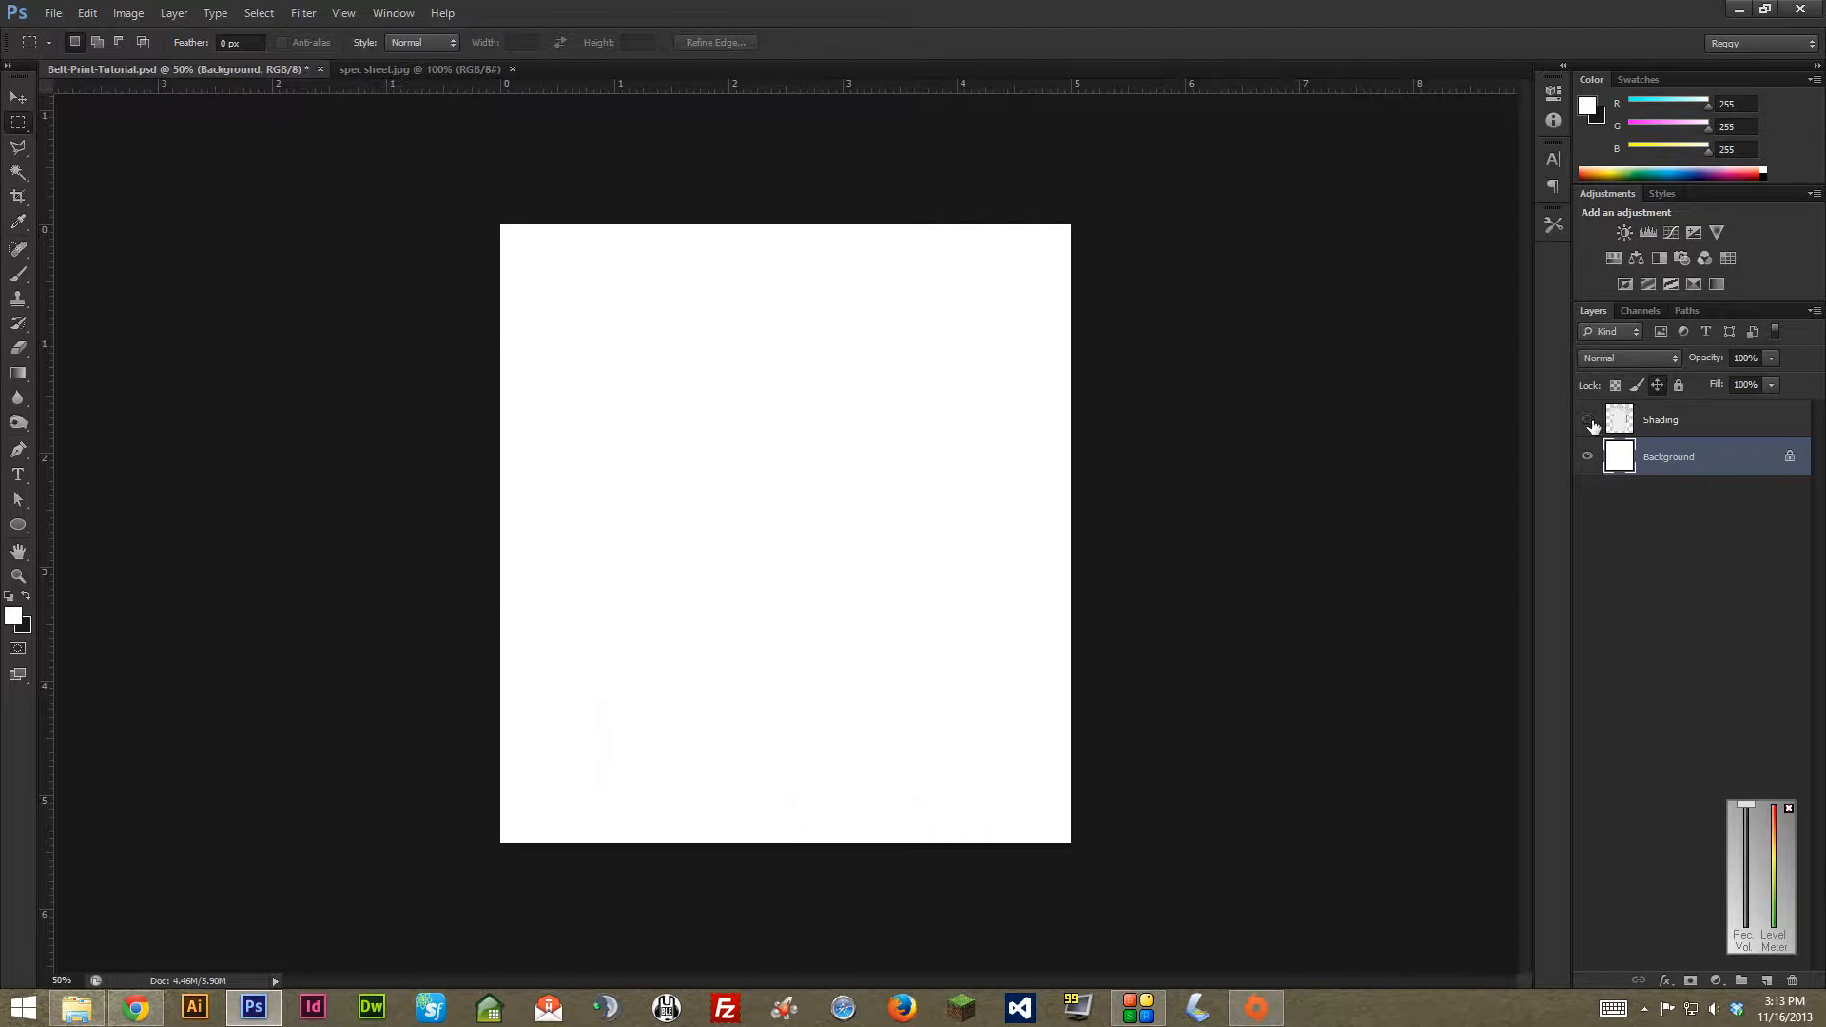
click(1587, 420)
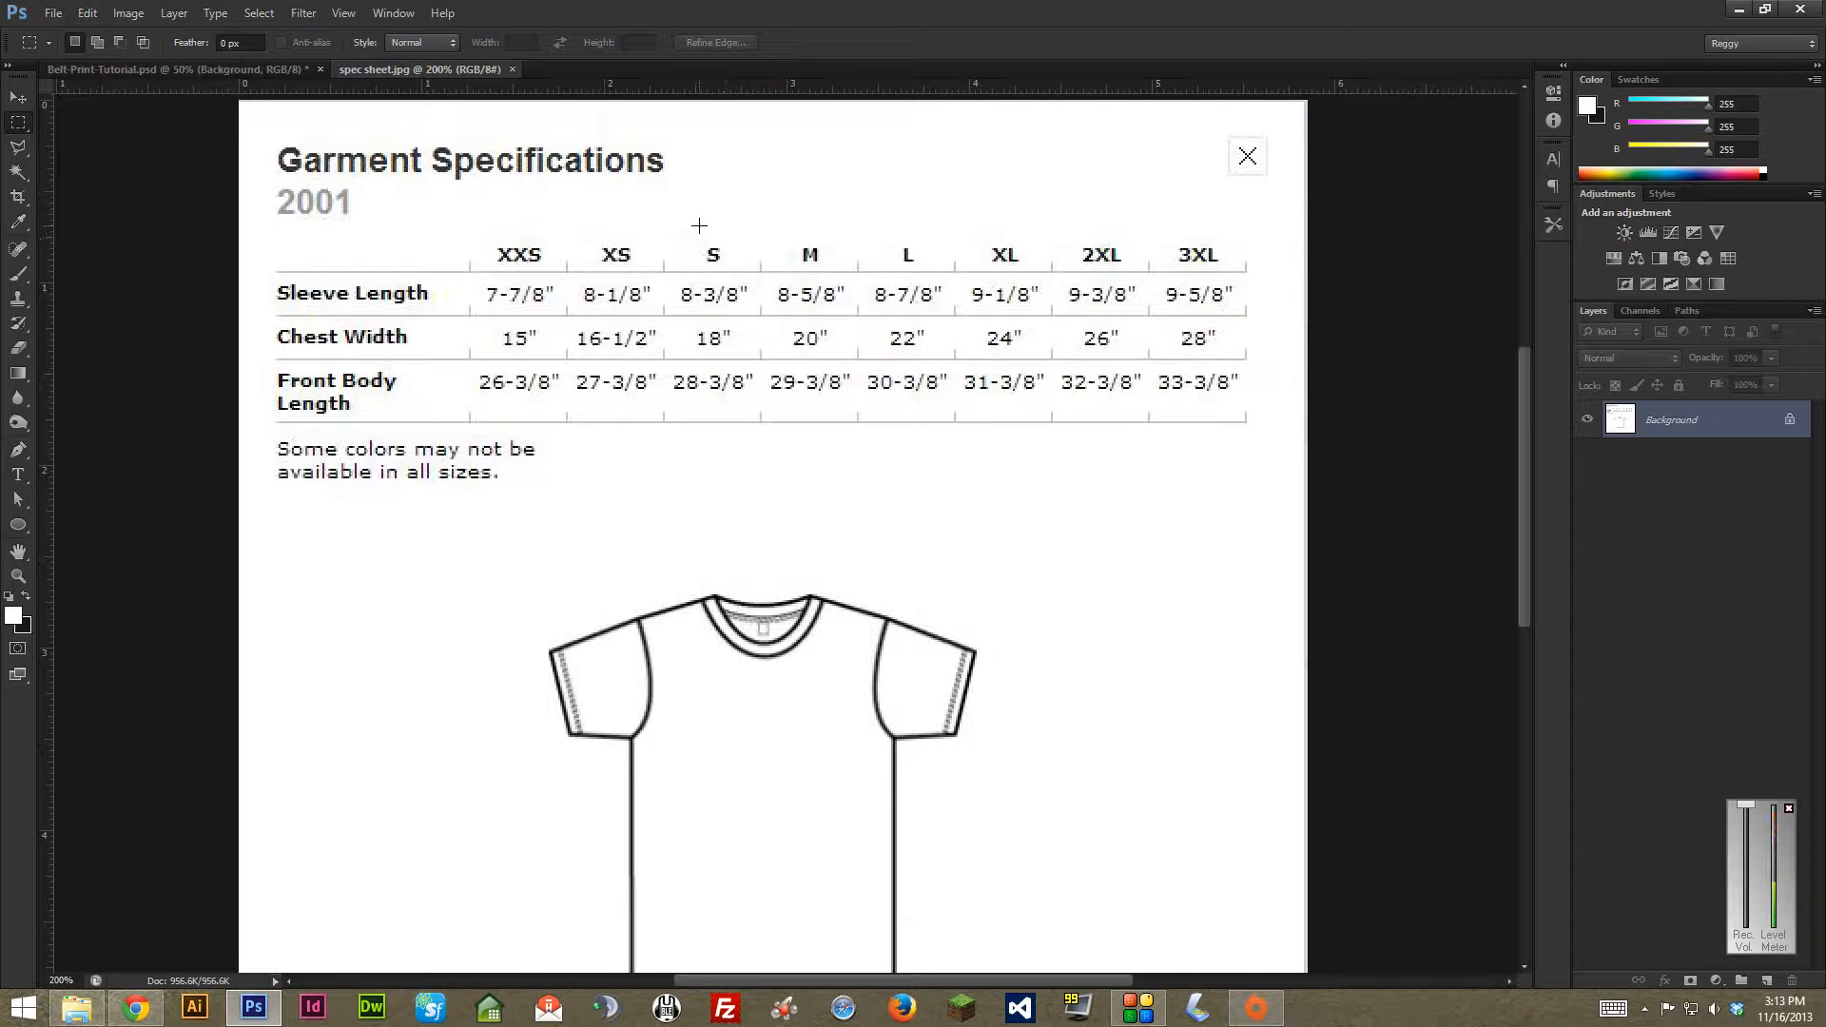
drag(700, 225, 1147, 434)
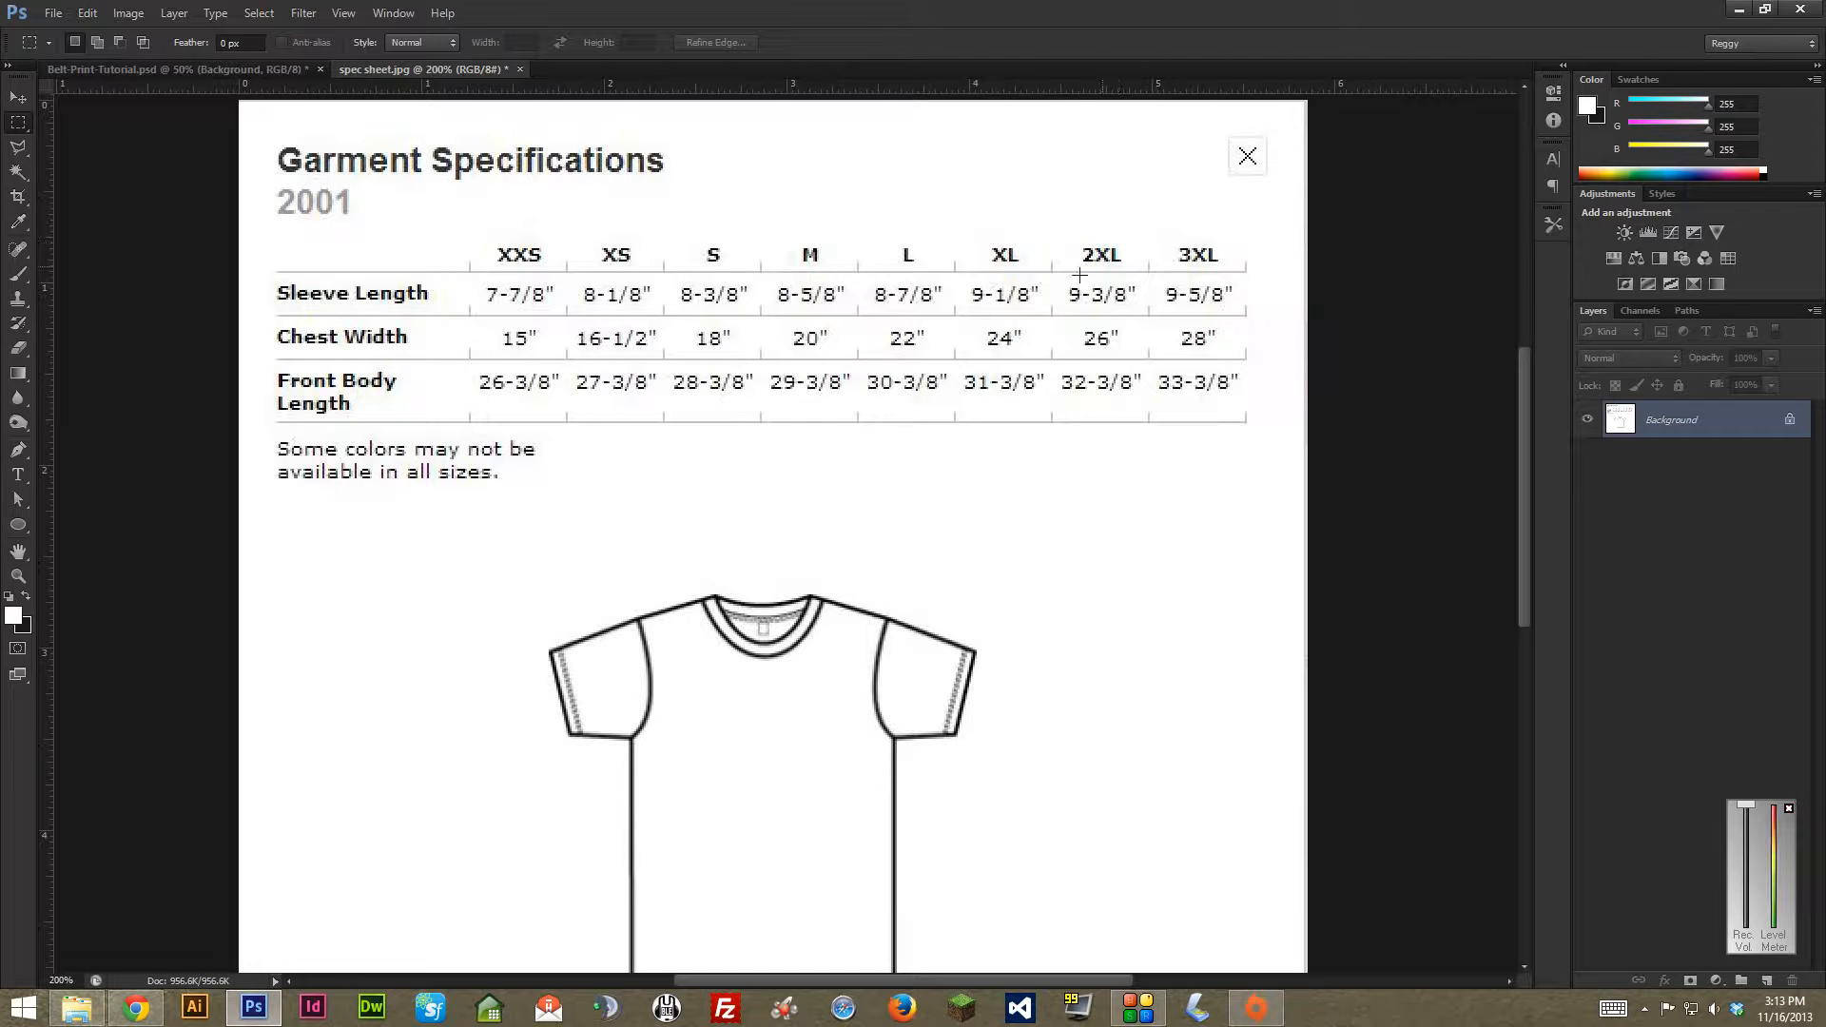
drag(1063, 276, 1140, 312)
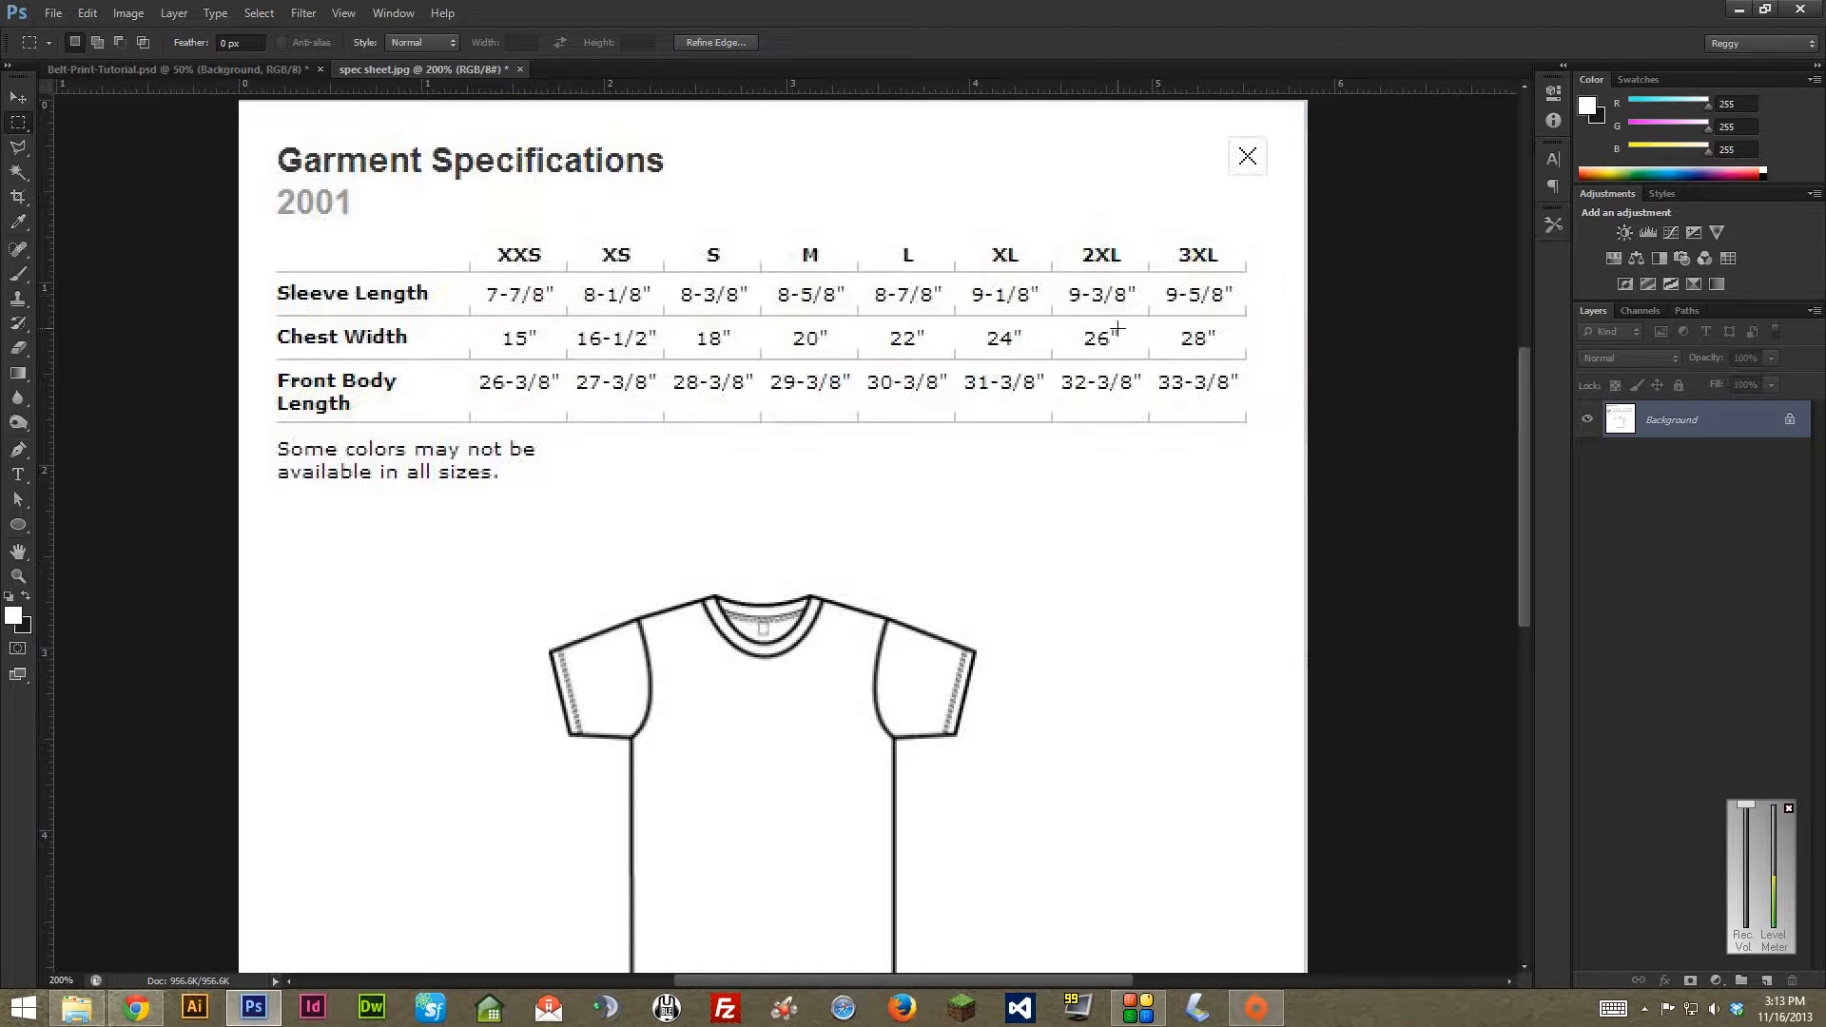
mouse_move(1135, 285)
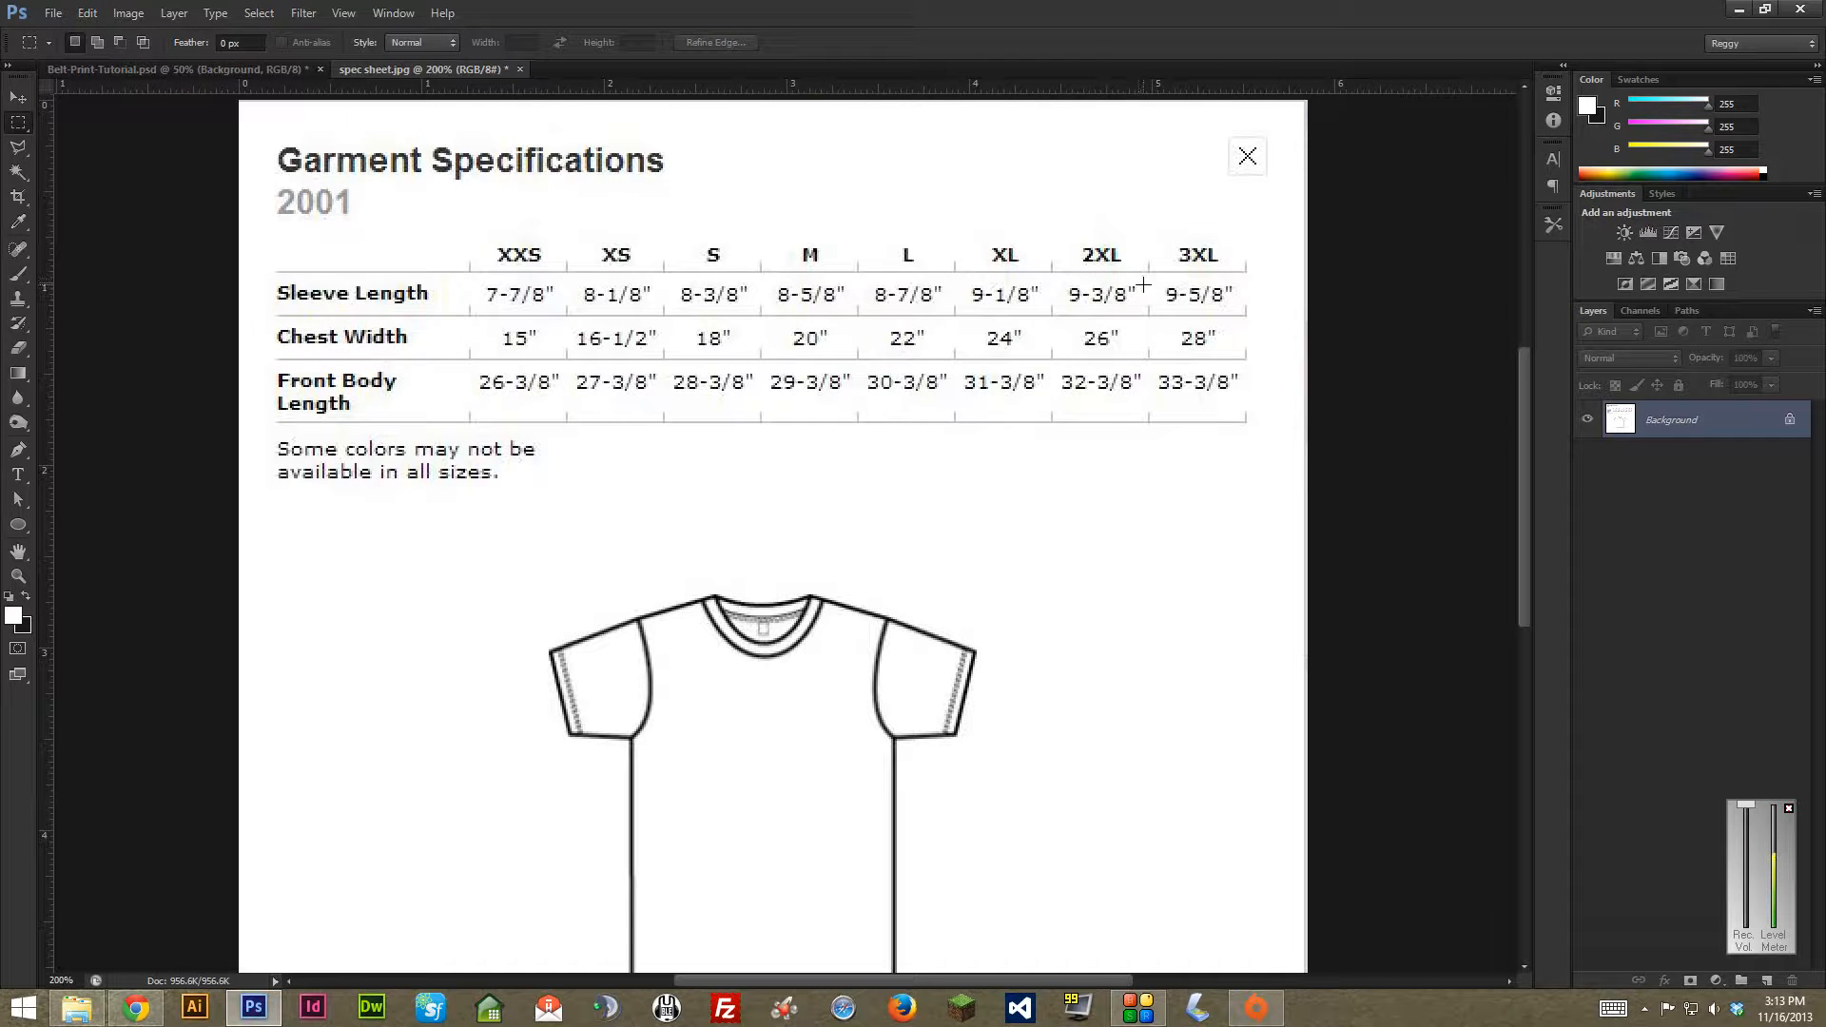
drag(1049, 285, 1142, 315)
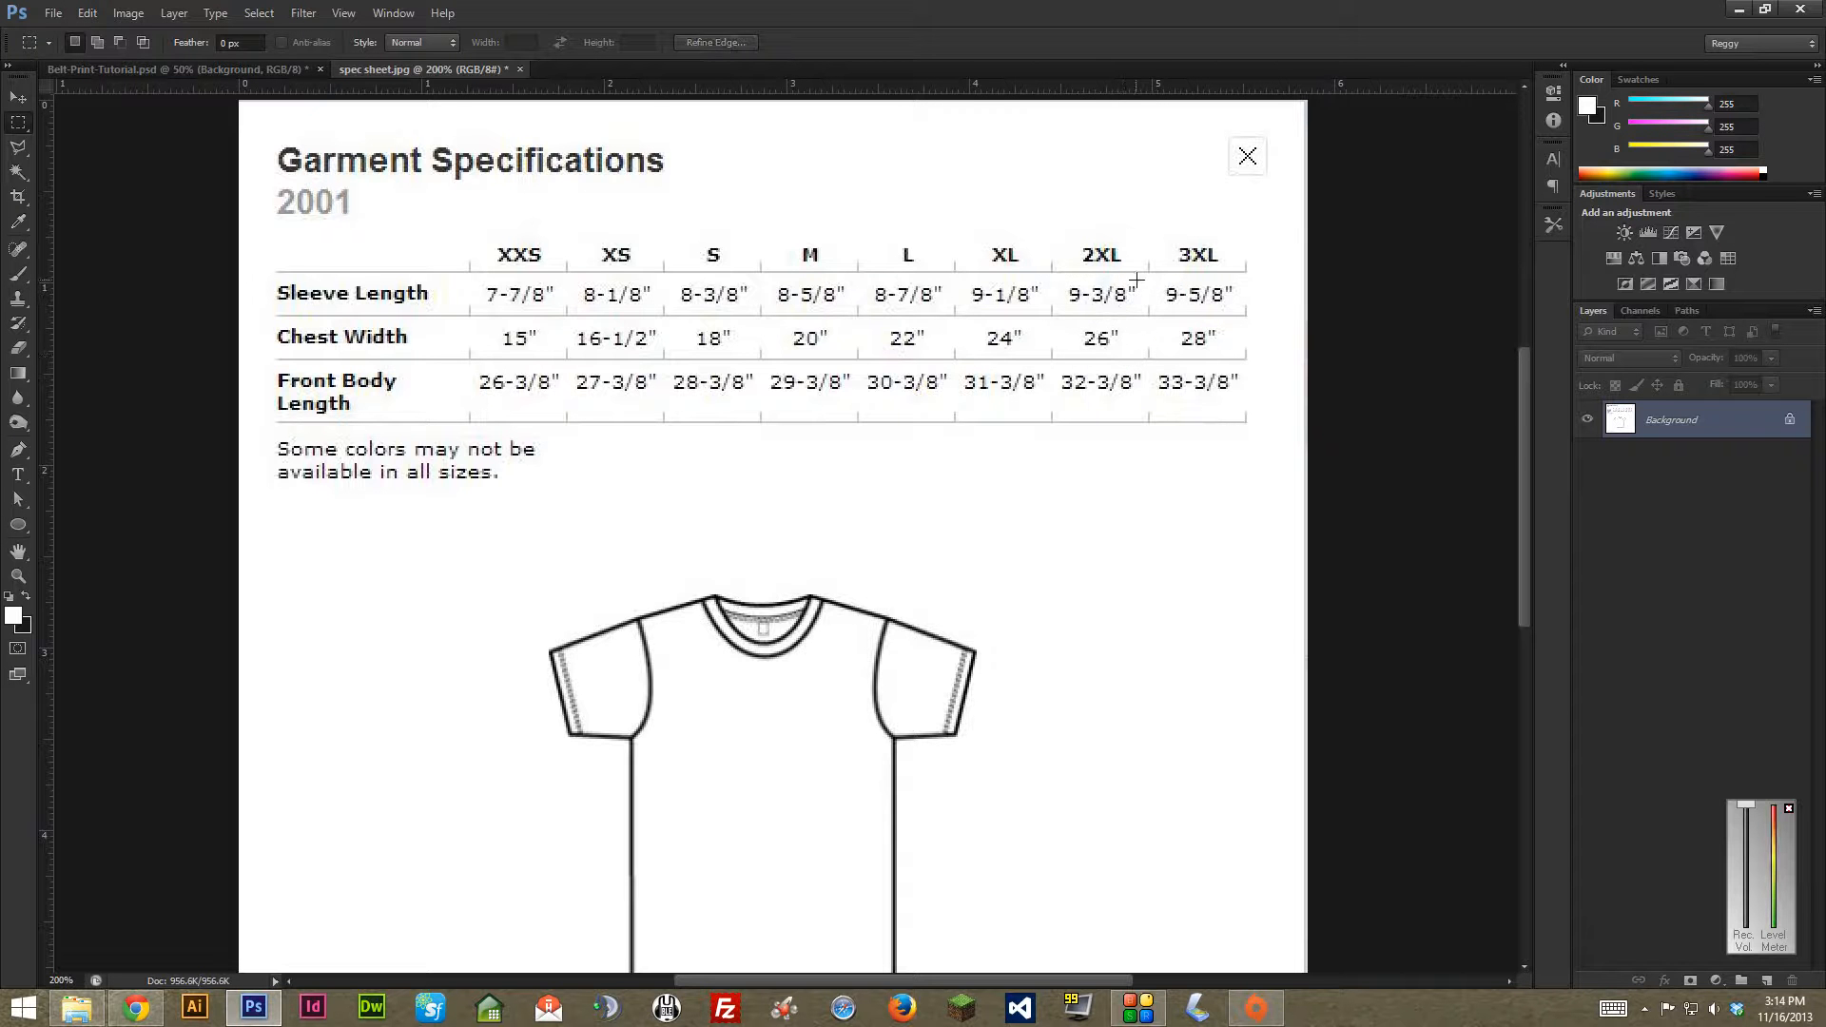
drag(1057, 280, 1139, 311)
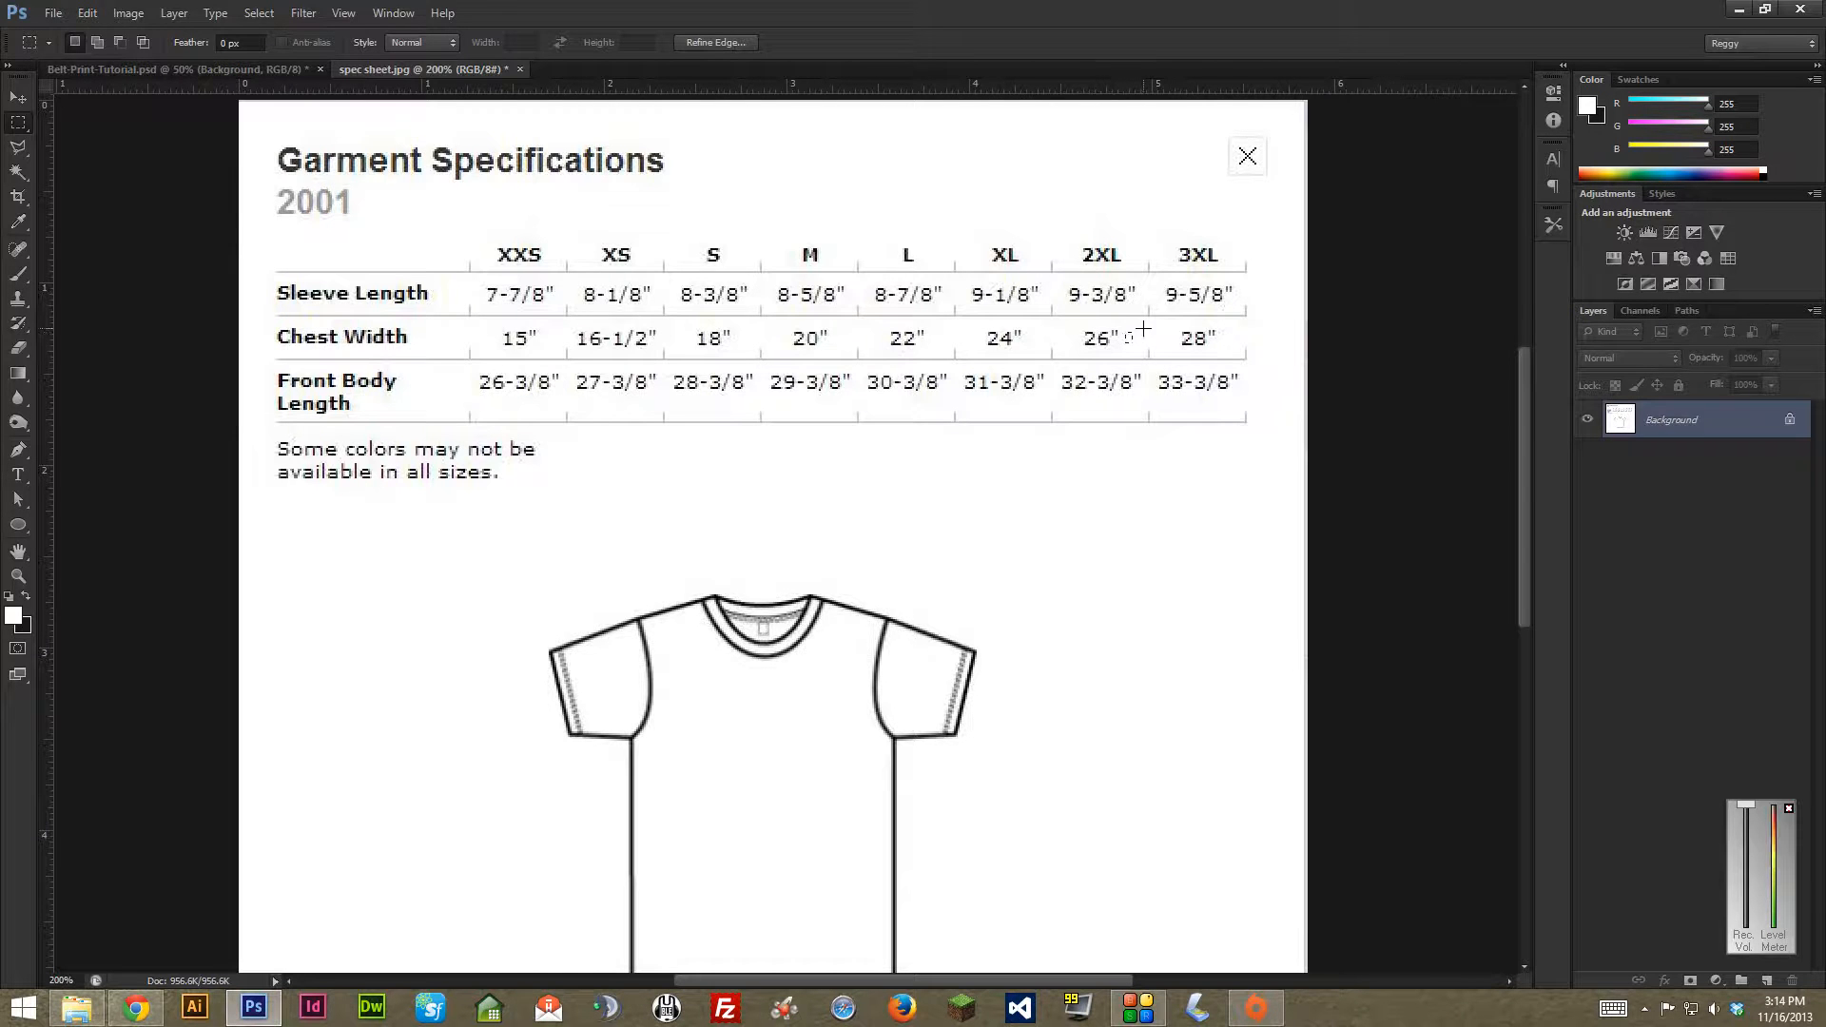
mouse_move(1000, 364)
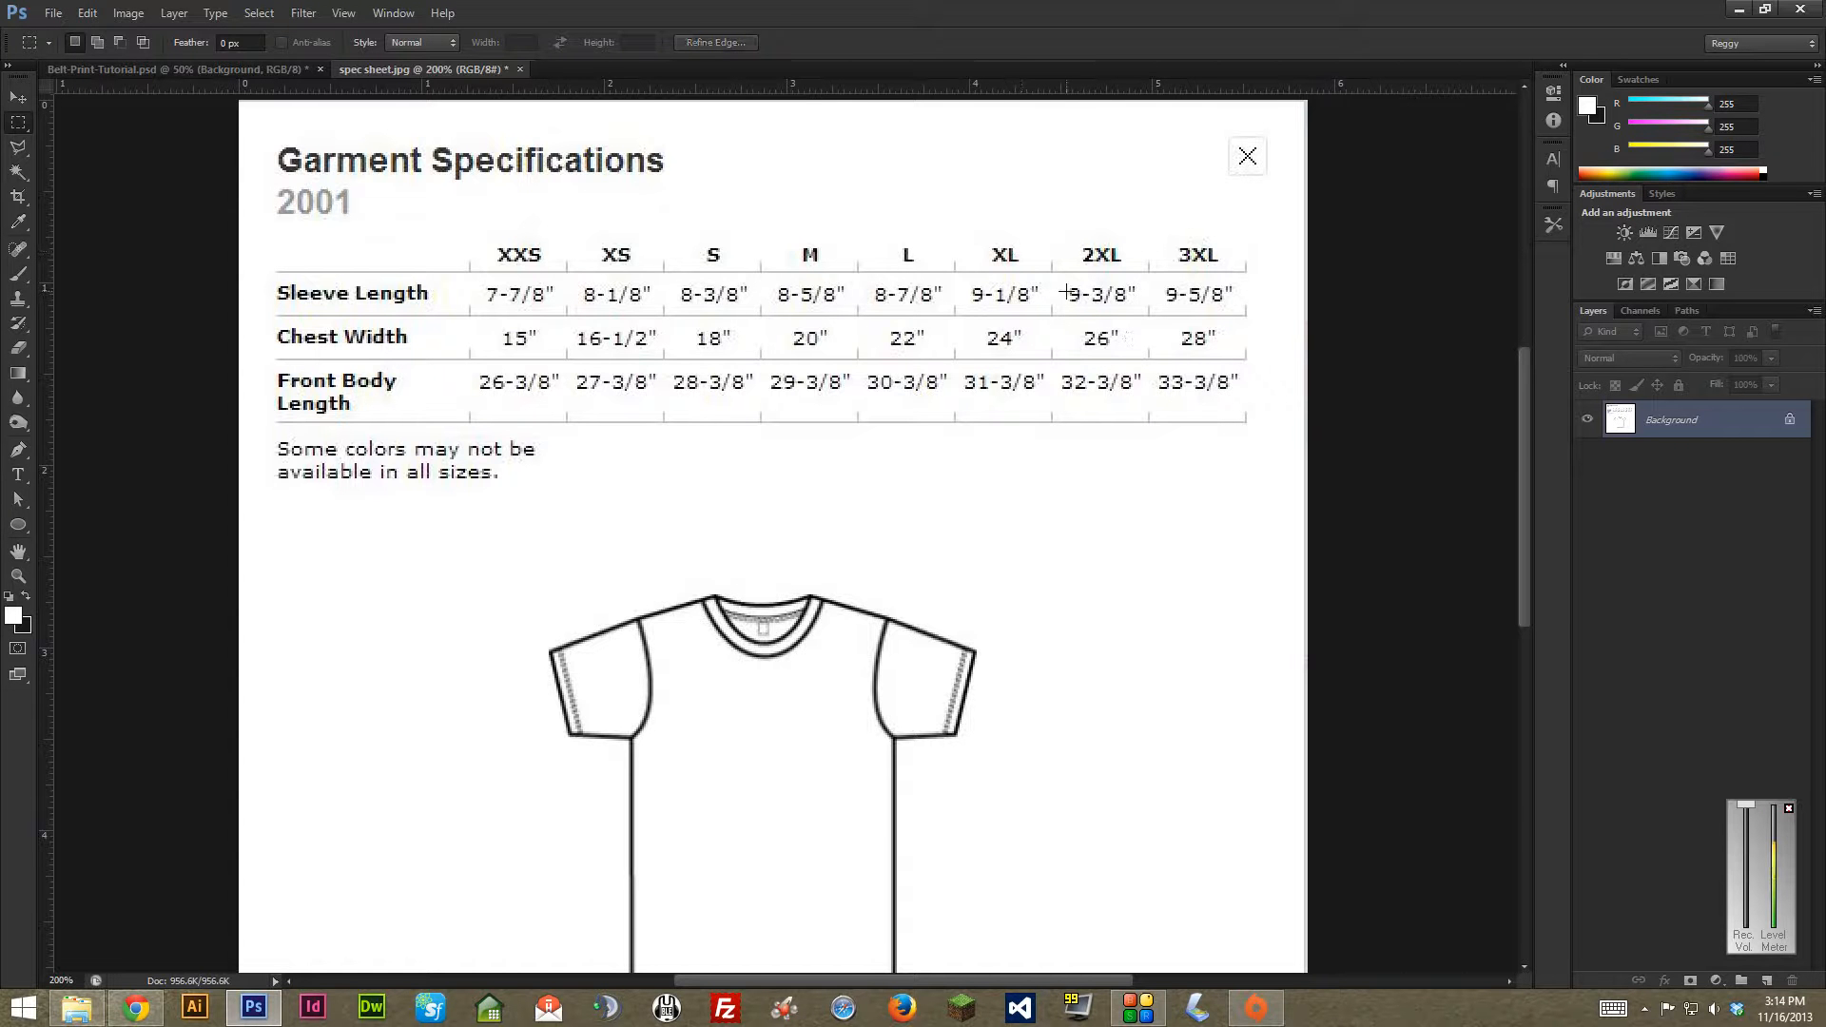
mouse_move(1044, 324)
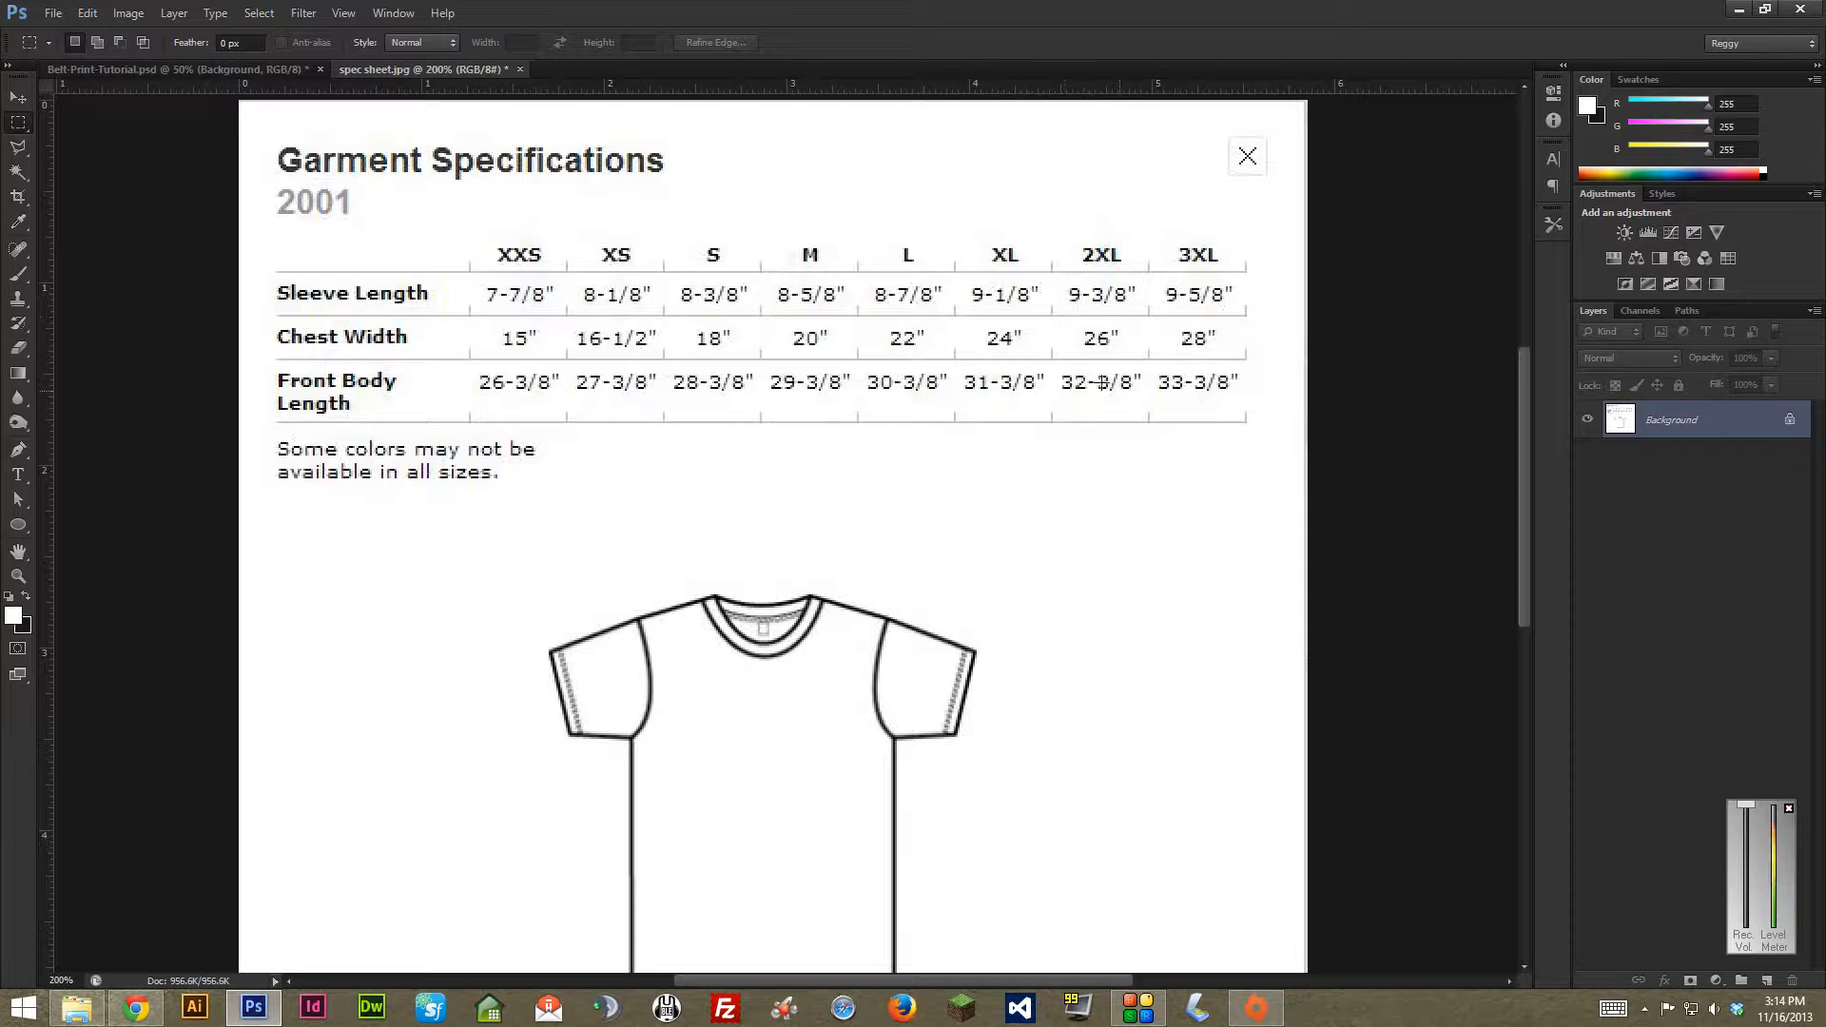
drag(1060, 367, 1147, 401)
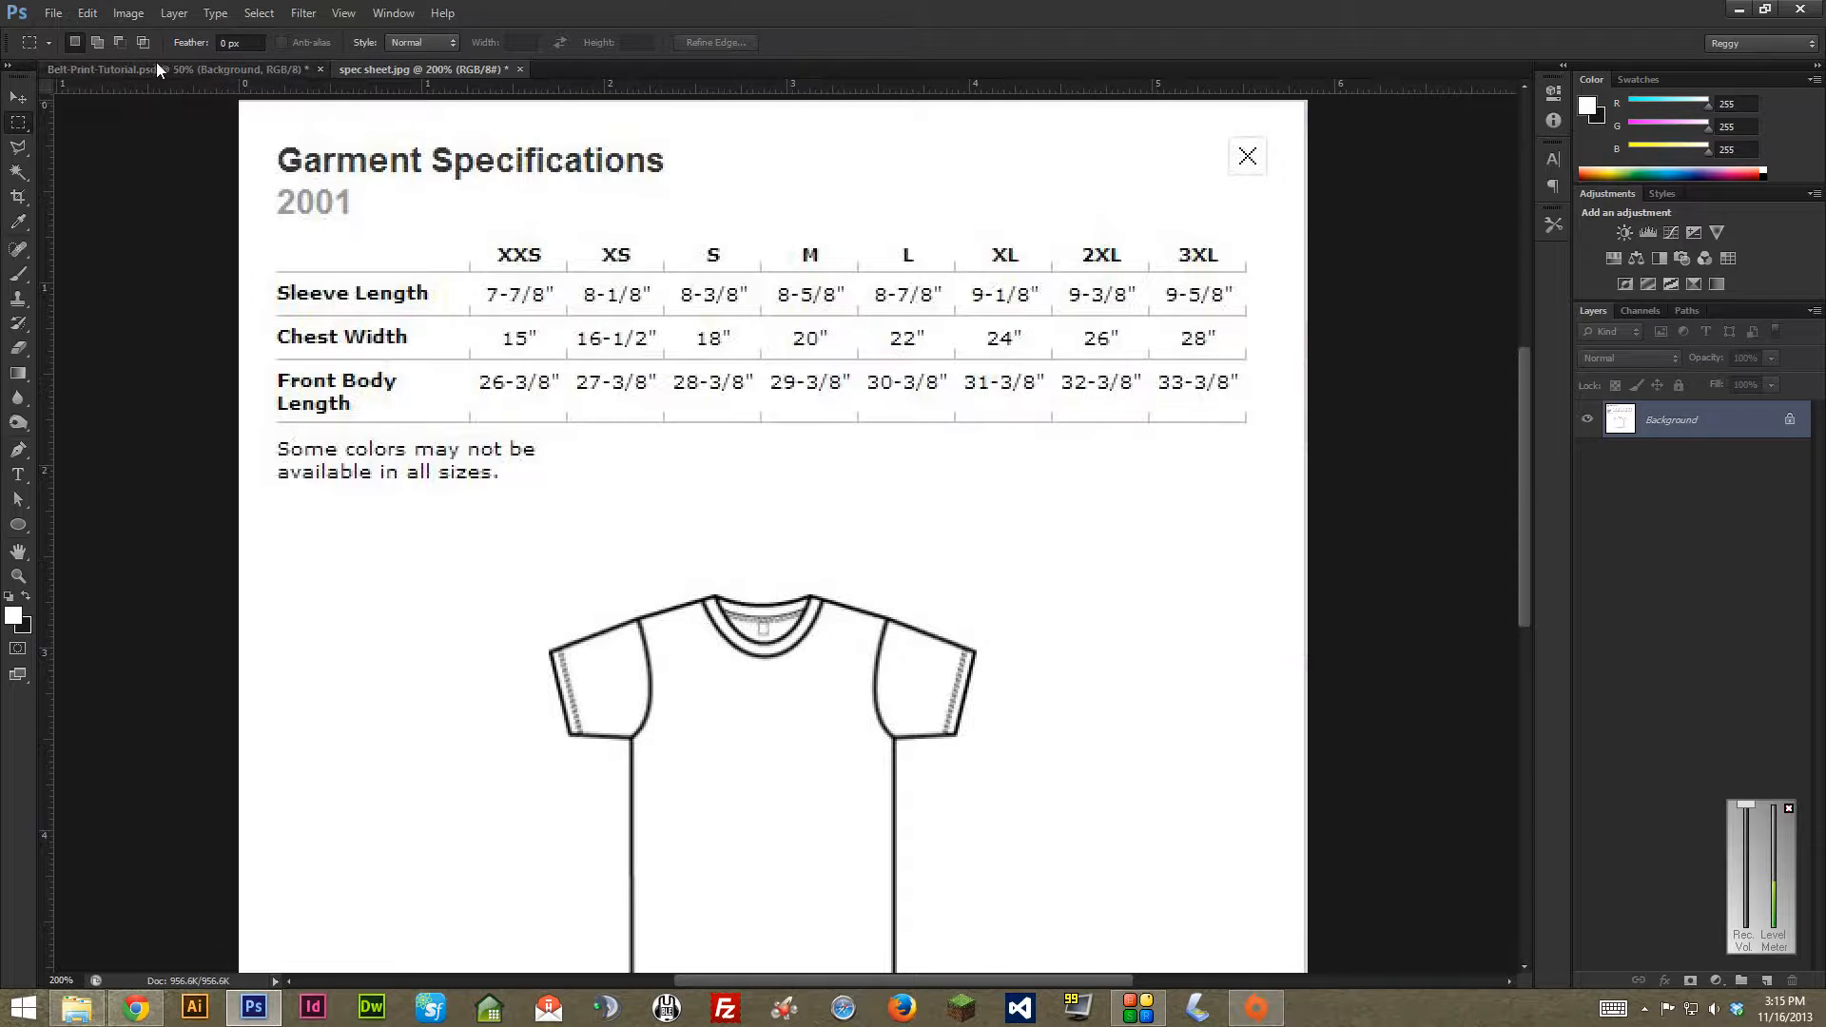
- In the Belt-Print-Tutorial document, set the canvas to 46.75 in wide by 34.375 in high
click(86, 12)
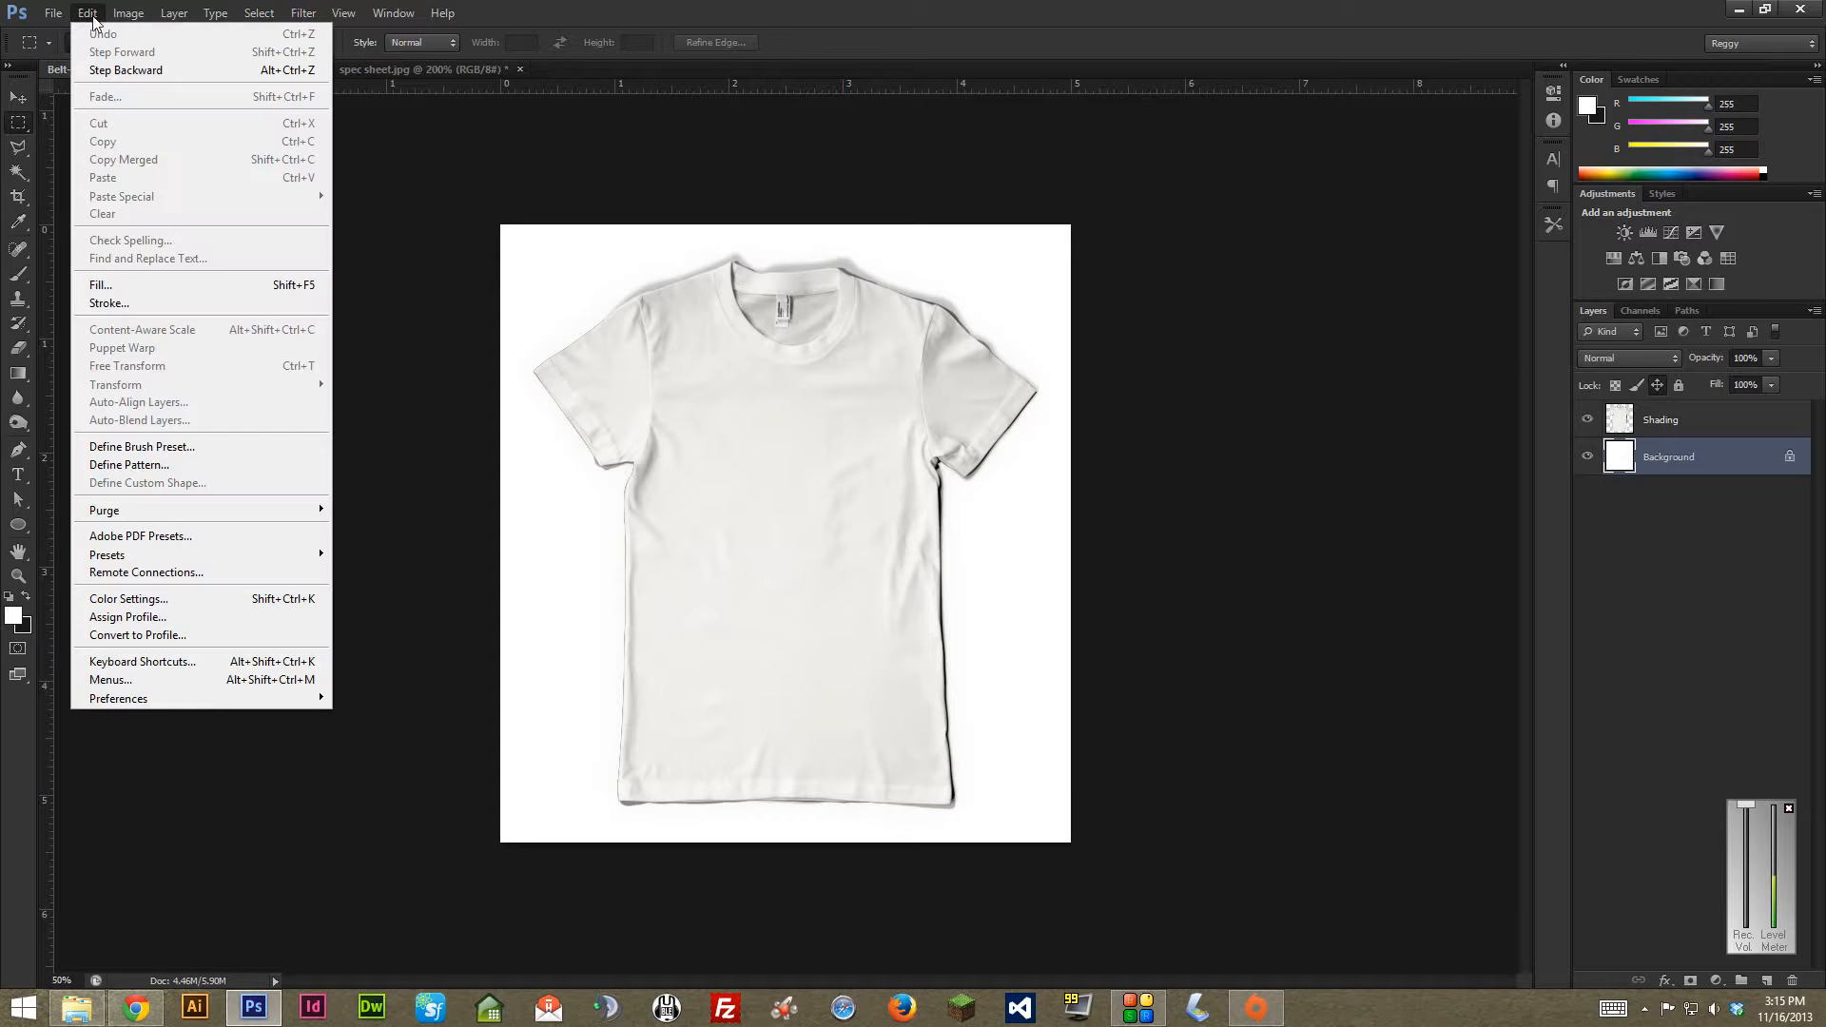
click(128, 12)
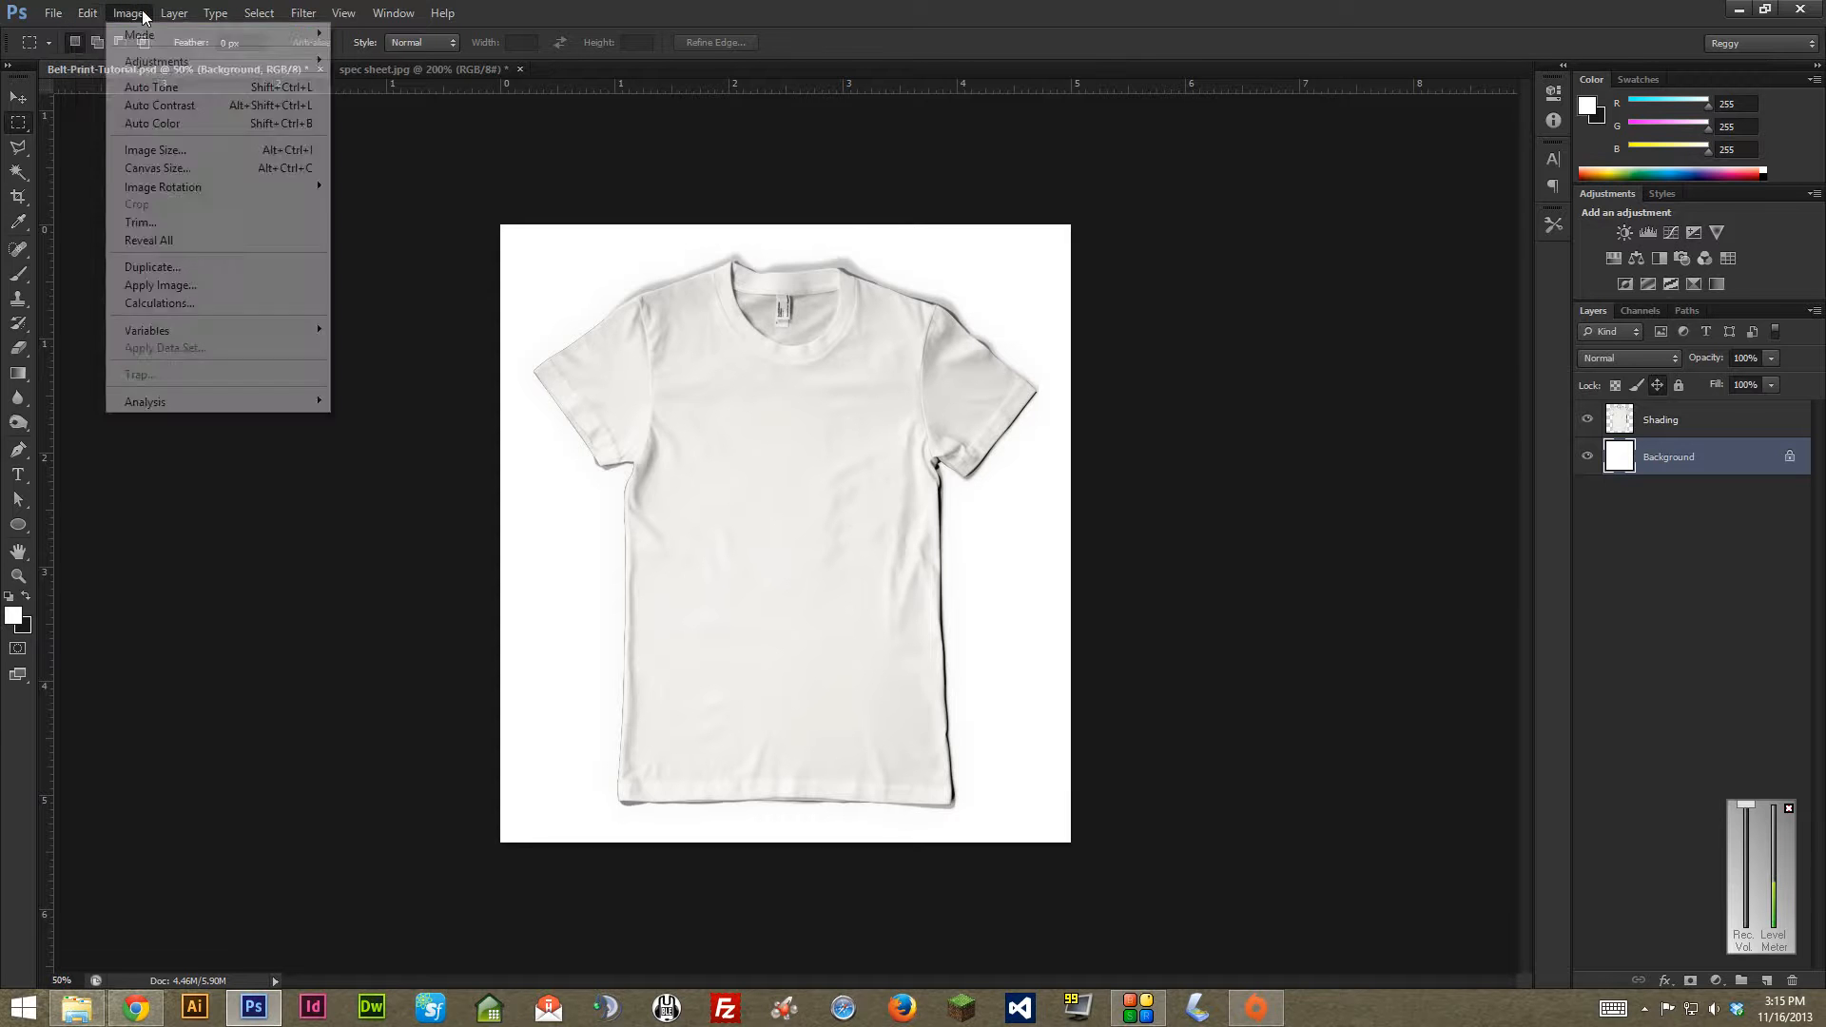
click(156, 167)
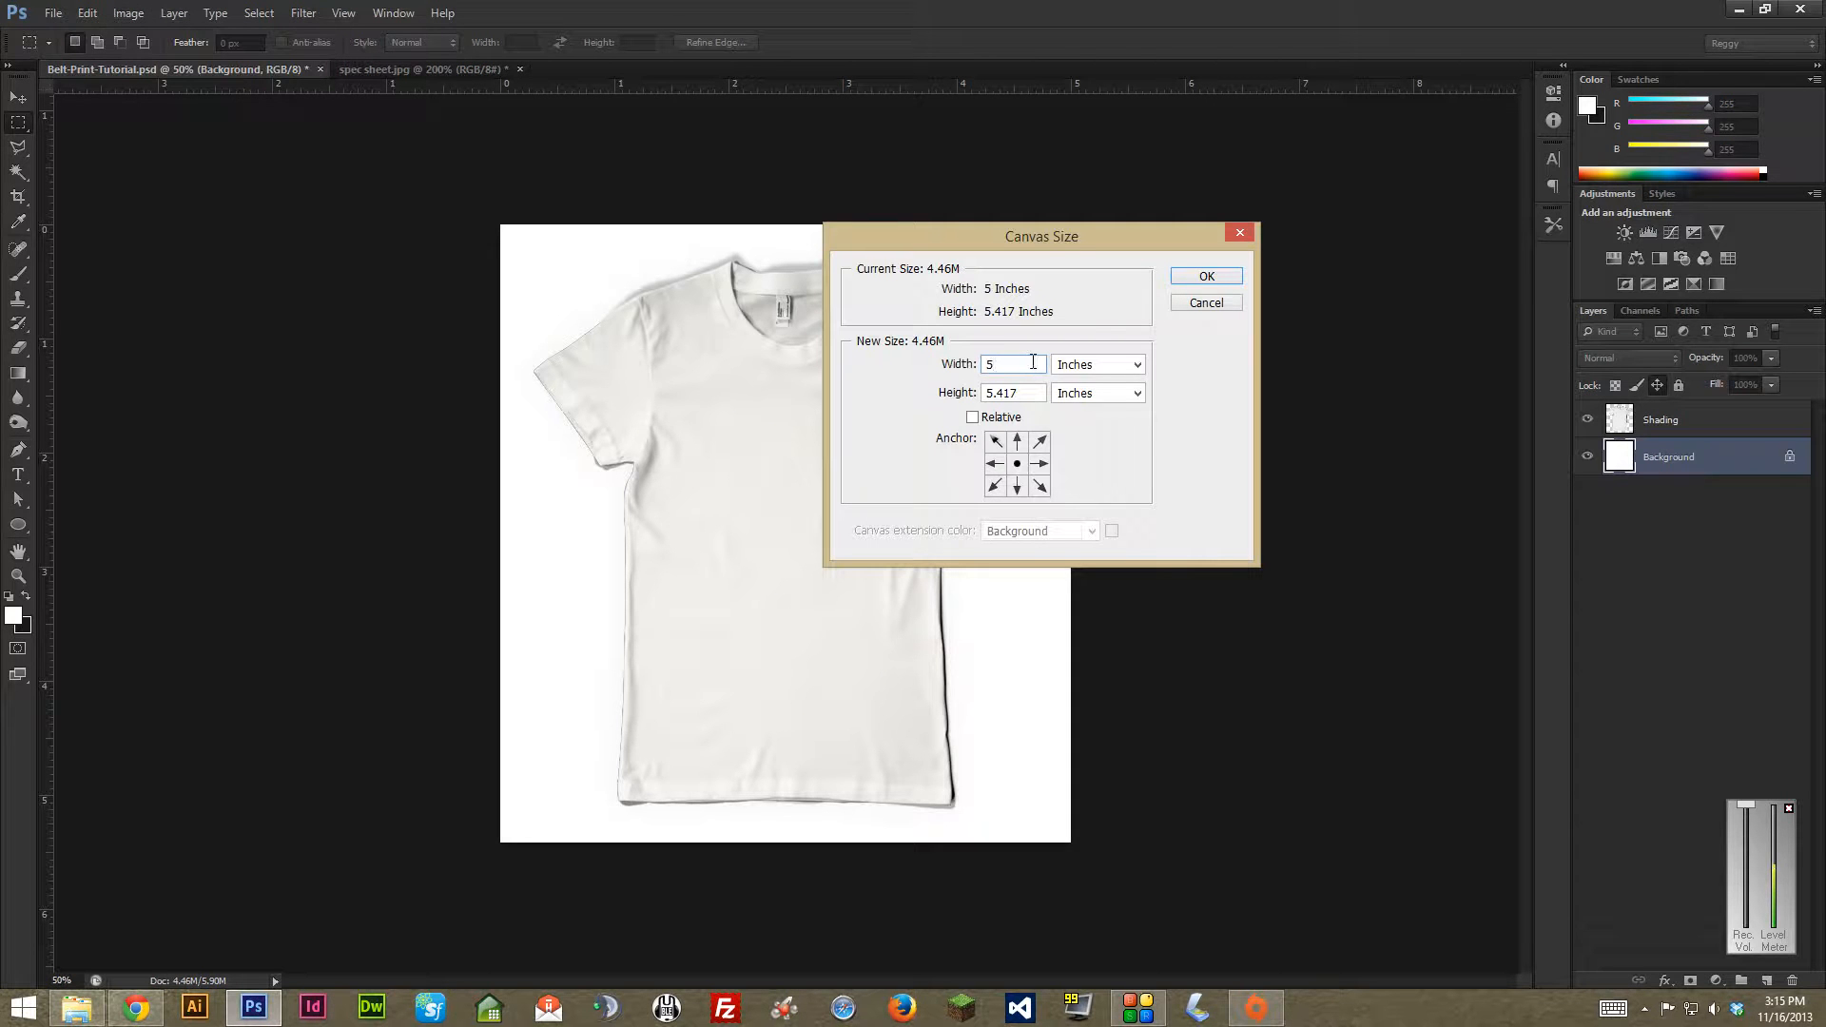
text(46.7)
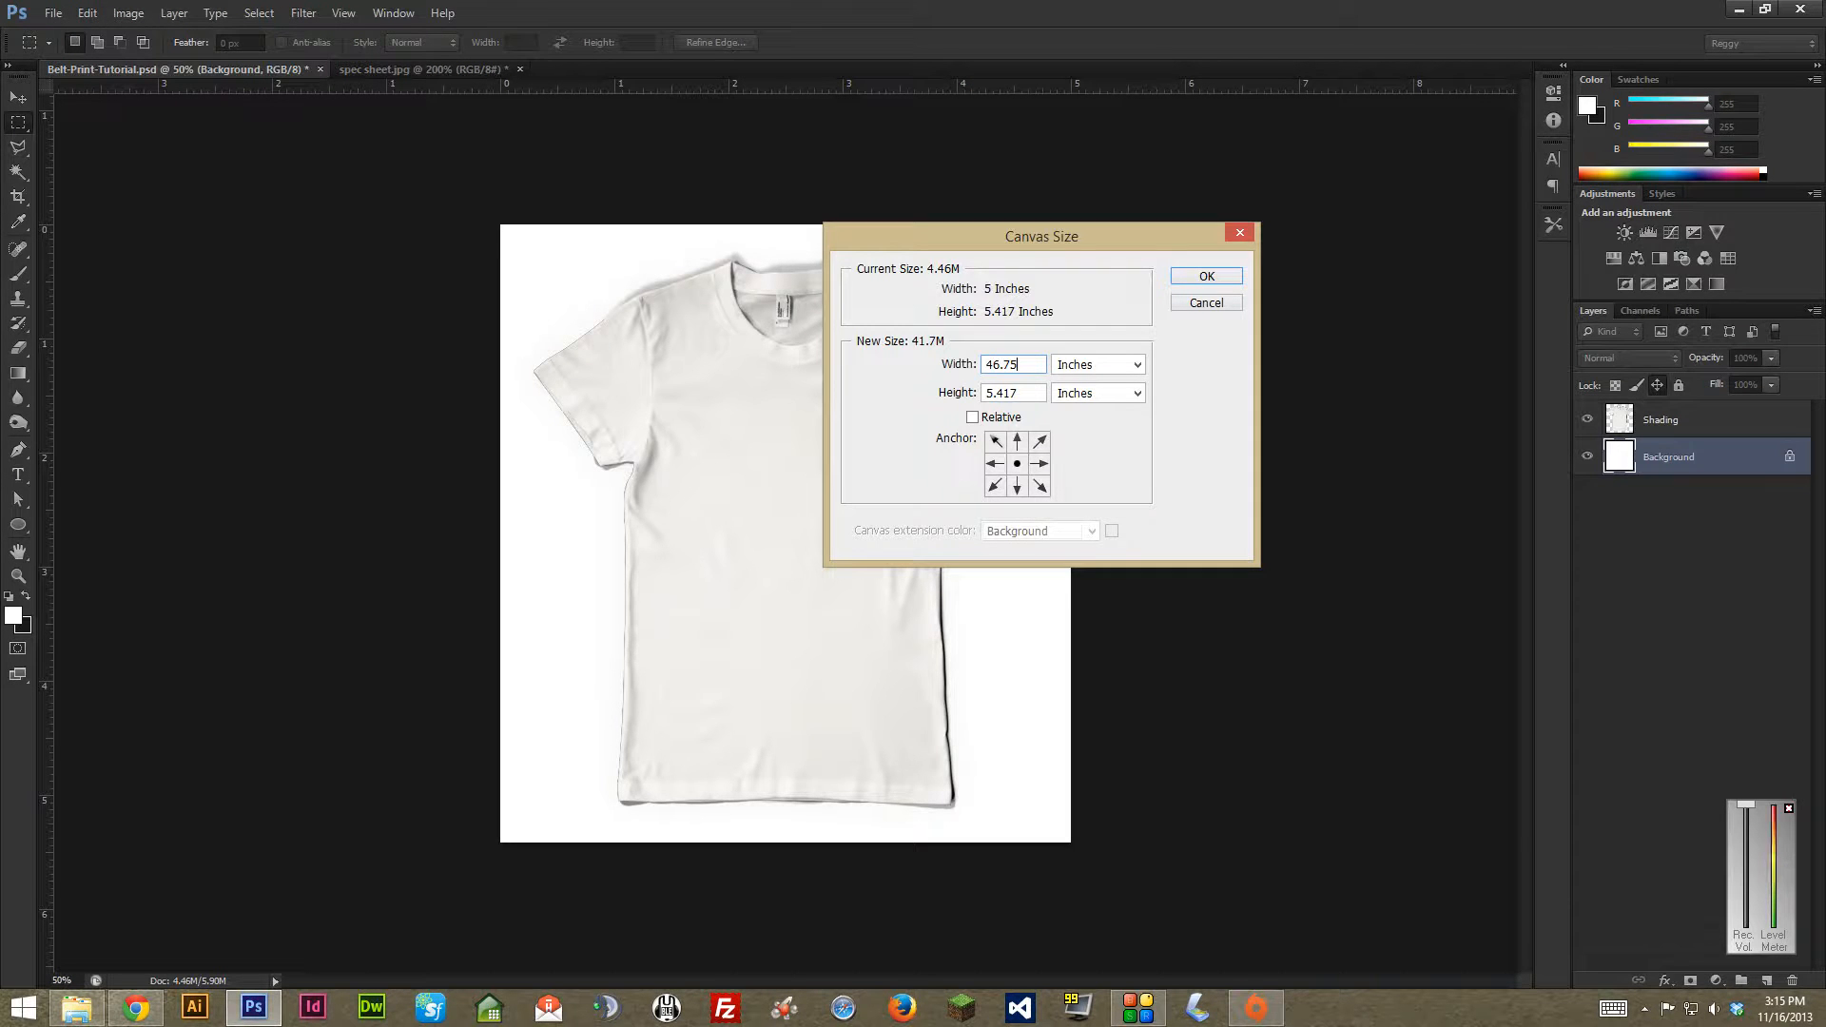
click(1095, 363)
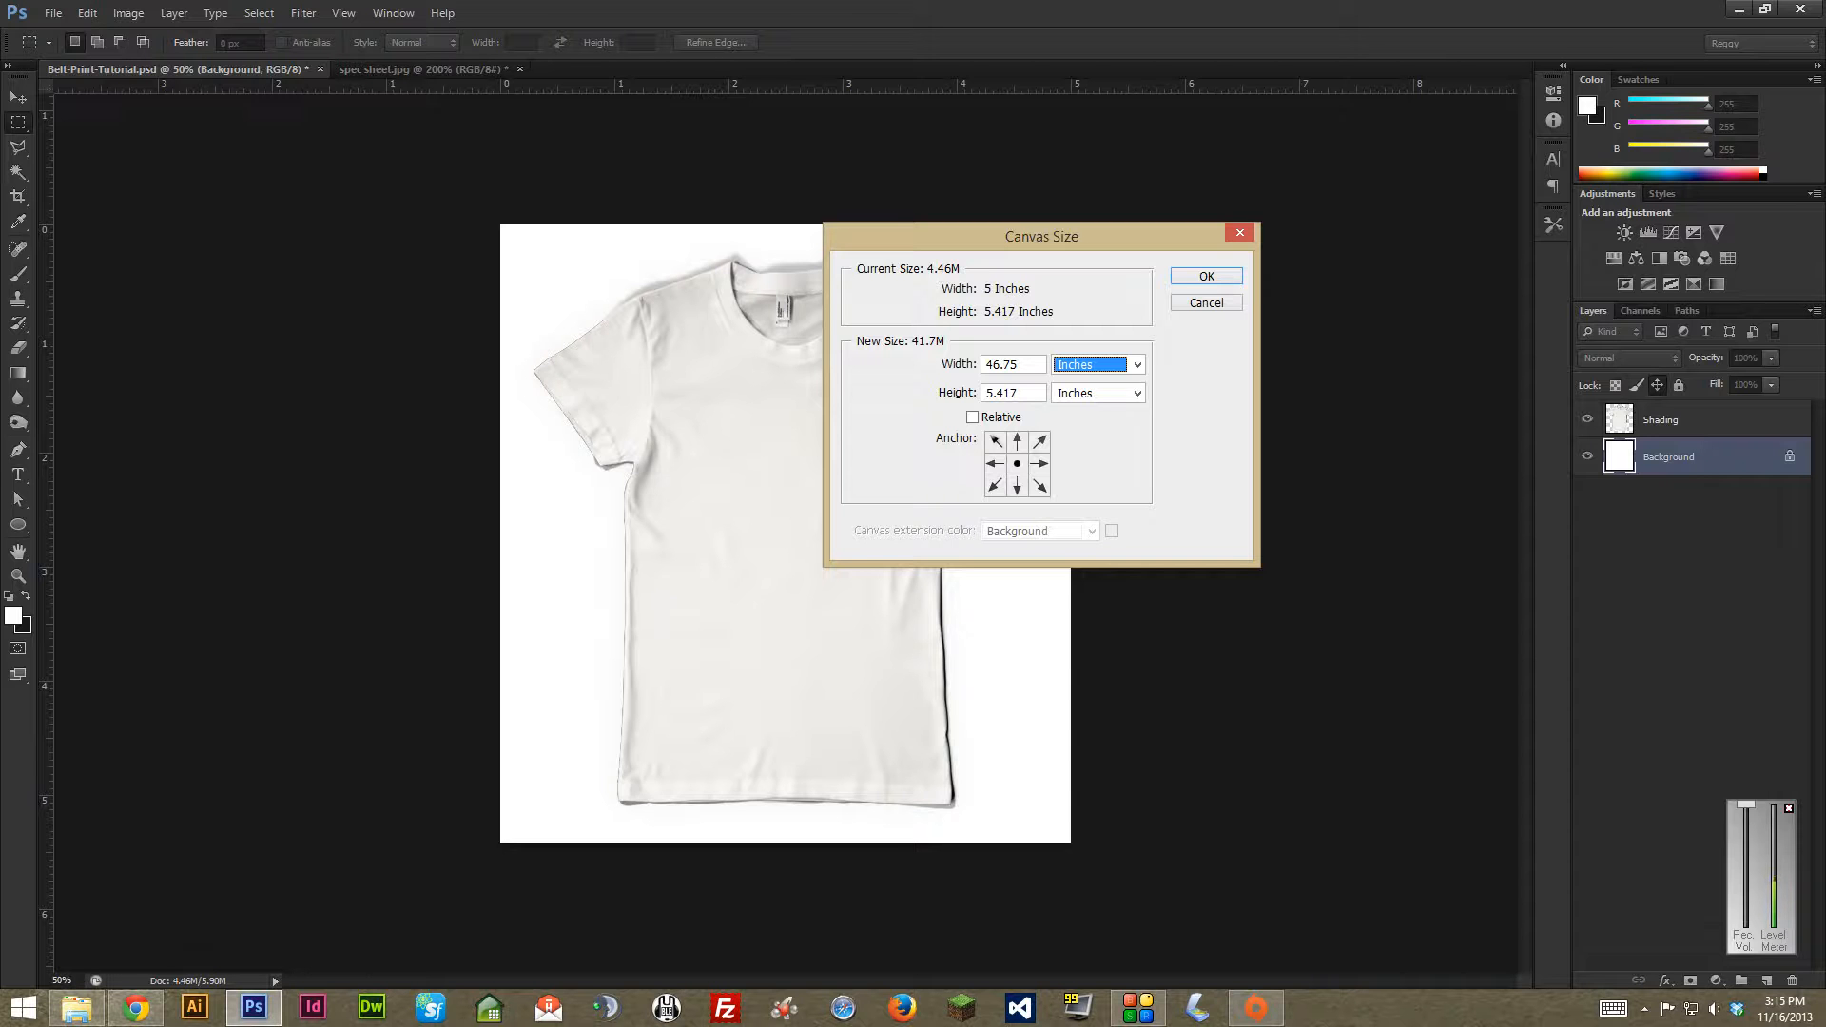
click(1011, 393)
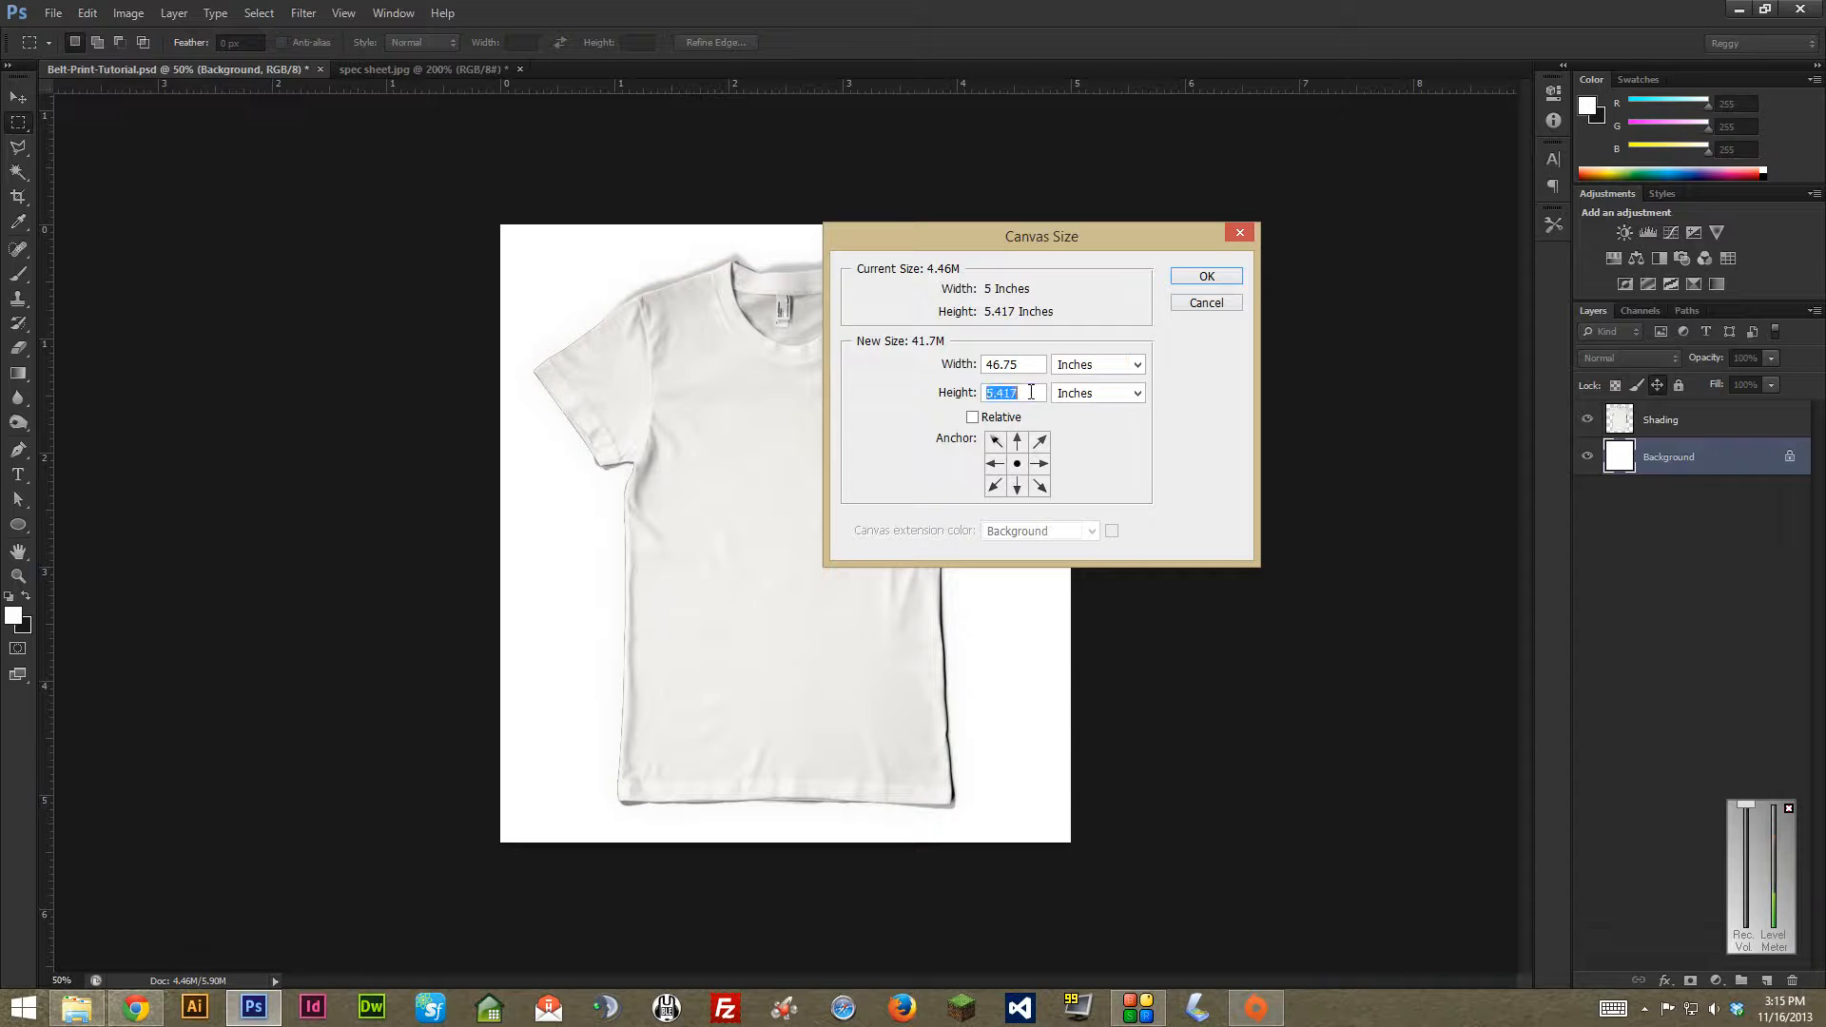
text(34.375)
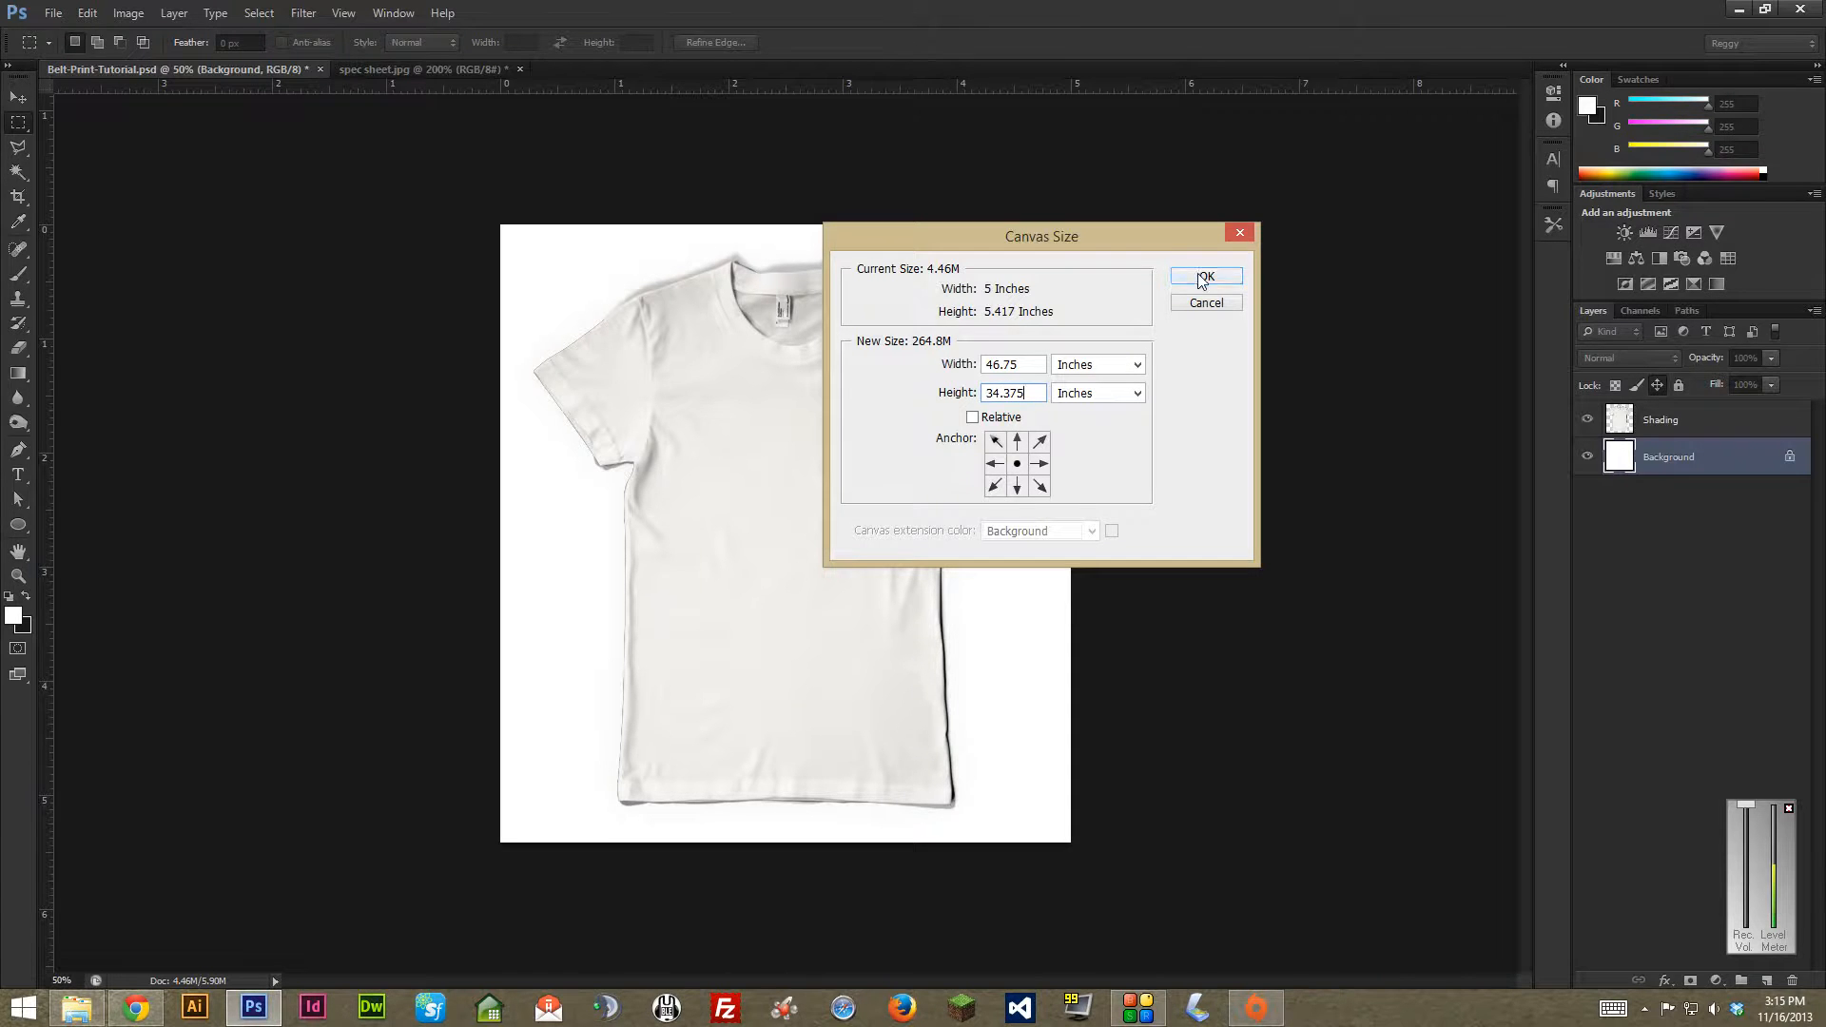
click(1206, 277)
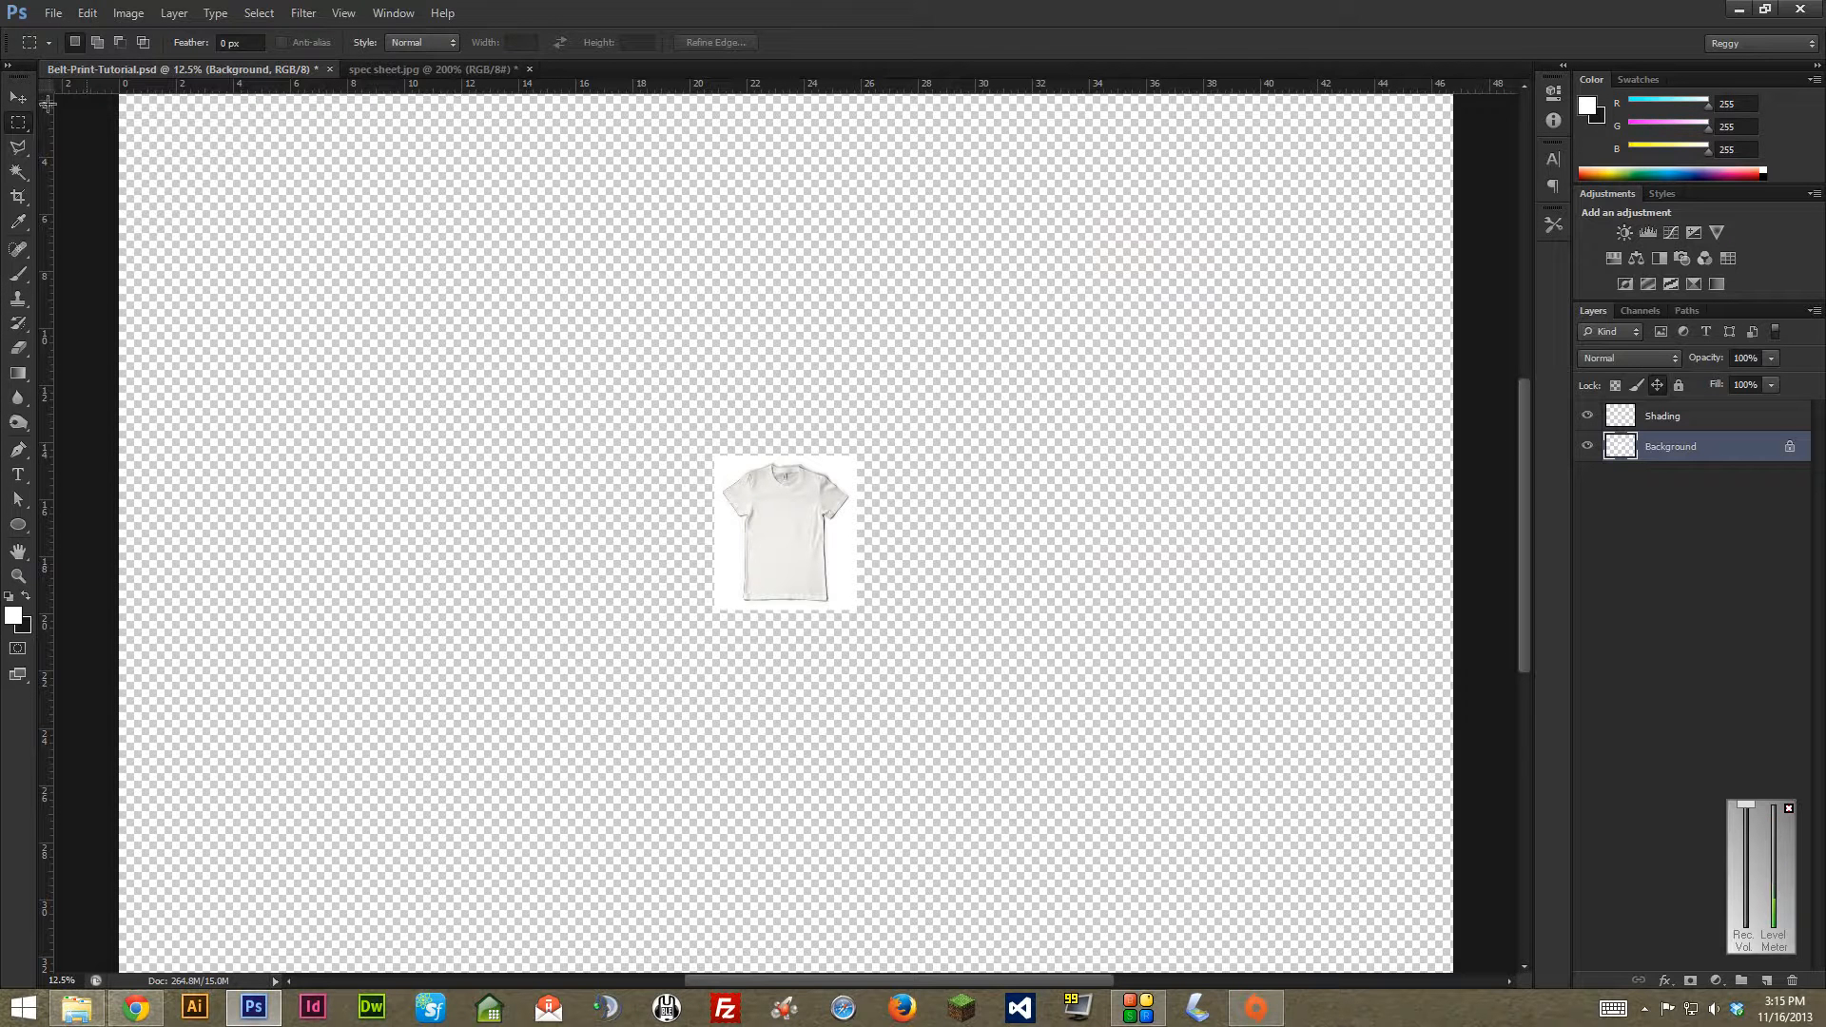
- Confirm the rulers are set to inches in Units & Rulers preferences, then reopen Preferences
click(87, 12)
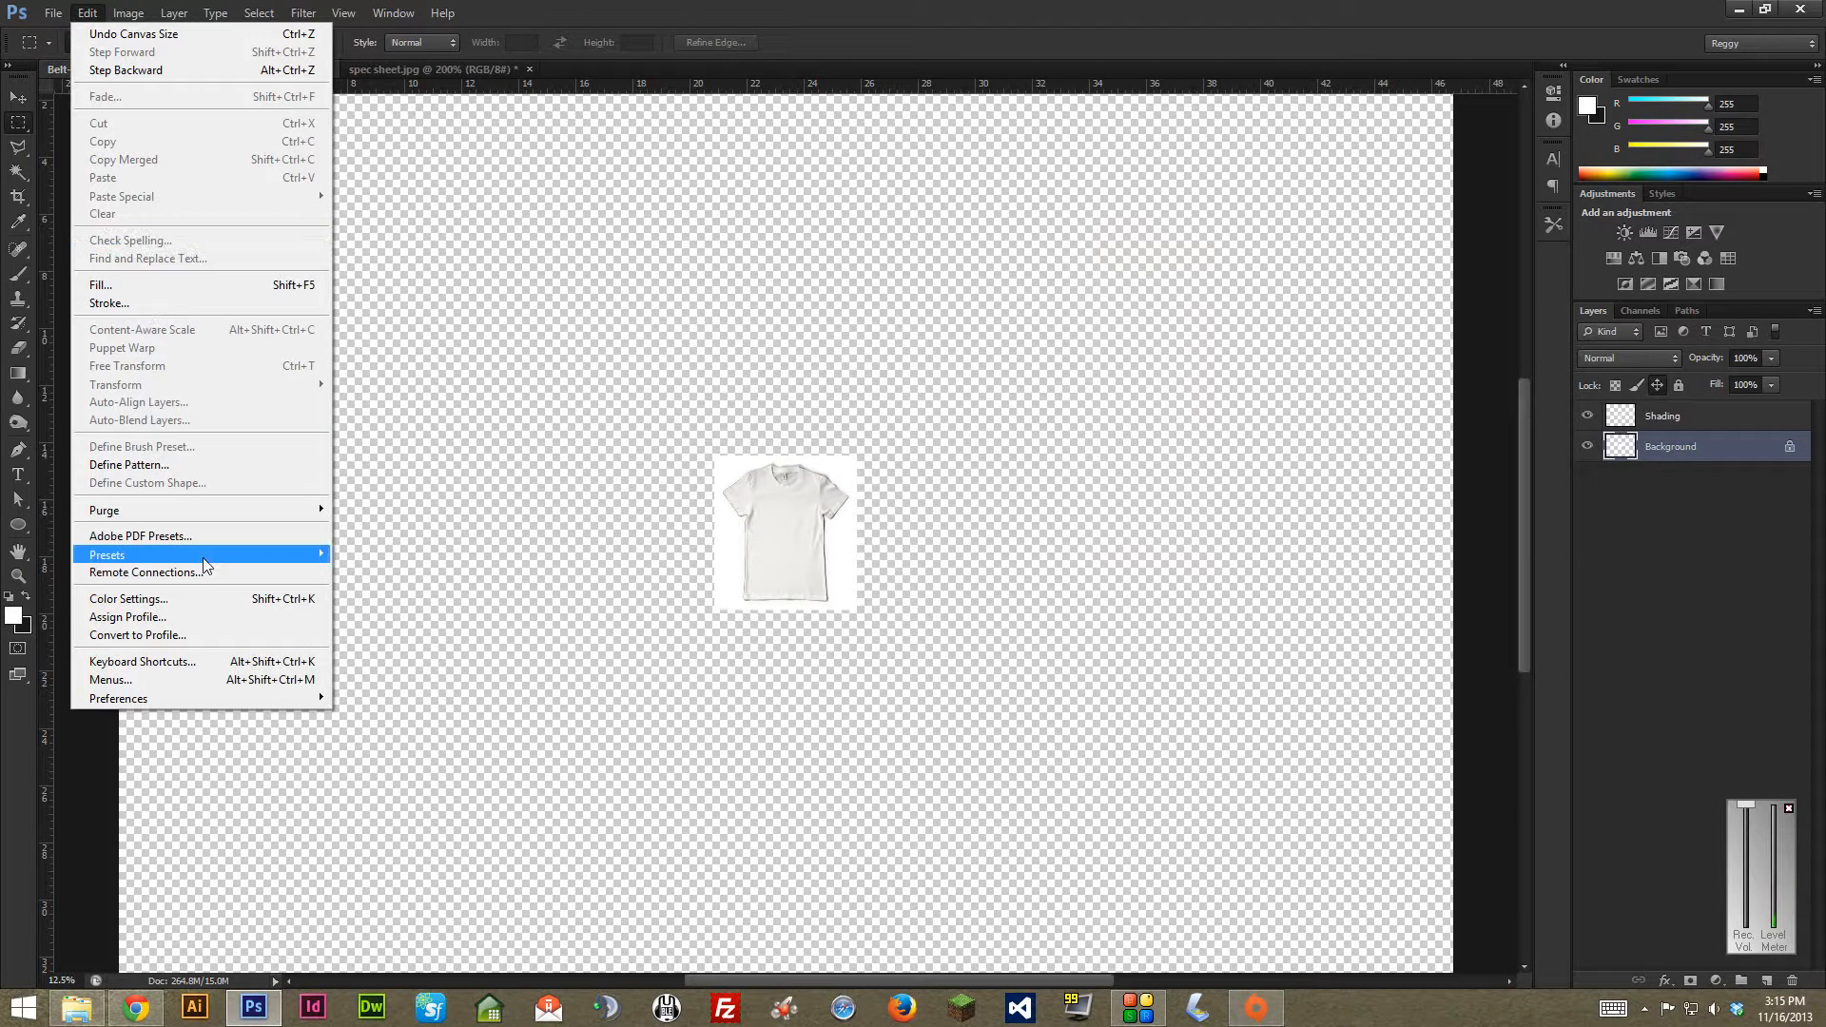
mouse_move(118, 698)
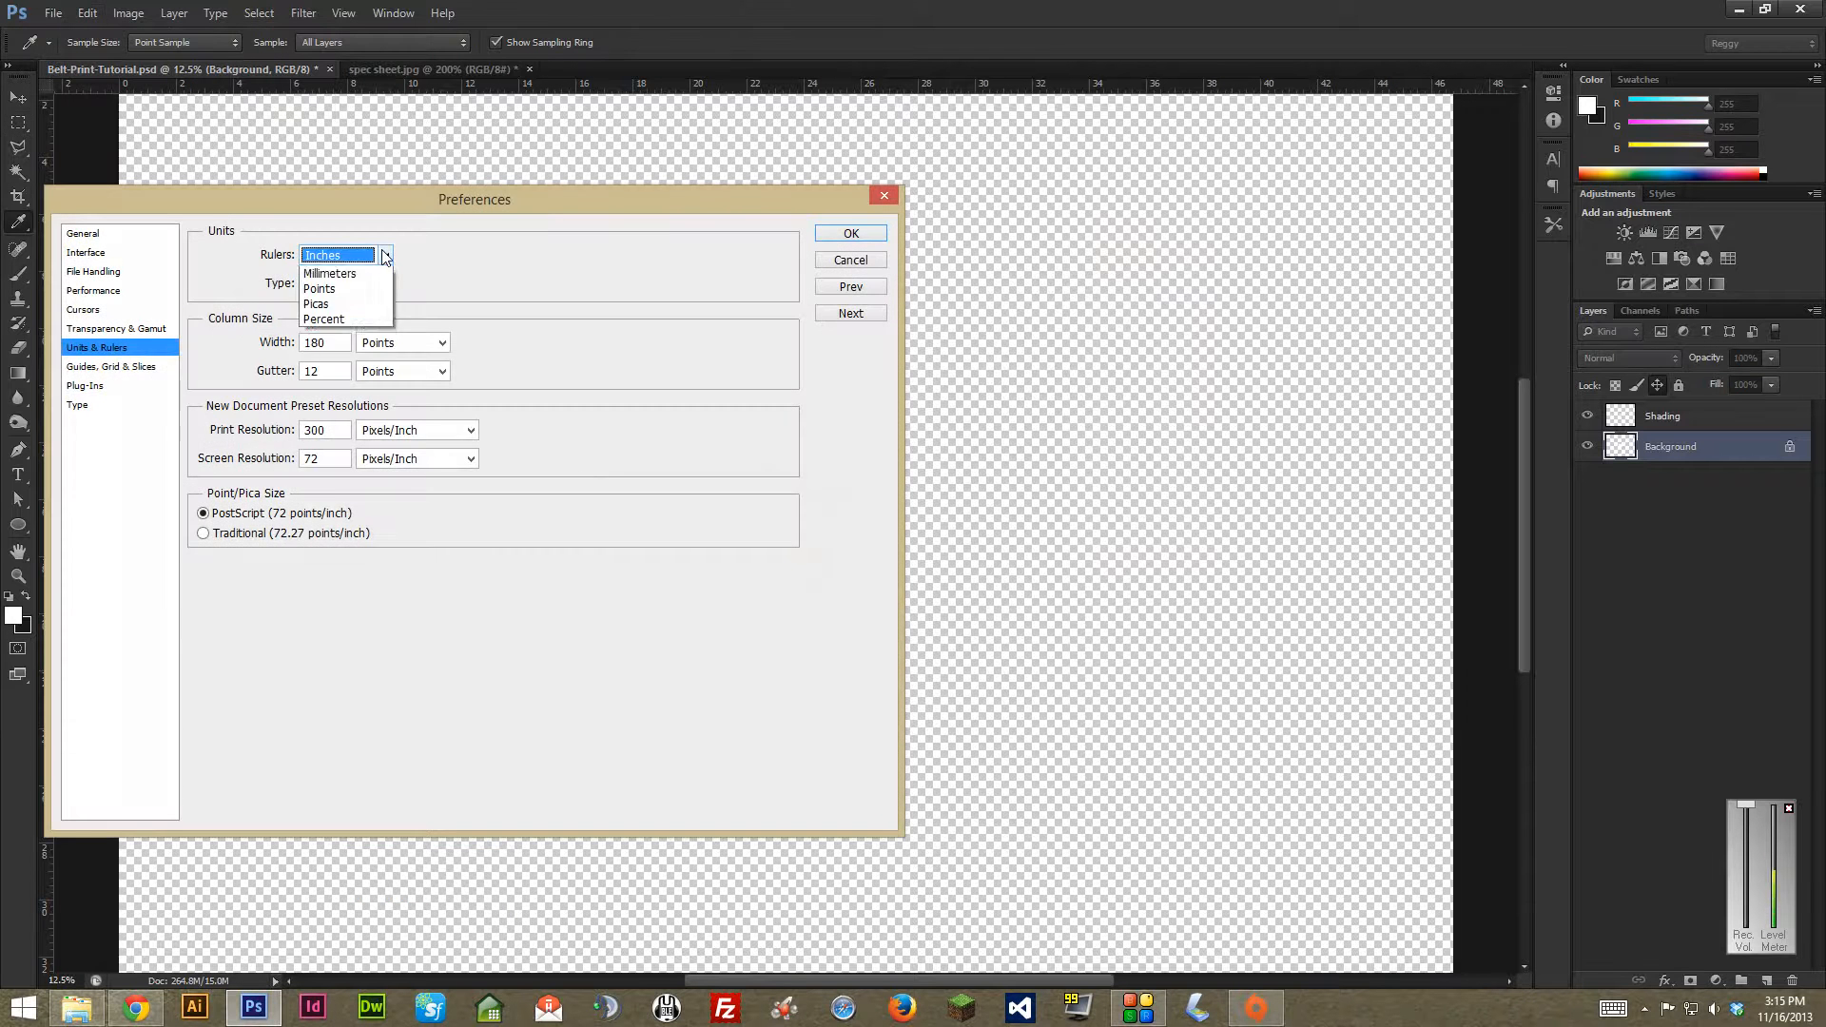
click(850, 233)
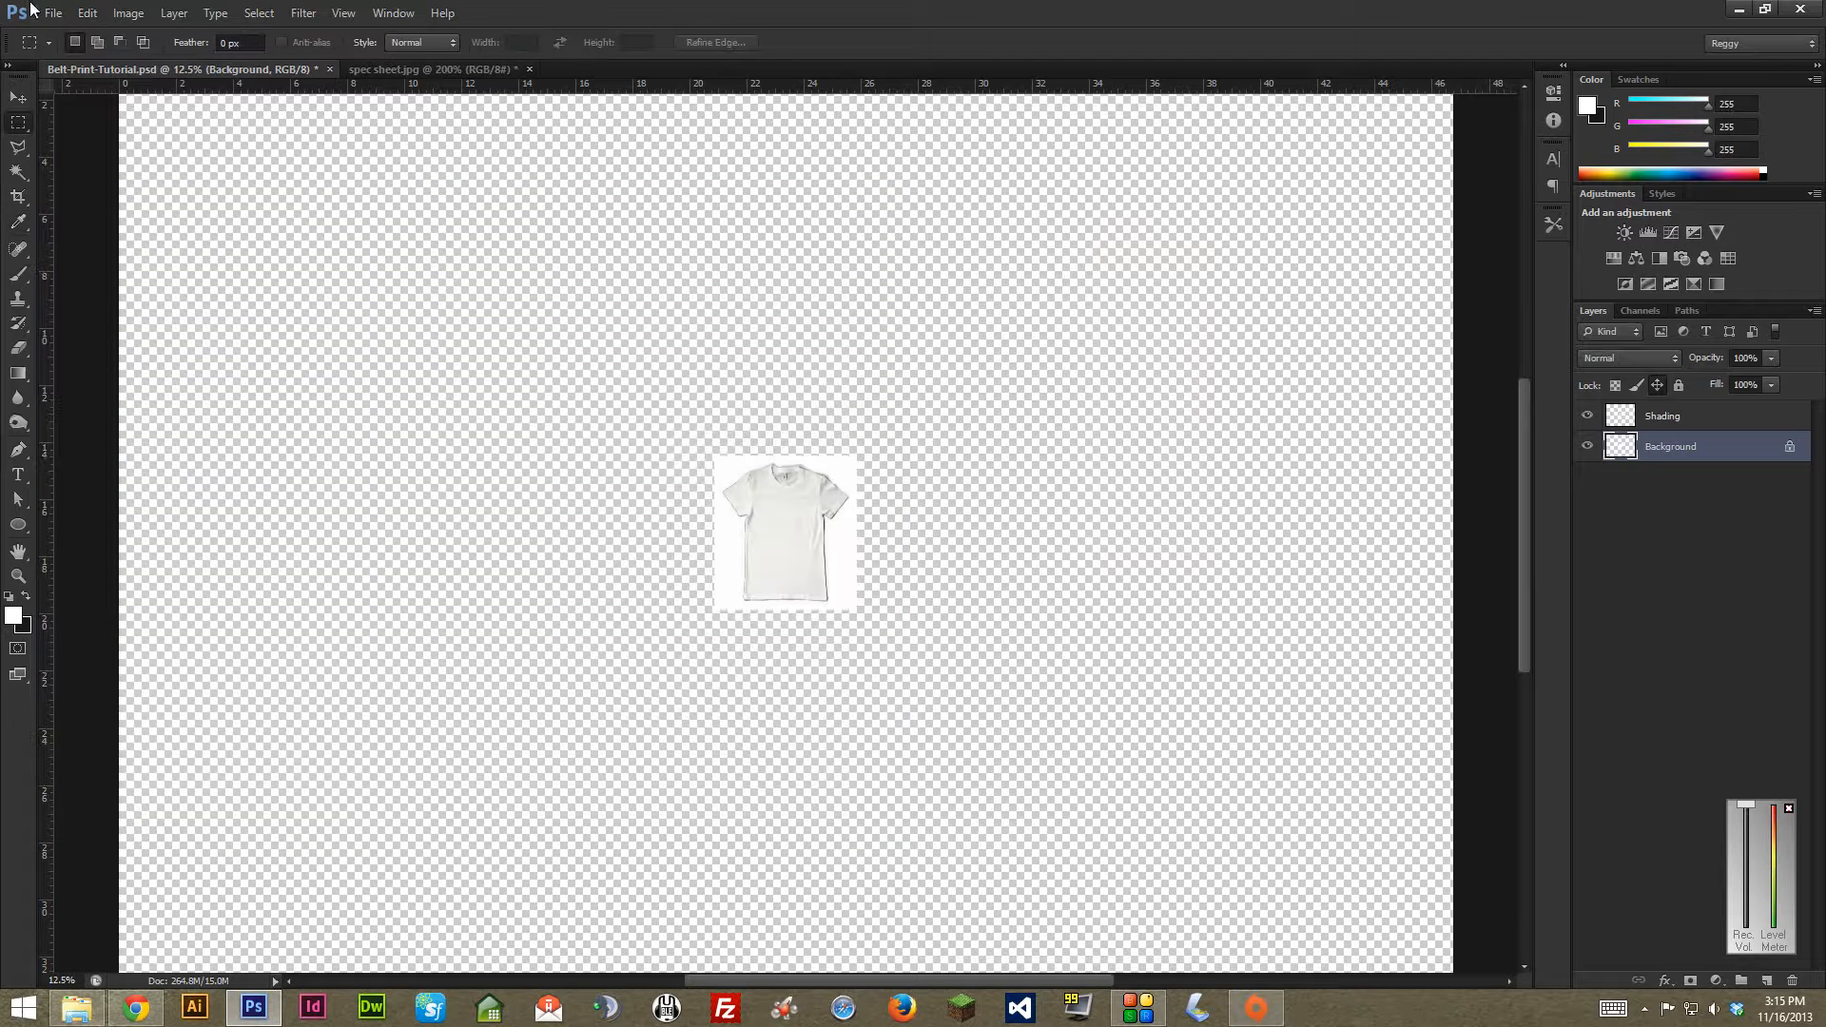
click(86, 12)
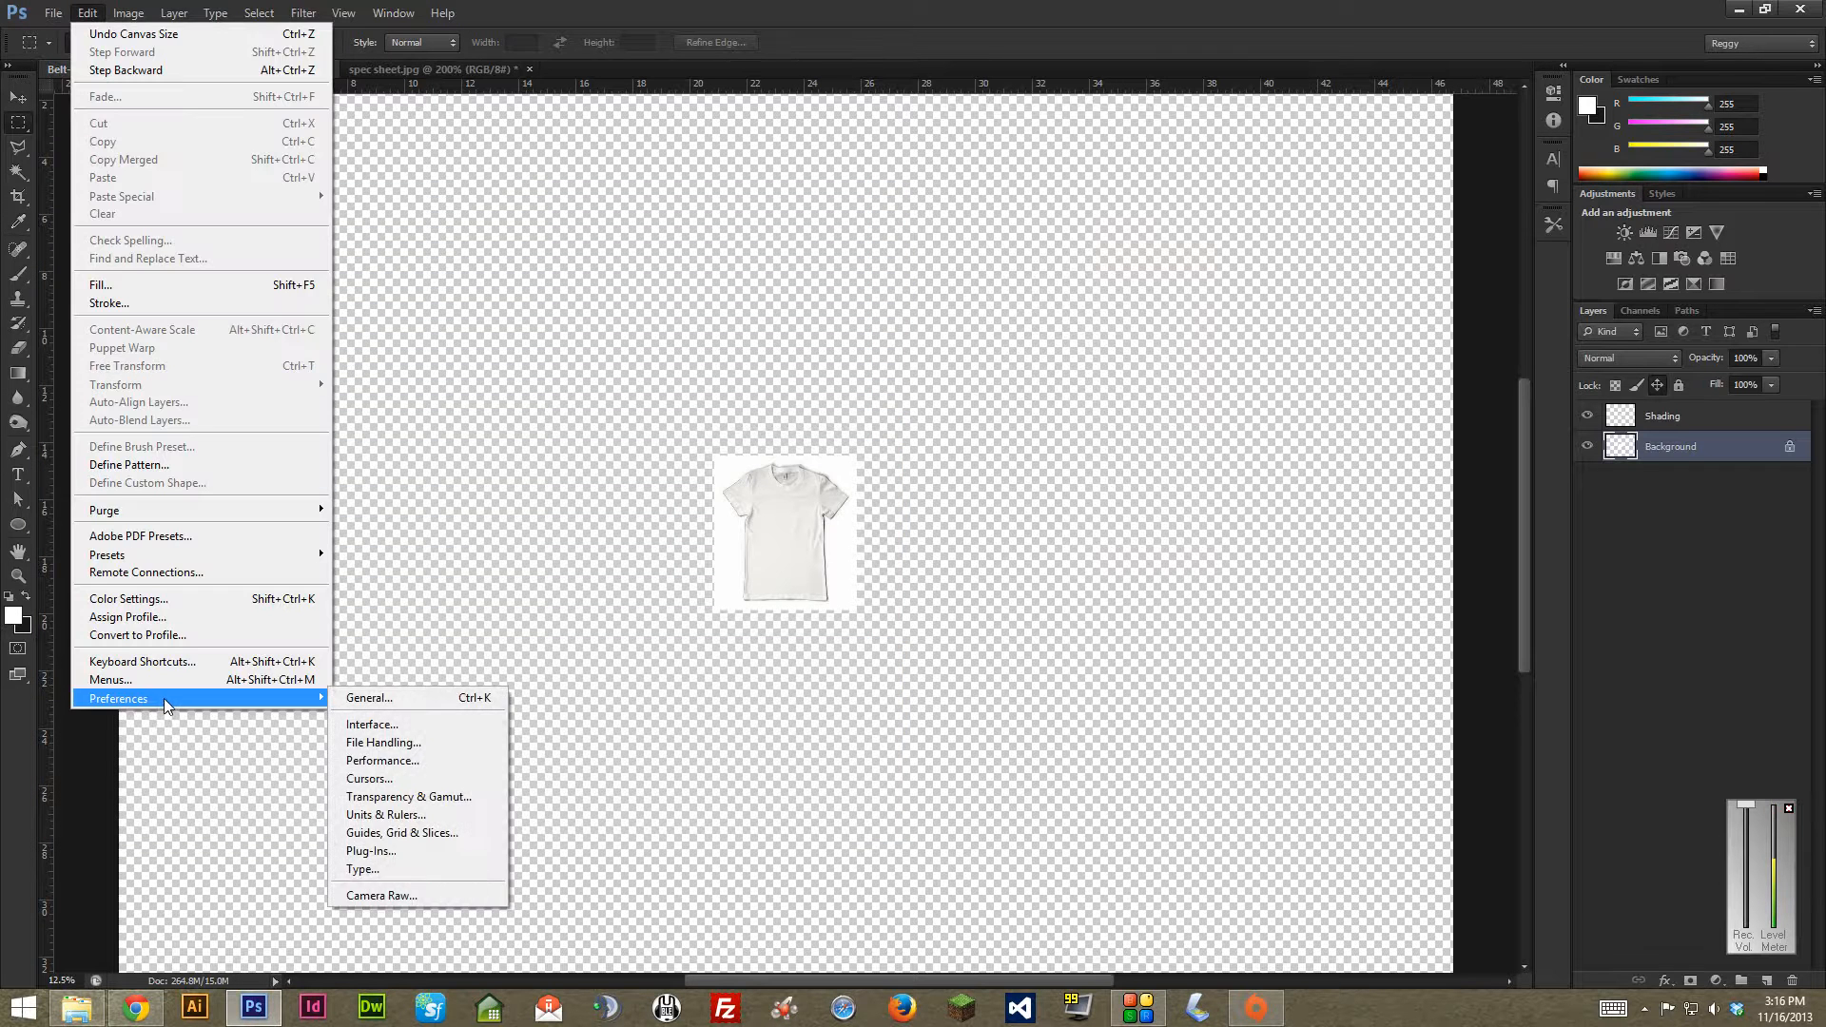
mouse_move(385, 815)
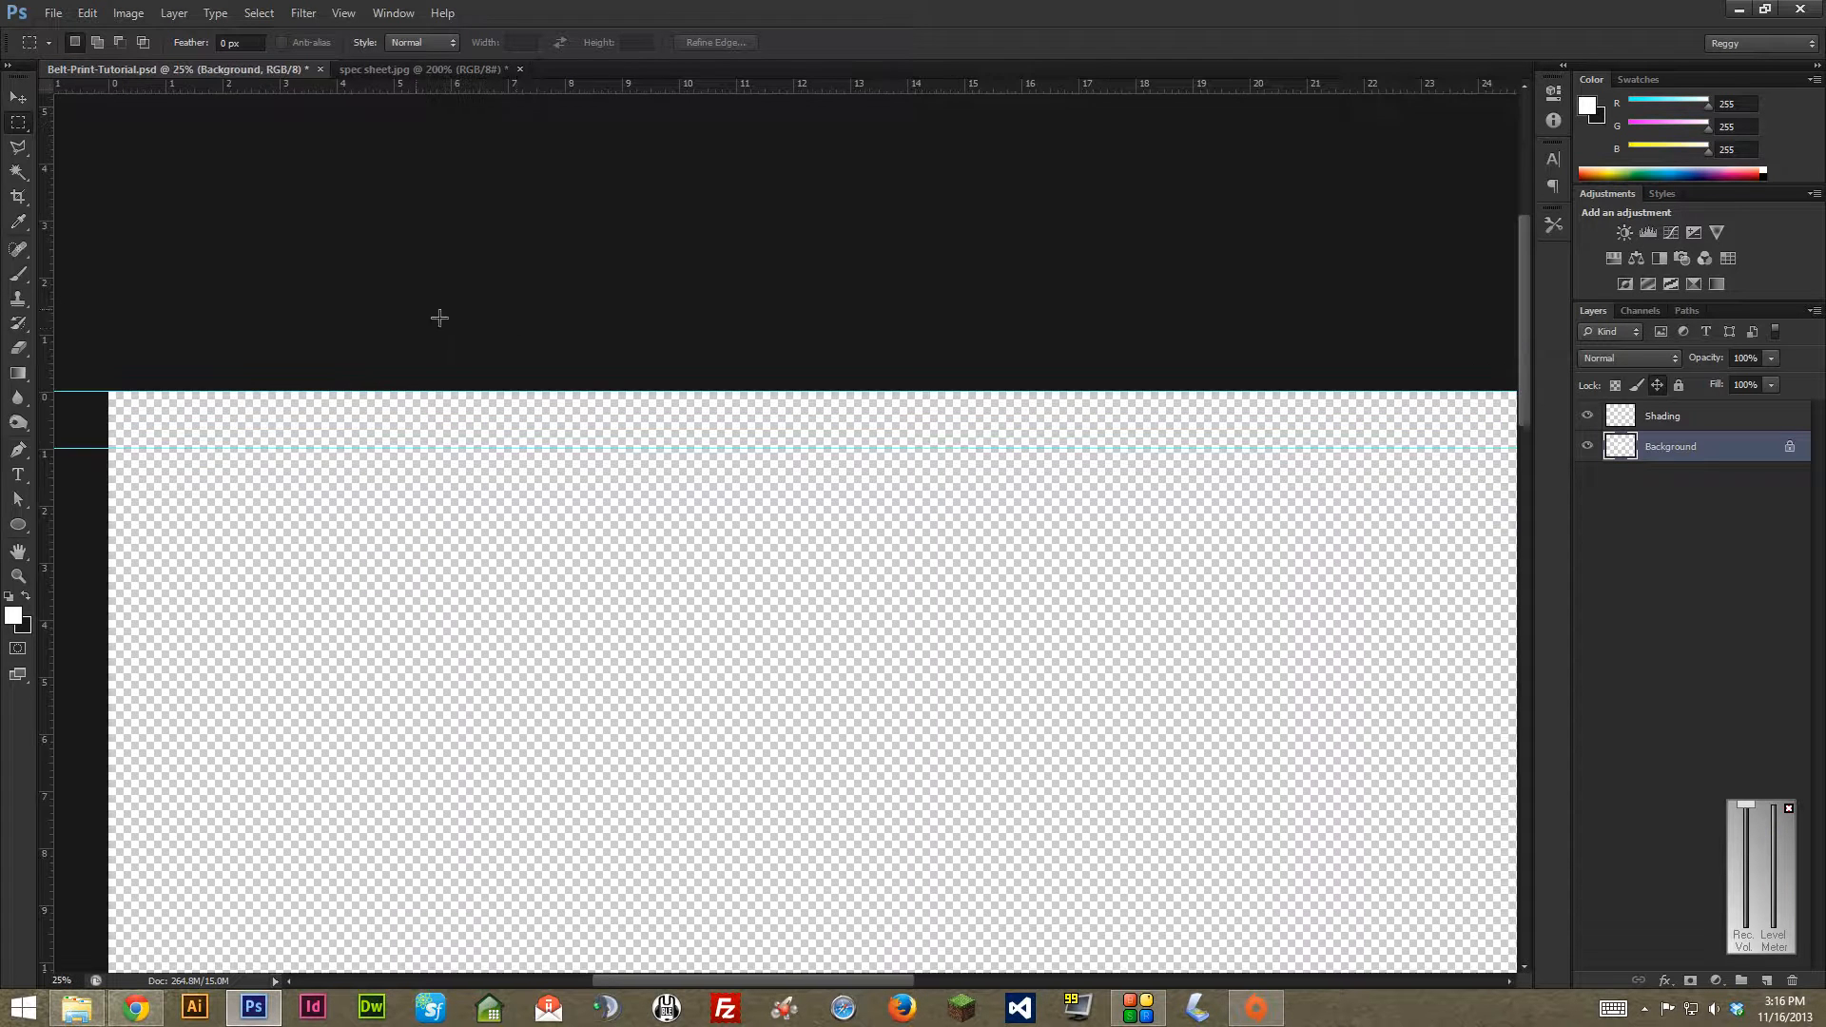
mouse_move(507, 323)
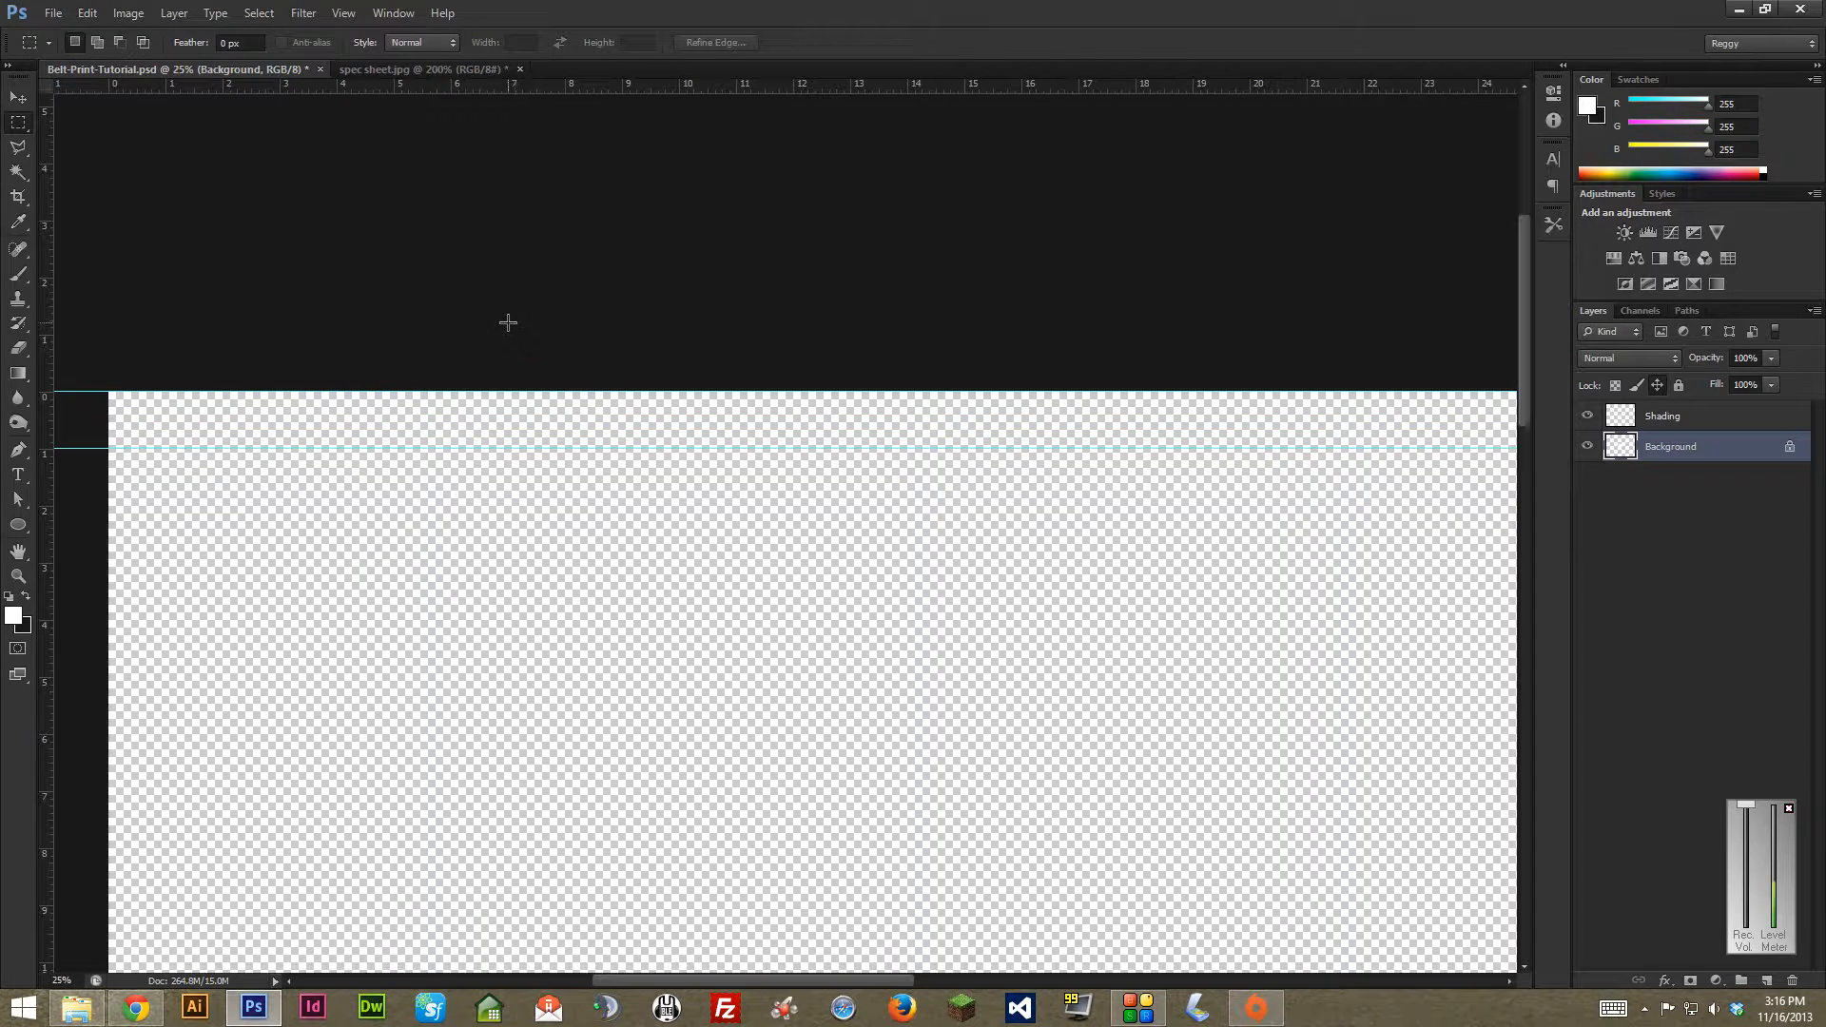
mouse_move(815, 206)
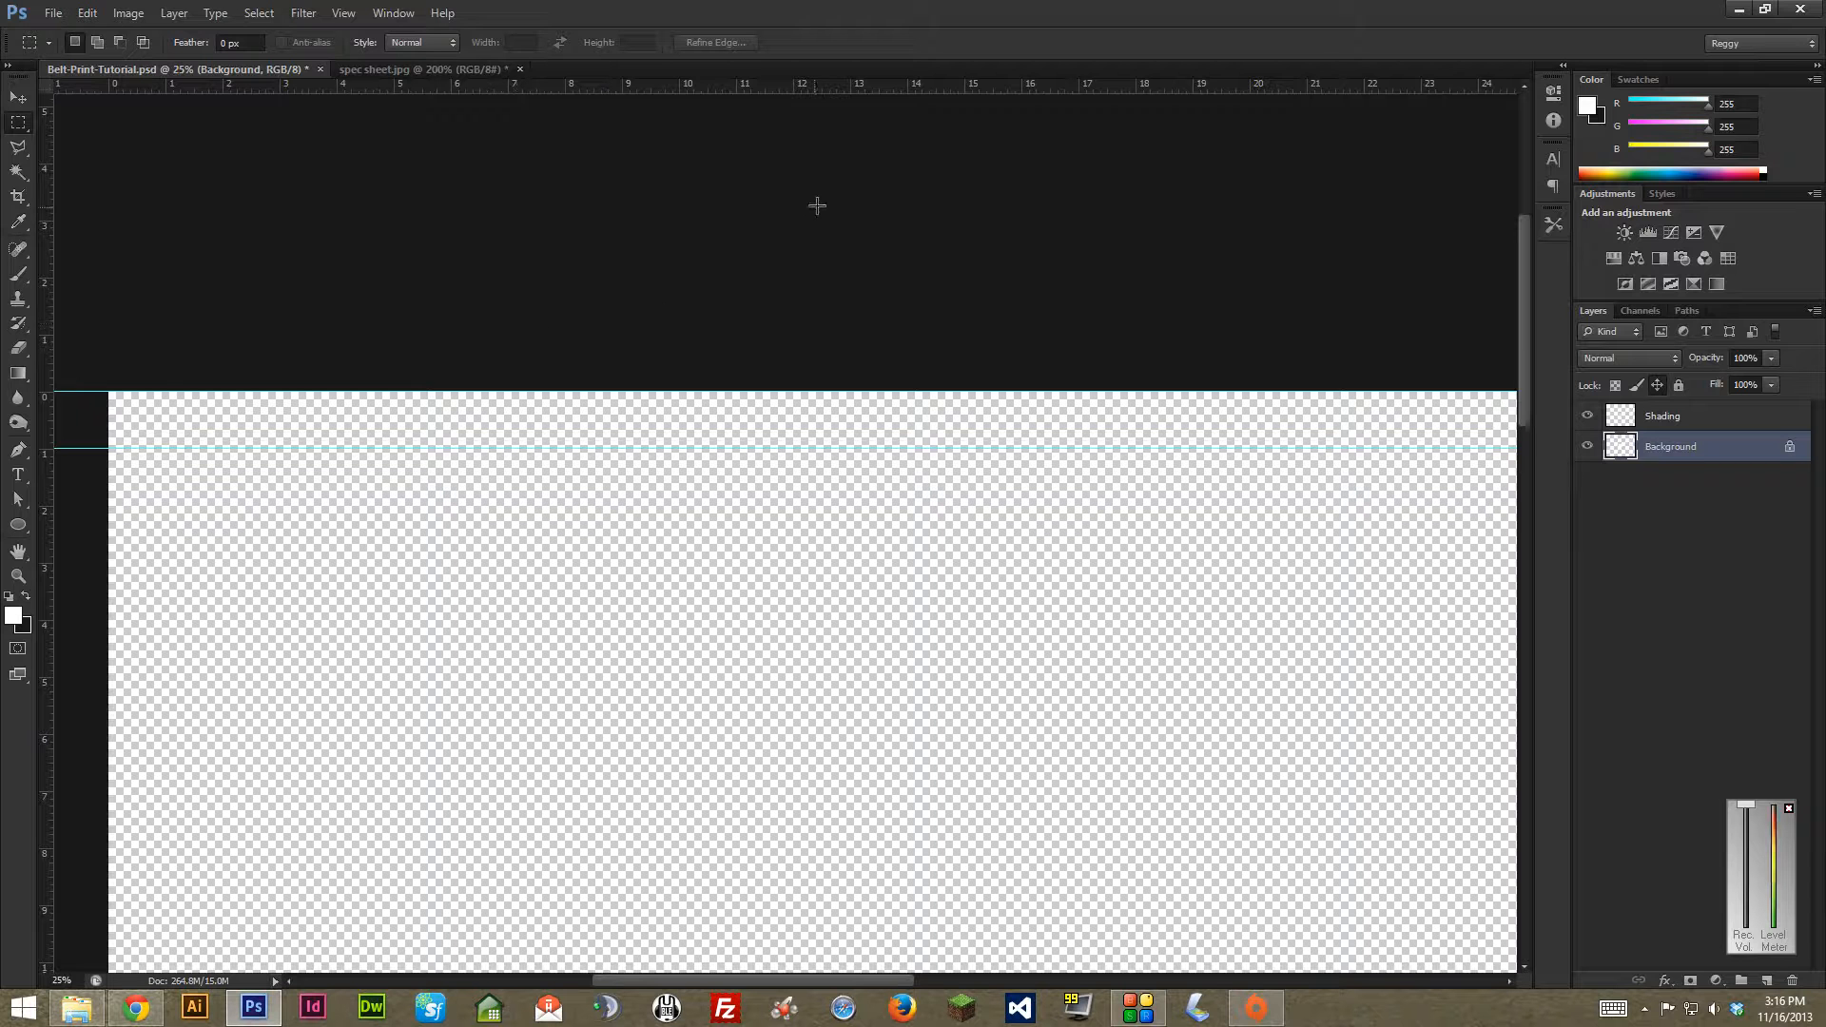
mouse_move(846, 714)
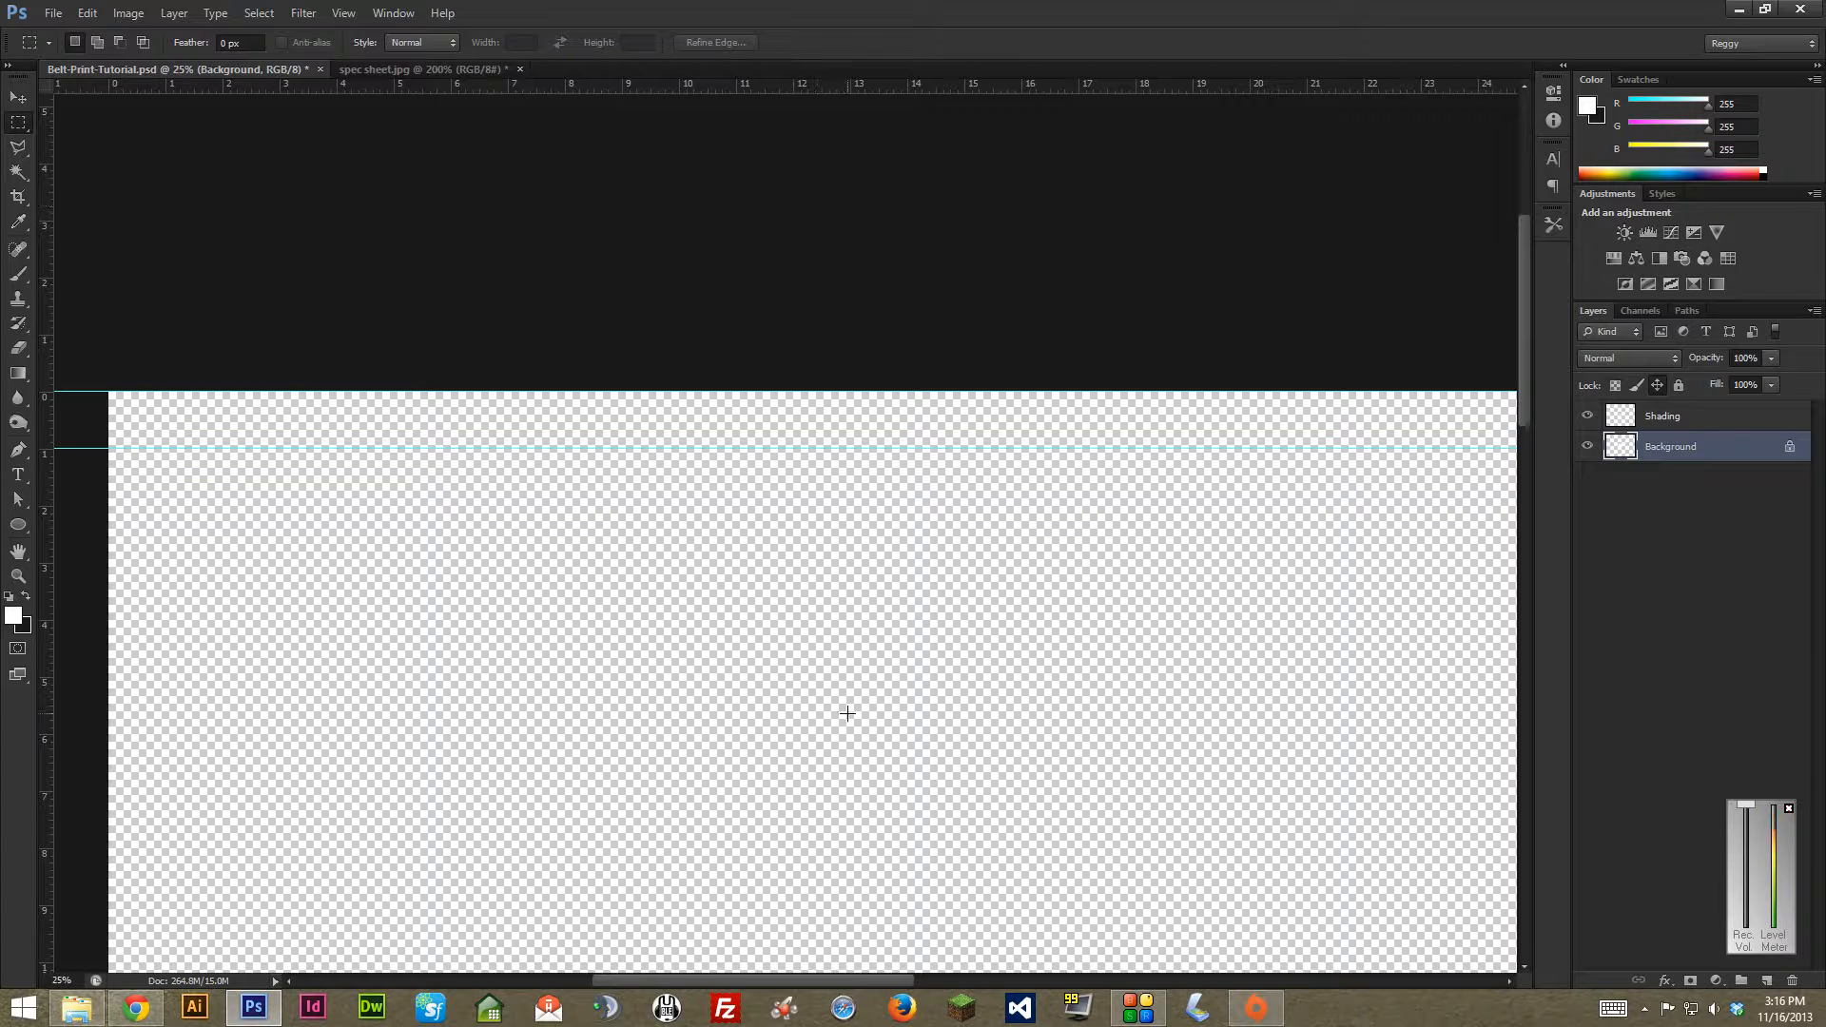
mouse_move(852, 707)
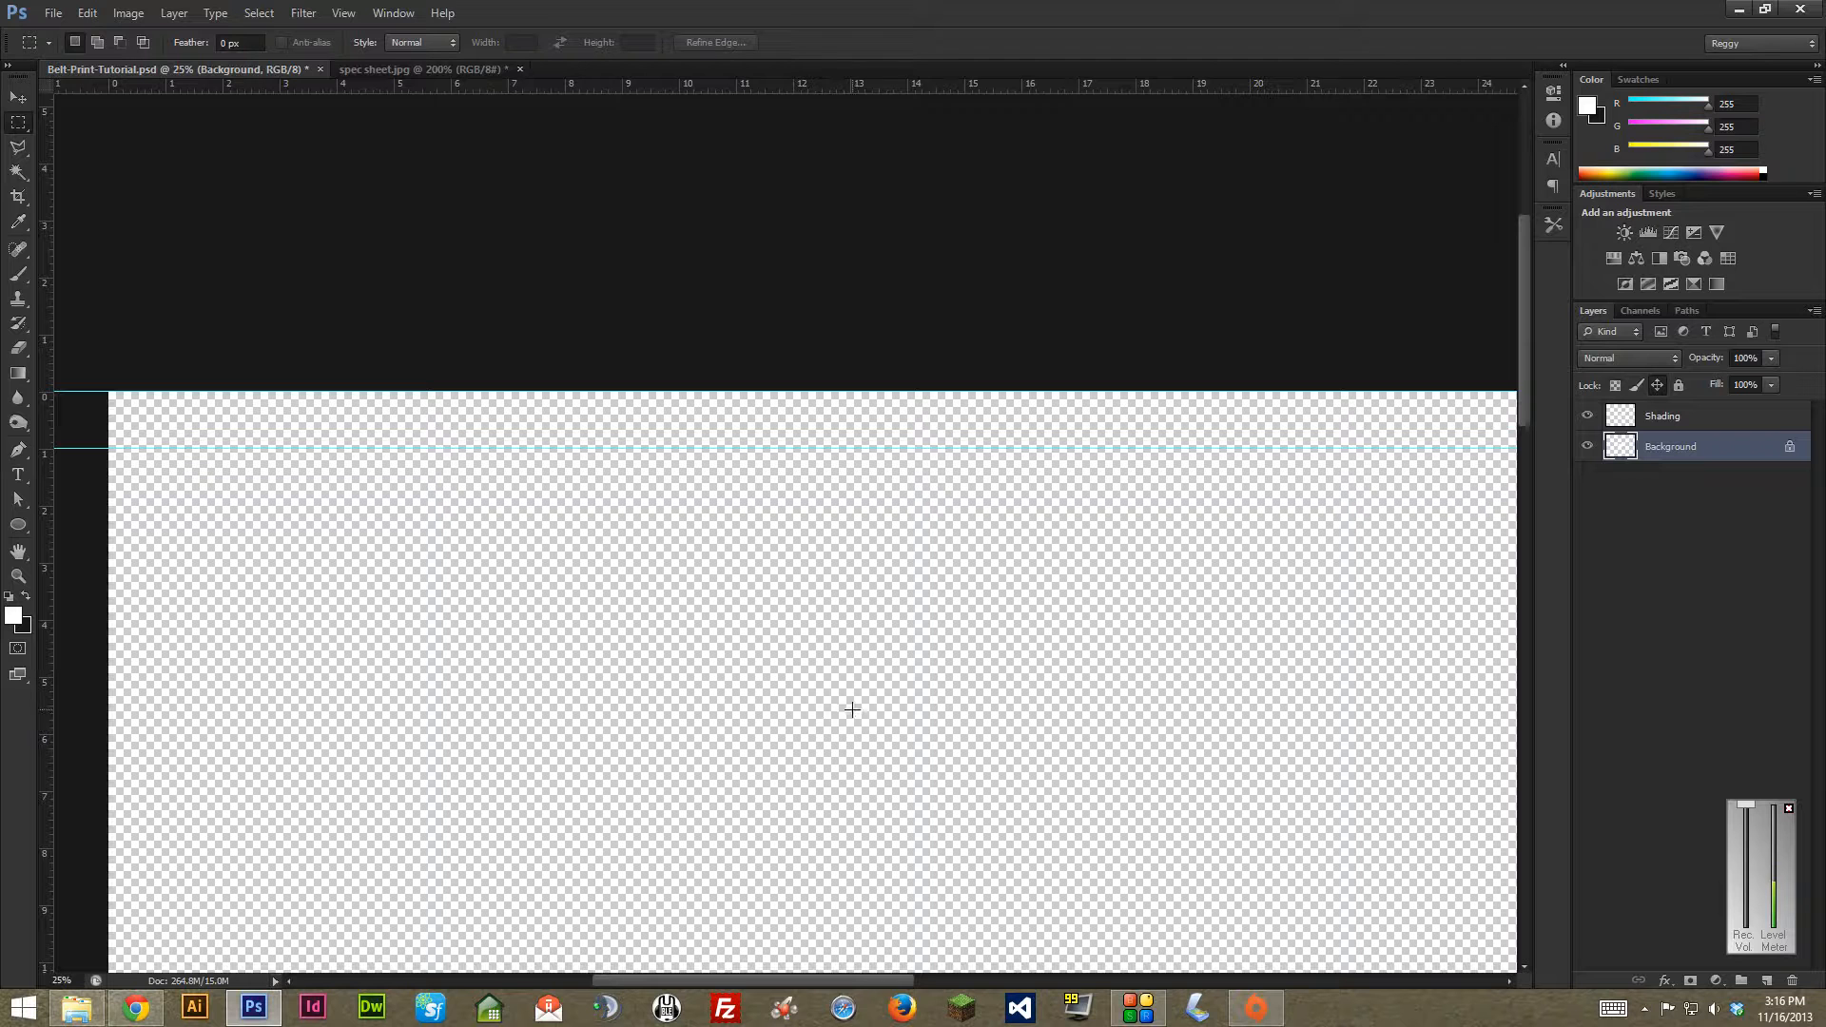
mouse_move(858, 698)
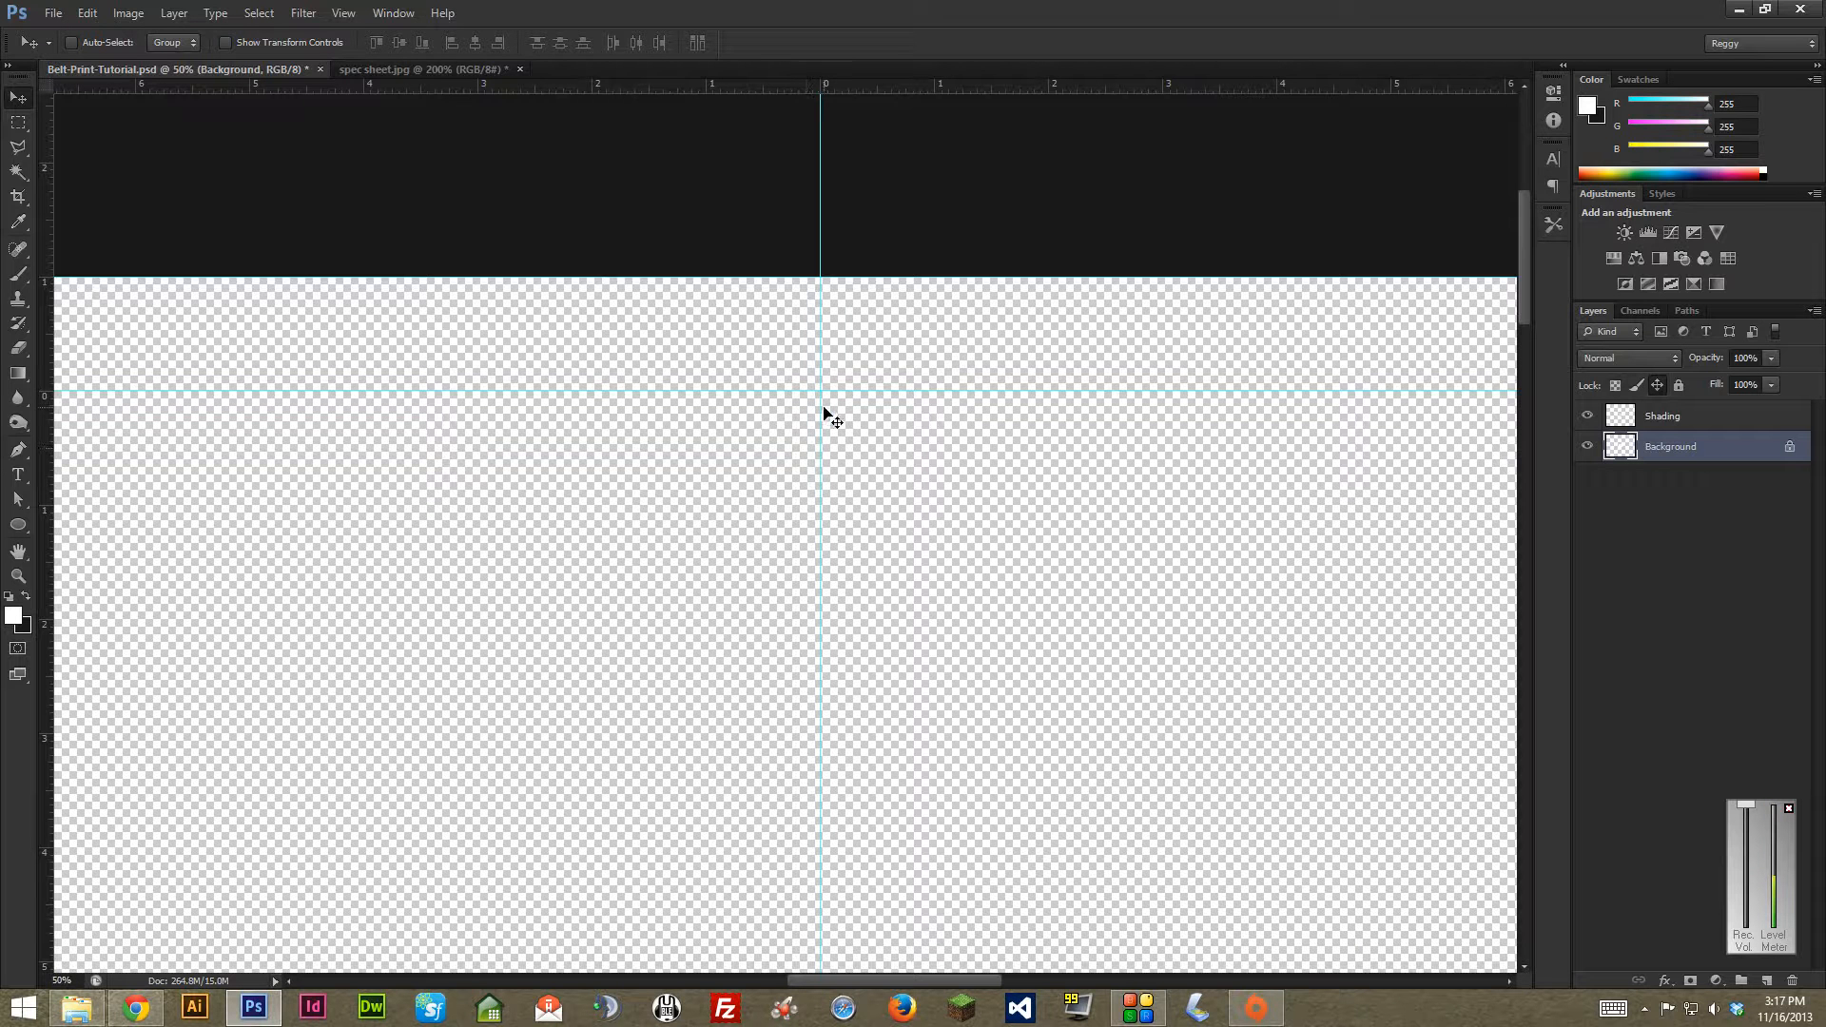
mouse_move(206, 182)
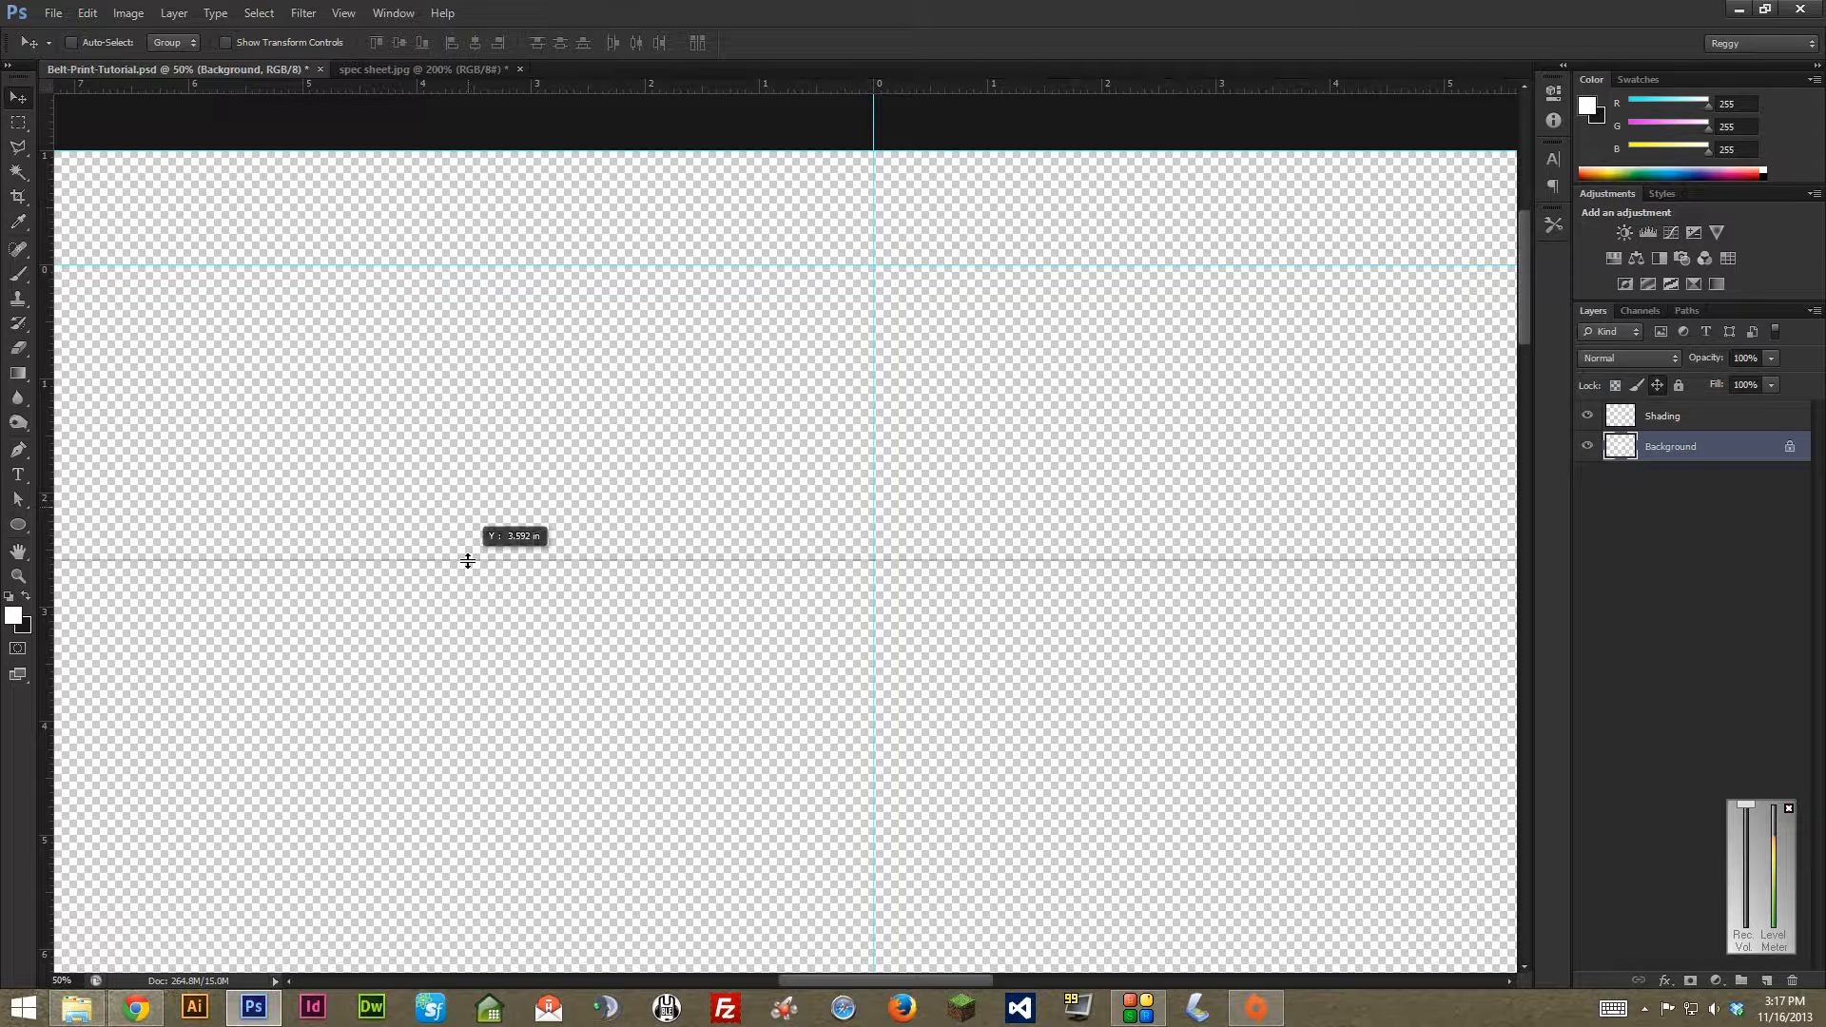
- Drag a horizontal guide down to roughly 3.6 inches on the canvas
drag(467, 561, 194, 722)
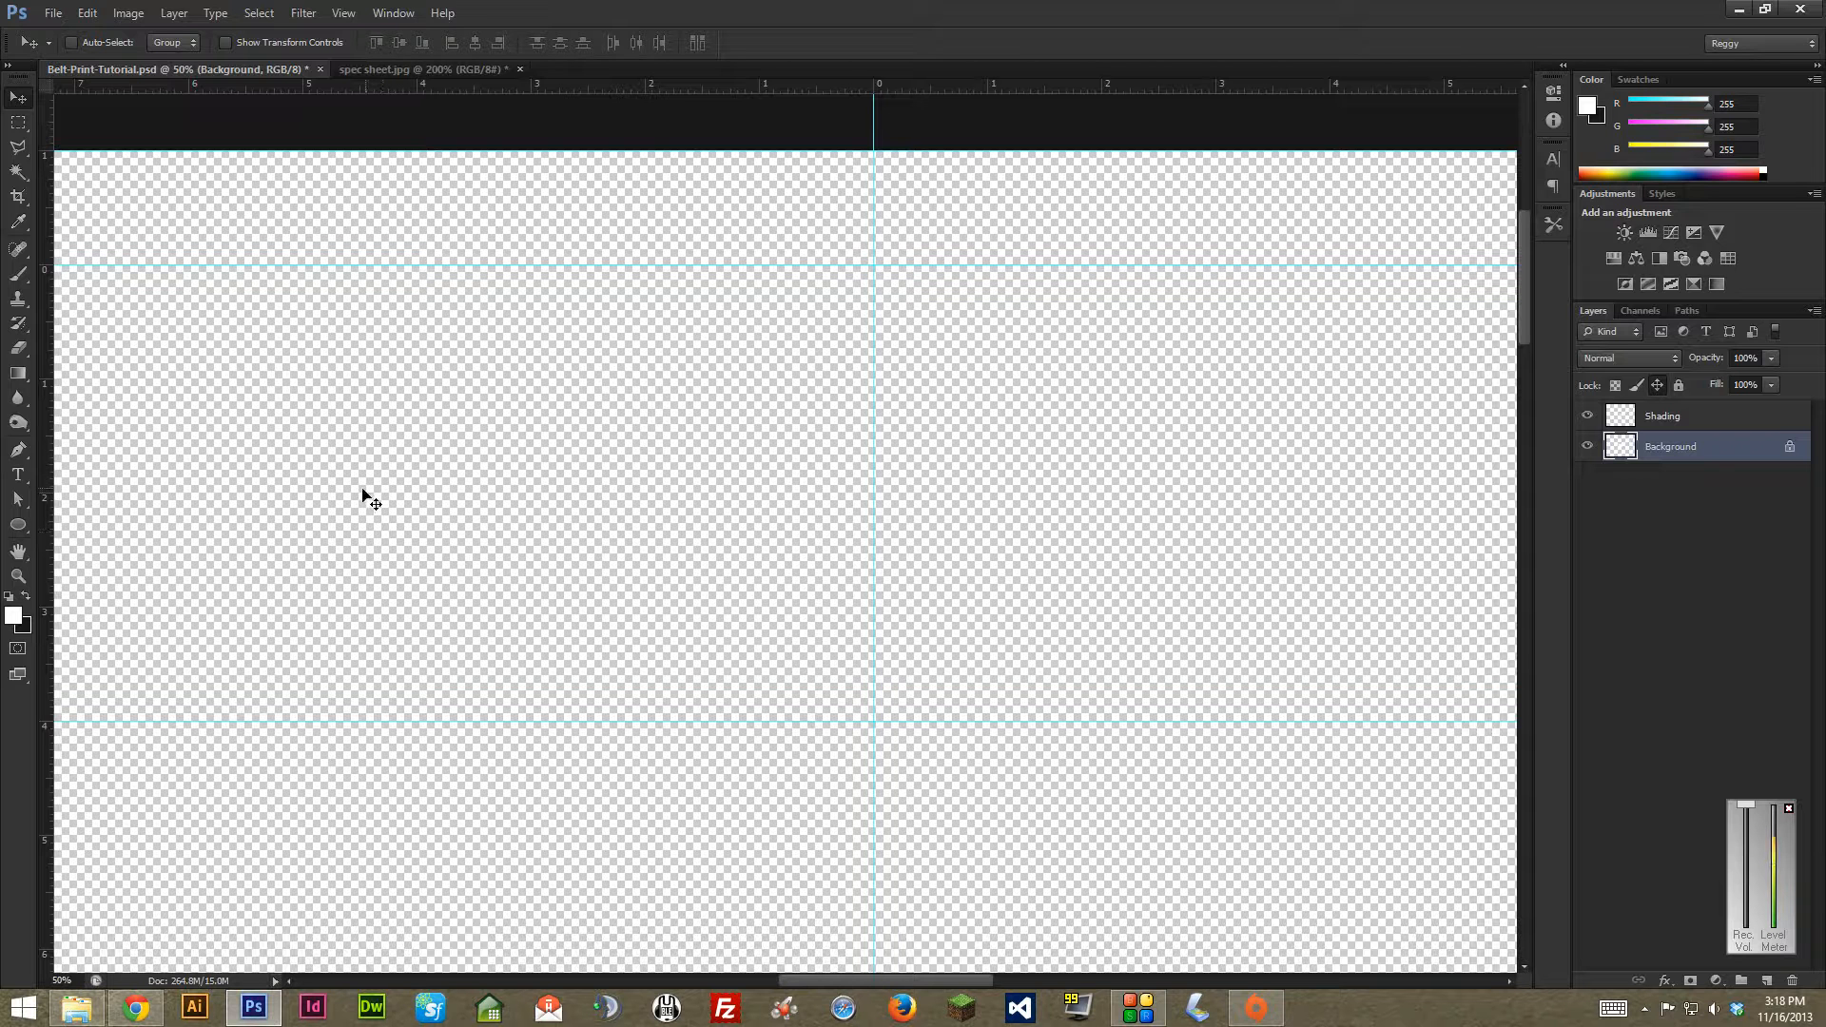
mouse_move(408, 504)
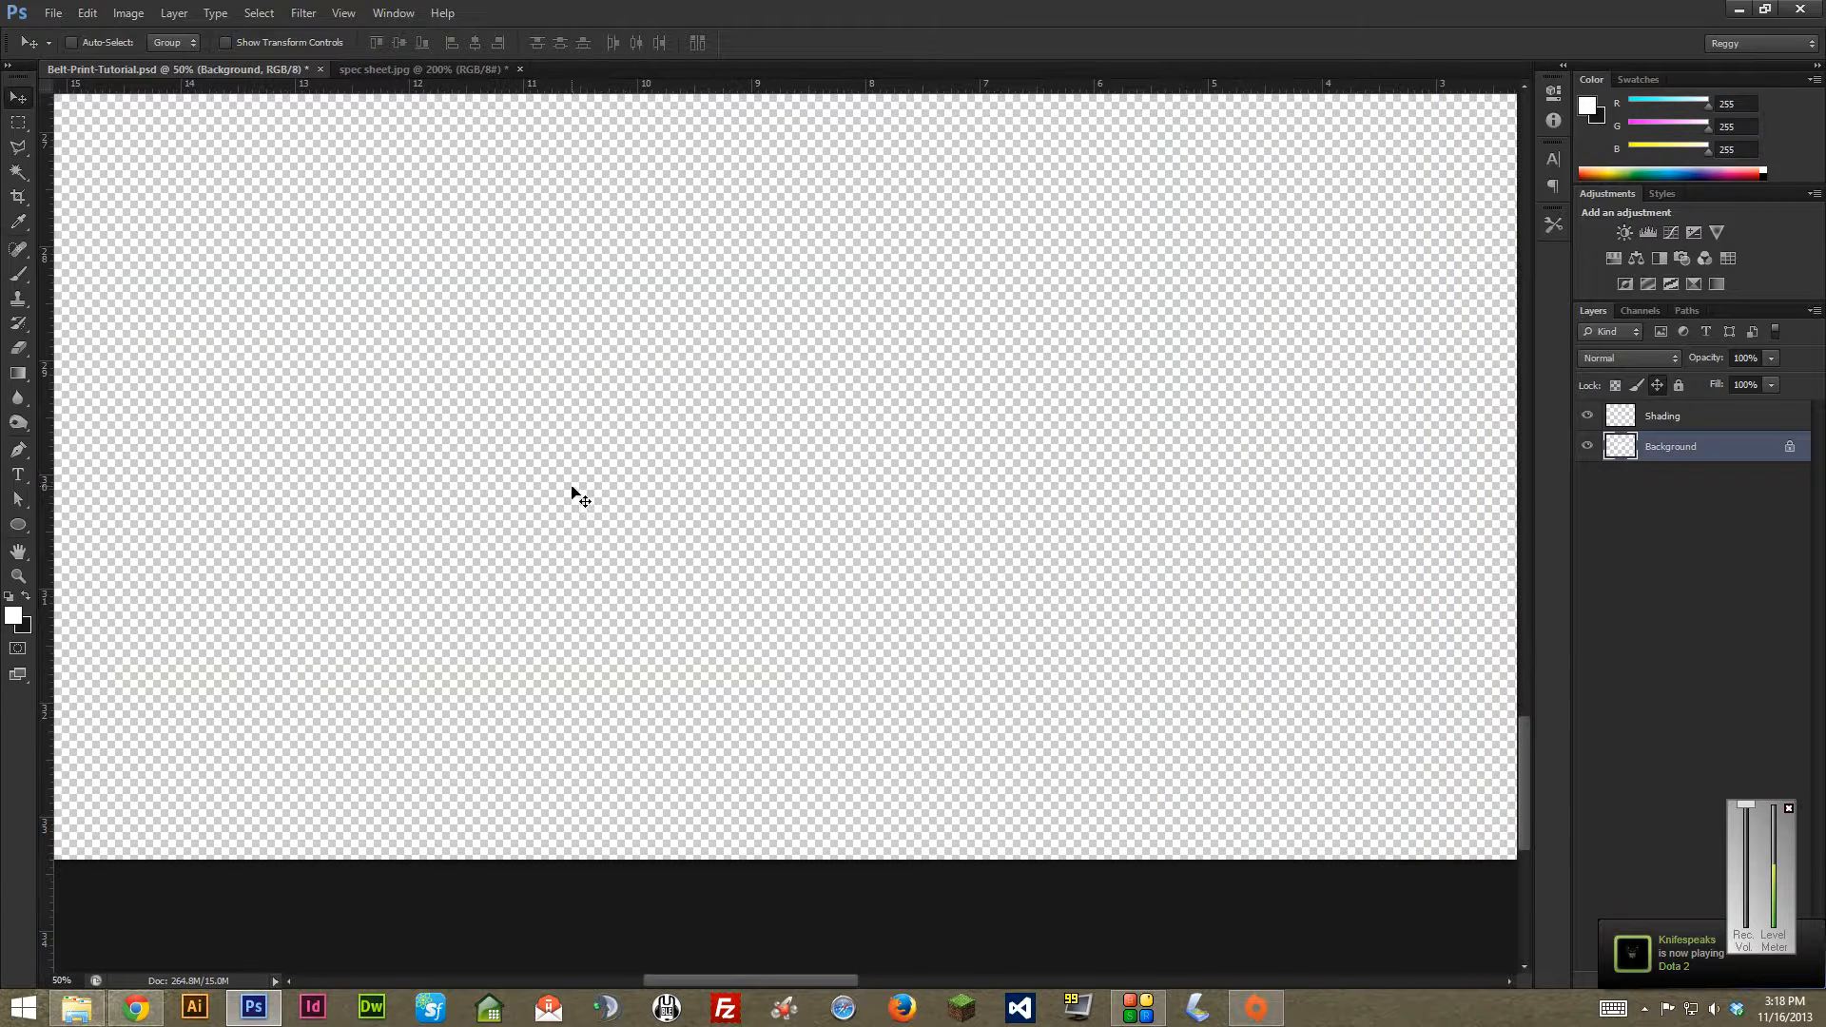
mouse_move(454, 136)
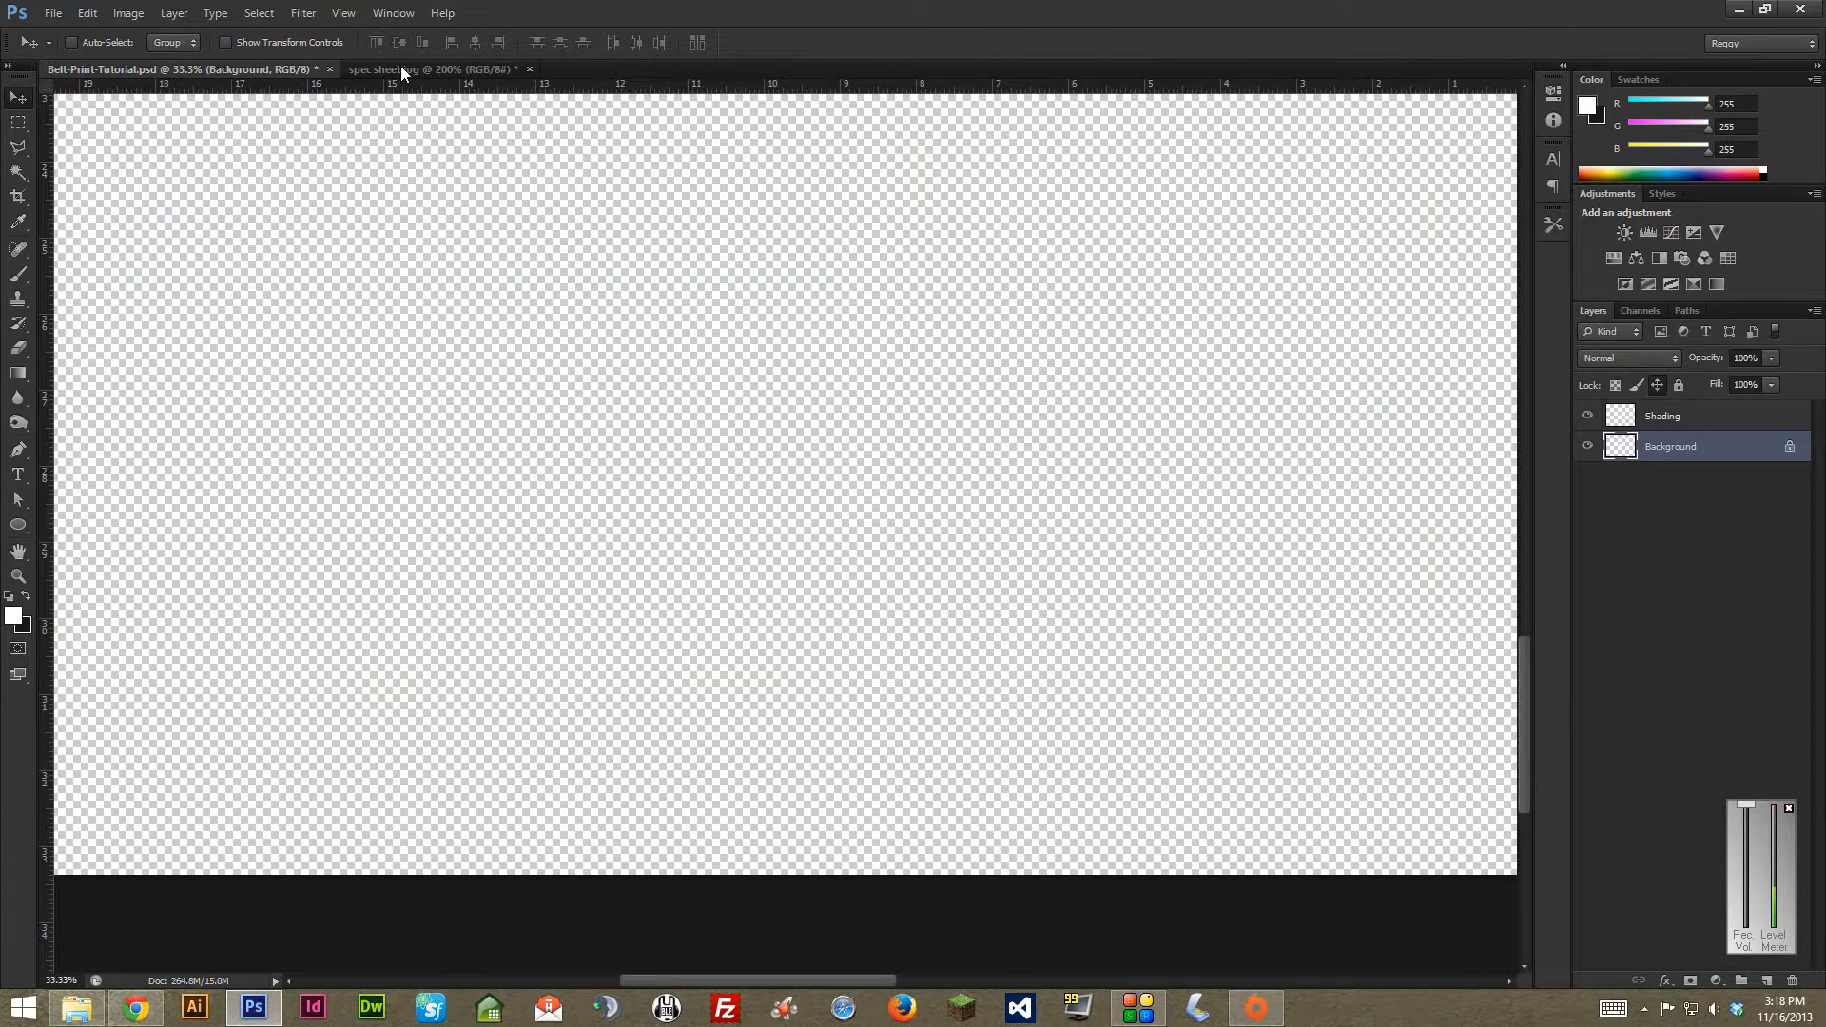
- Bring the spec sheet.jpg tab forward to view the Garment Specifications table
click(436, 69)
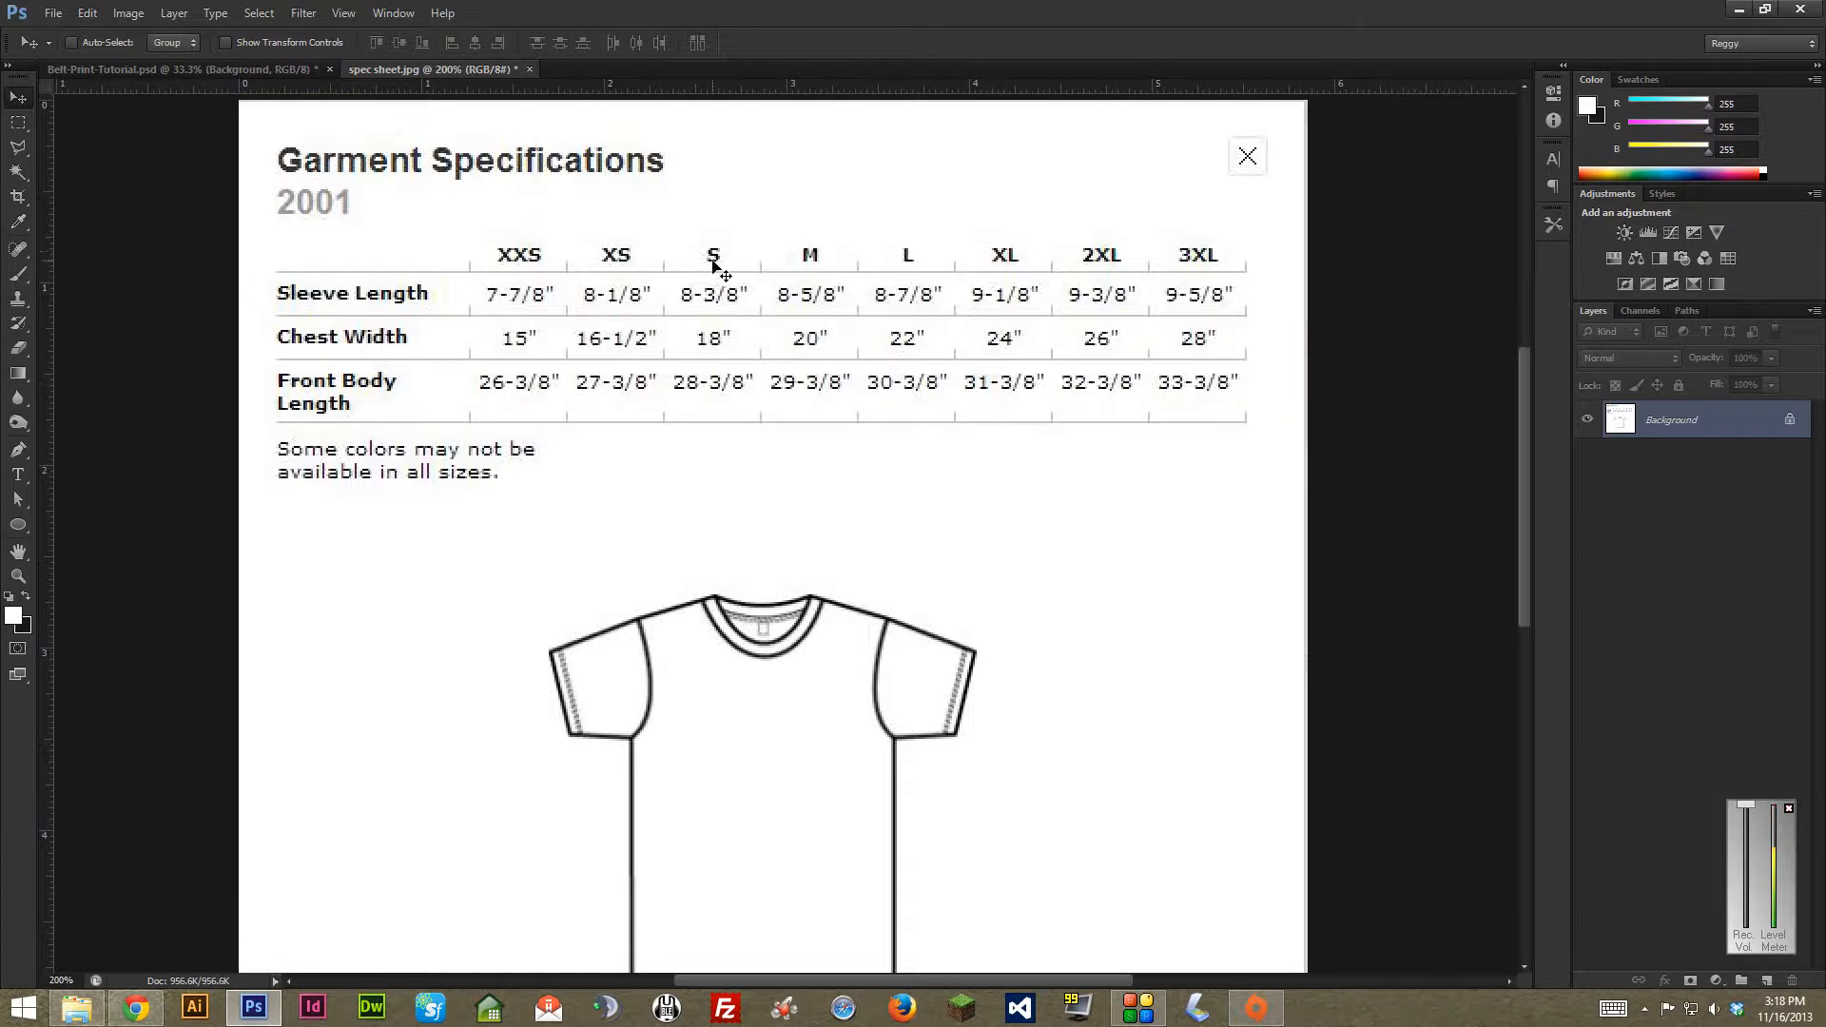
mouse_move(1130, 276)
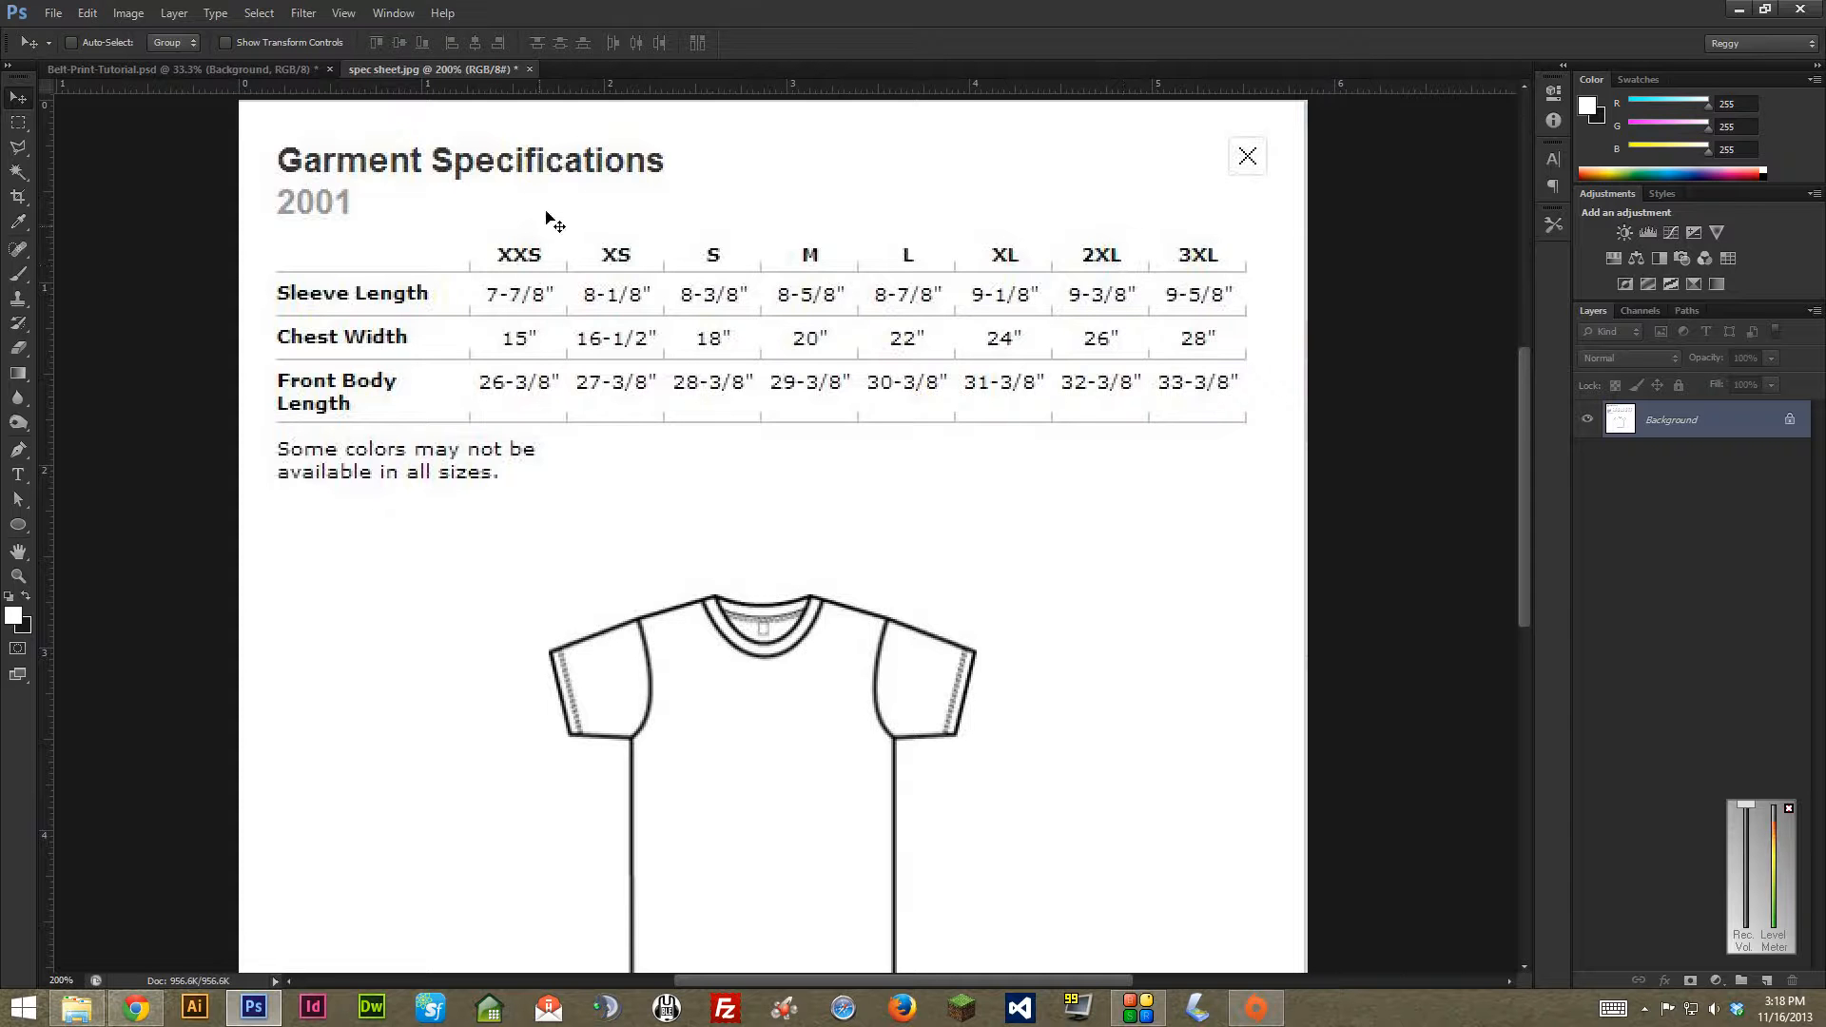
mouse_move(585, 213)
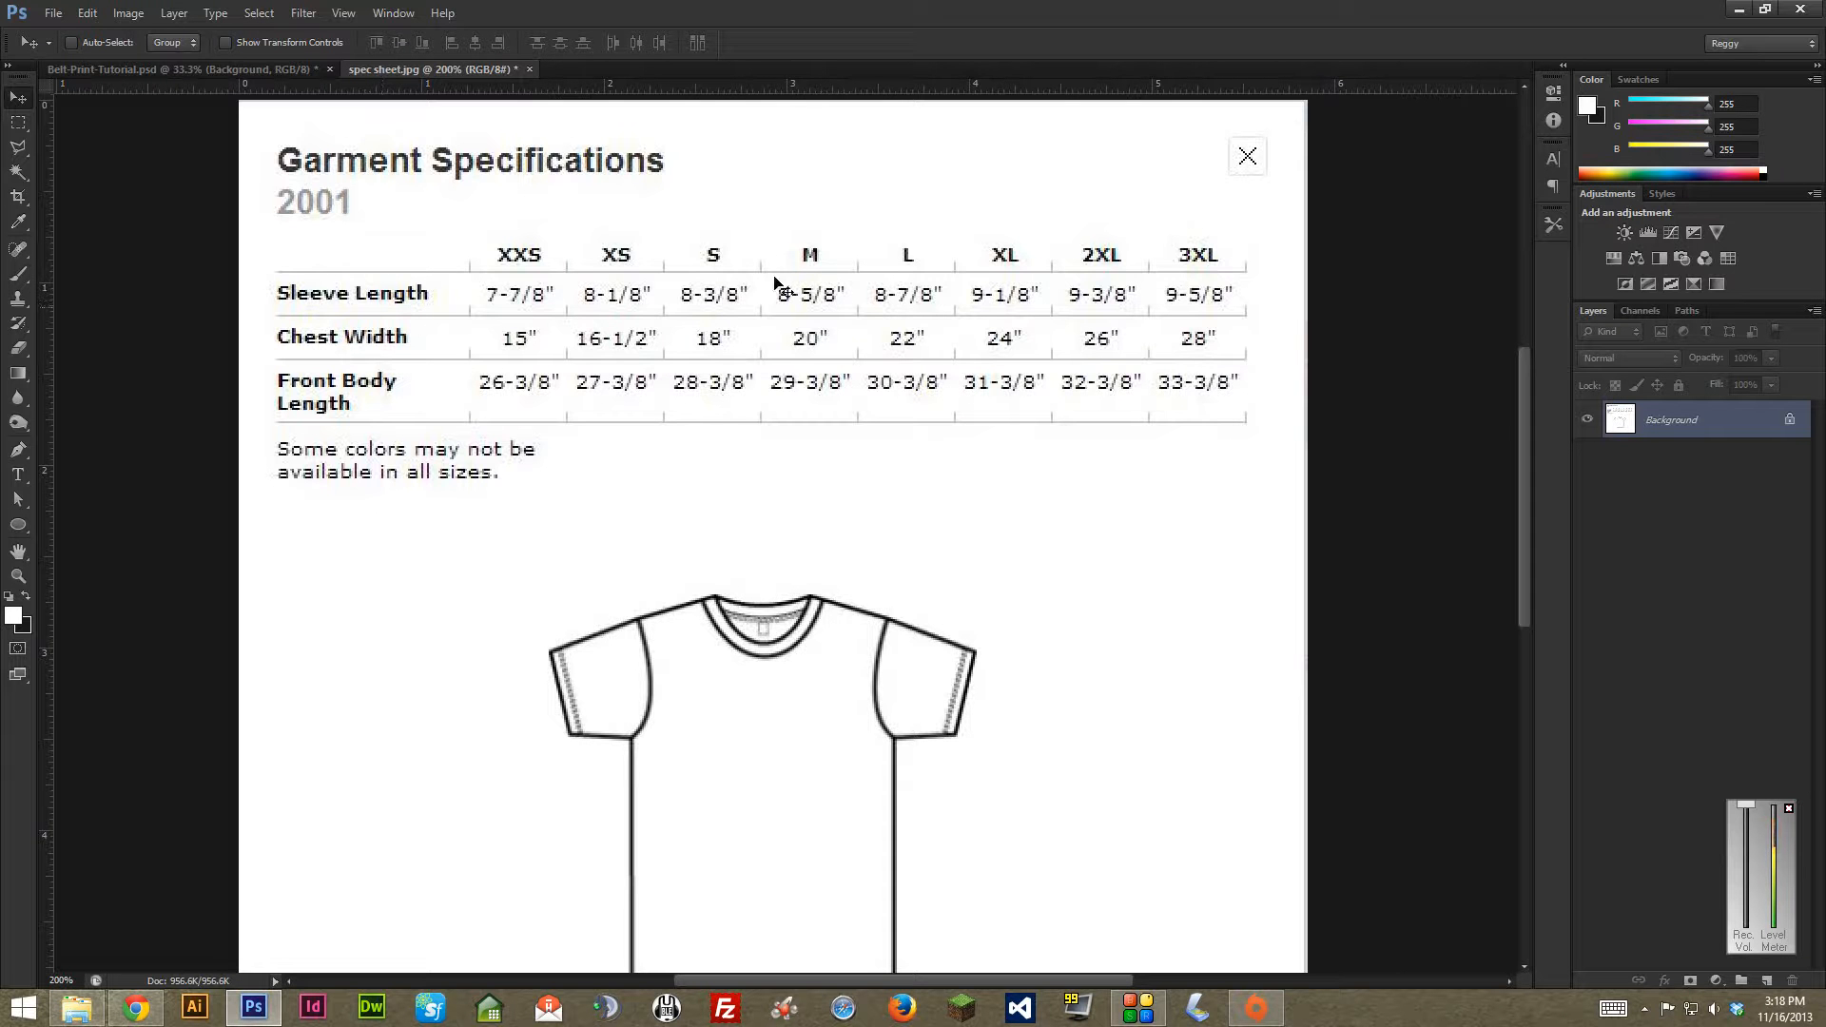
mouse_move(821, 281)
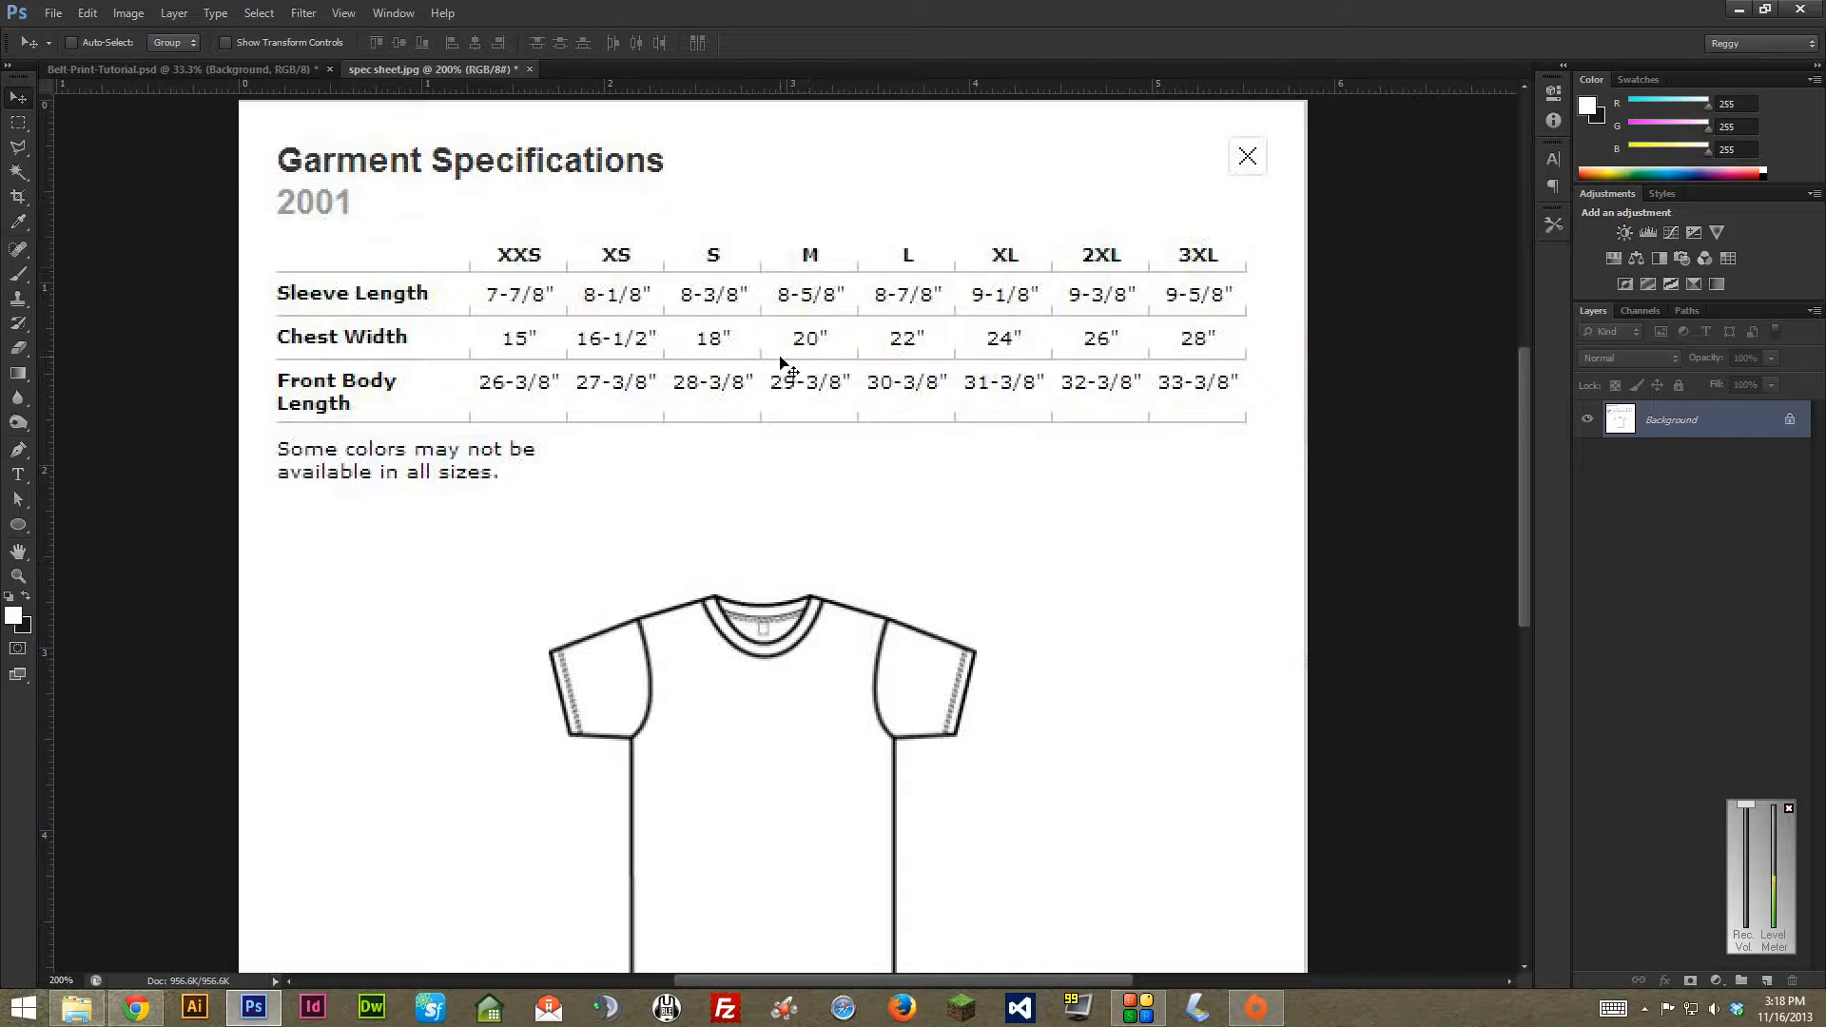
mouse_move(1112, 354)
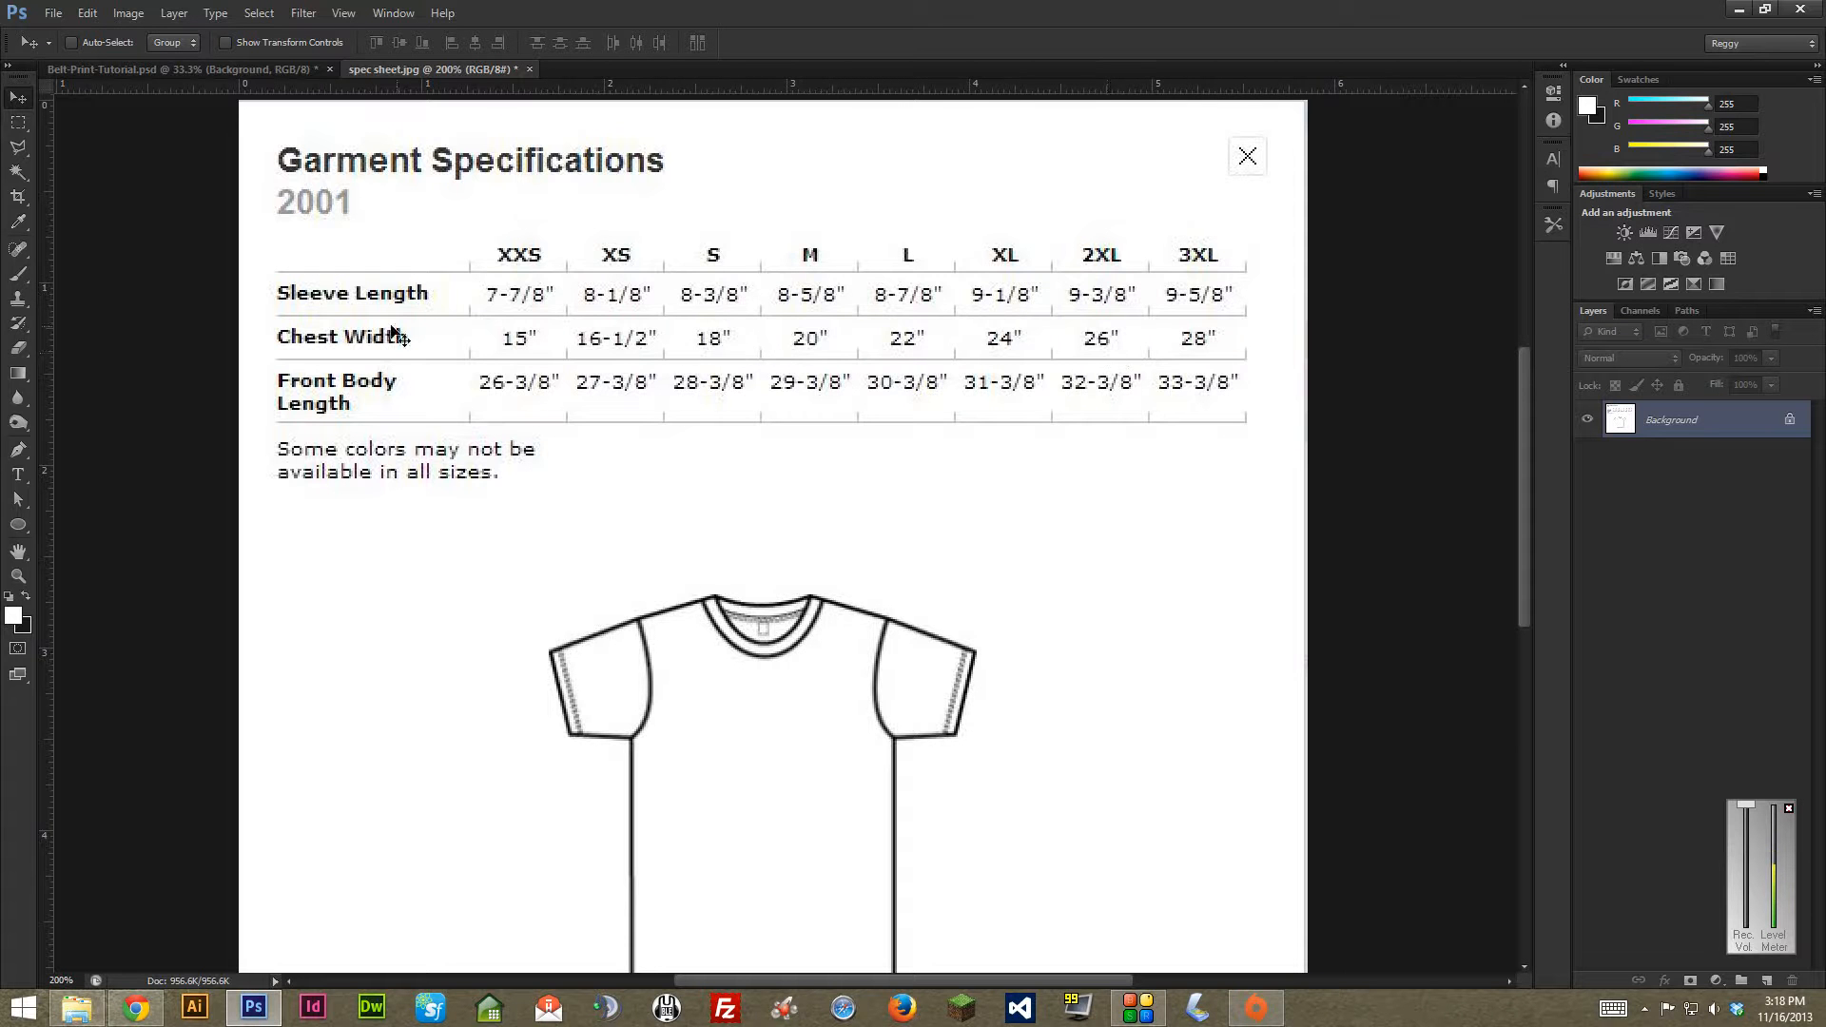
mouse_move(784, 336)
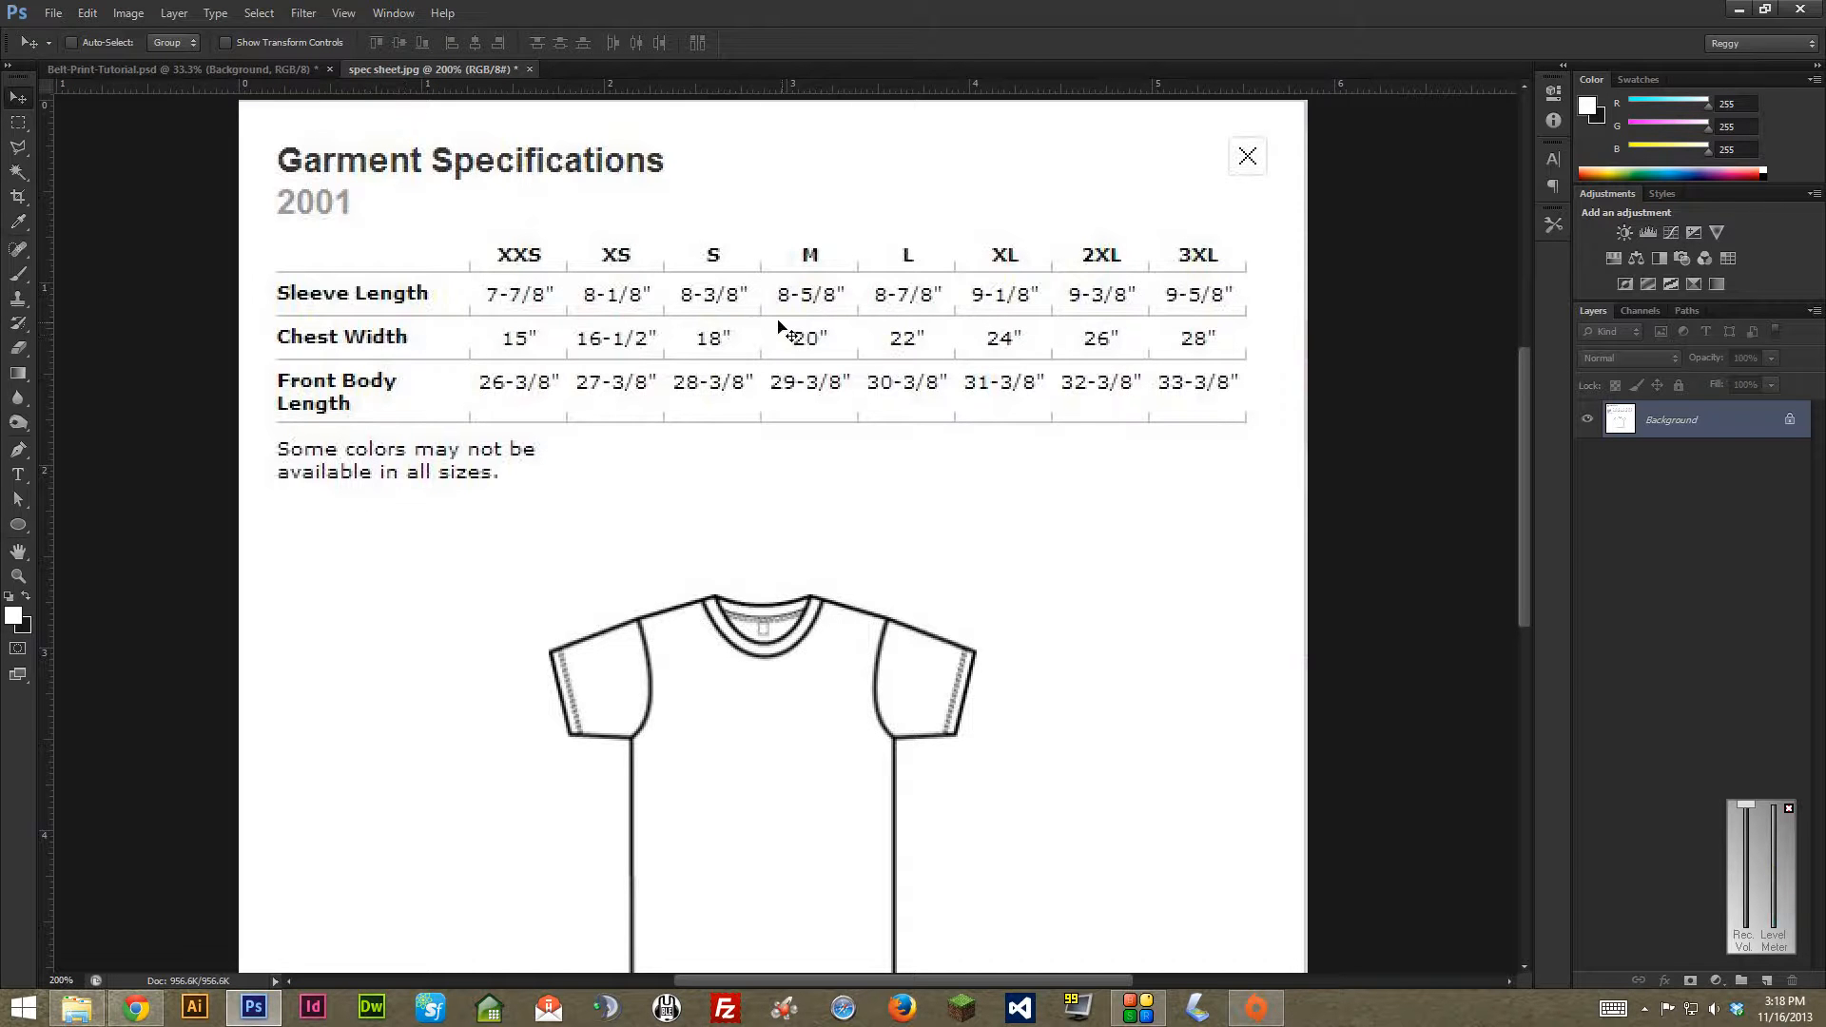
mouse_move(753, 421)
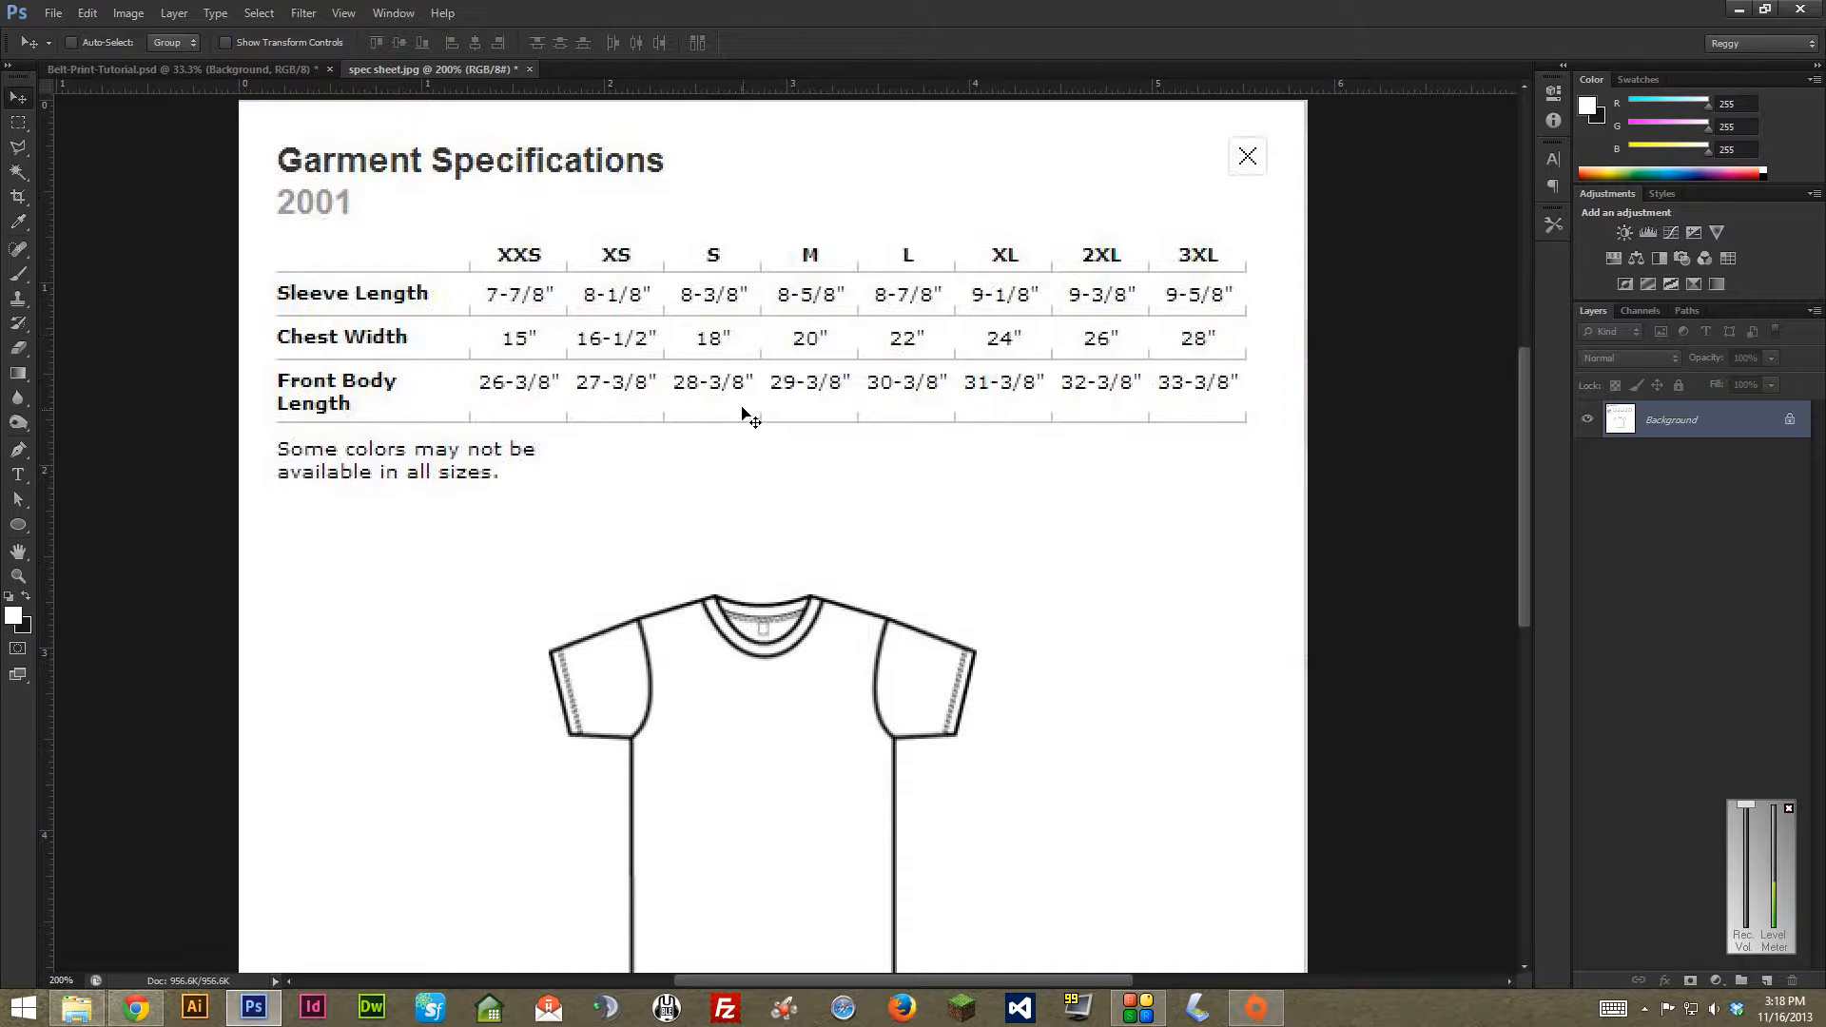
mouse_move(717, 403)
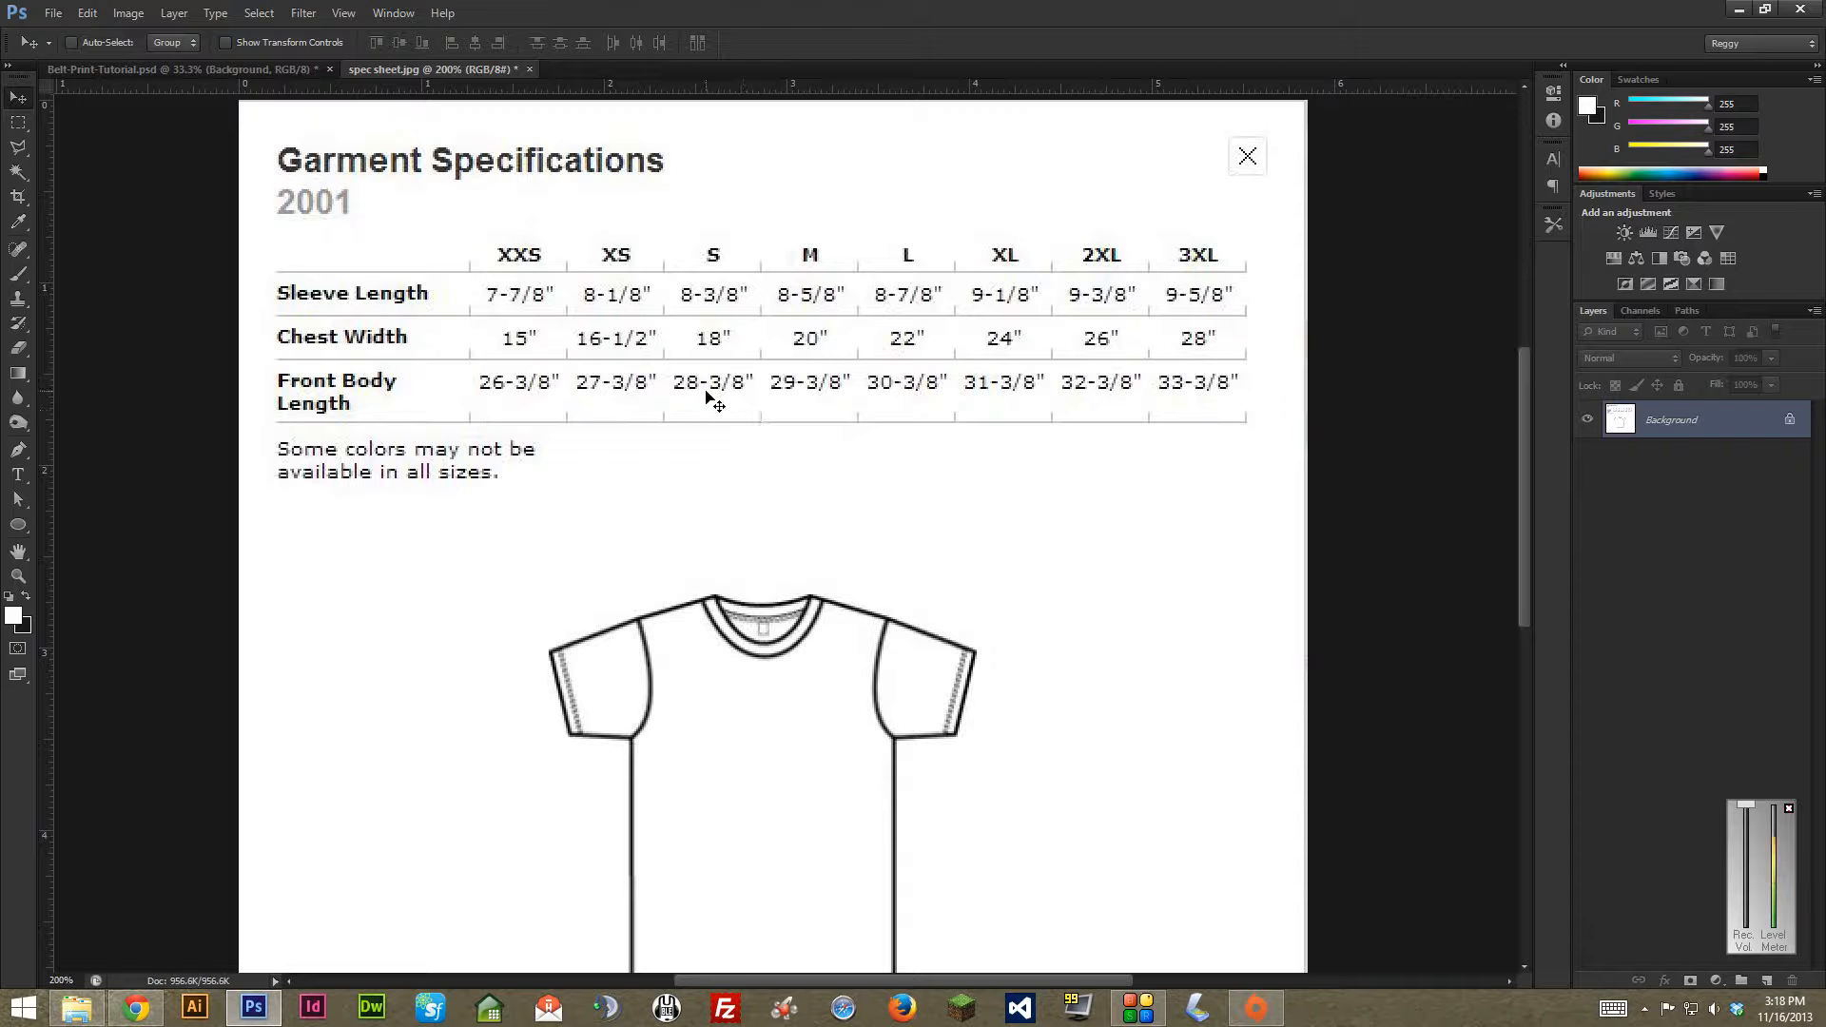
mouse_move(291, 961)
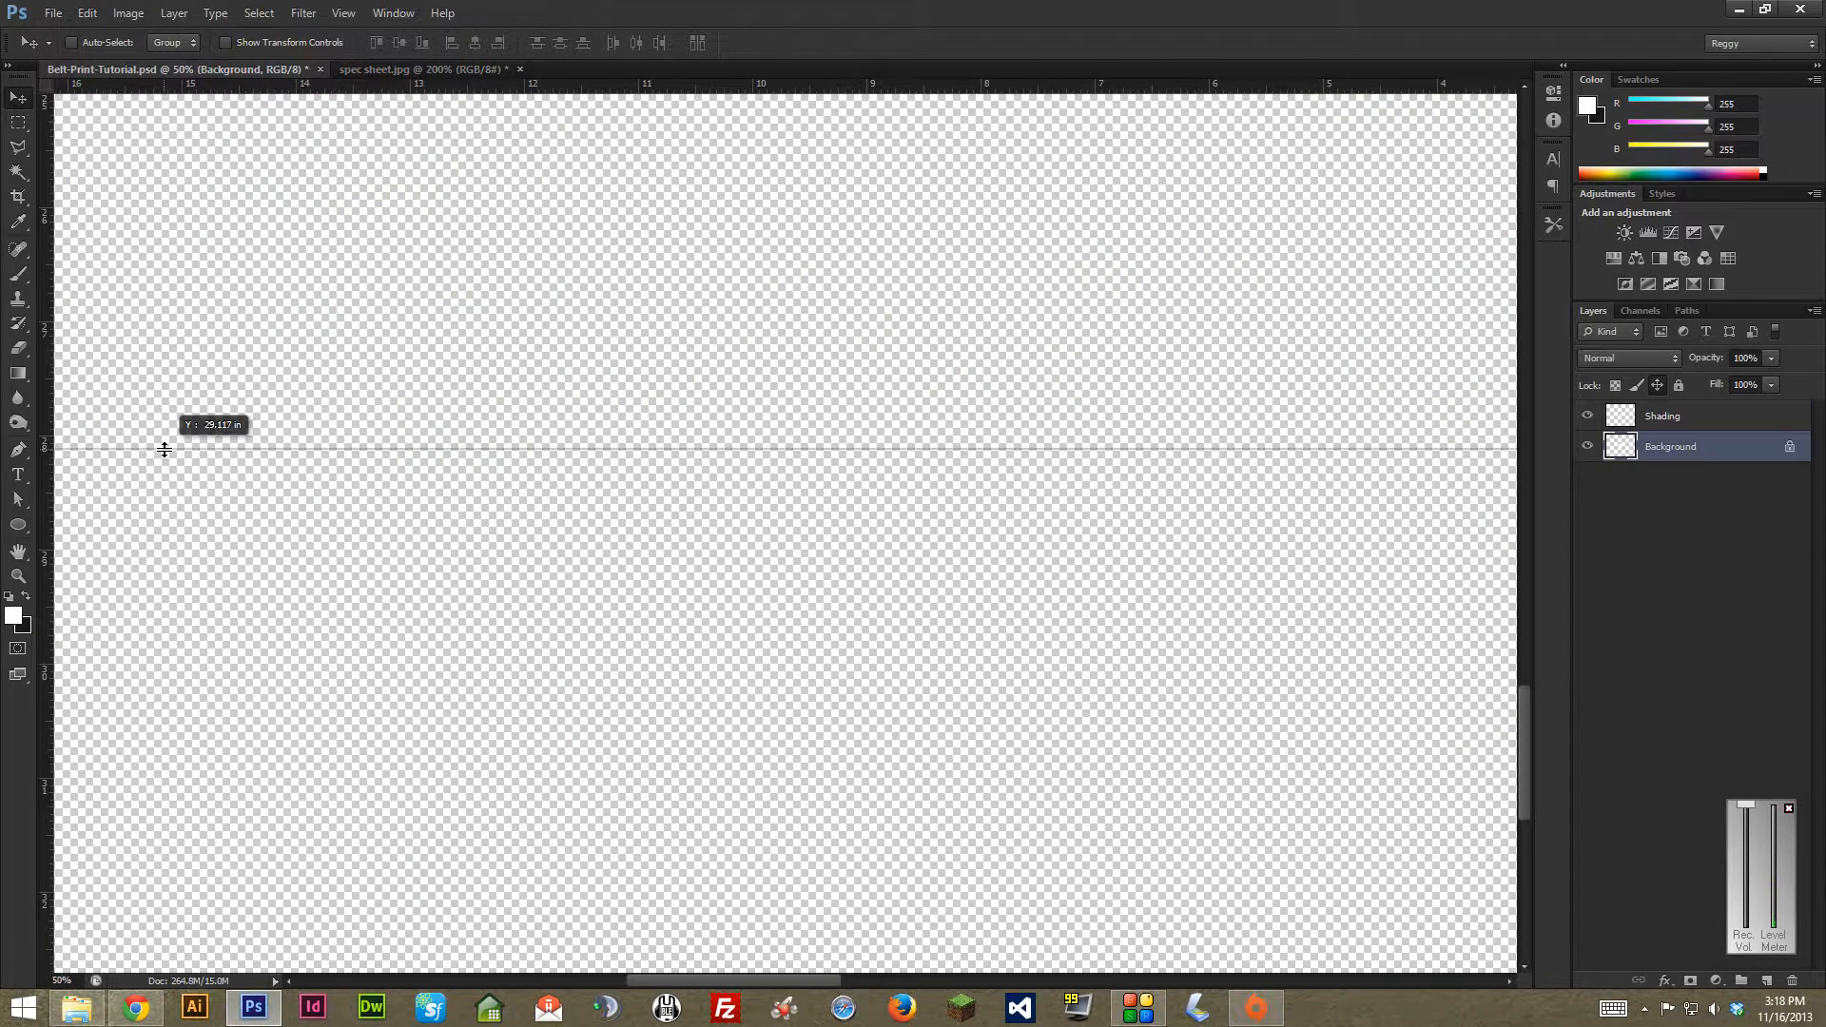
- Place a horizontal guide at 29.375 in, then return to spec sheet.jpg
drag(163, 448, 159, 478)
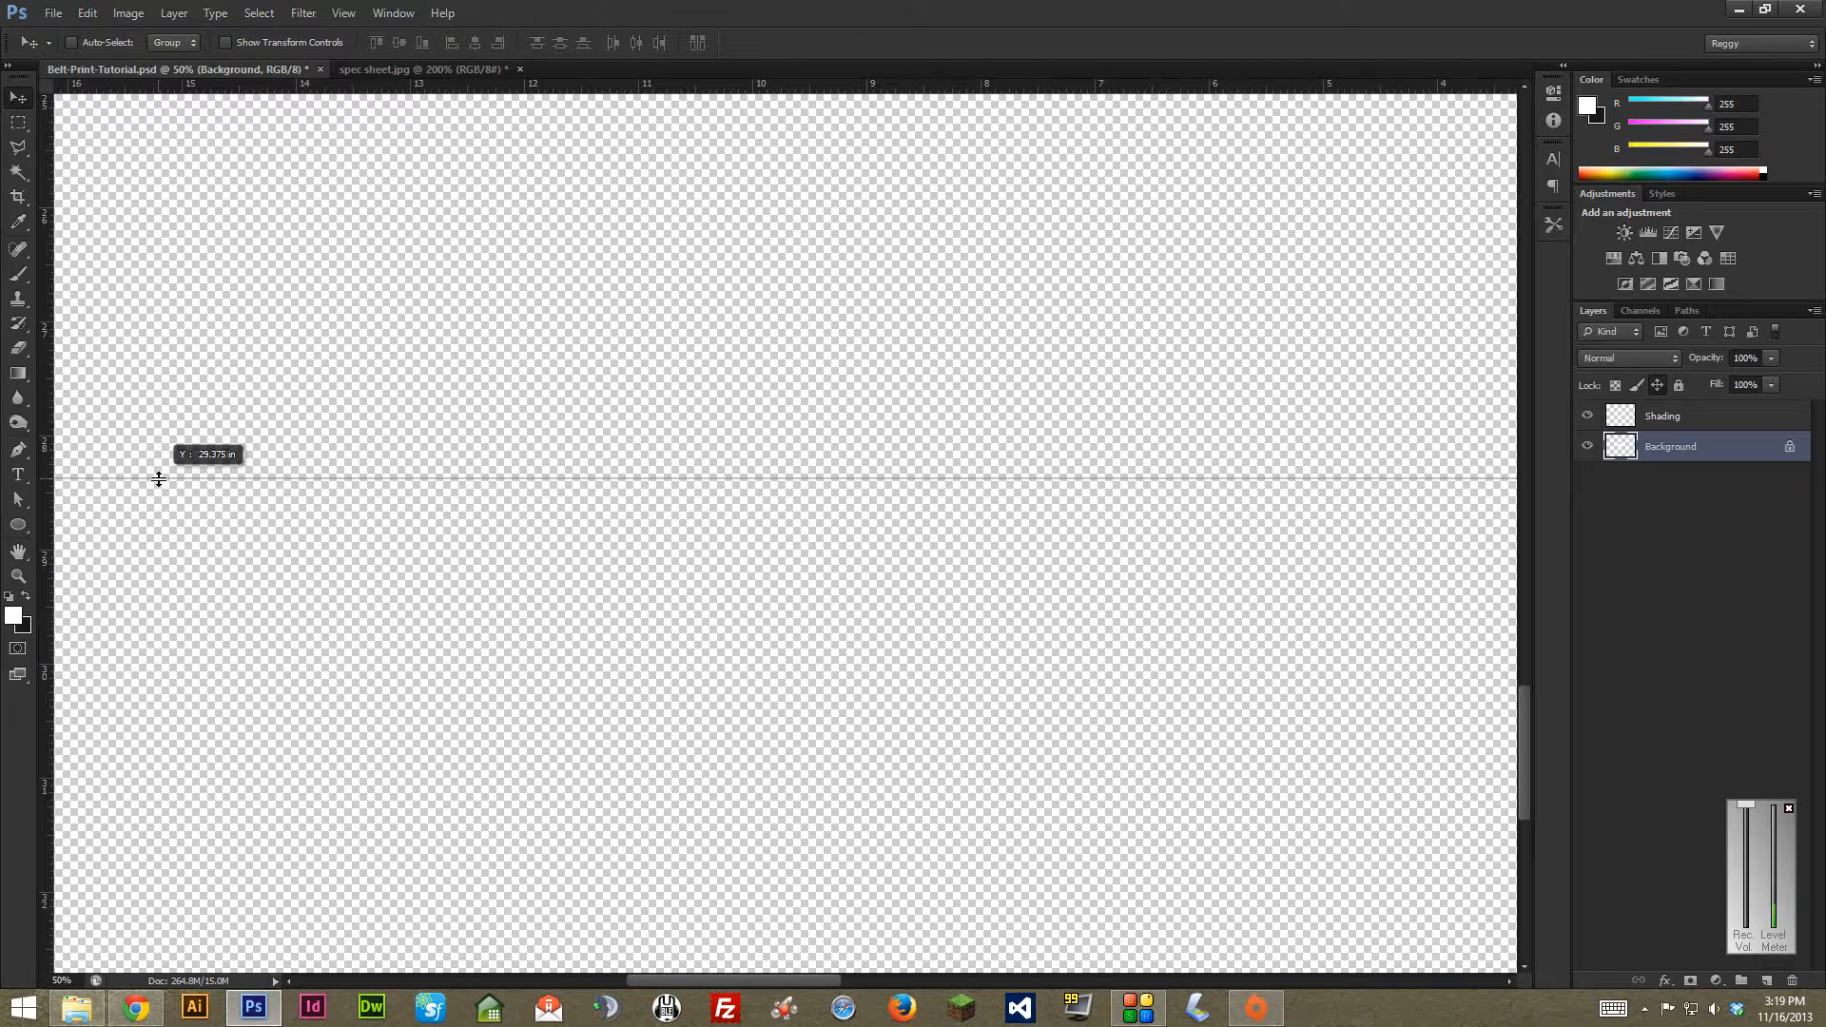
click(426, 68)
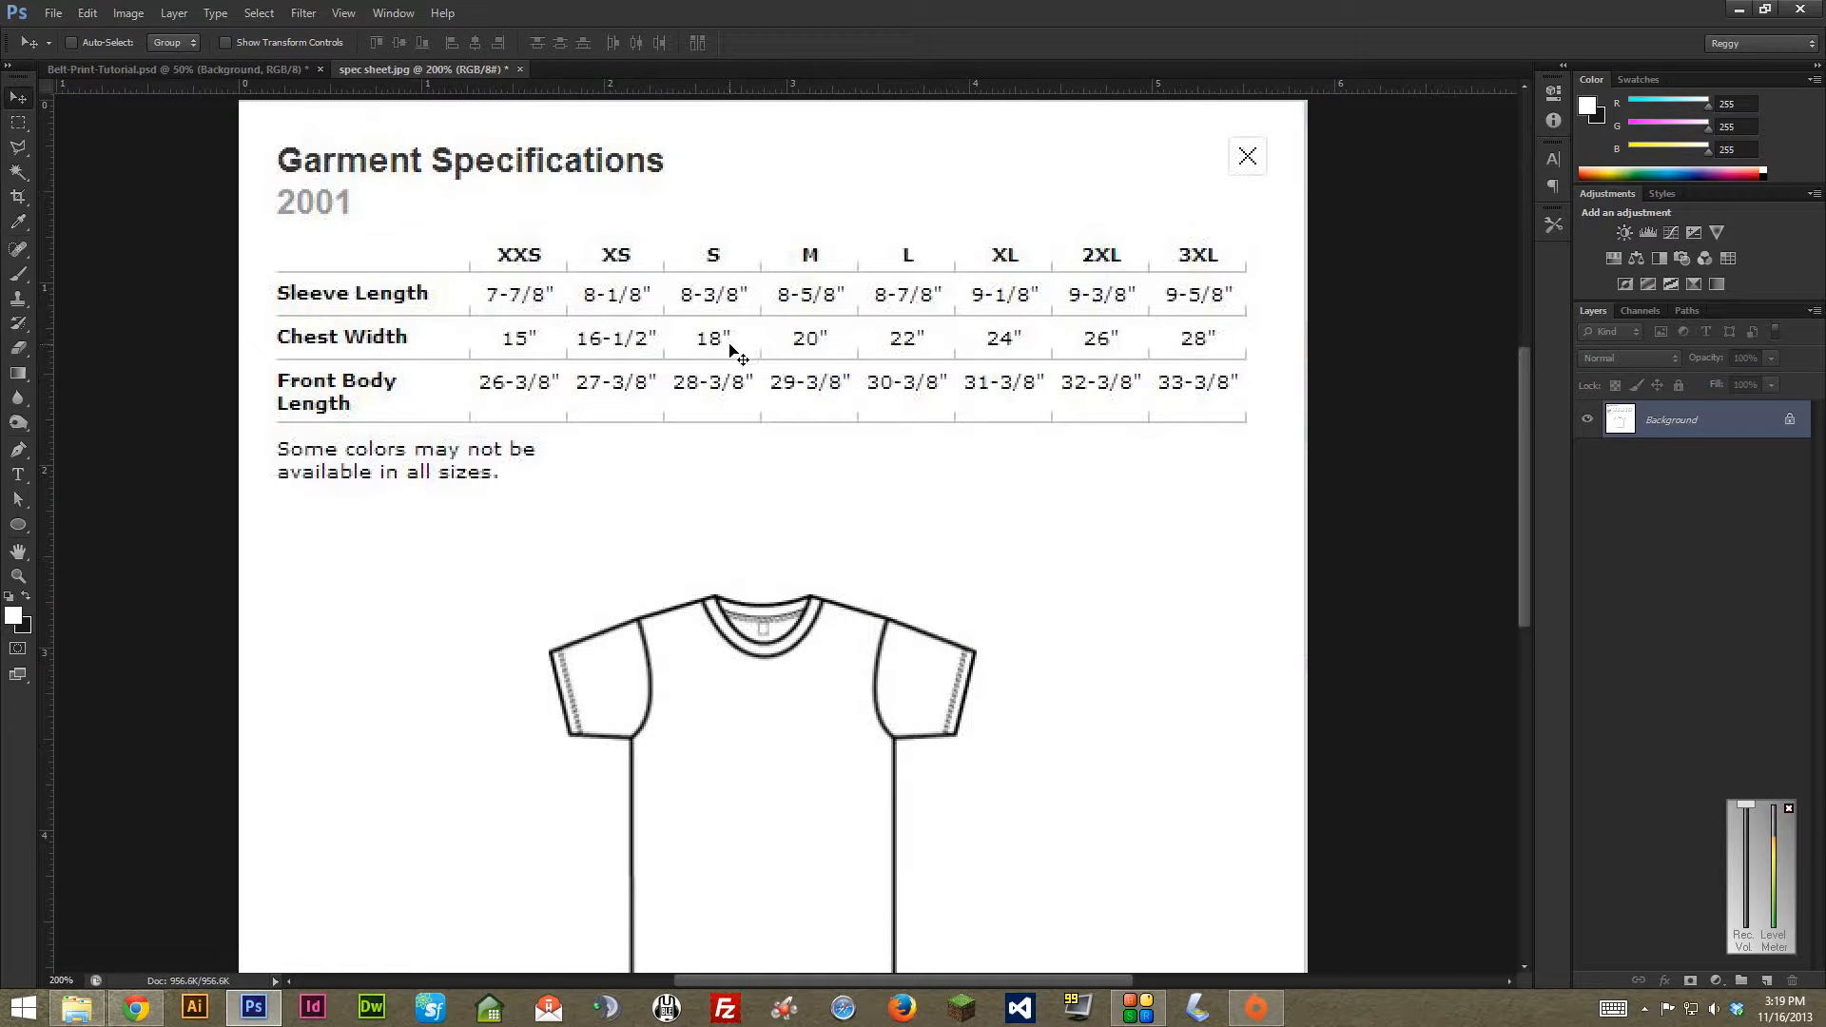
mouse_move(793, 350)
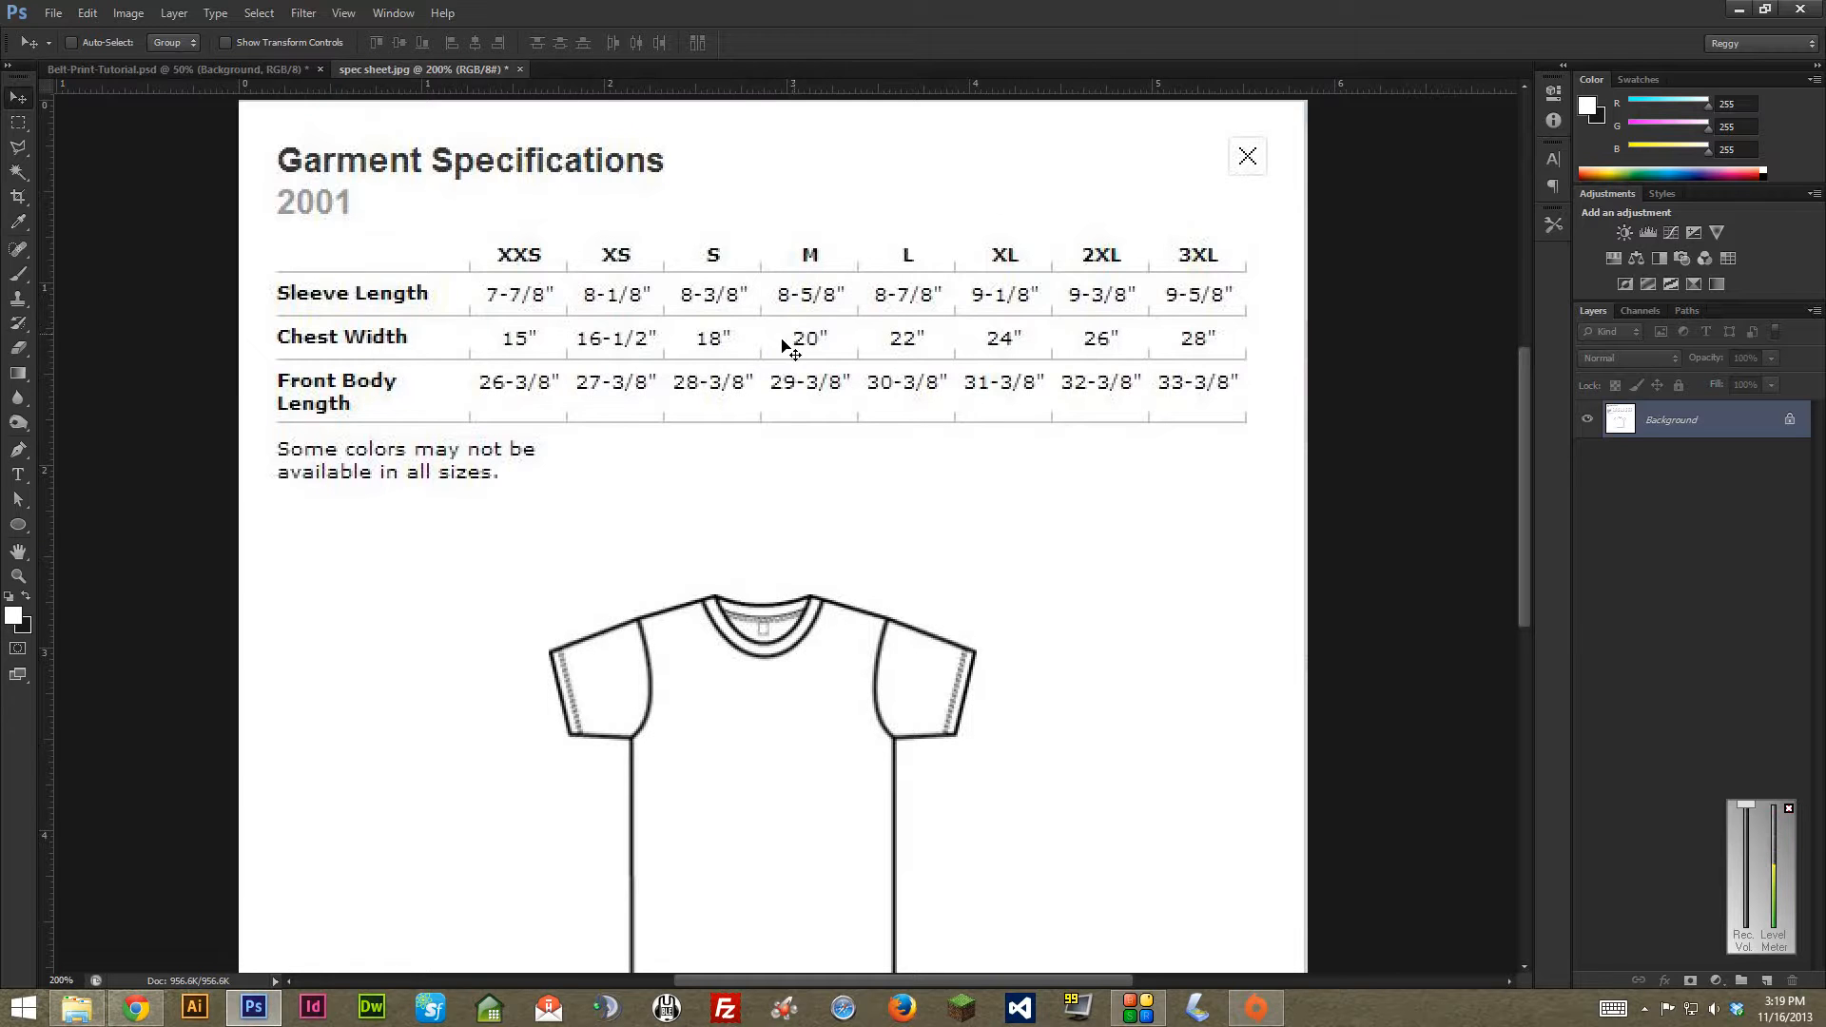
mouse_move(815, 349)
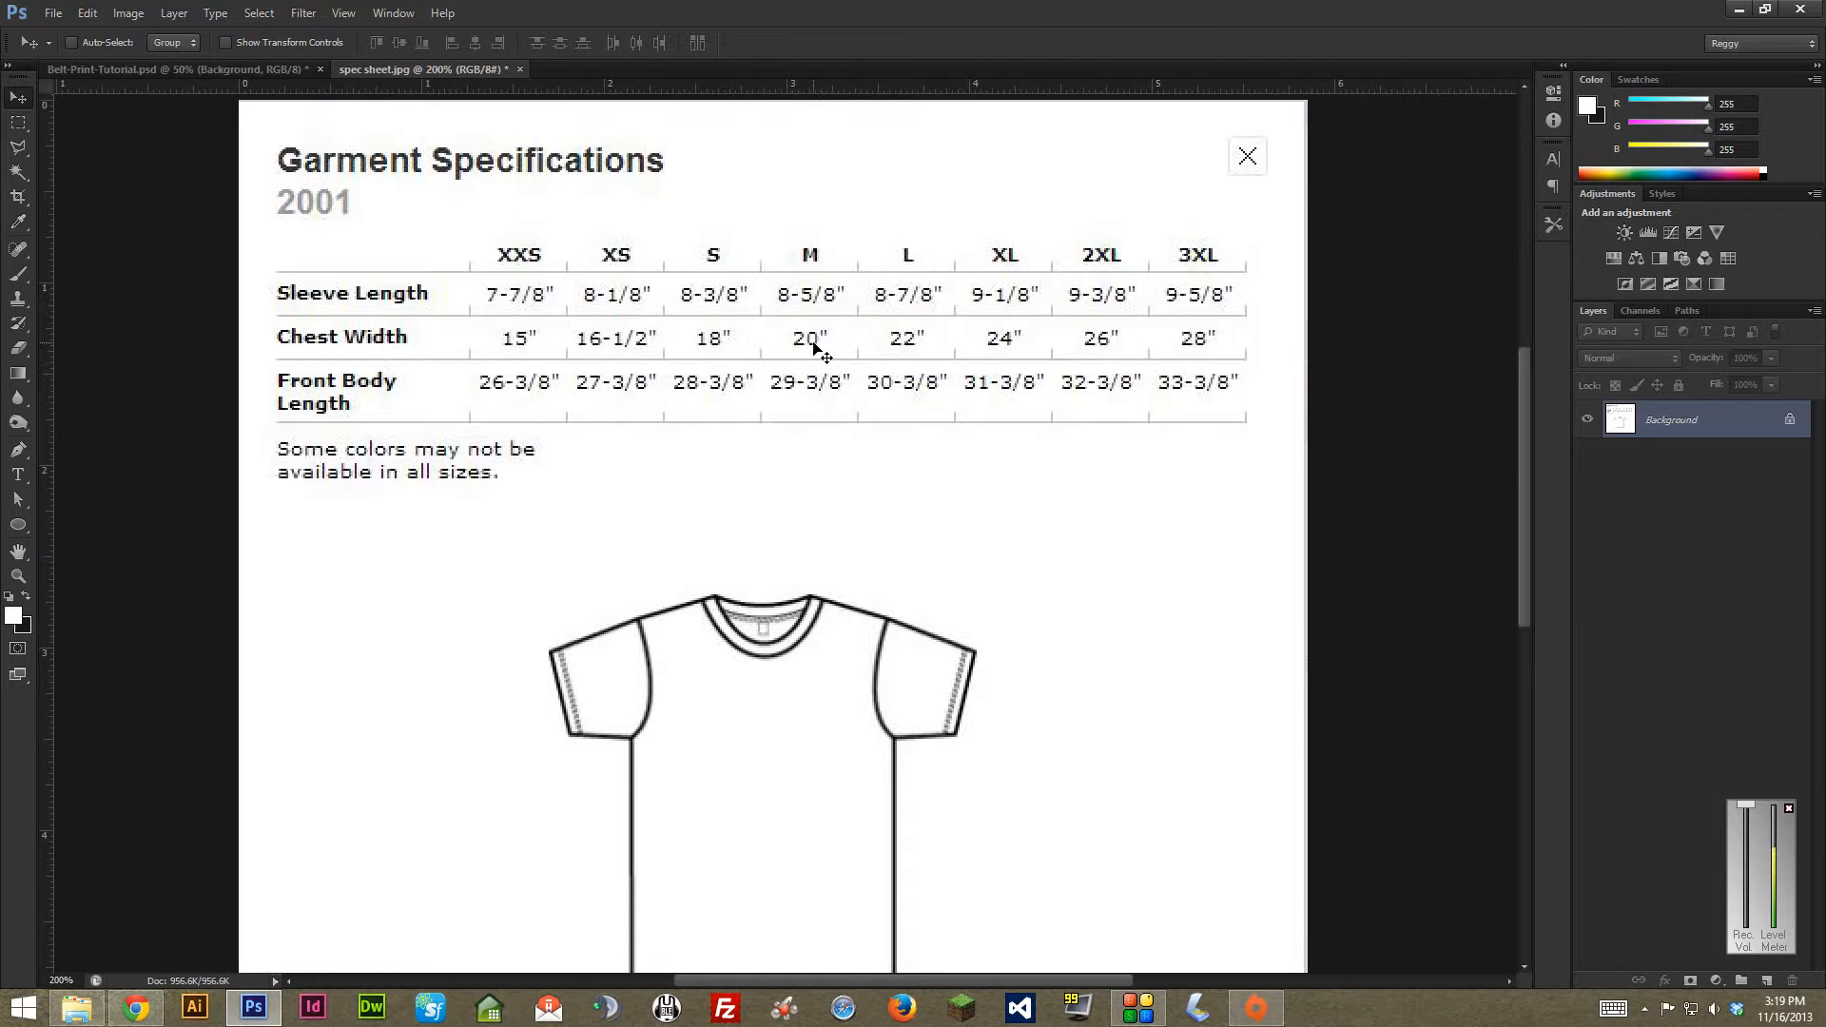
mouse_move(1000, 472)
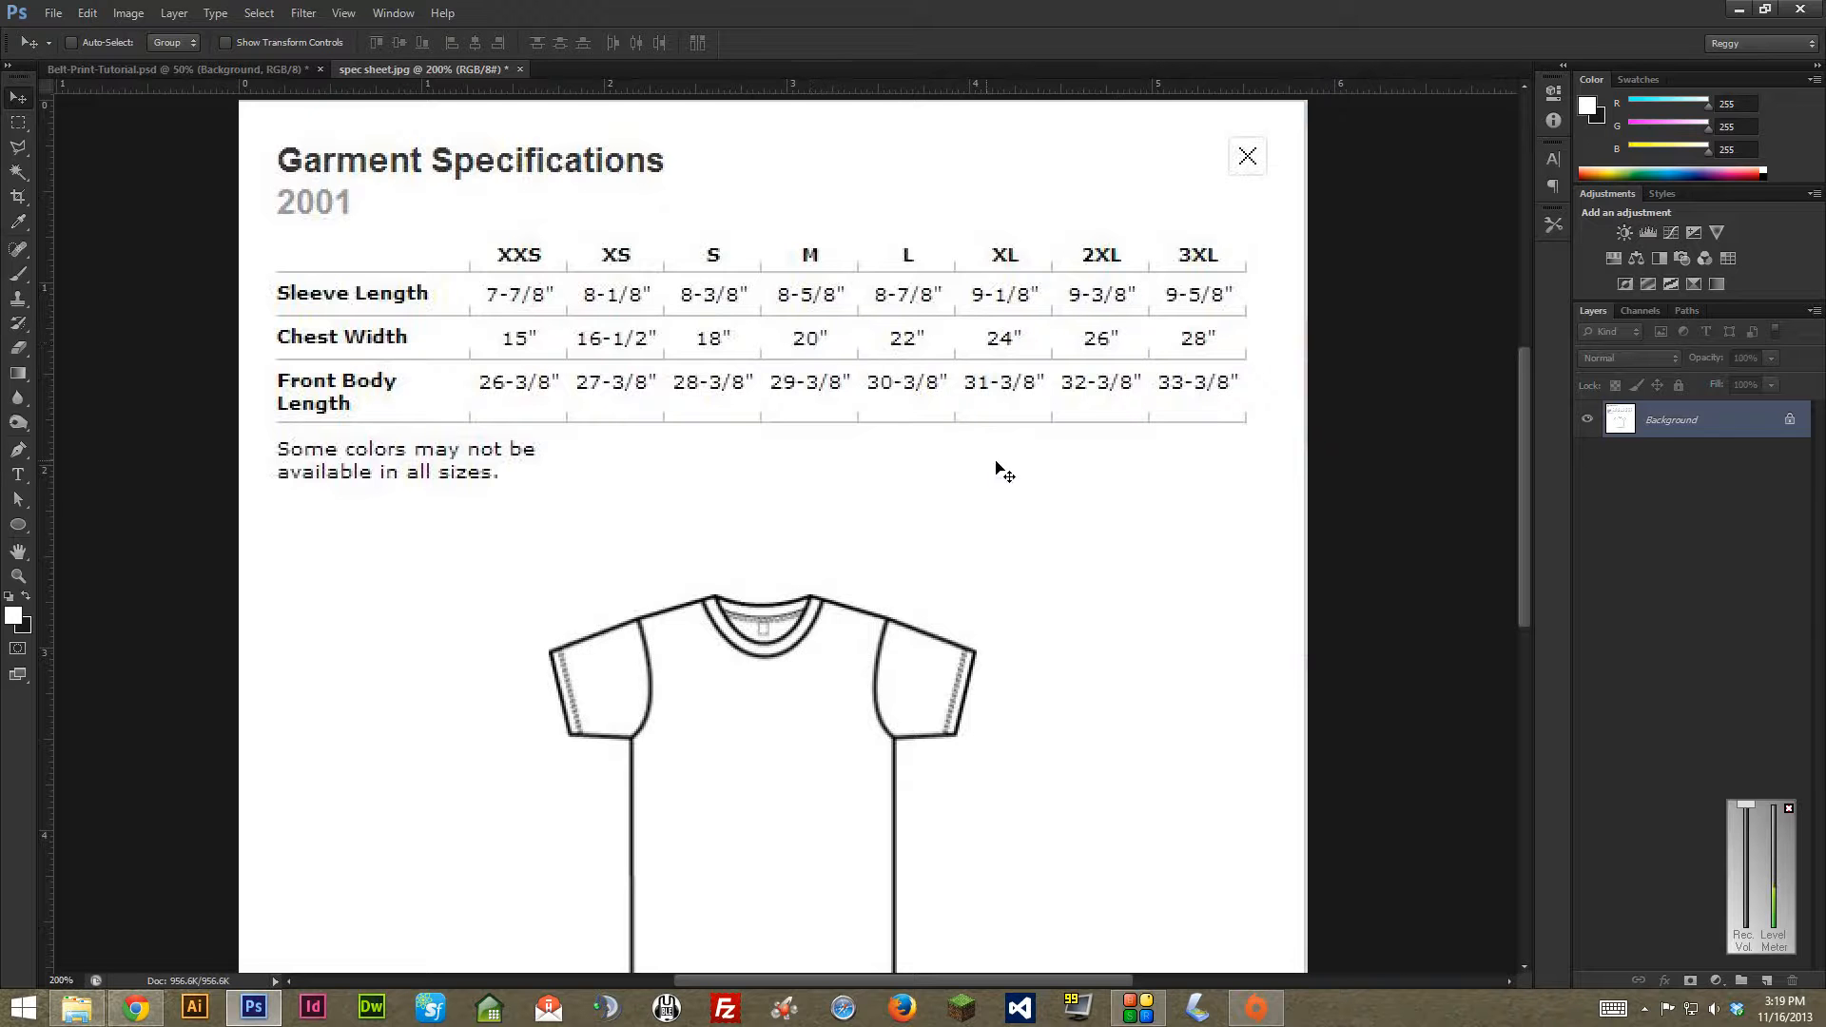
mouse_move(1098, 400)
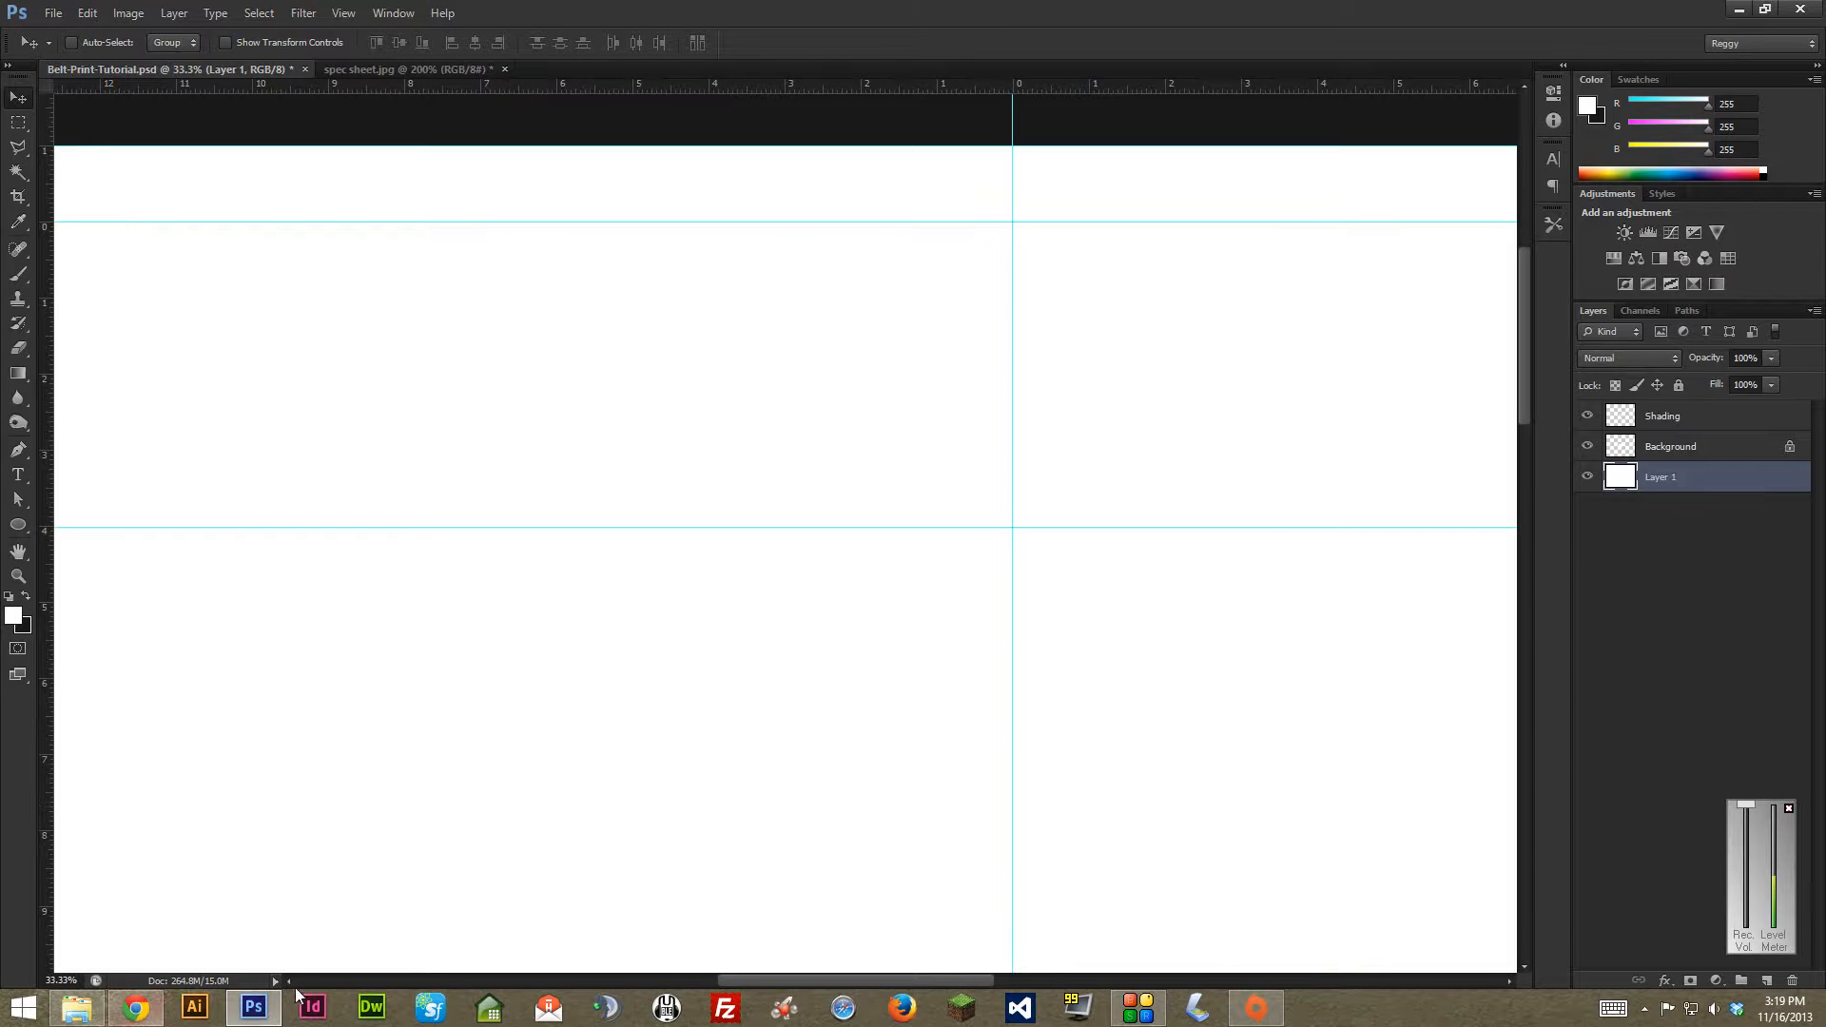
click(384, 68)
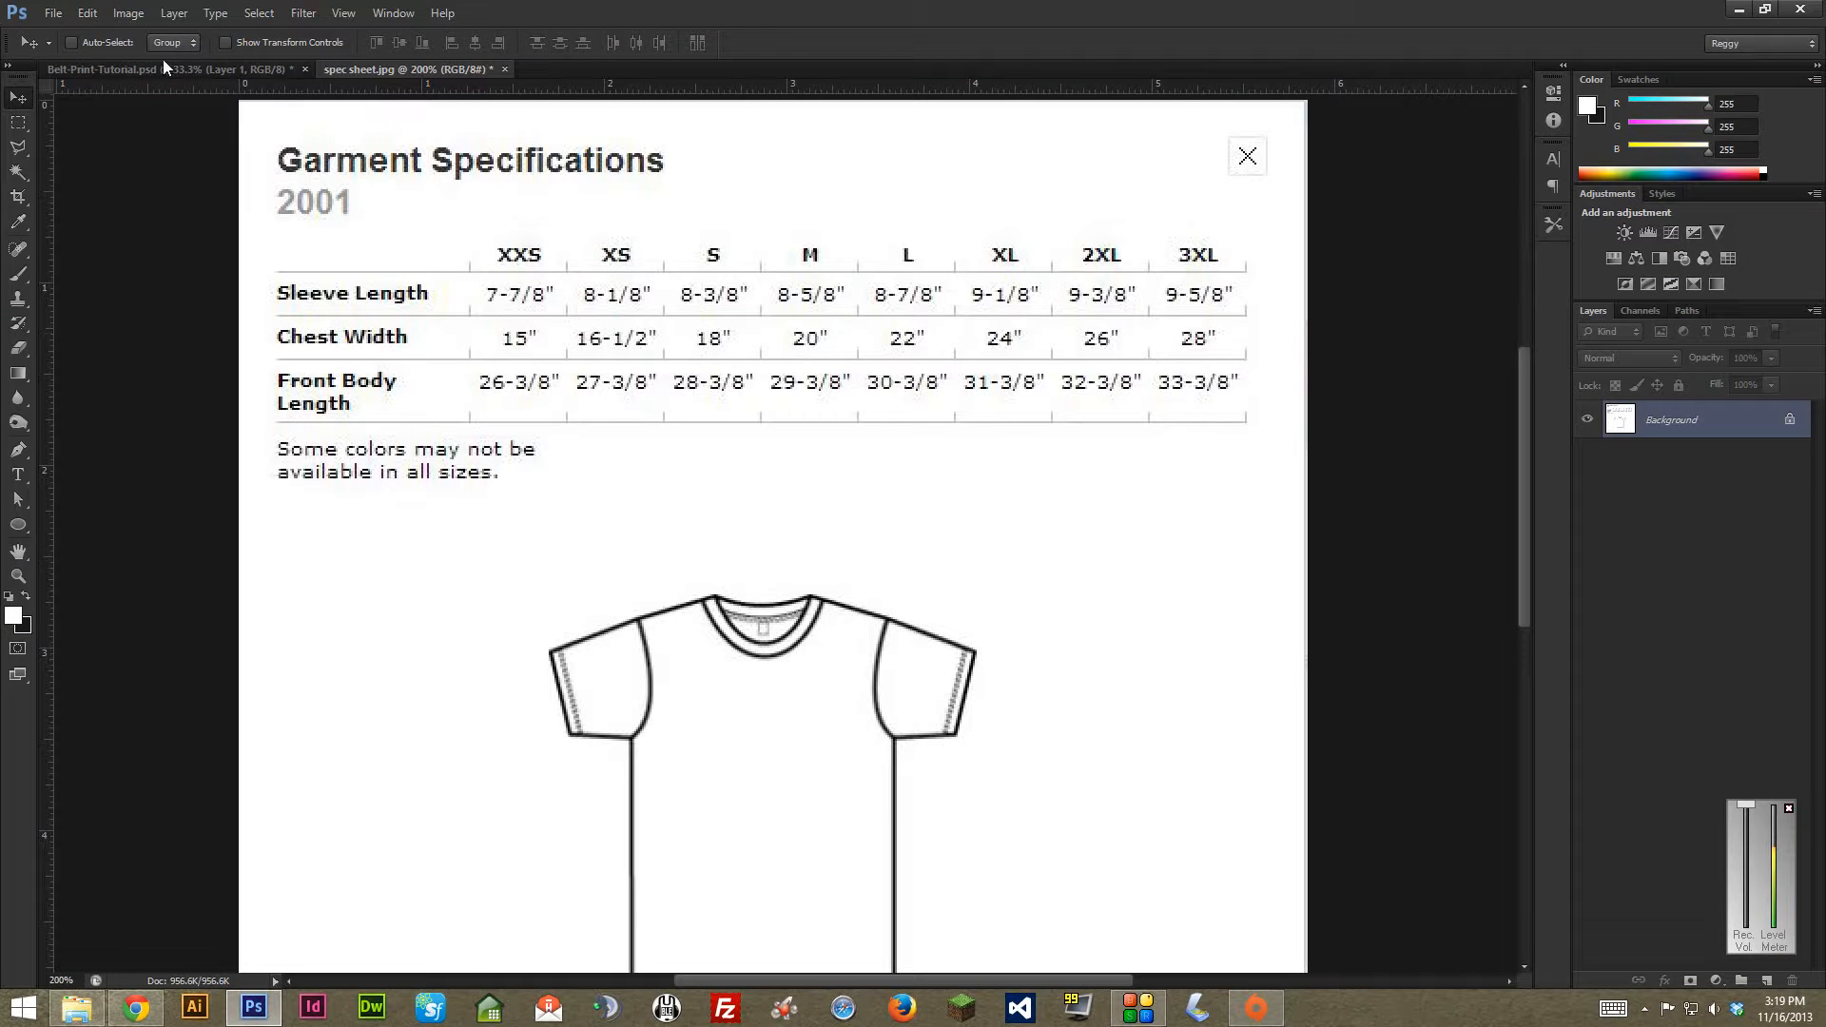
click(151, 69)
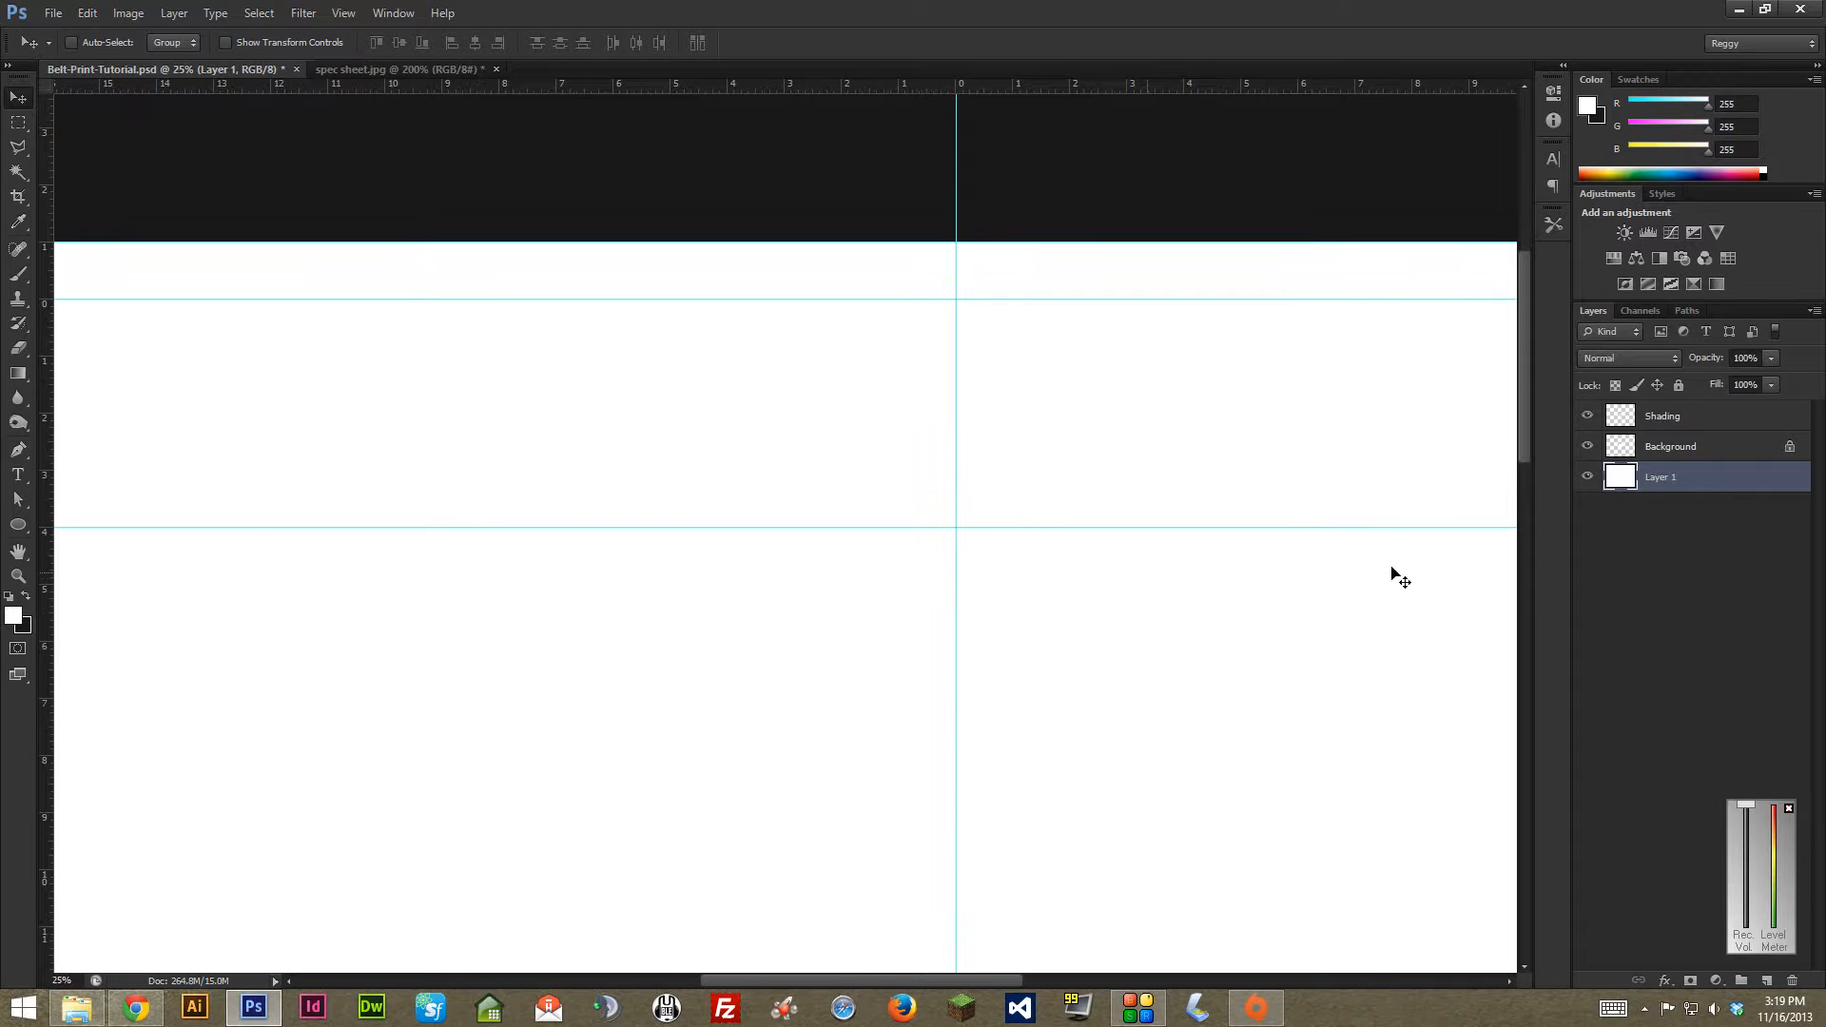
click(395, 68)
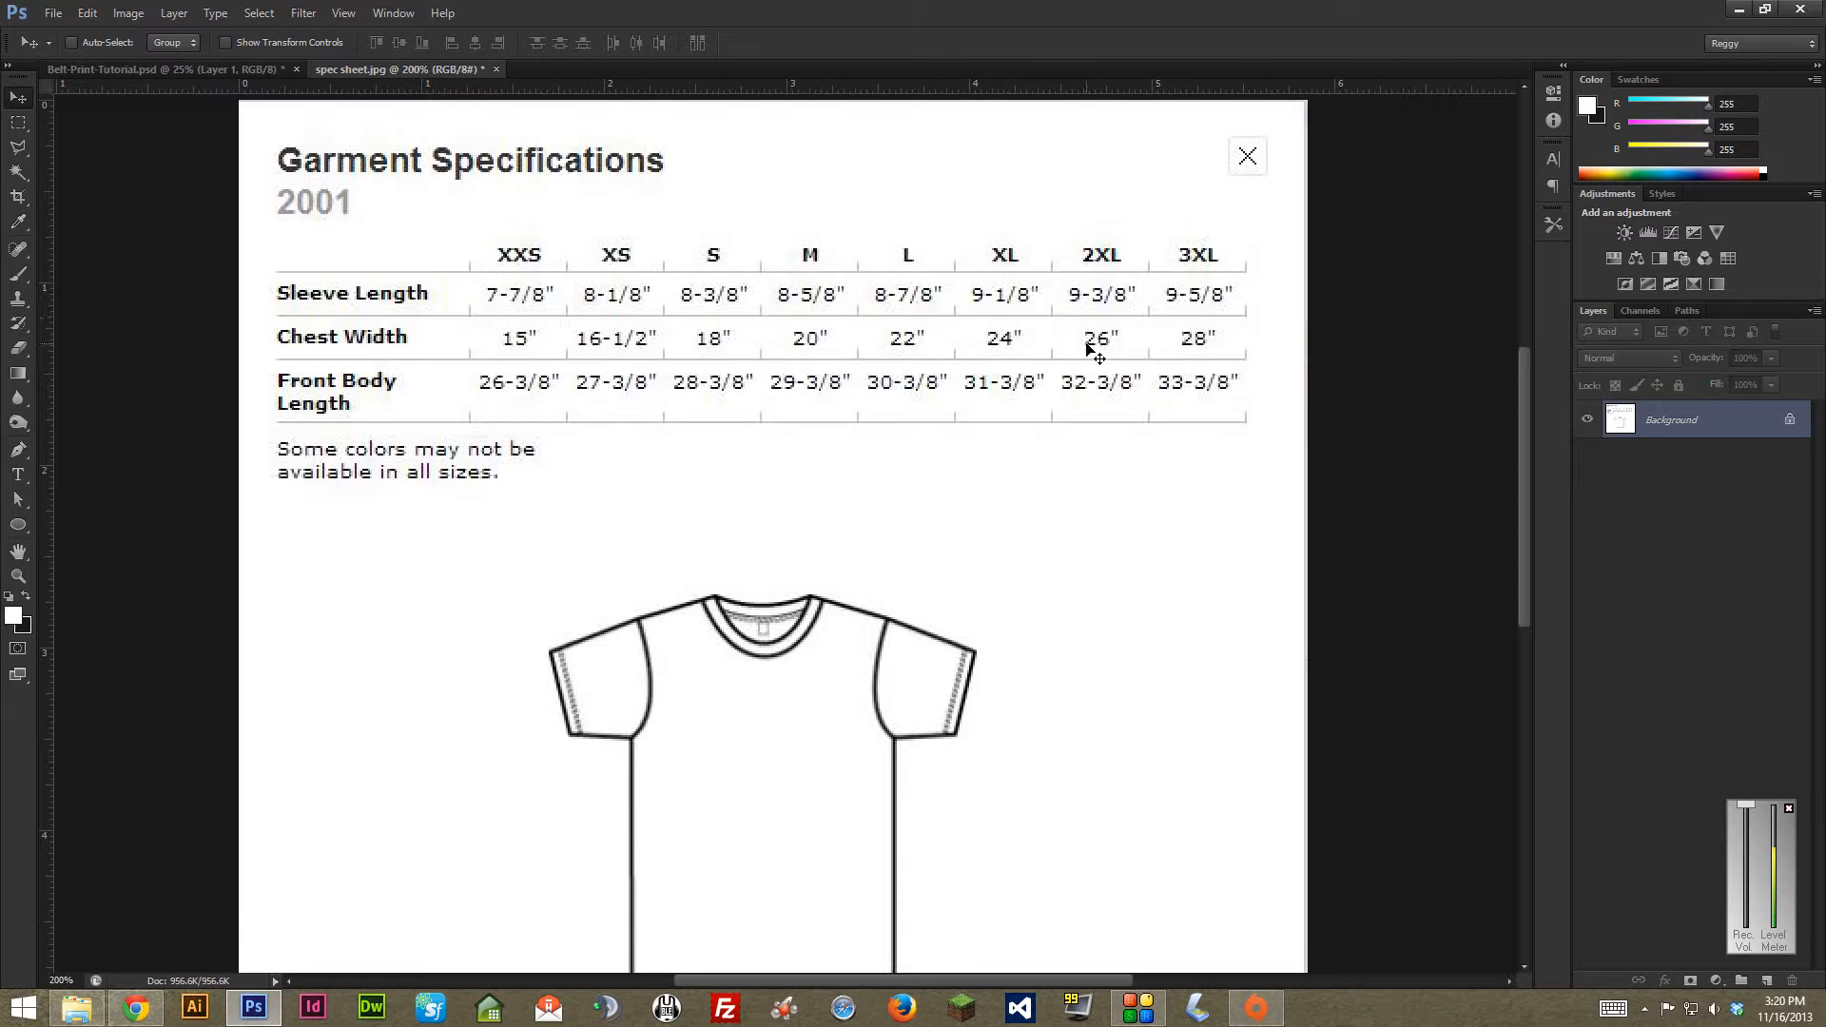
mouse_move(1078, 355)
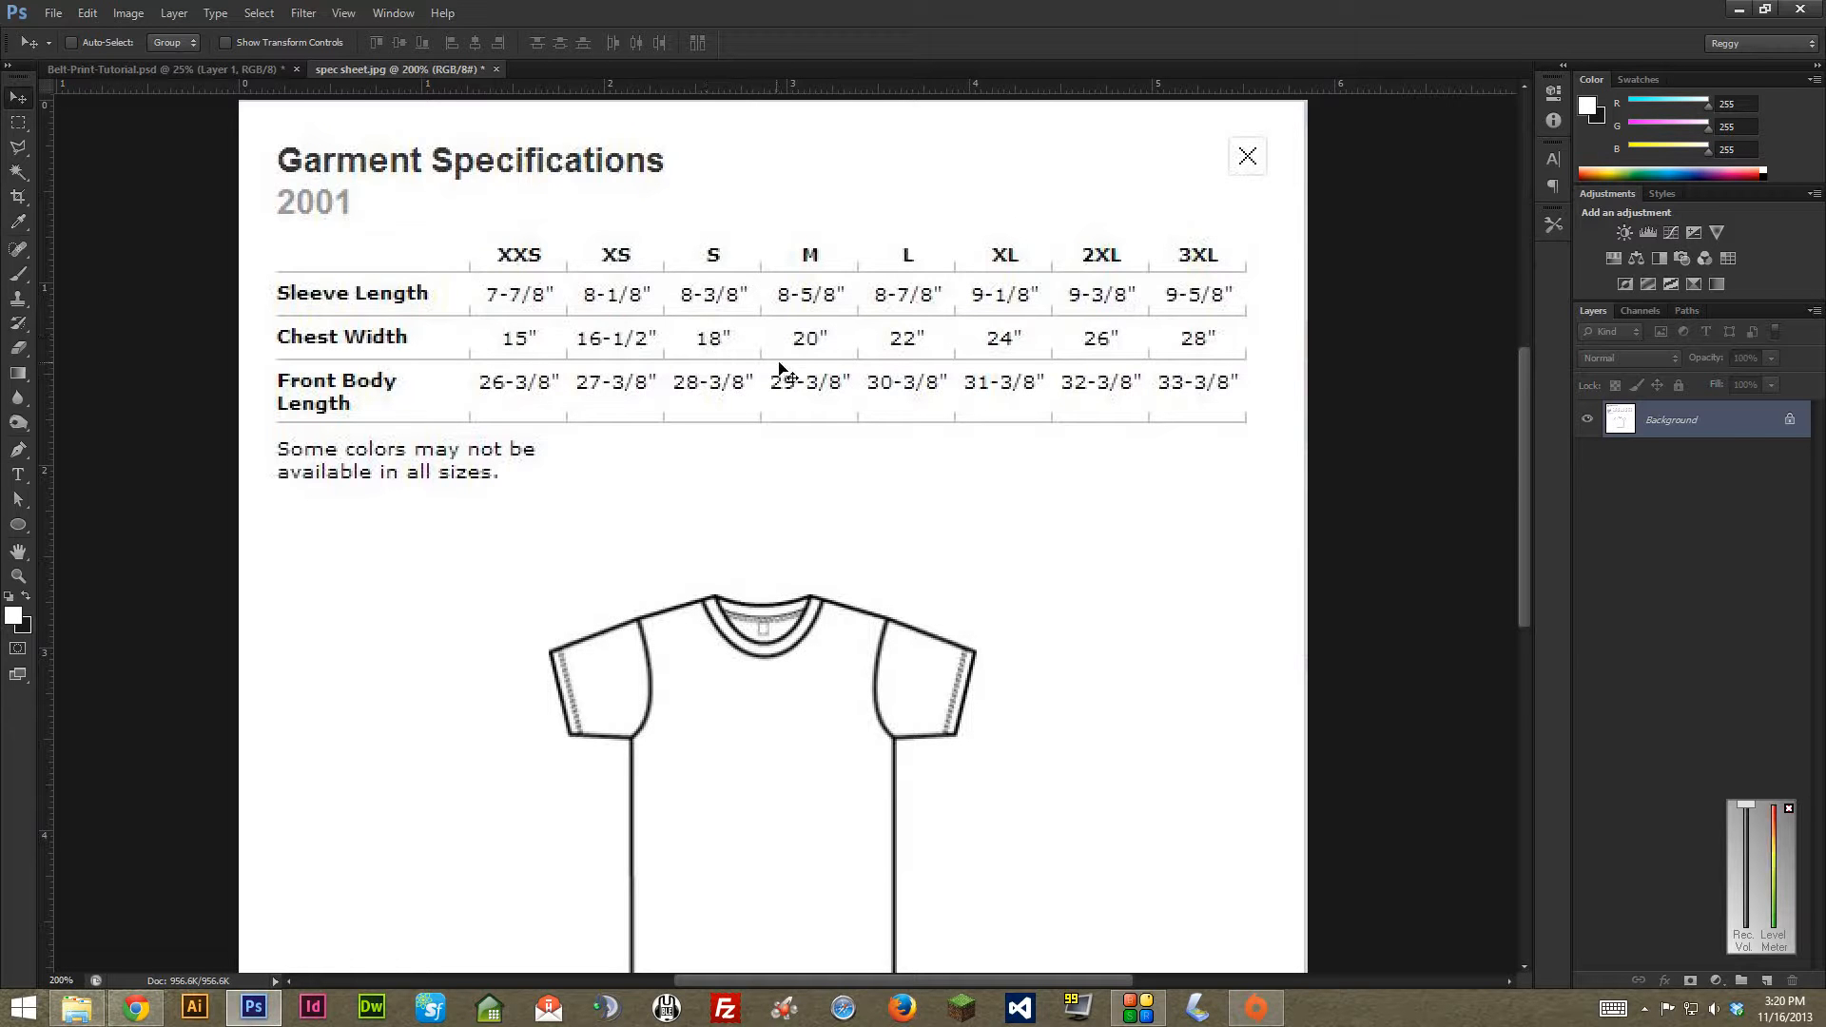
mouse_move(876, 345)
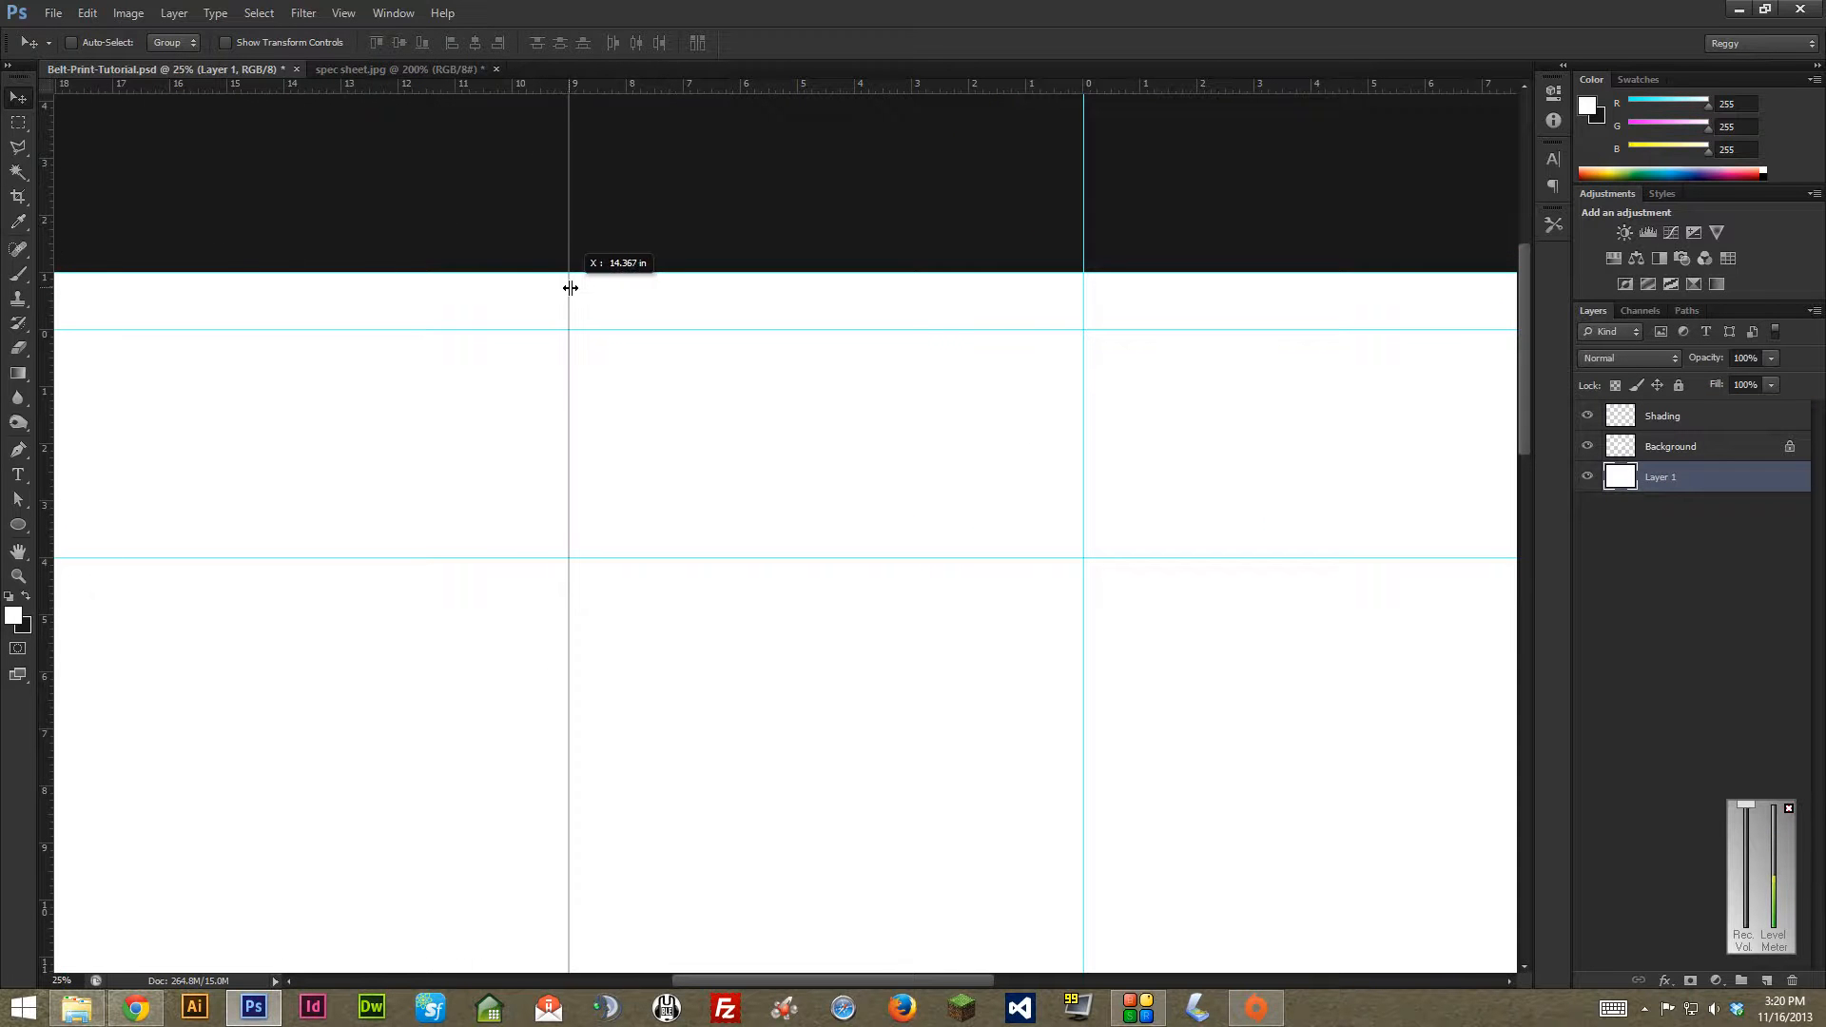
- Add vertical guides at about 14.4 in and 32.4 in
drag(570, 288, 422, 288)
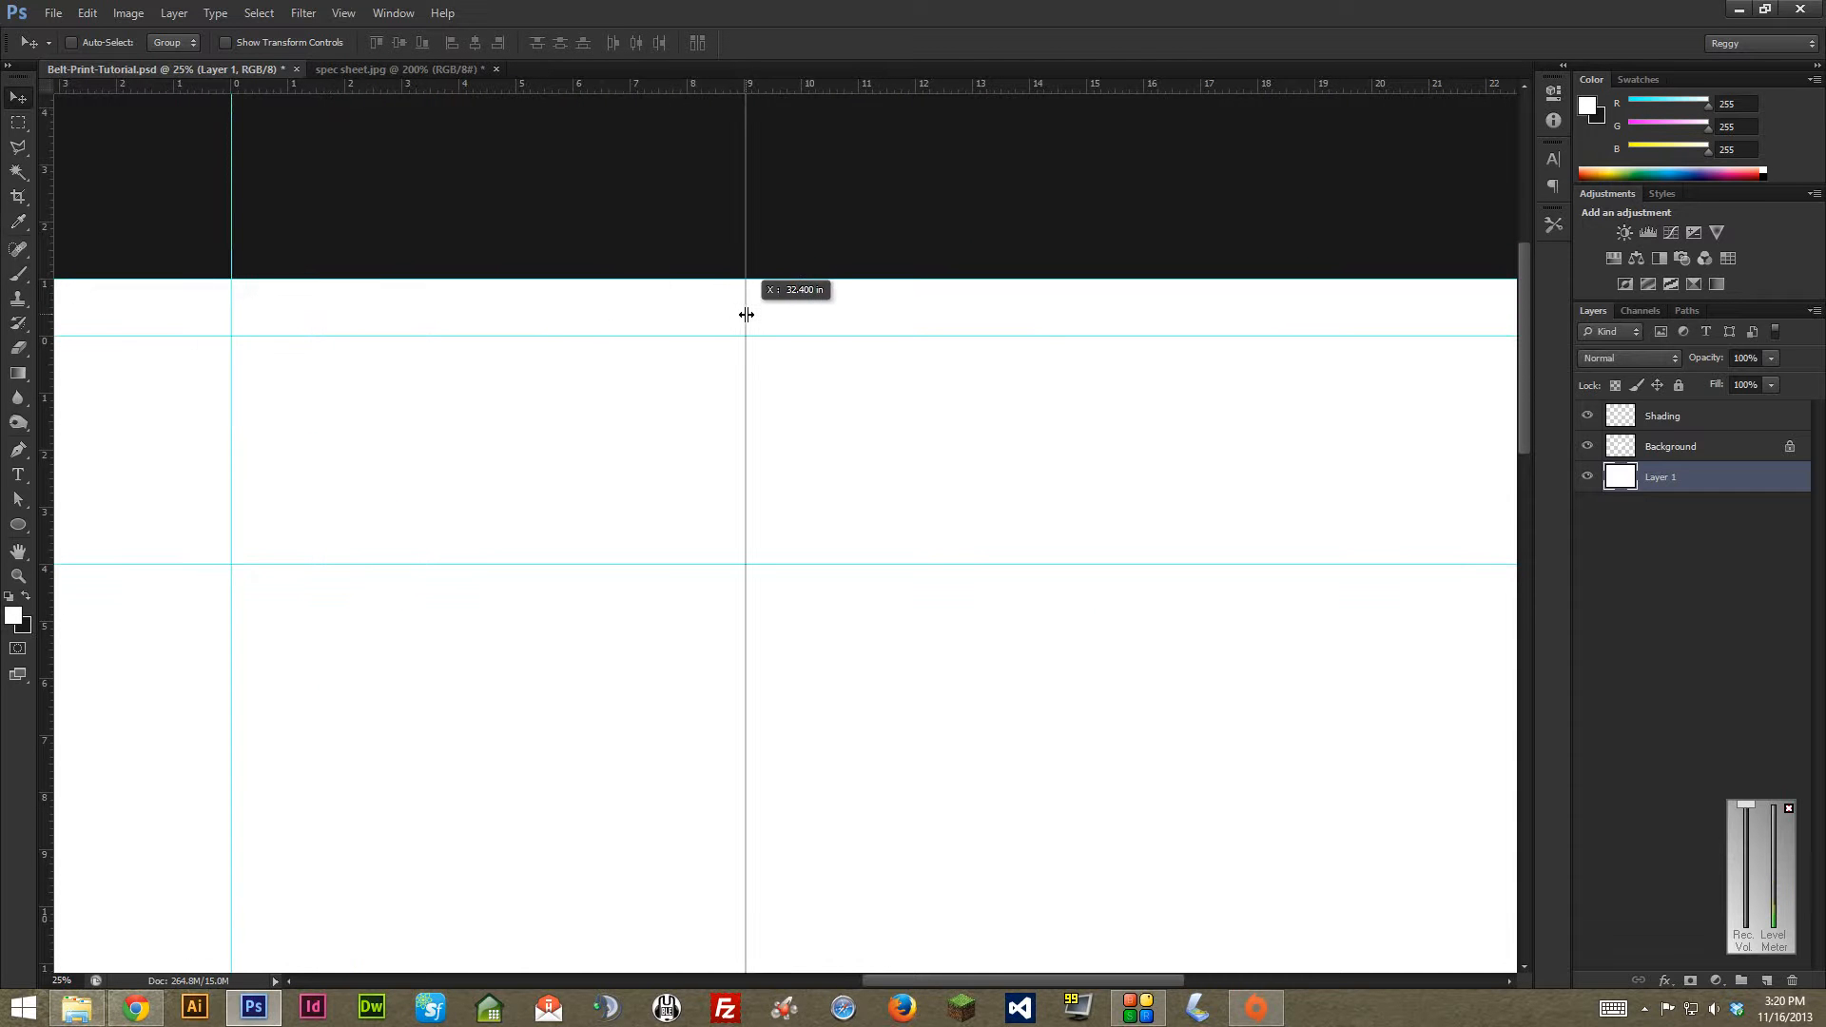
drag(746, 327, 837, 326)
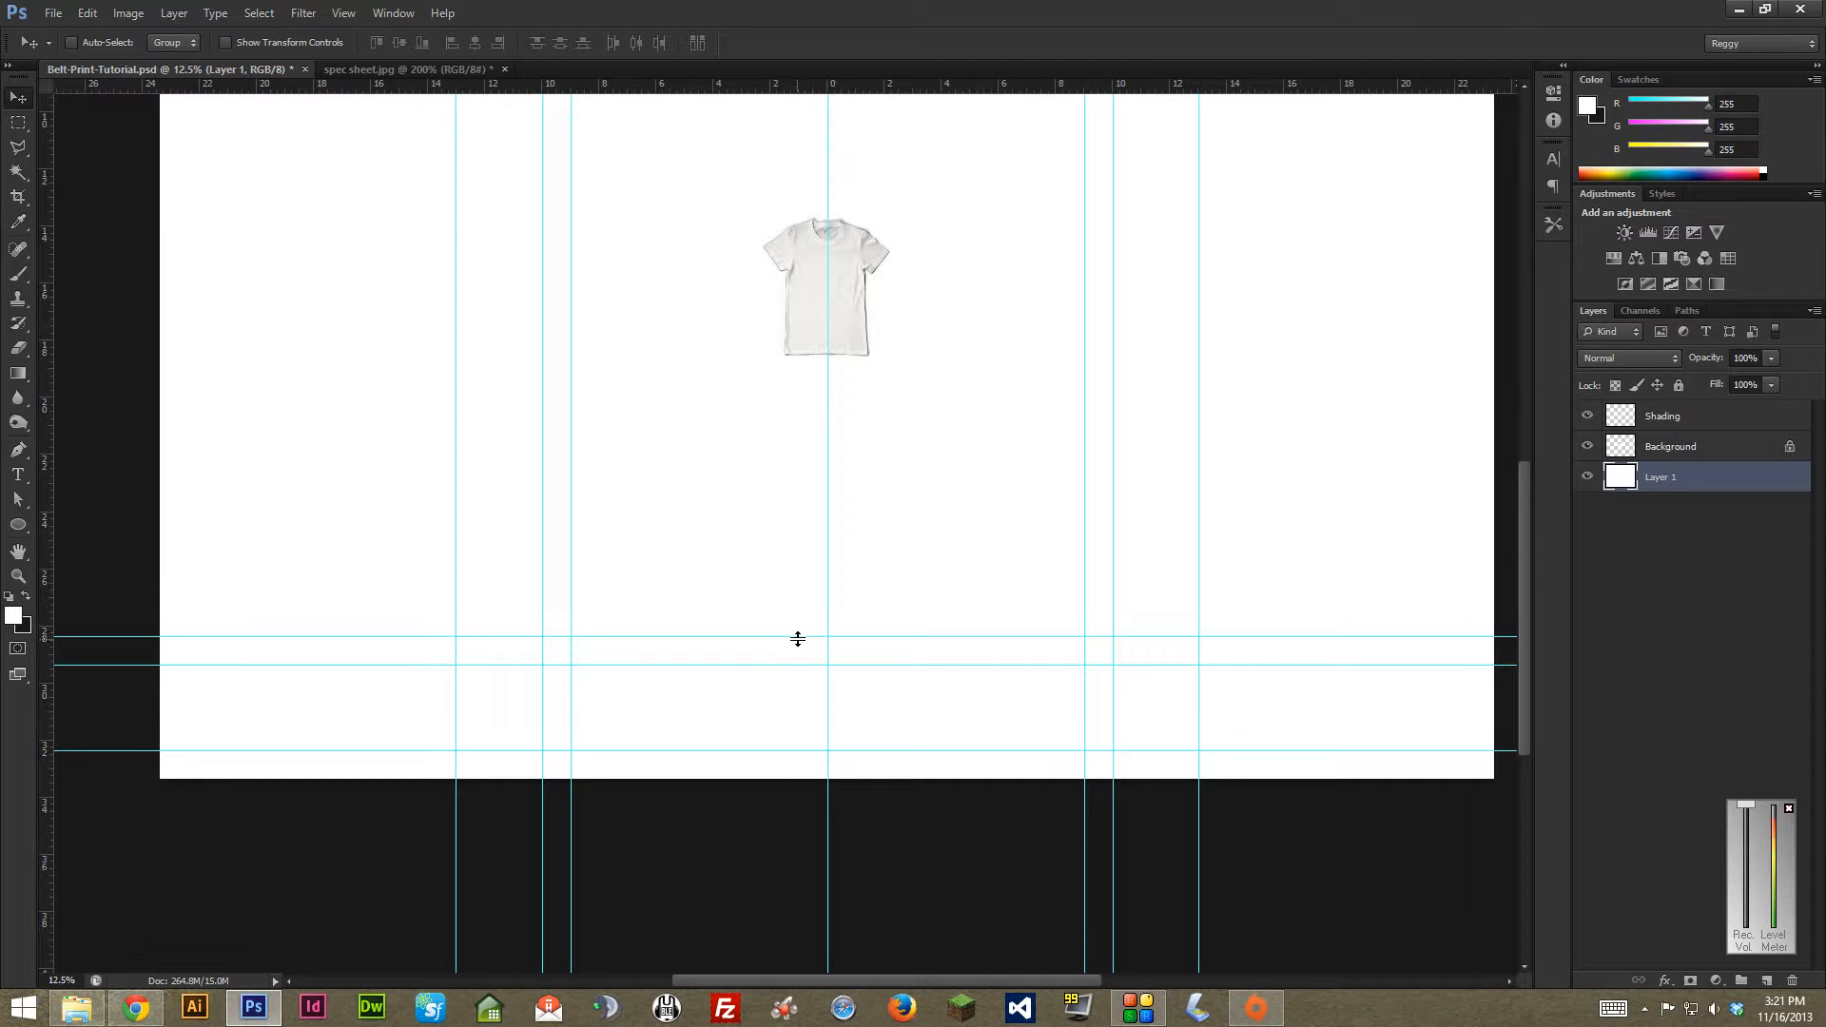
mouse_move(789, 653)
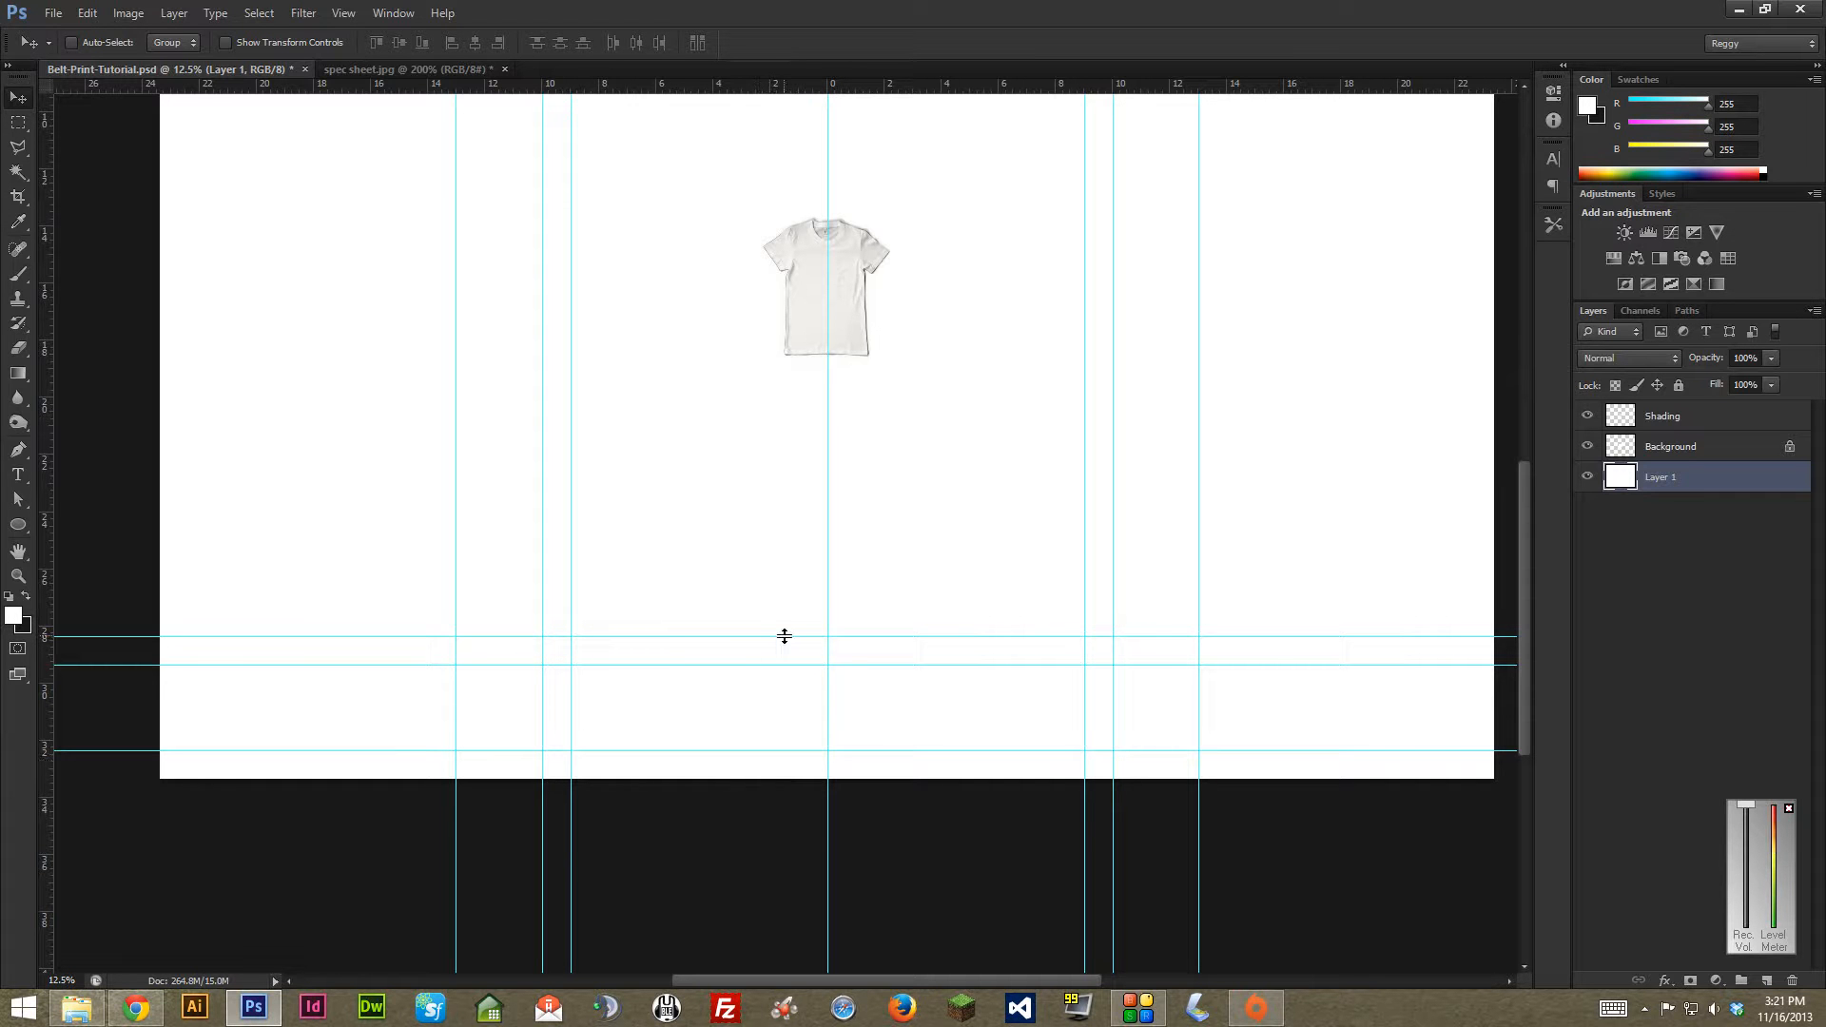
mouse_move(774, 618)
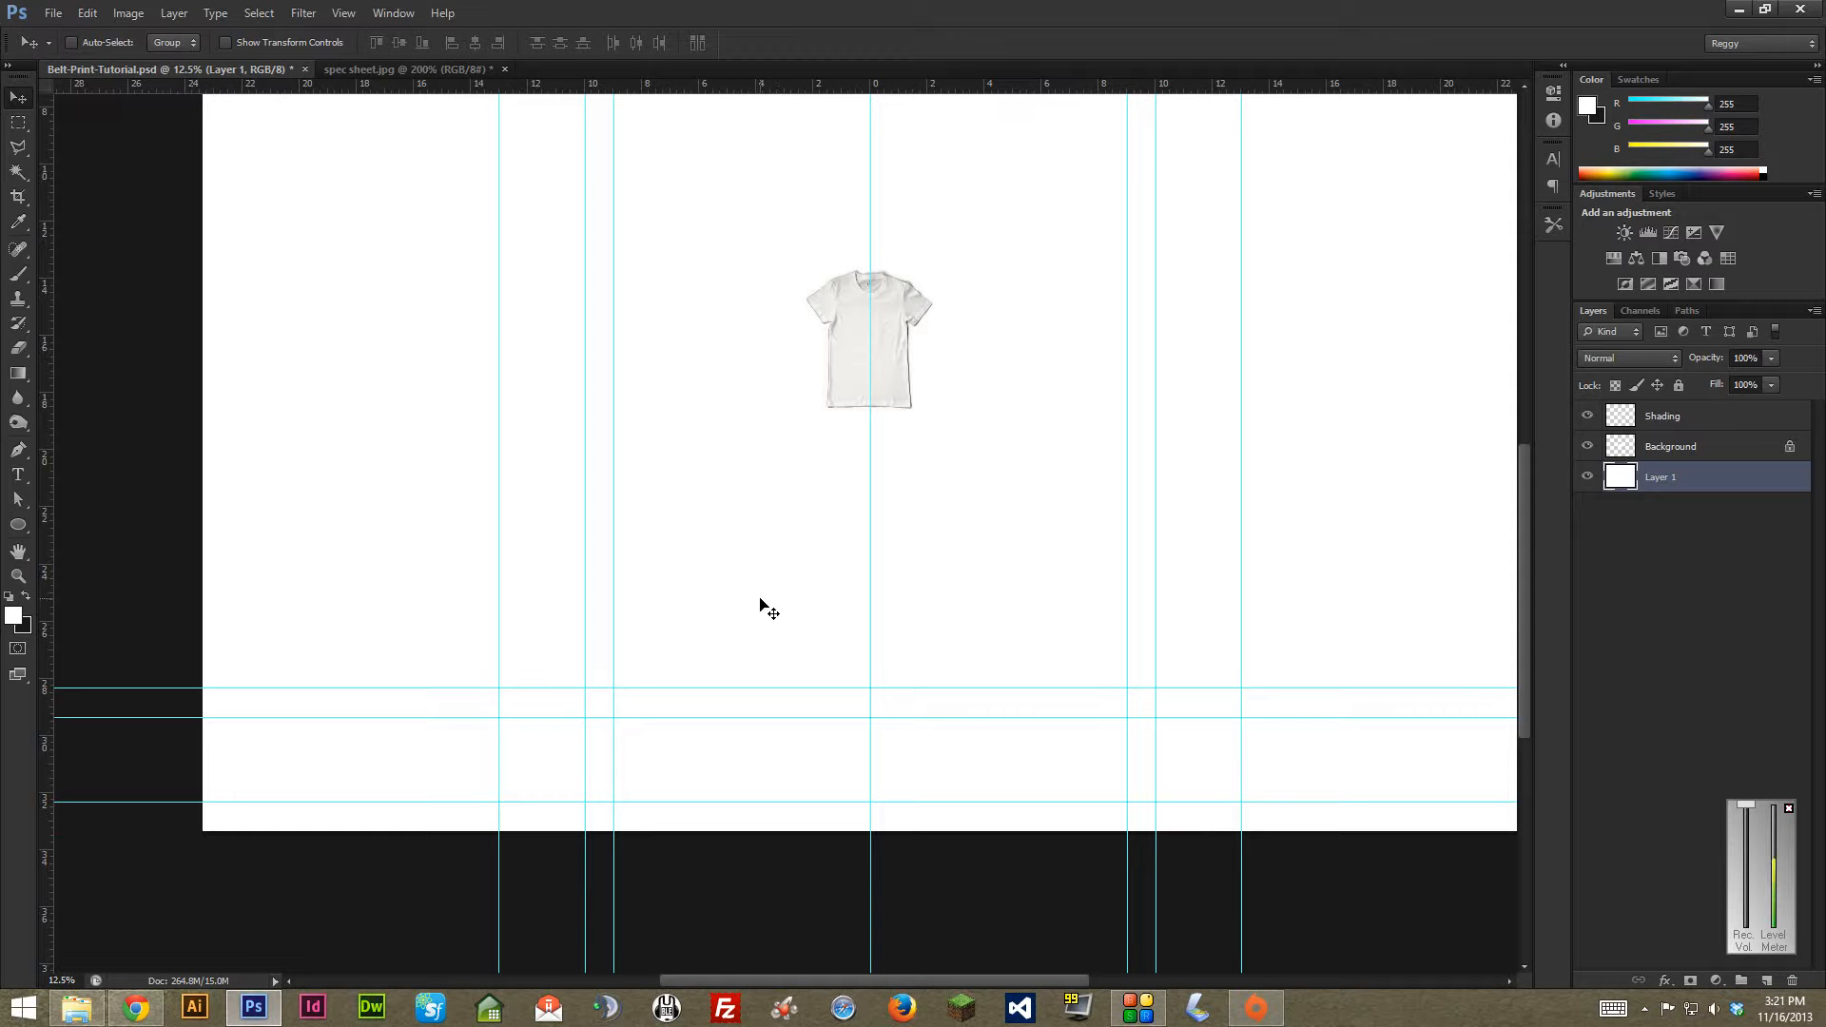
mouse_move(753, 600)
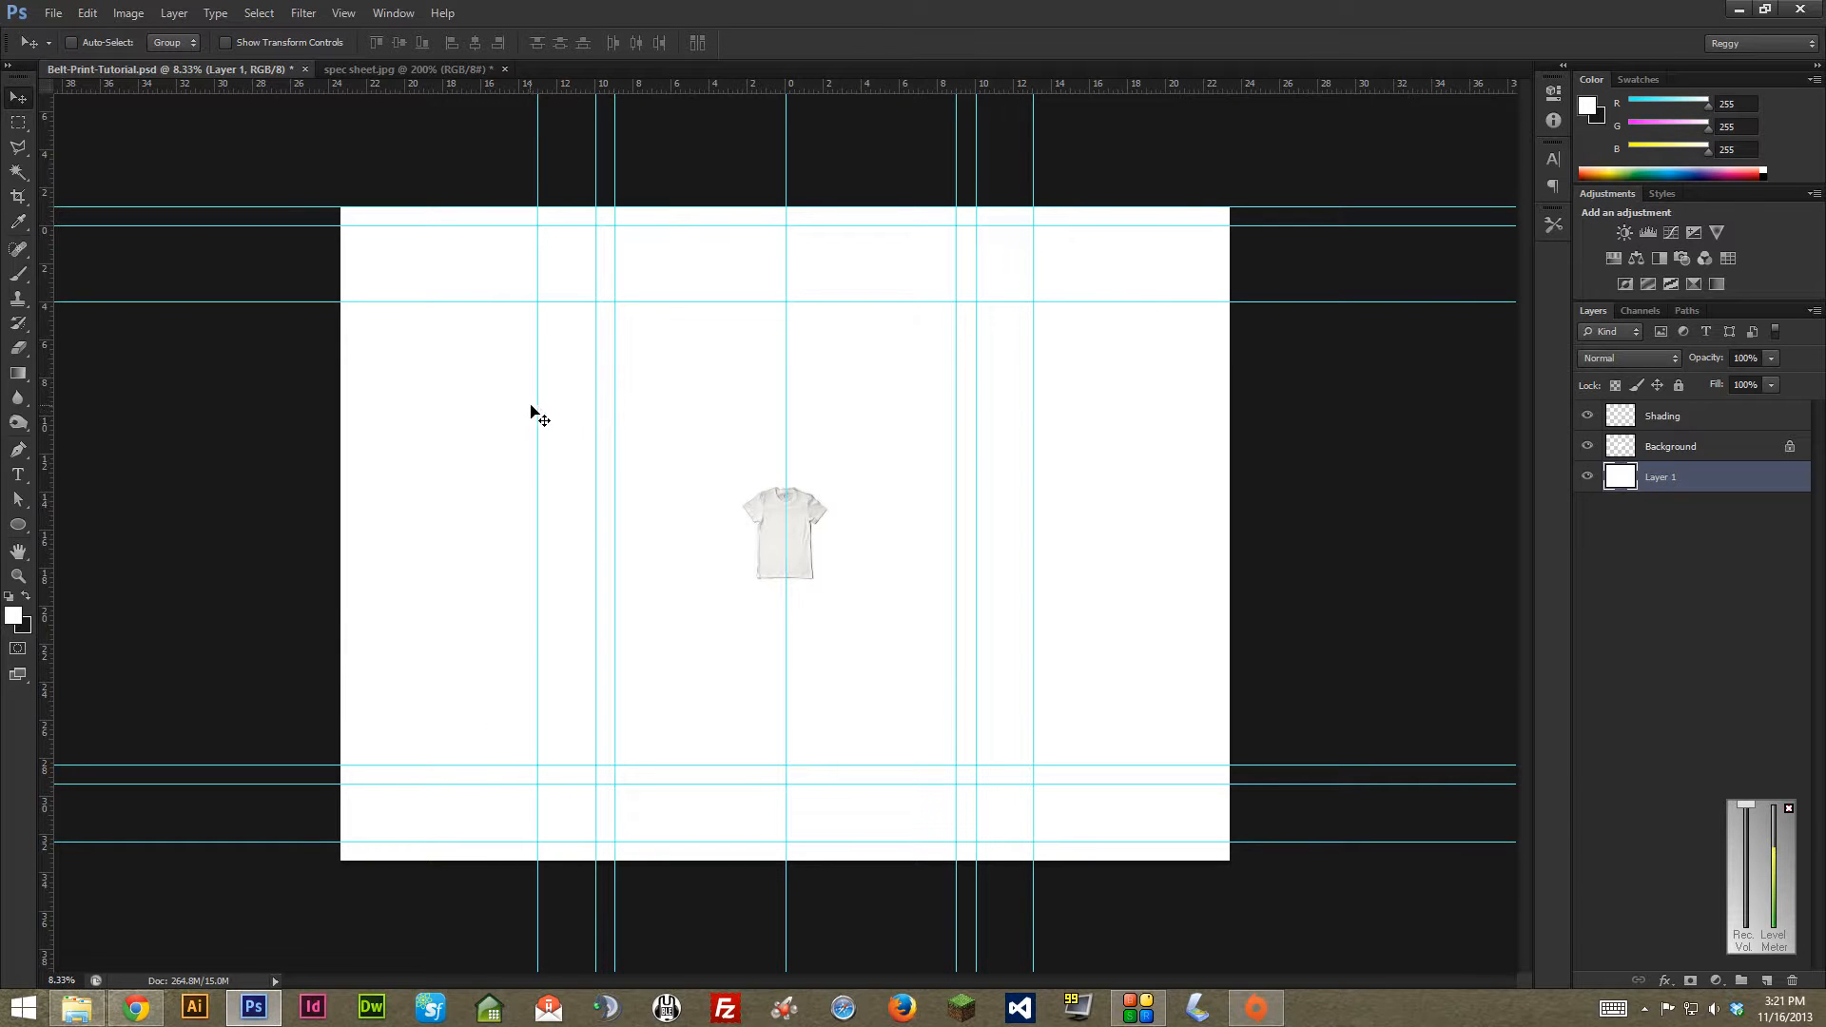
mouse_move(523, 368)
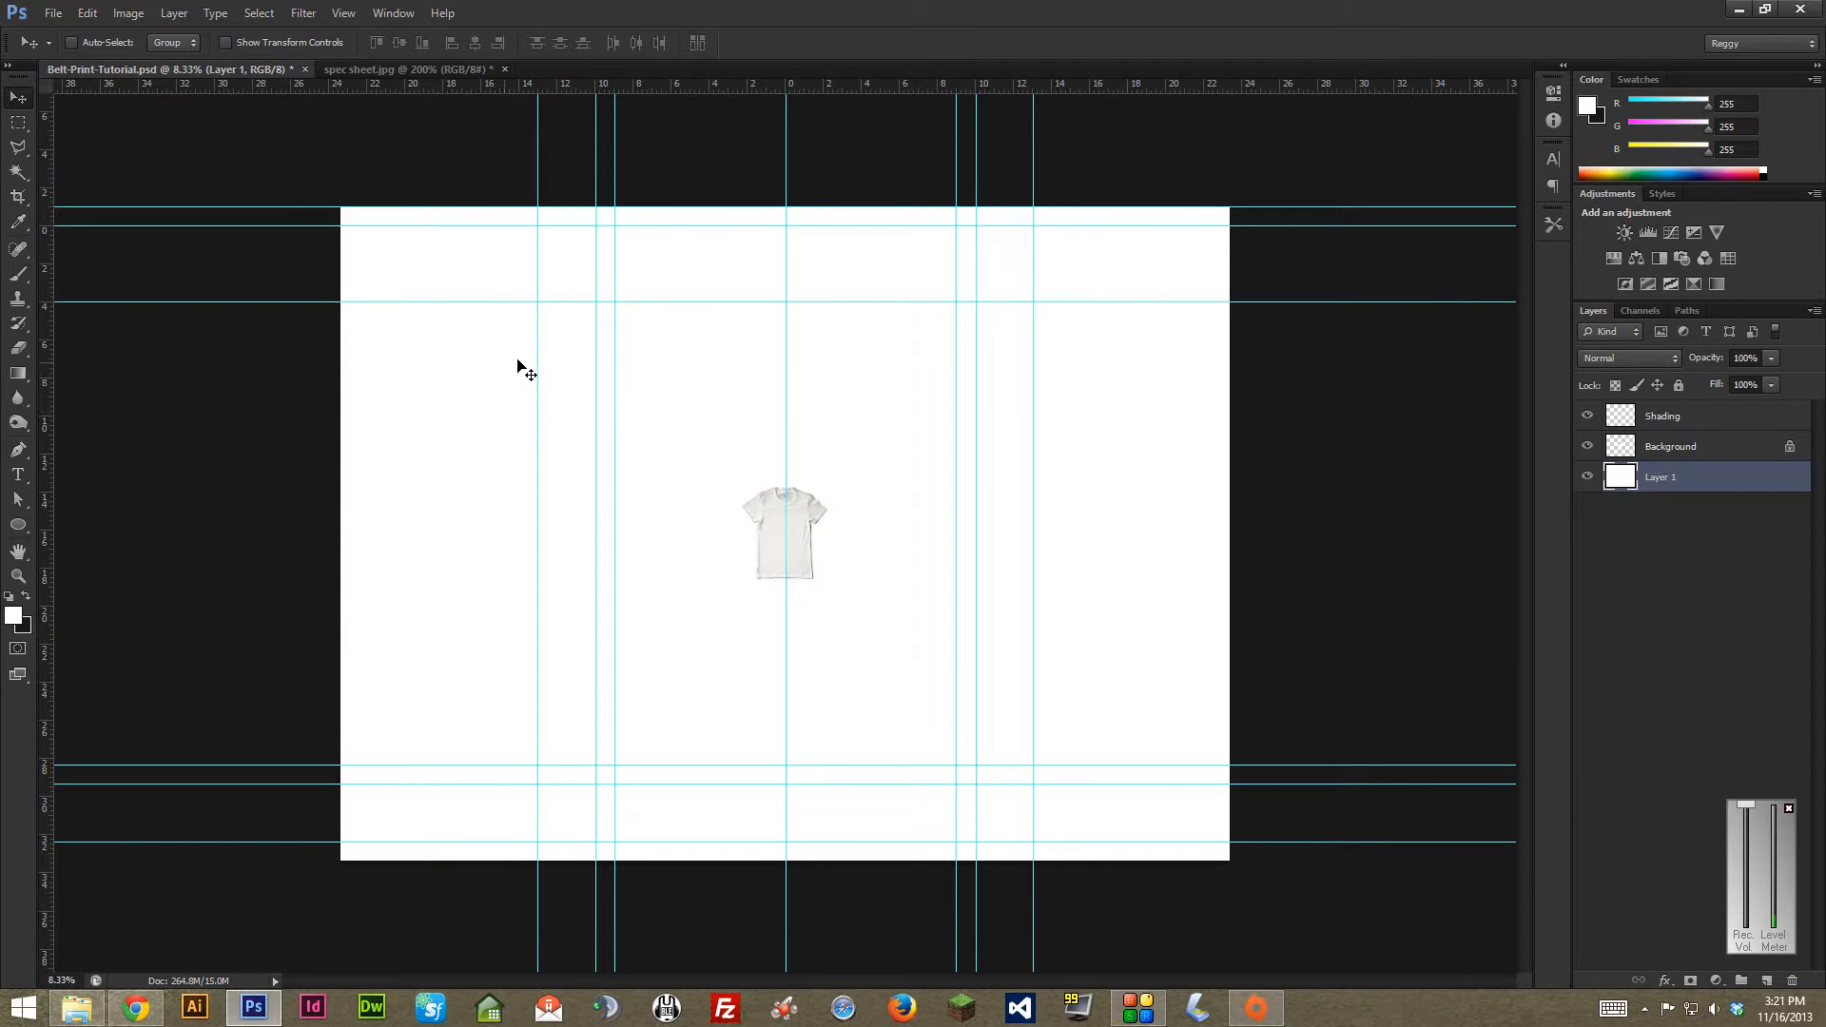
mouse_move(555, 359)
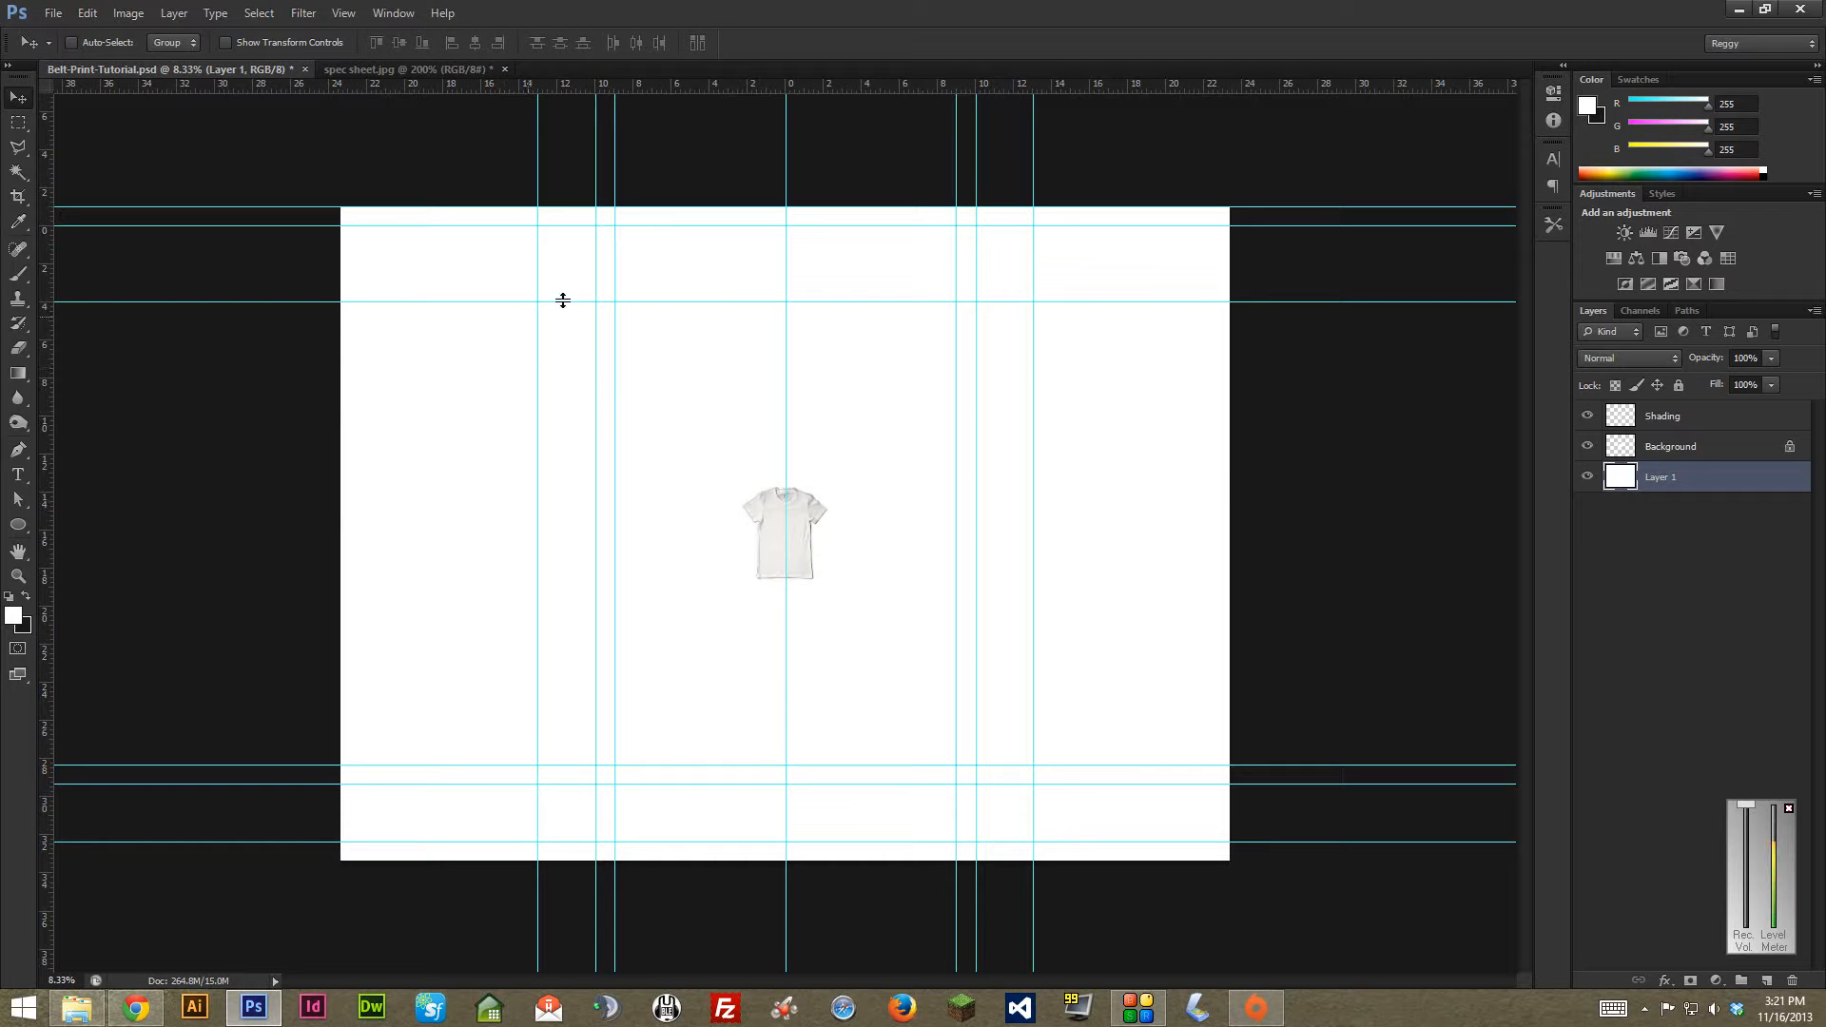
- Select the Background layer in the Layers panel
click(1671, 446)
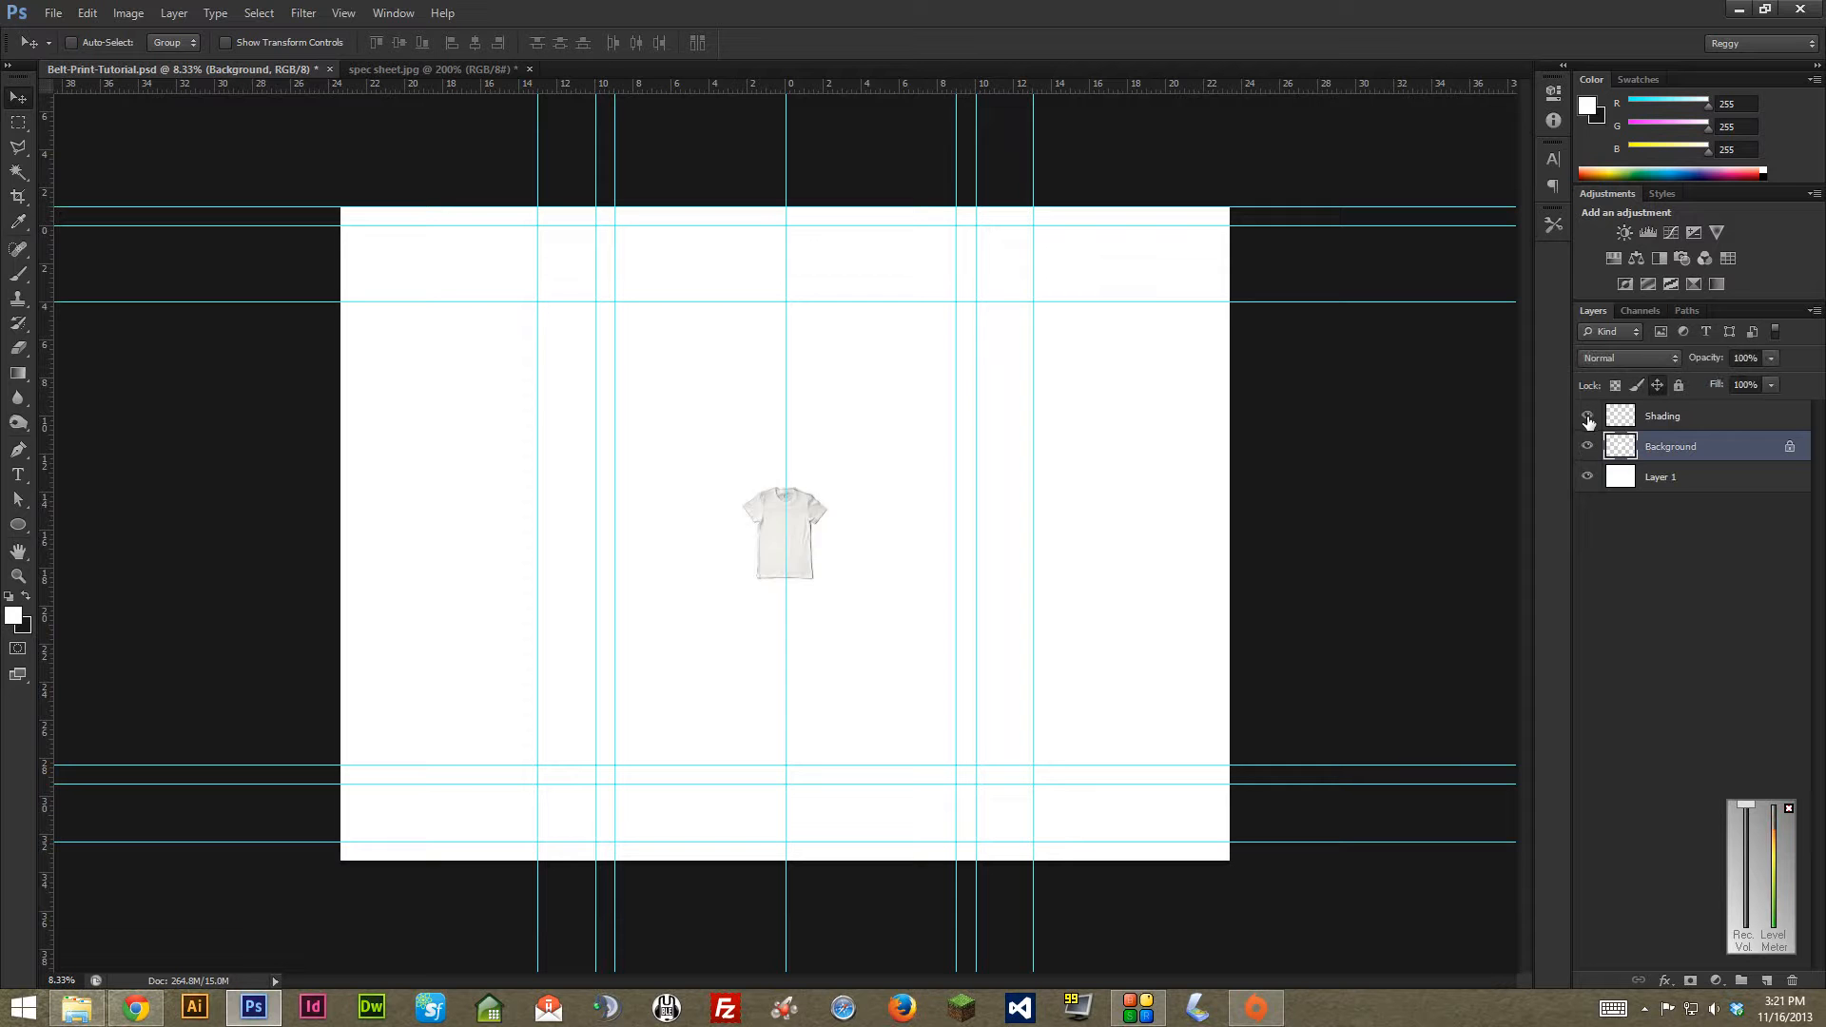
- Free Transform the Shading layer's T-shirt, enlarging and widening it to span the guides
click(1661, 416)
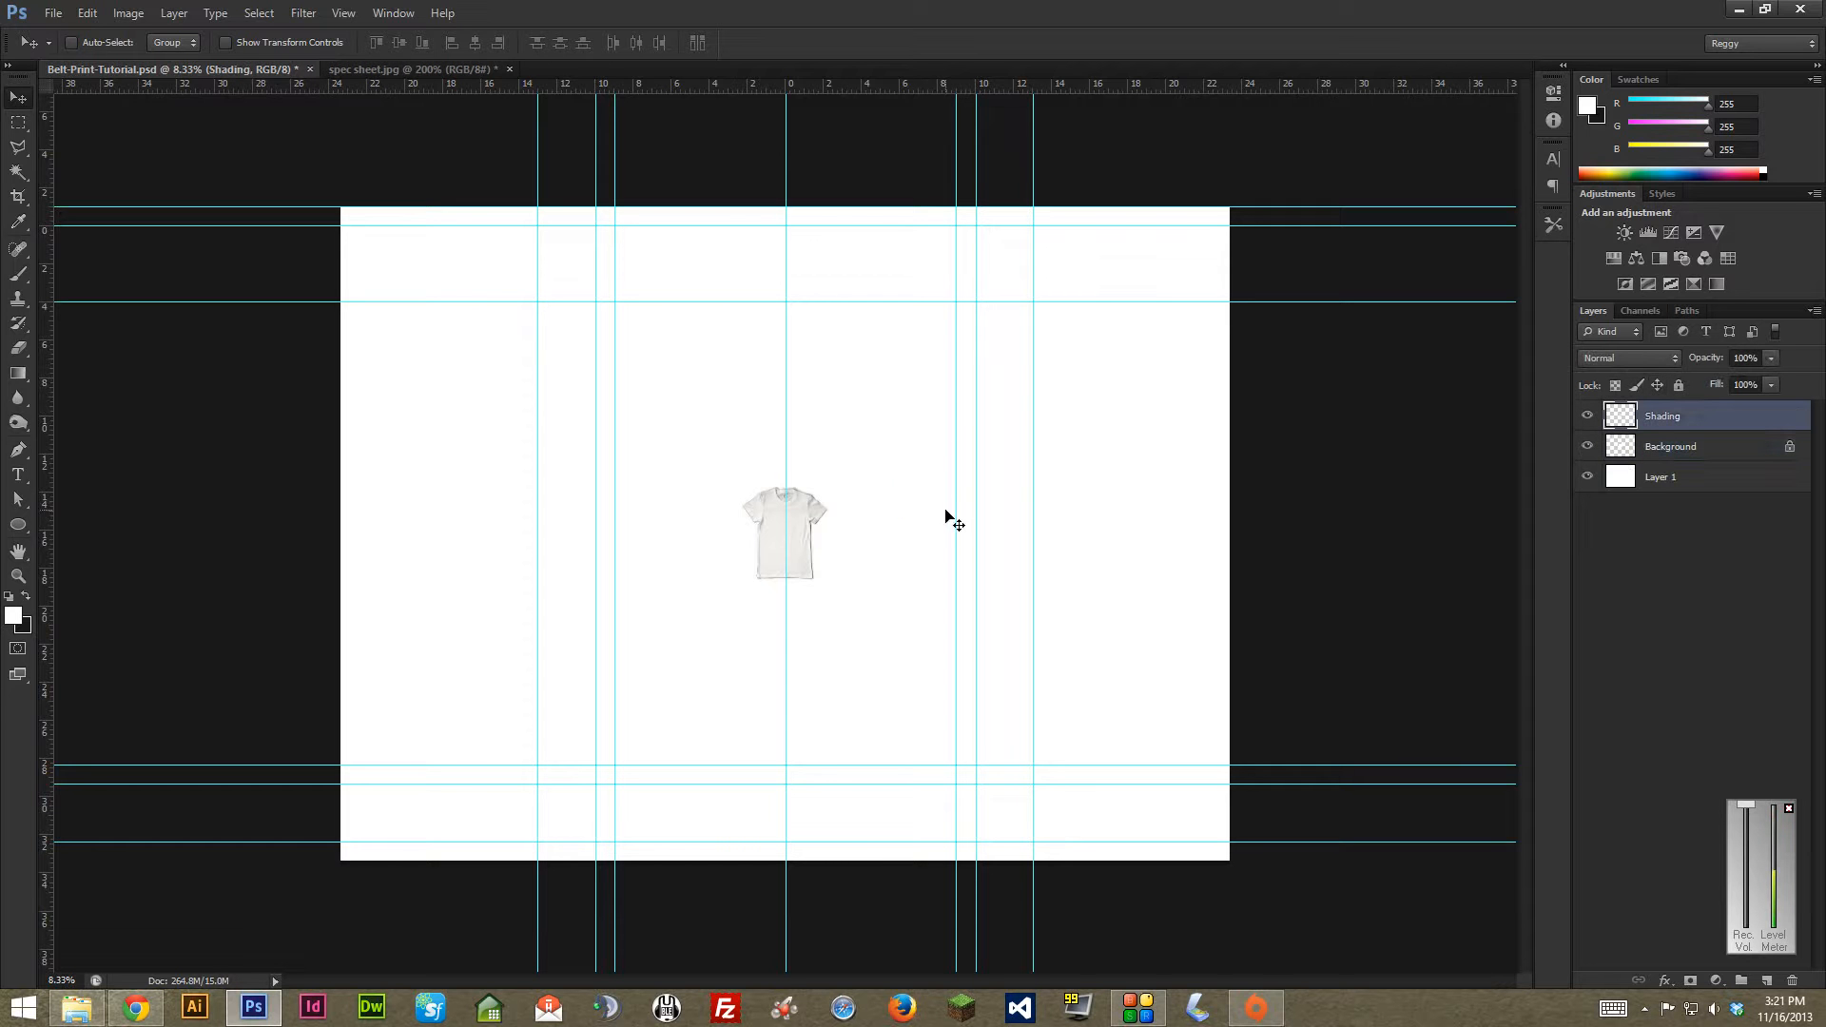
key(ctrl+t)
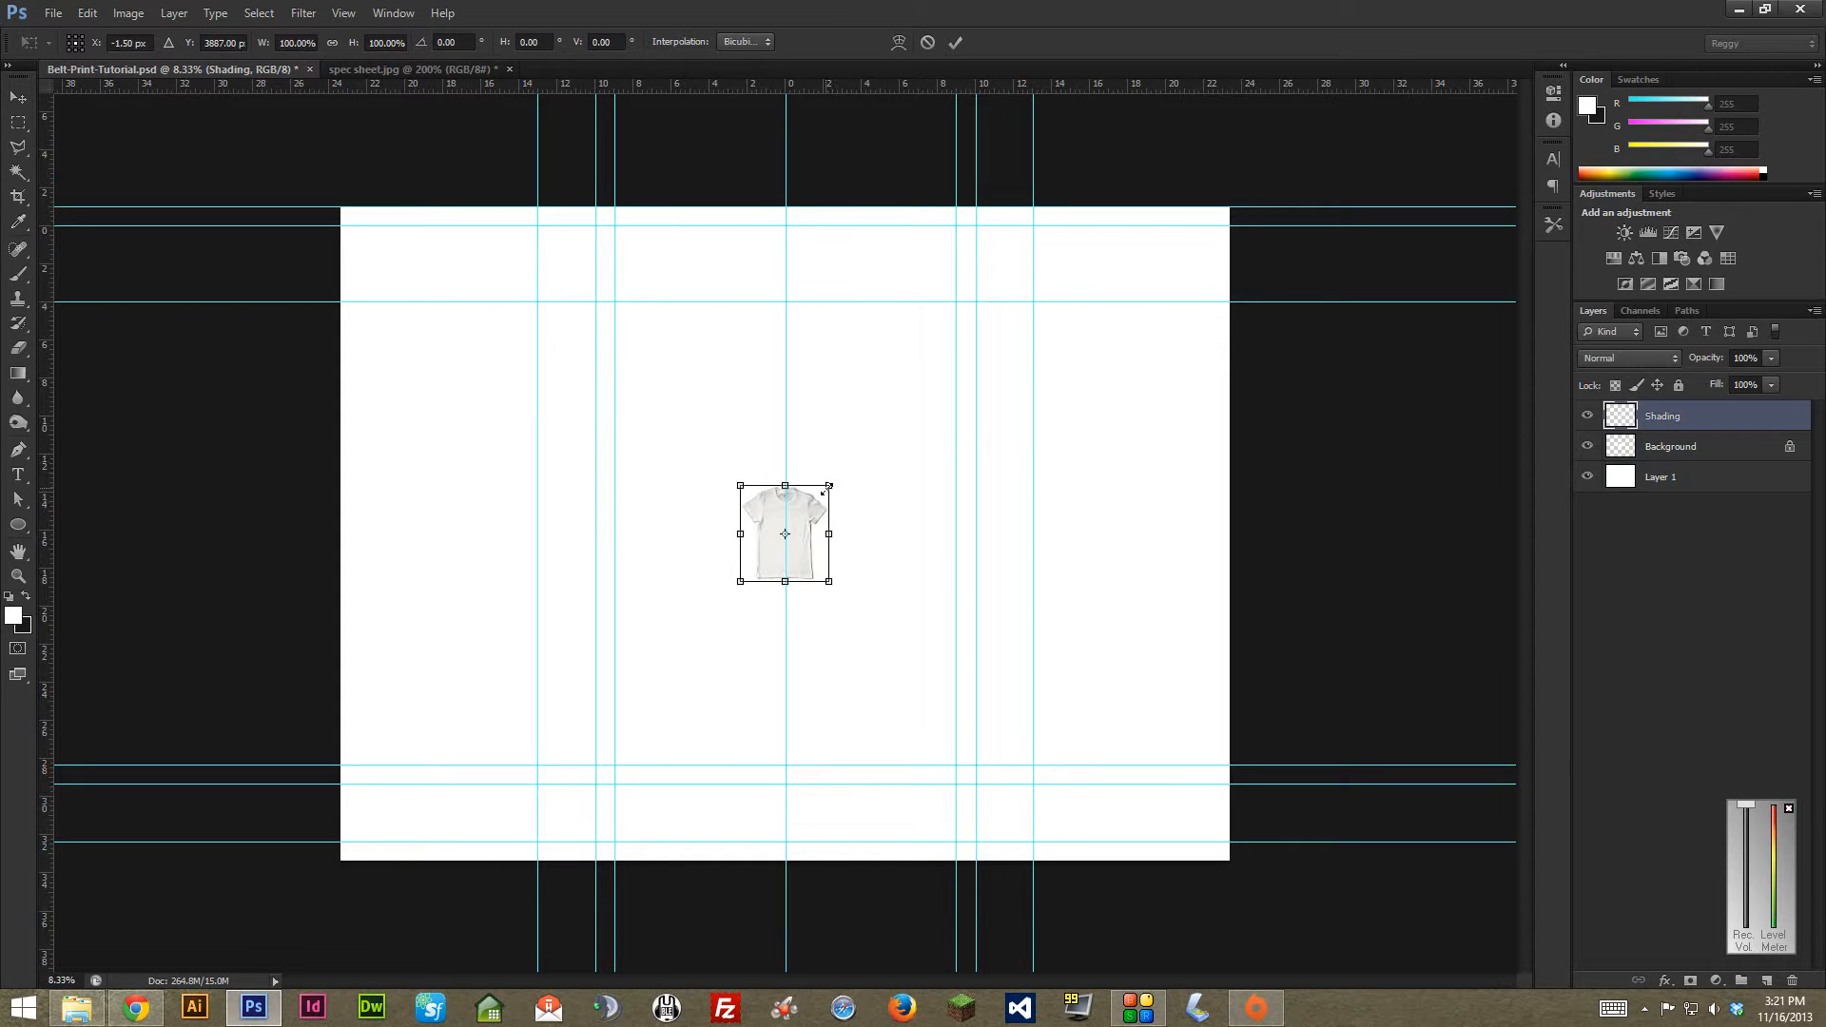
drag(828, 486, 1023, 227)
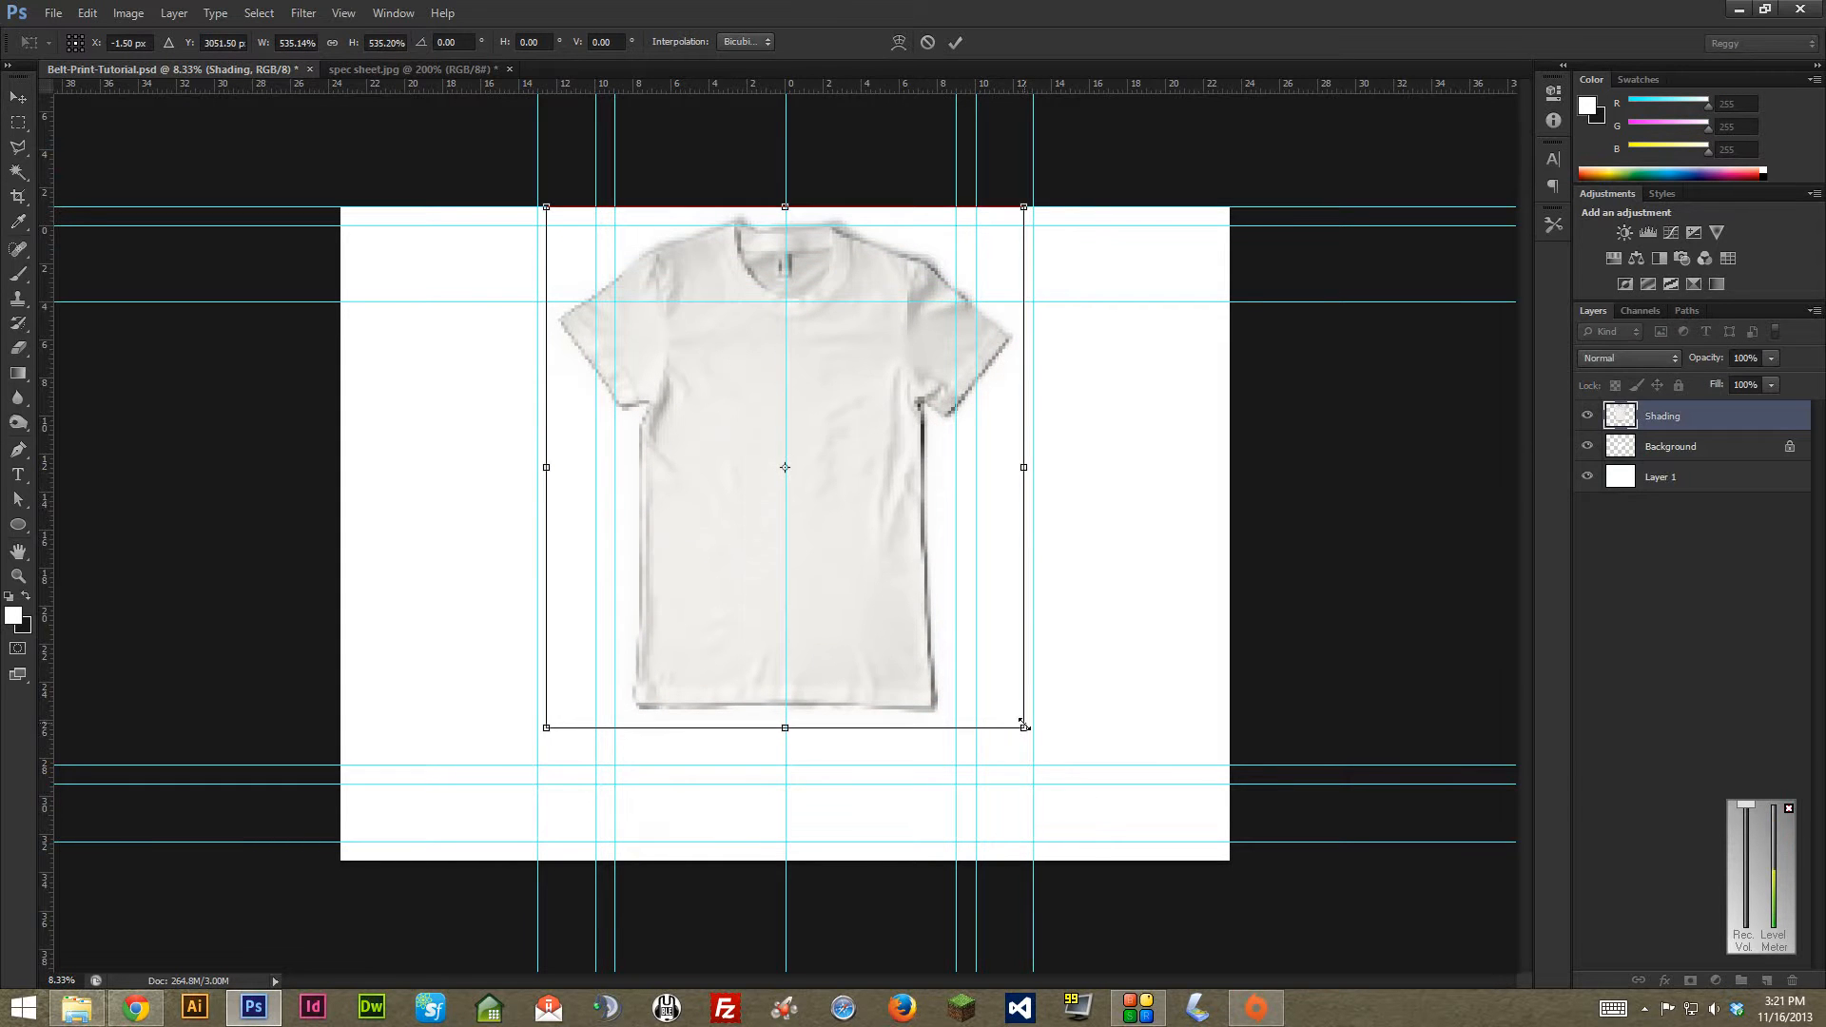
drag(1023, 727, 1097, 809)
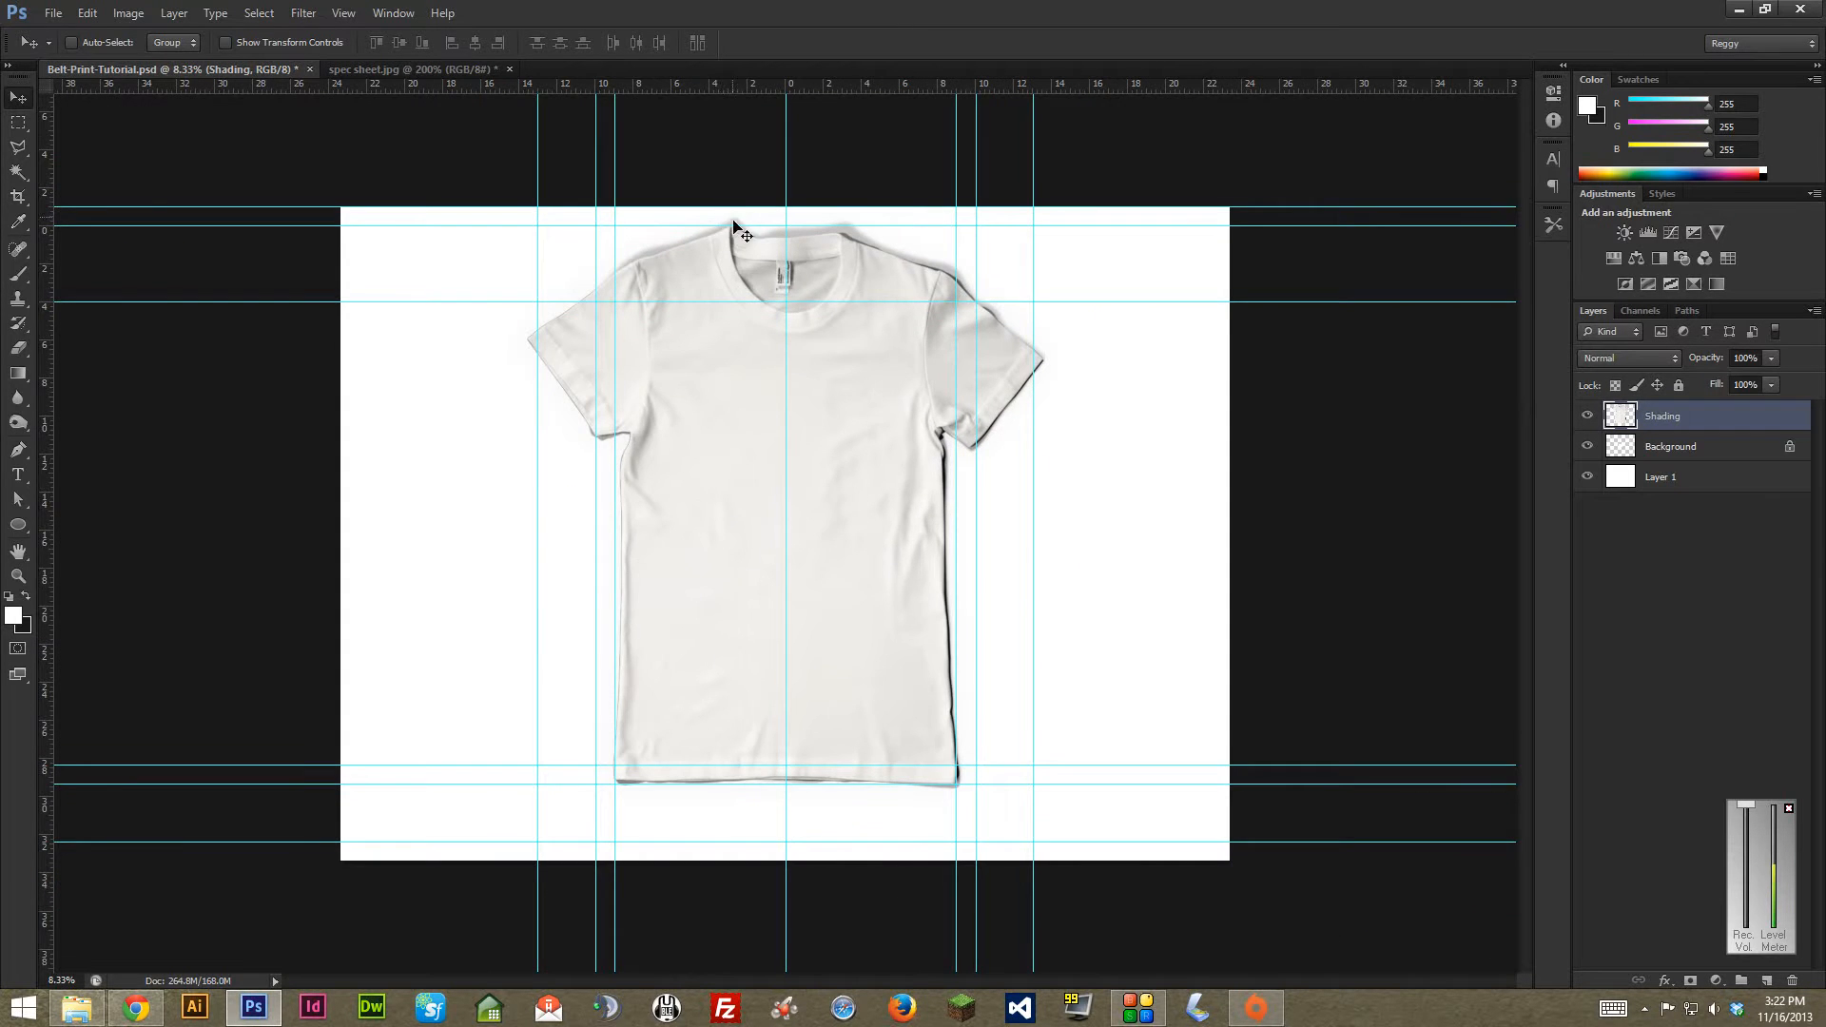
mouse_move(823, 670)
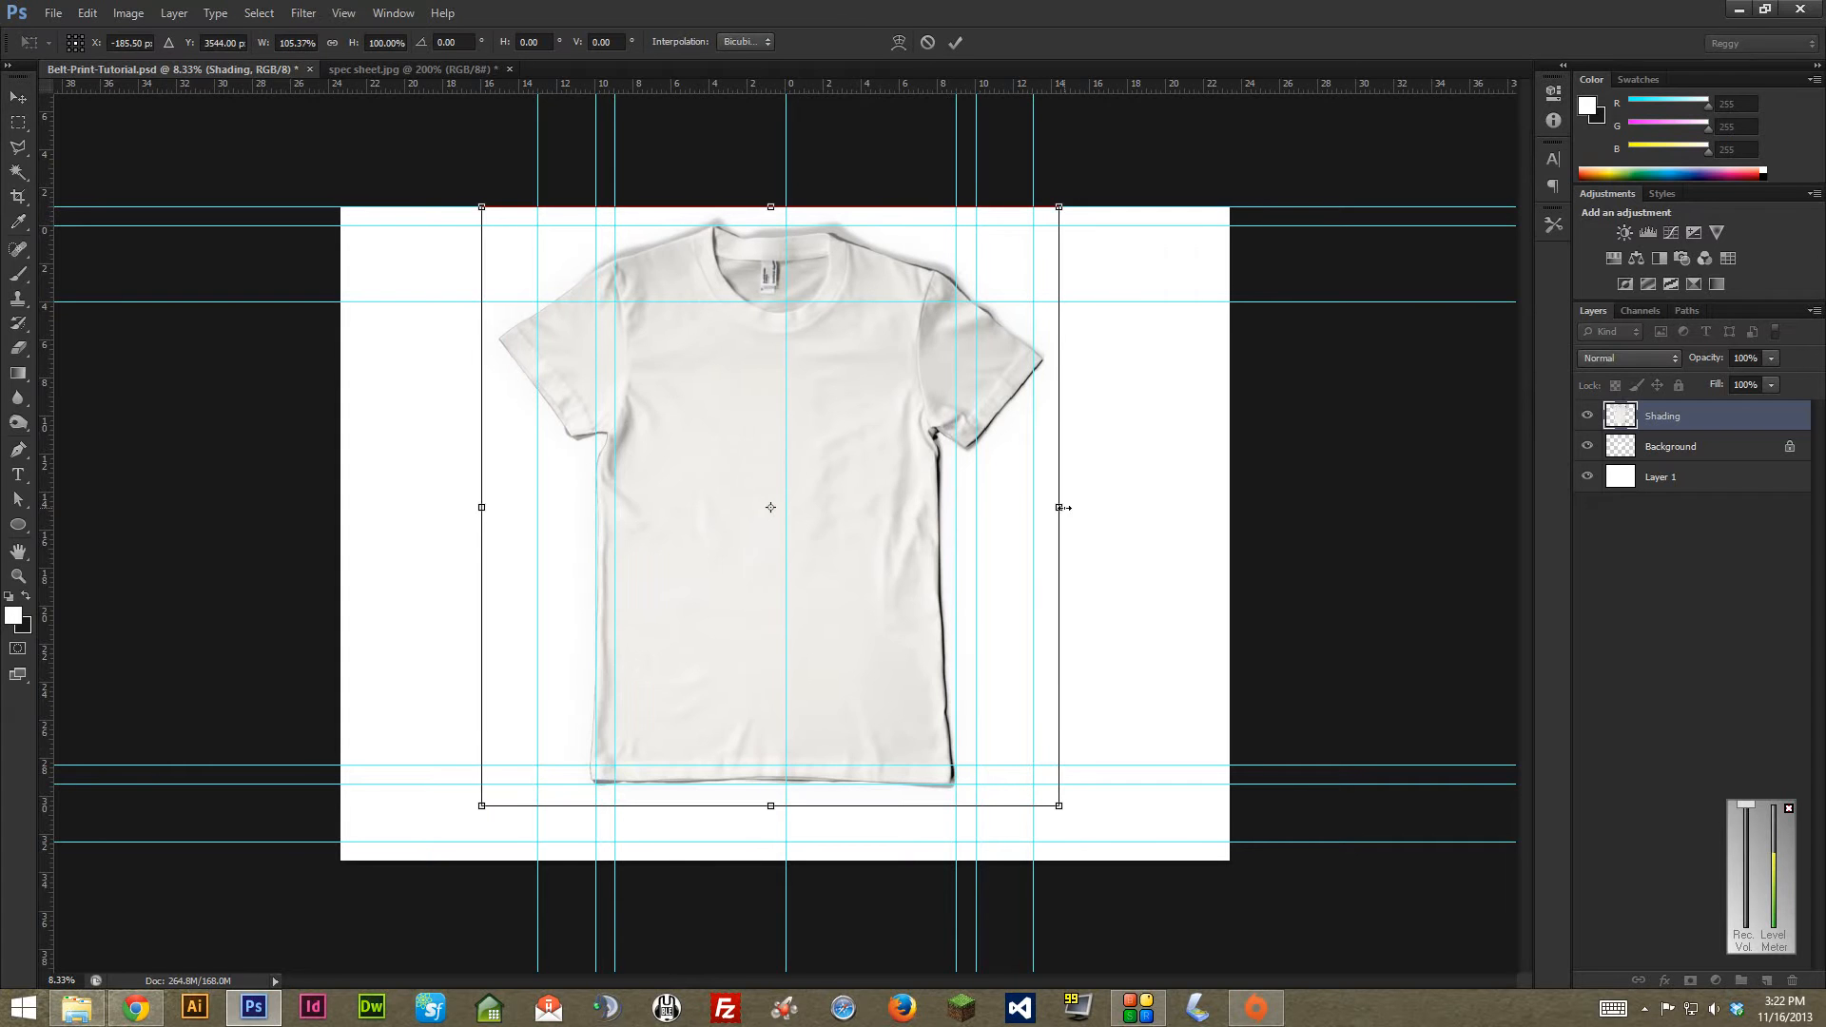
drag(1058, 507, 1093, 507)
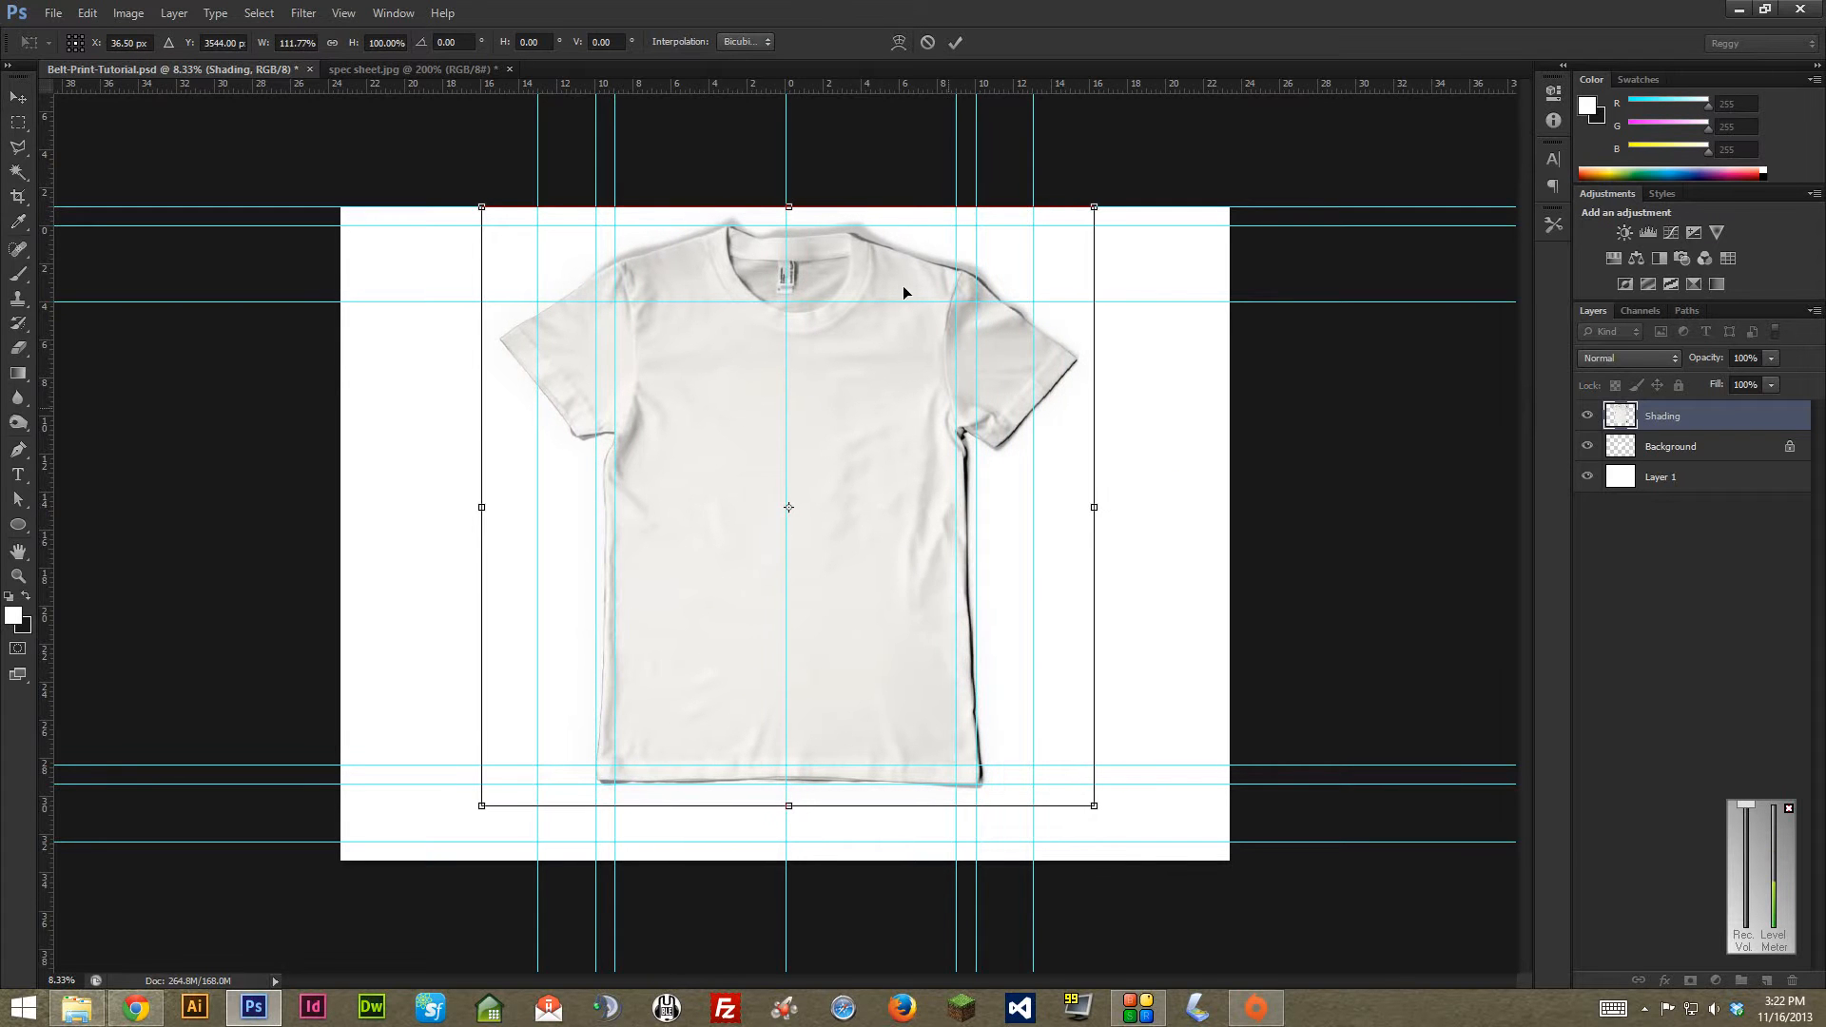
mouse_move(775, 497)
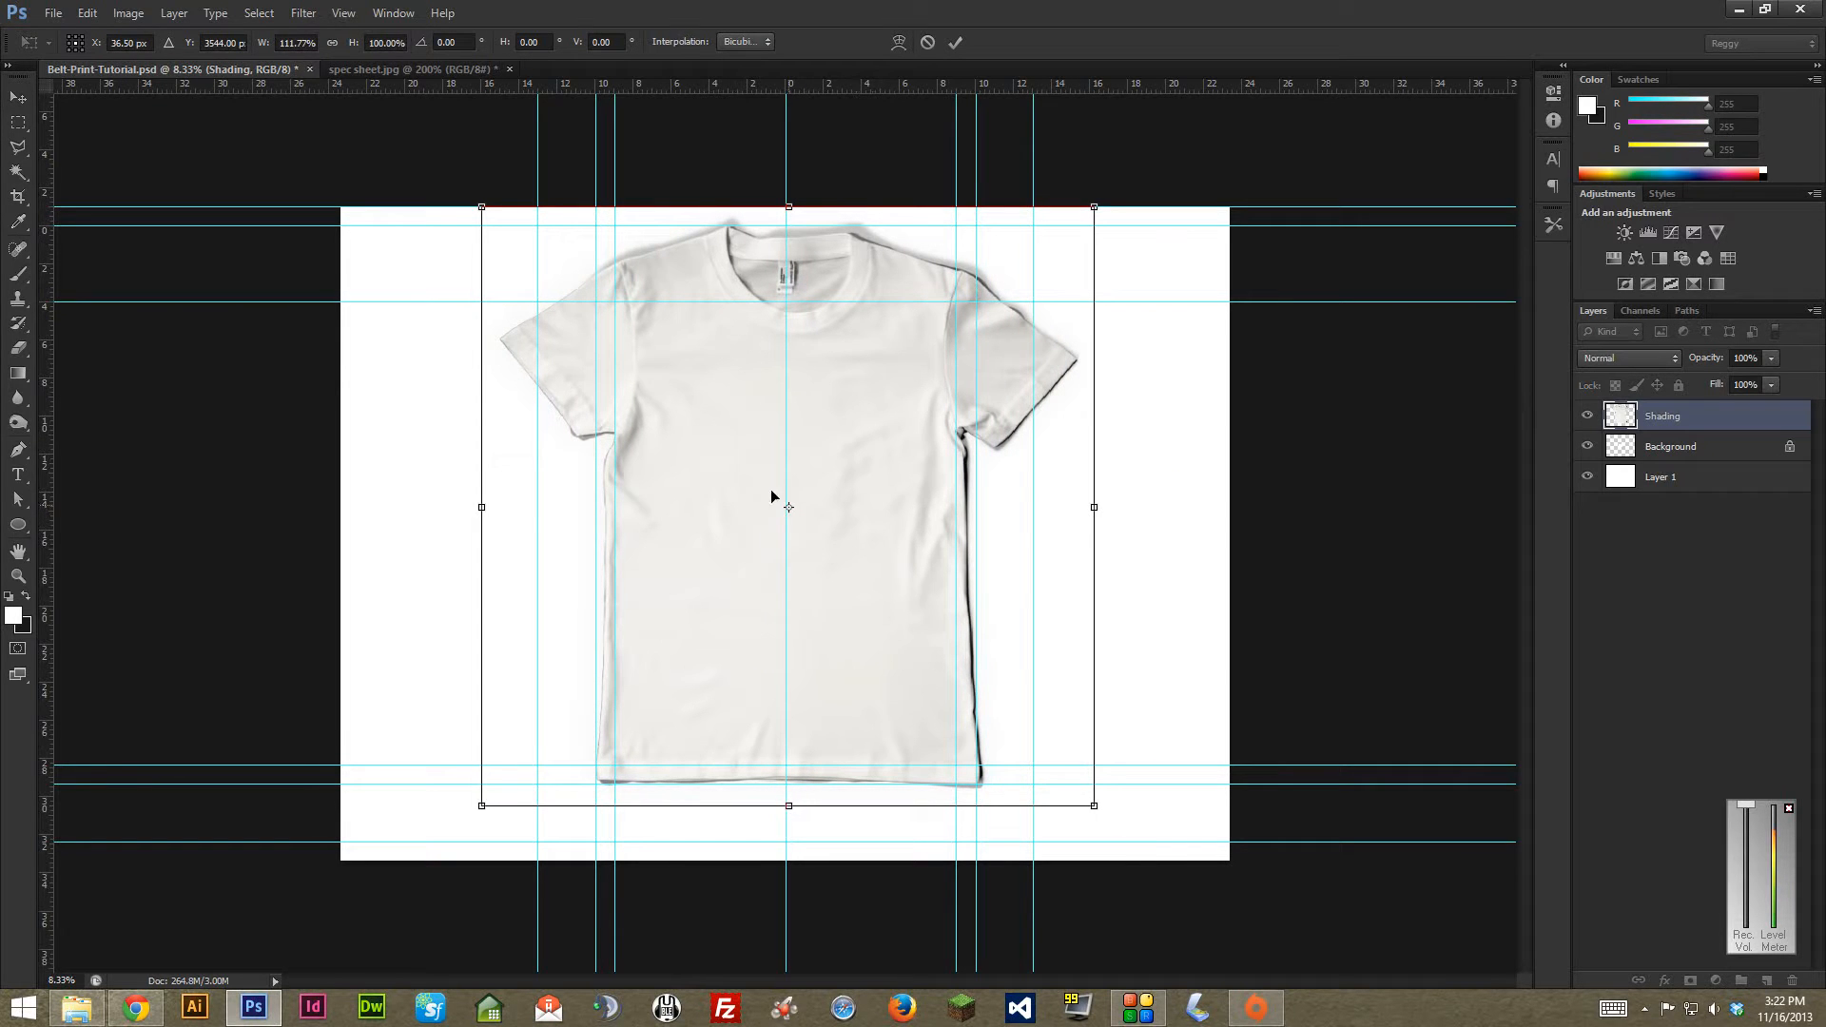
drag(482, 507, 474, 507)
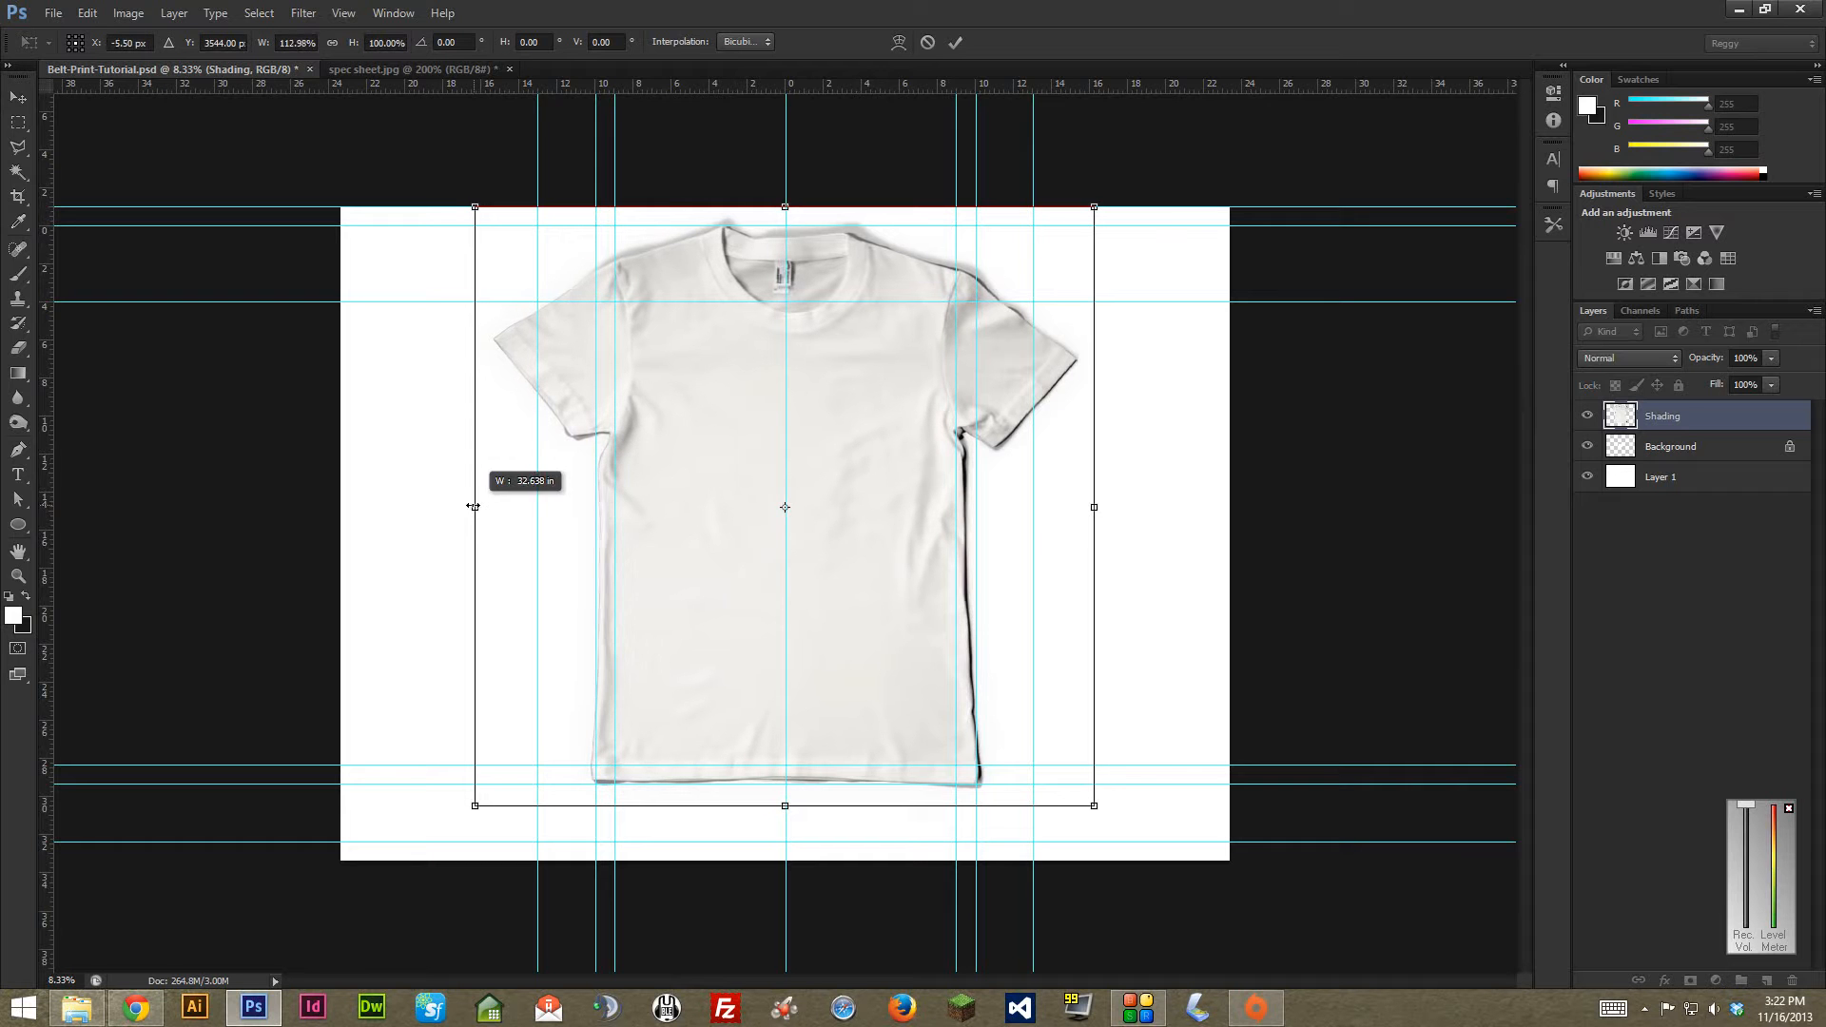
drag(1093, 507, 1101, 507)
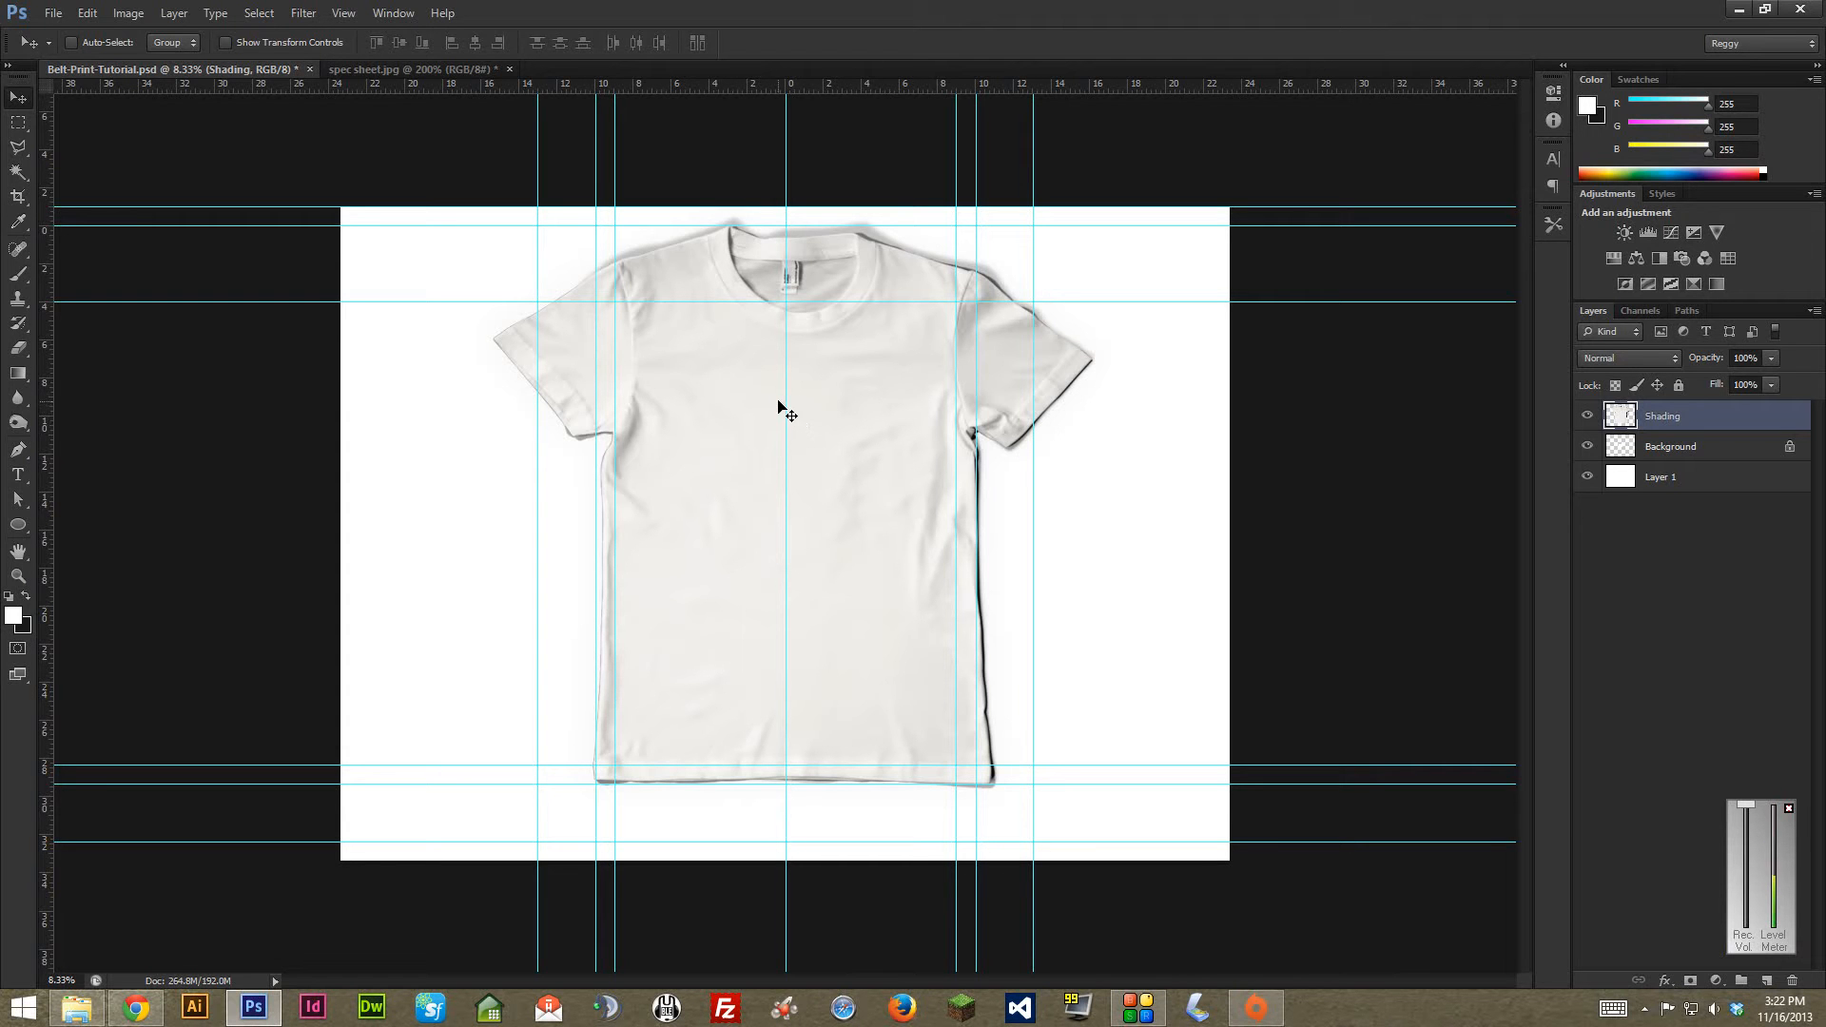
mouse_move(765, 445)
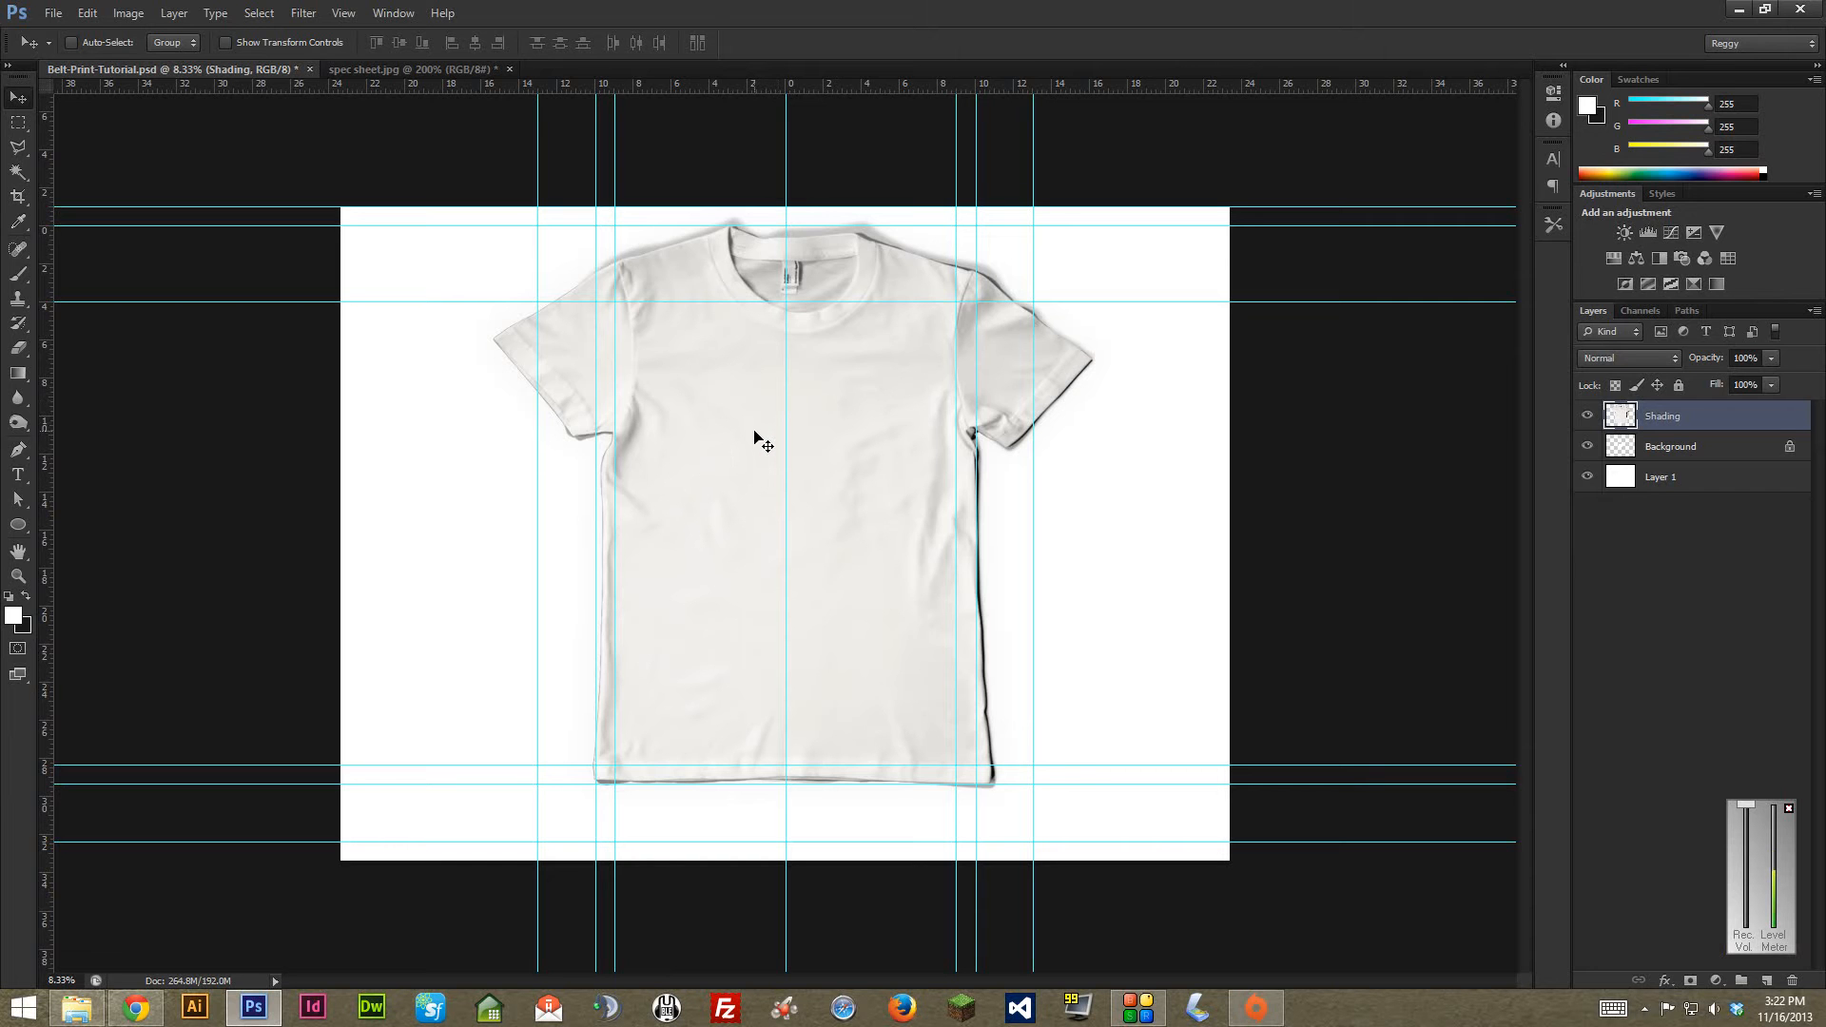
mouse_move(743, 451)
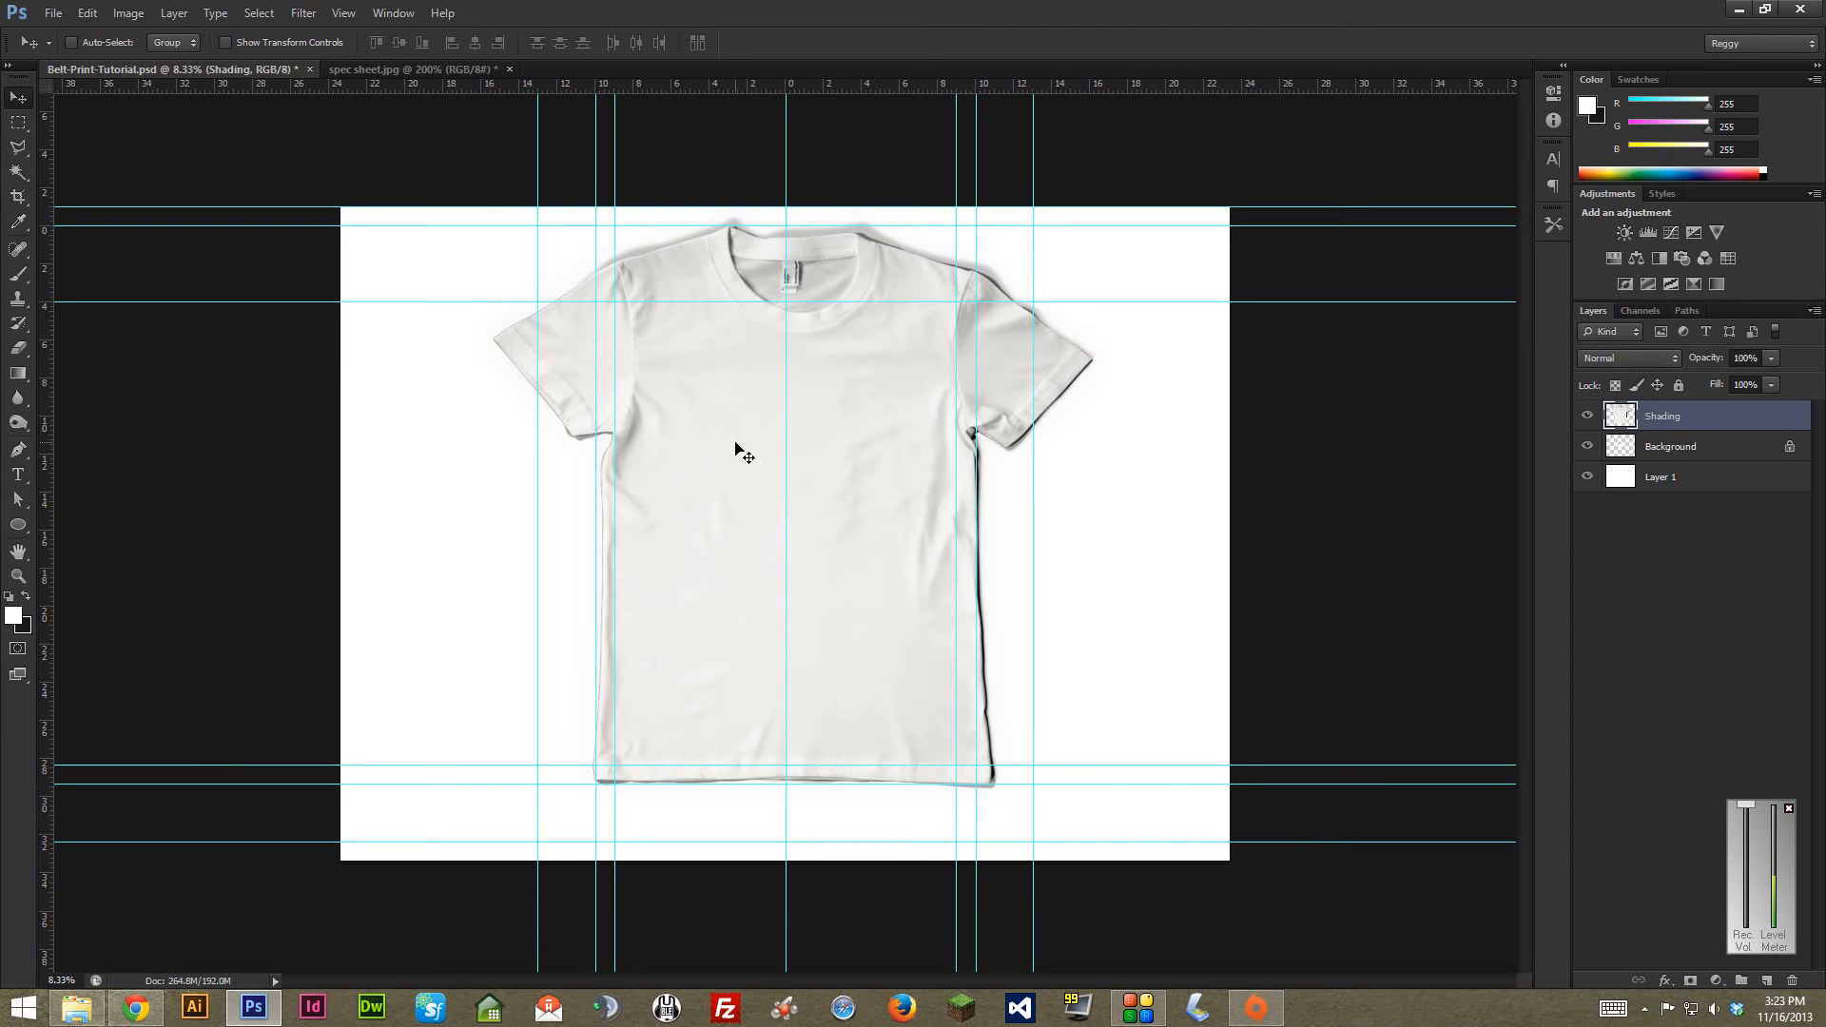
mouse_move(687, 472)
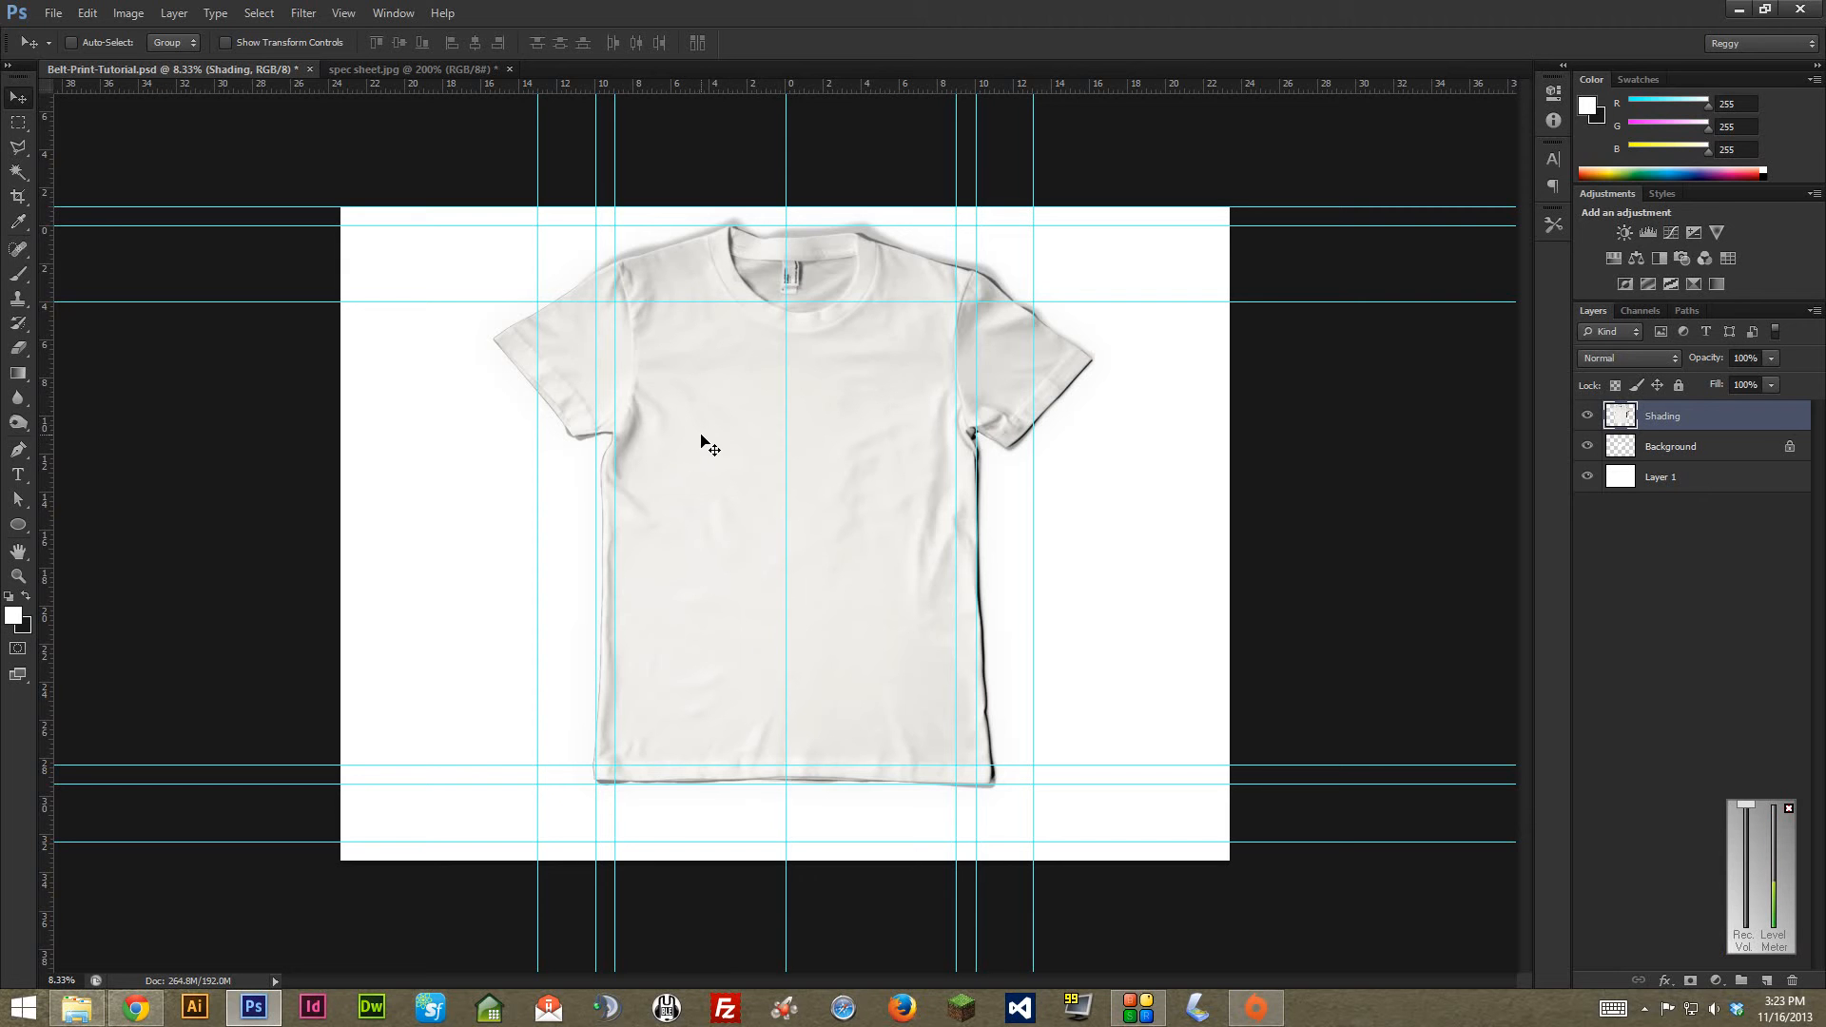
mouse_move(751, 394)
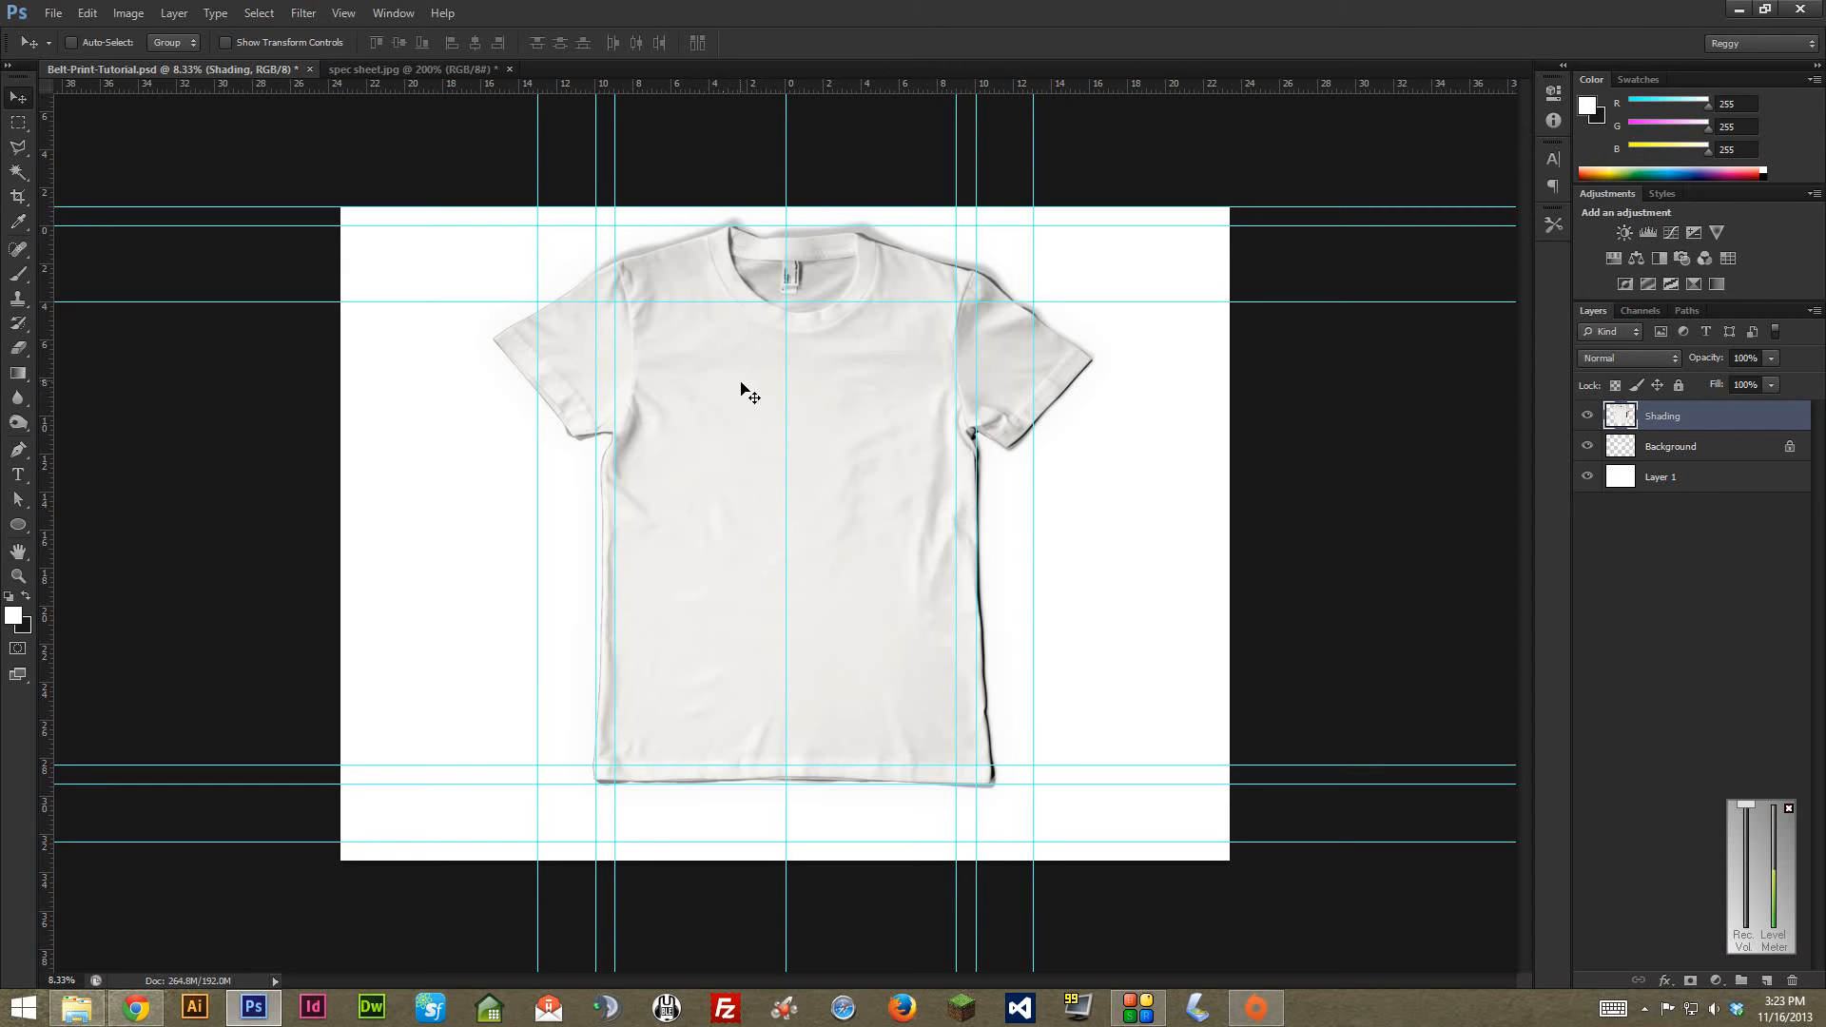
mouse_move(419, 123)
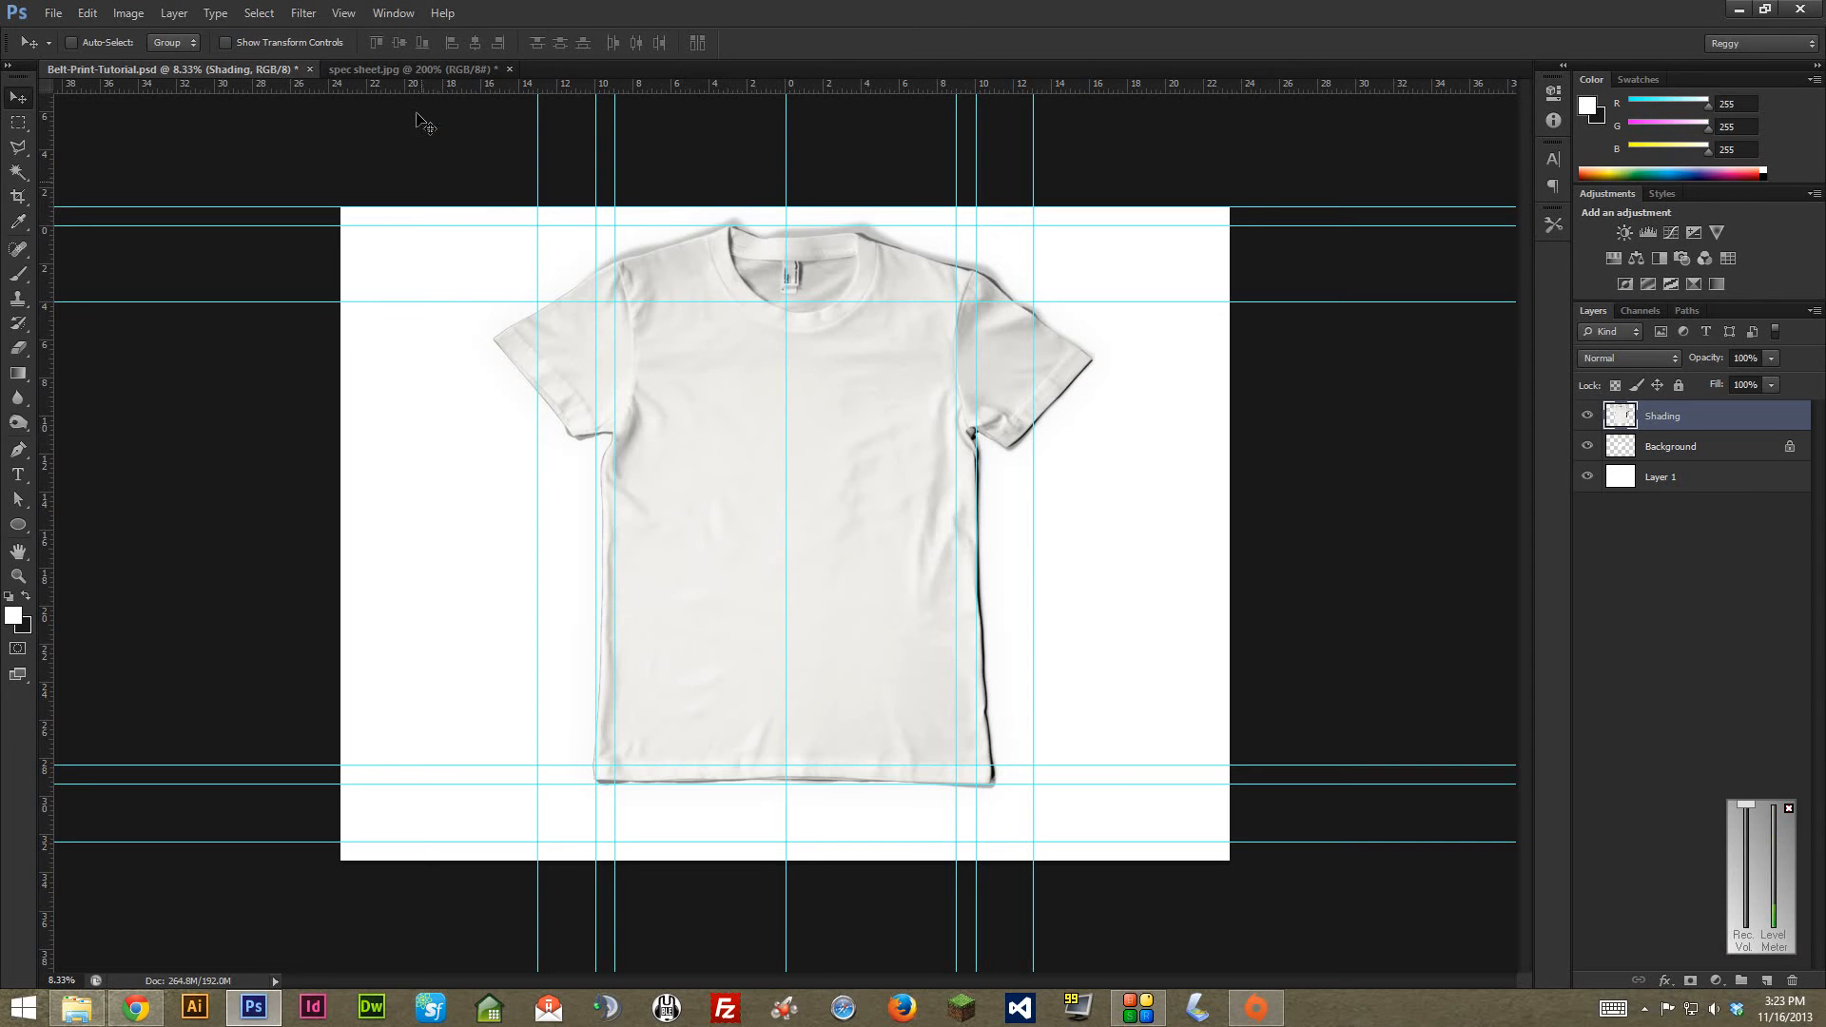
click(343, 13)
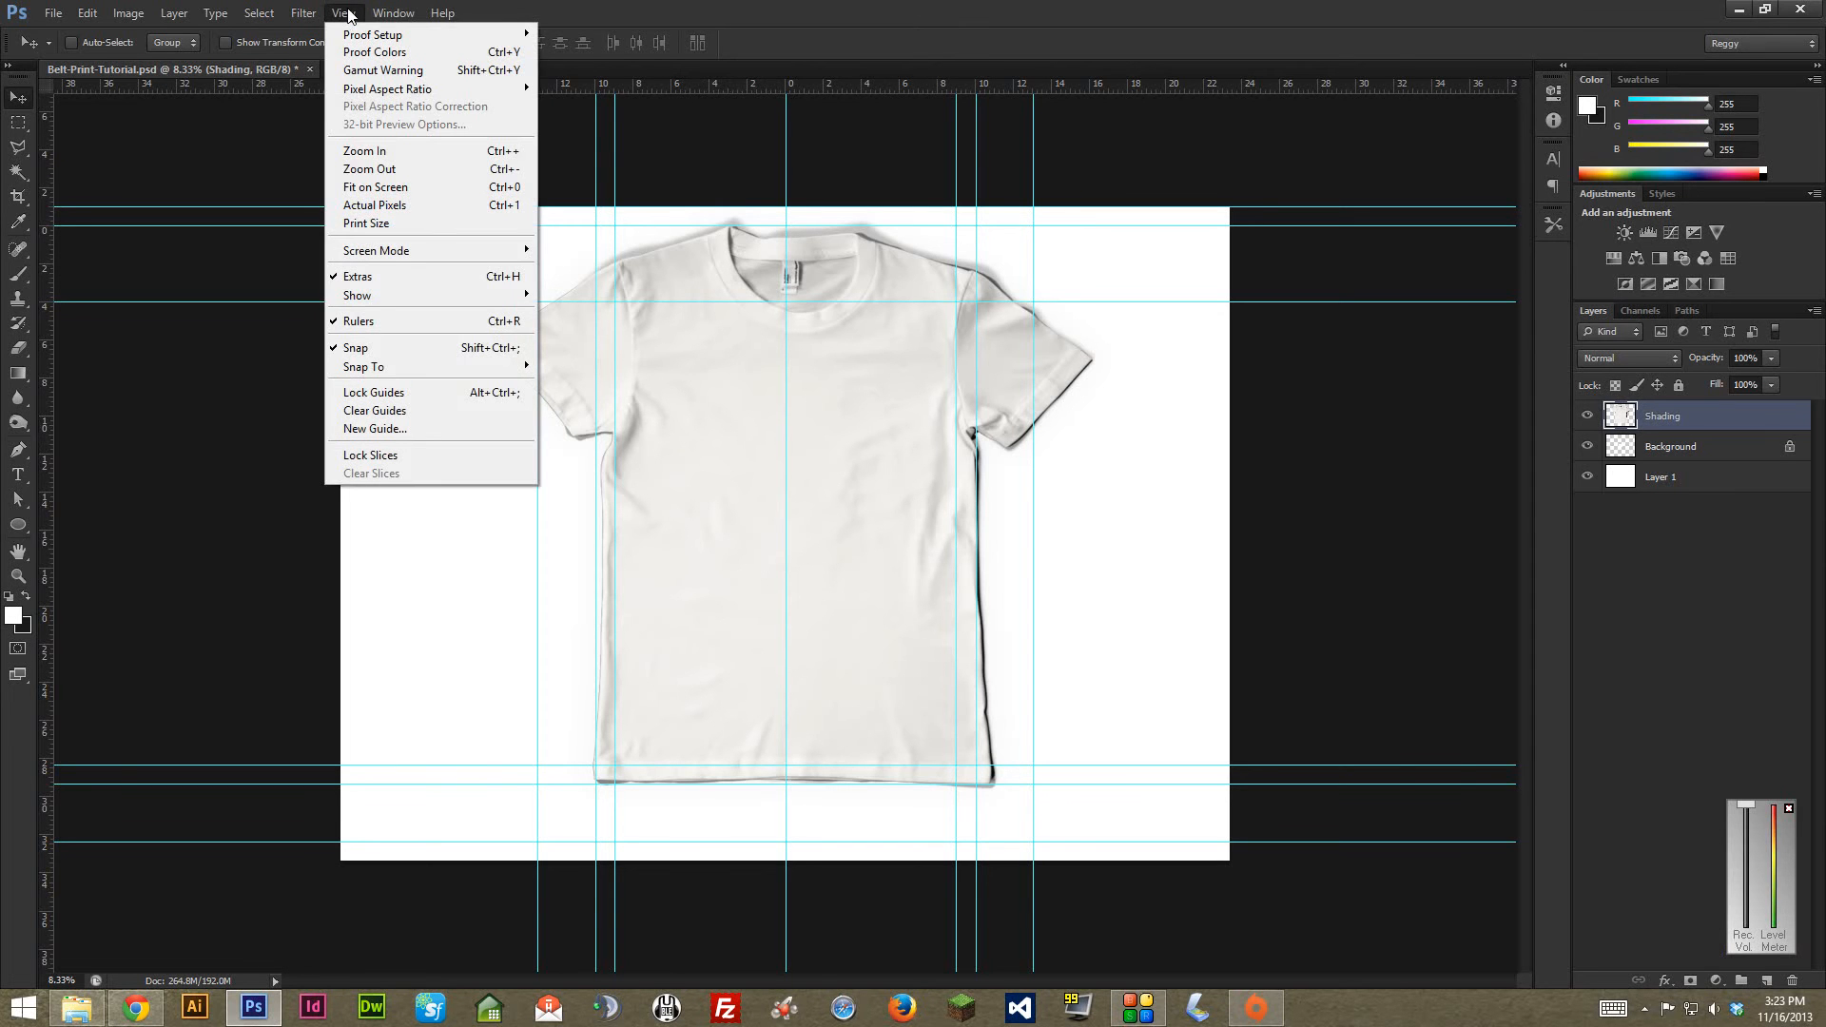
mouse_move(358, 295)
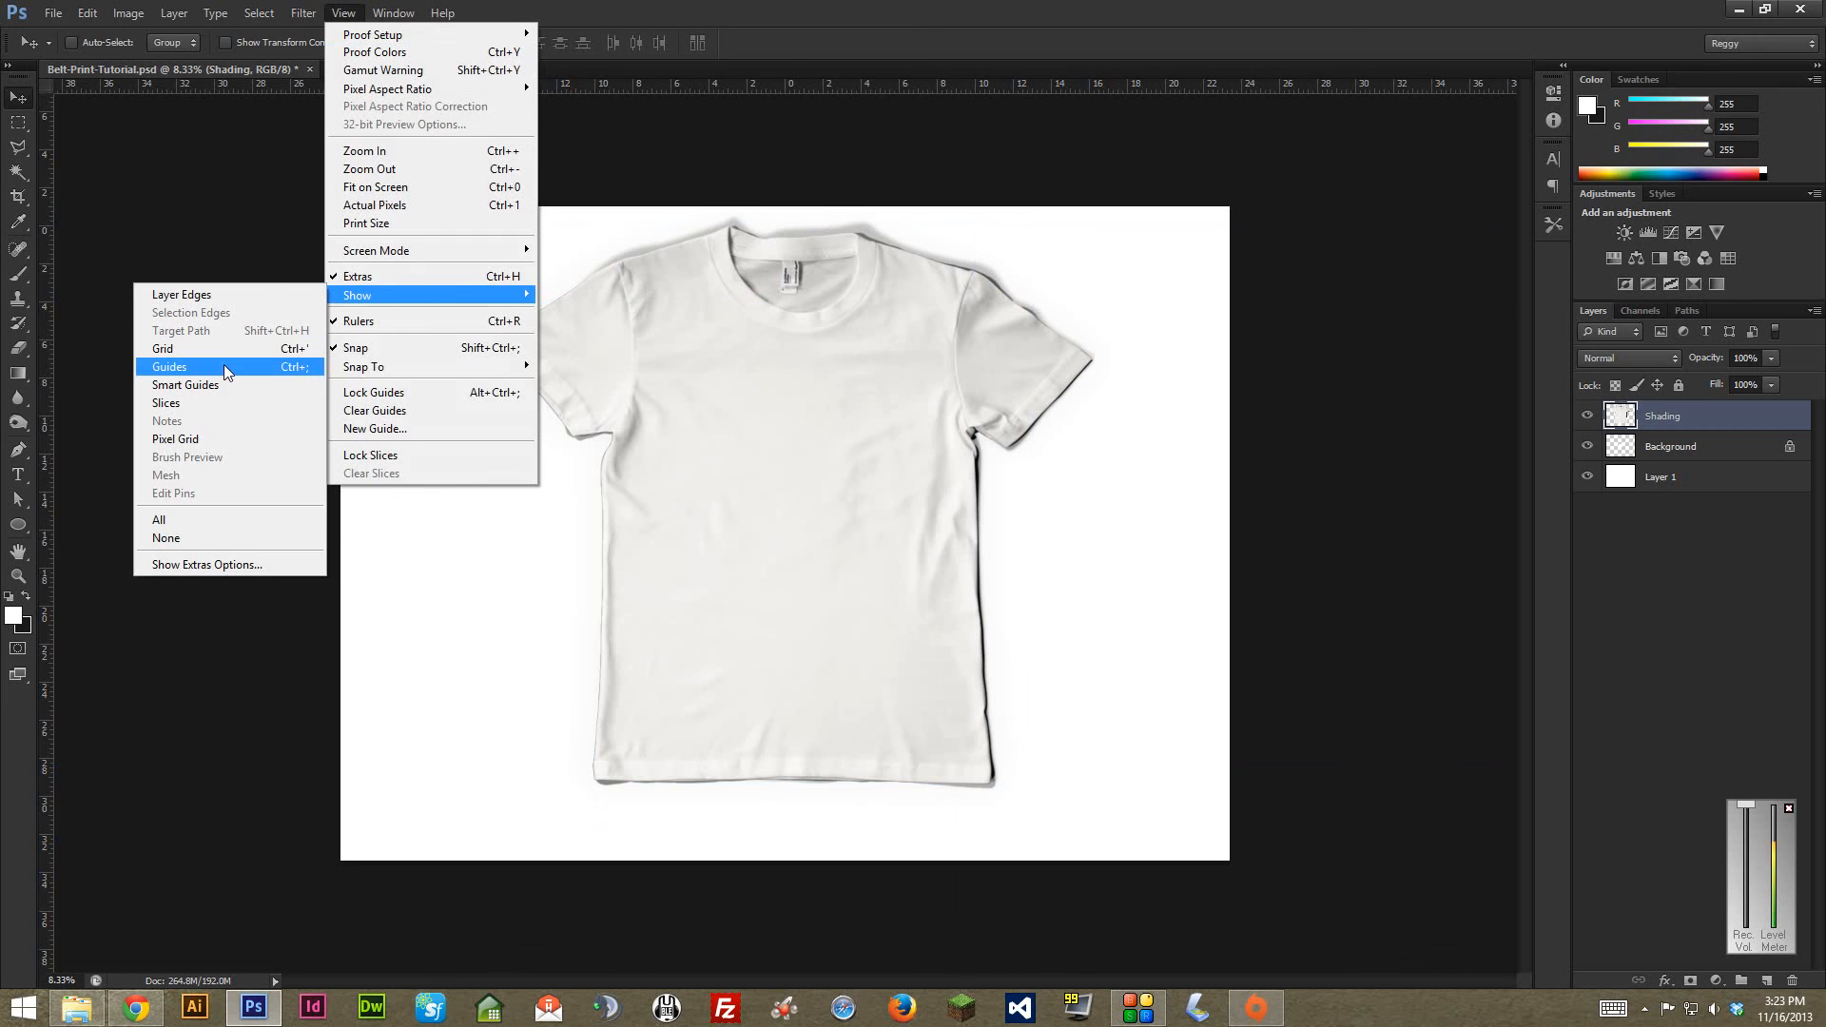
click(169, 367)
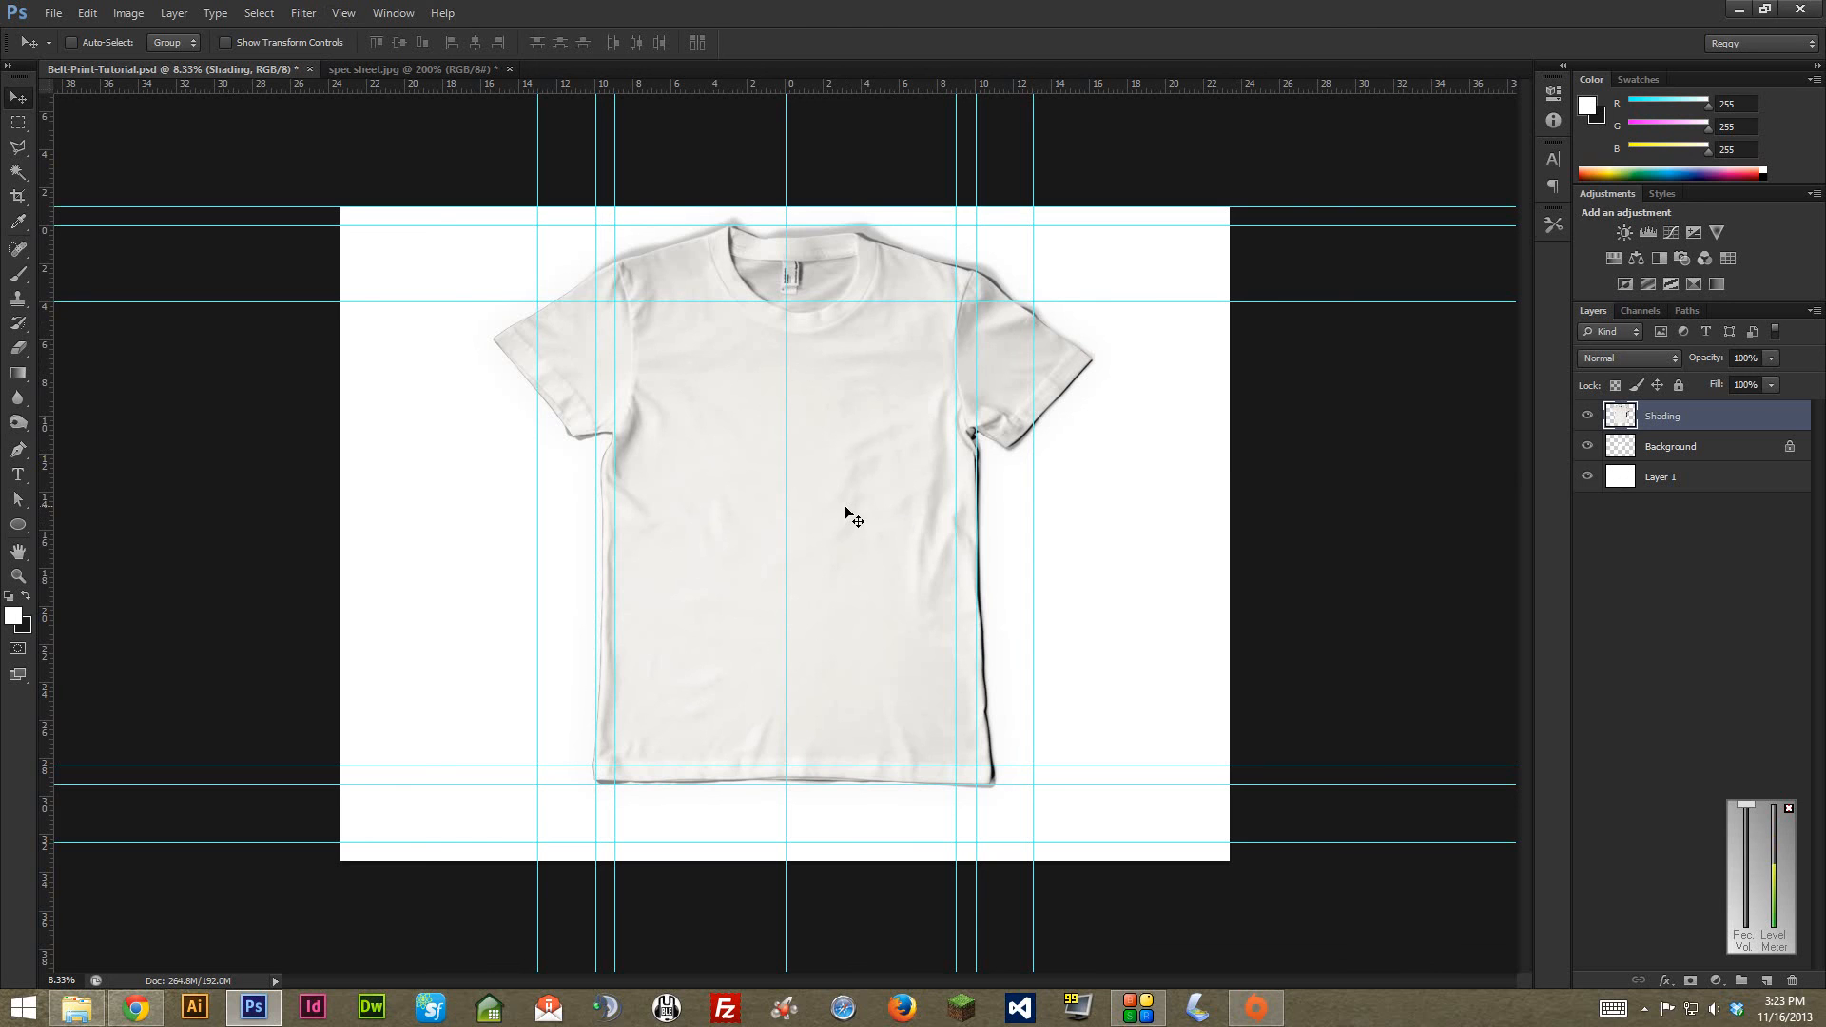
mouse_move(872, 510)
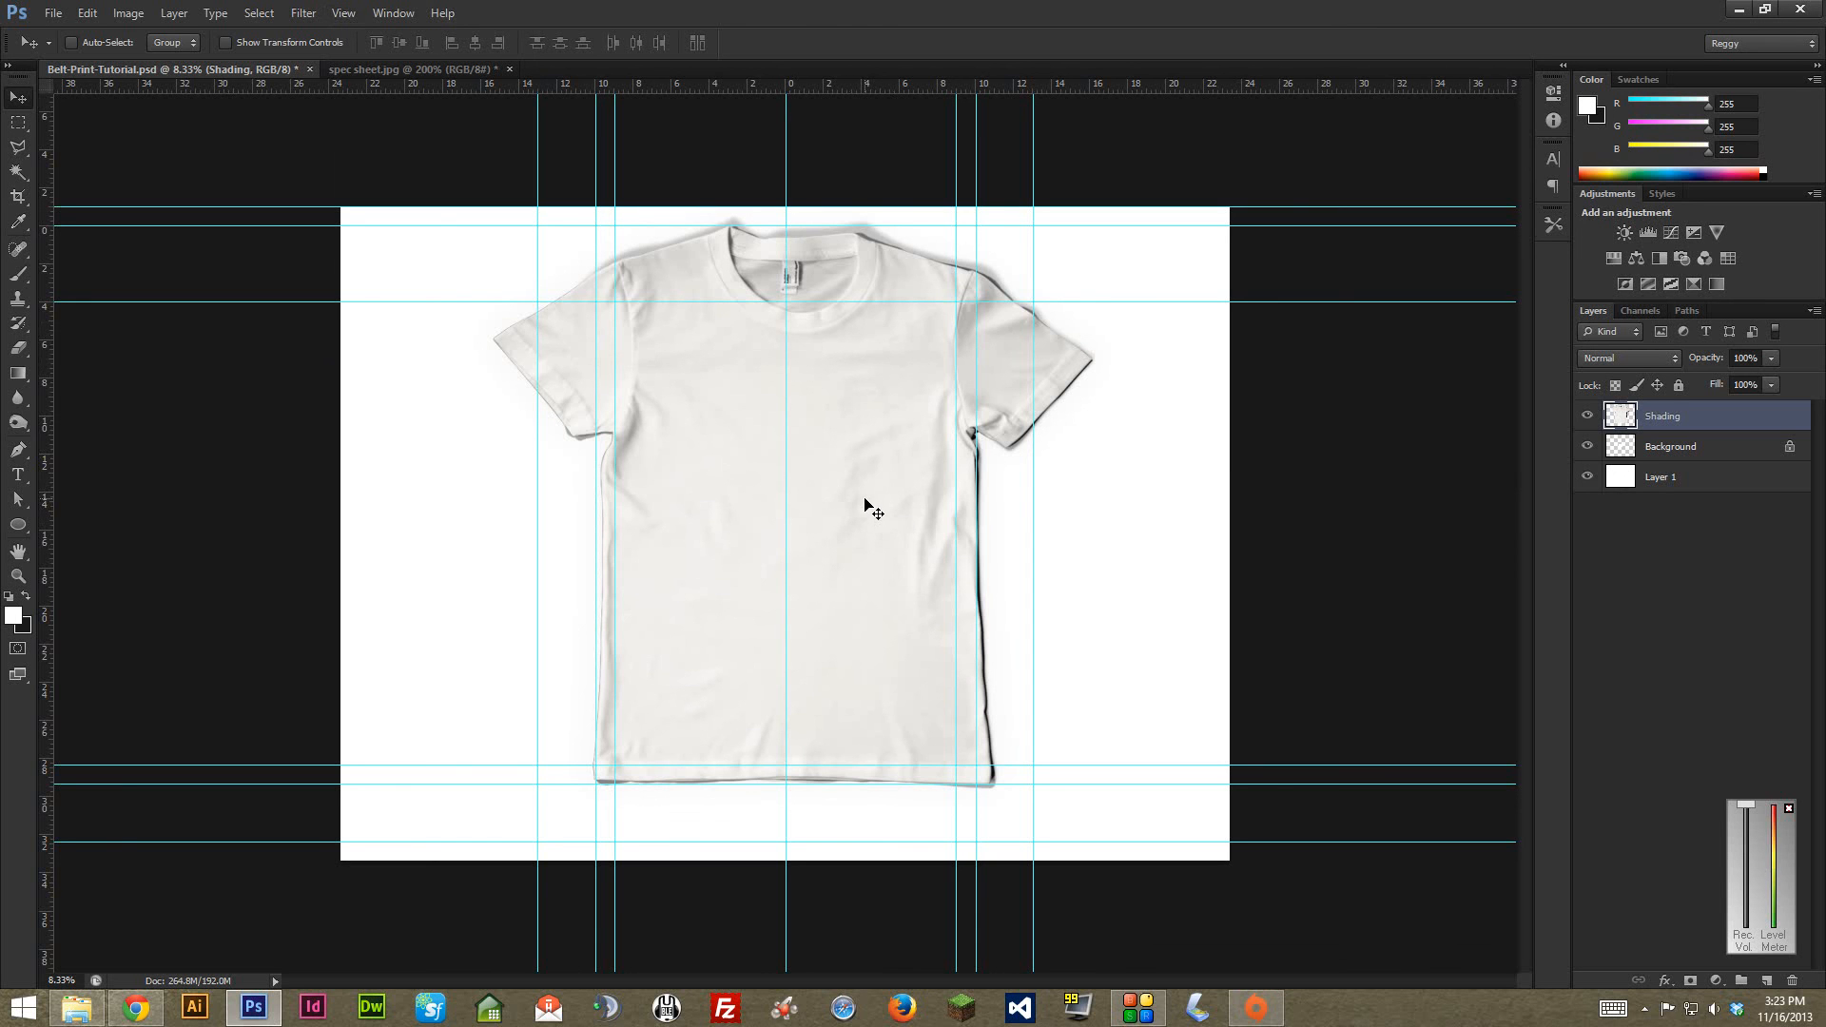